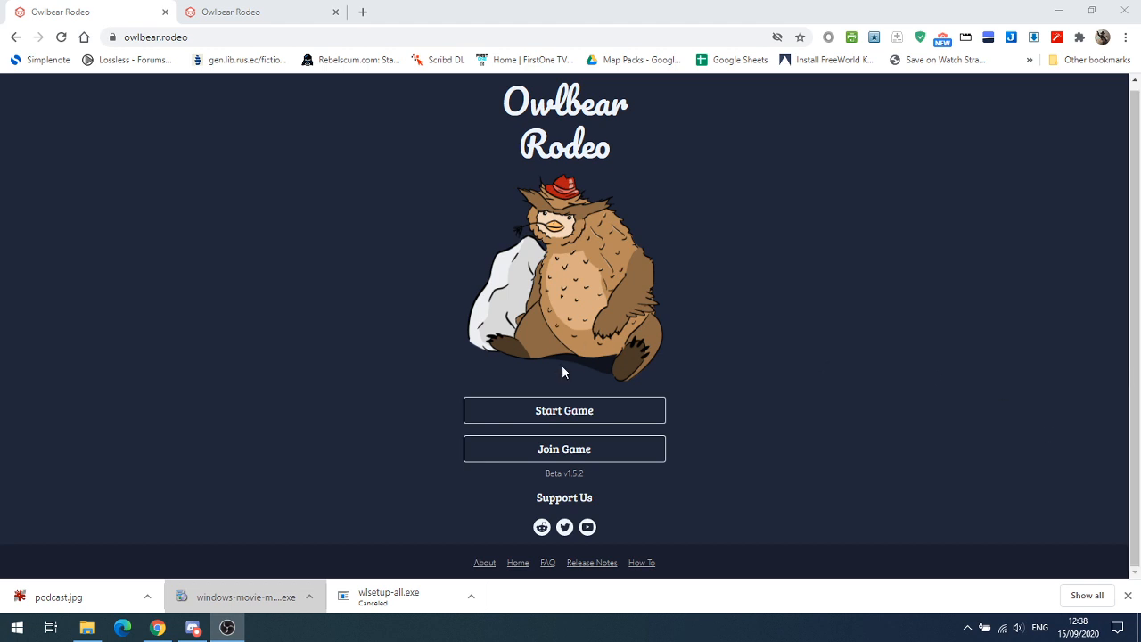
- Start a new game, dismiss the password prompt and join the room as GM
click(563, 410)
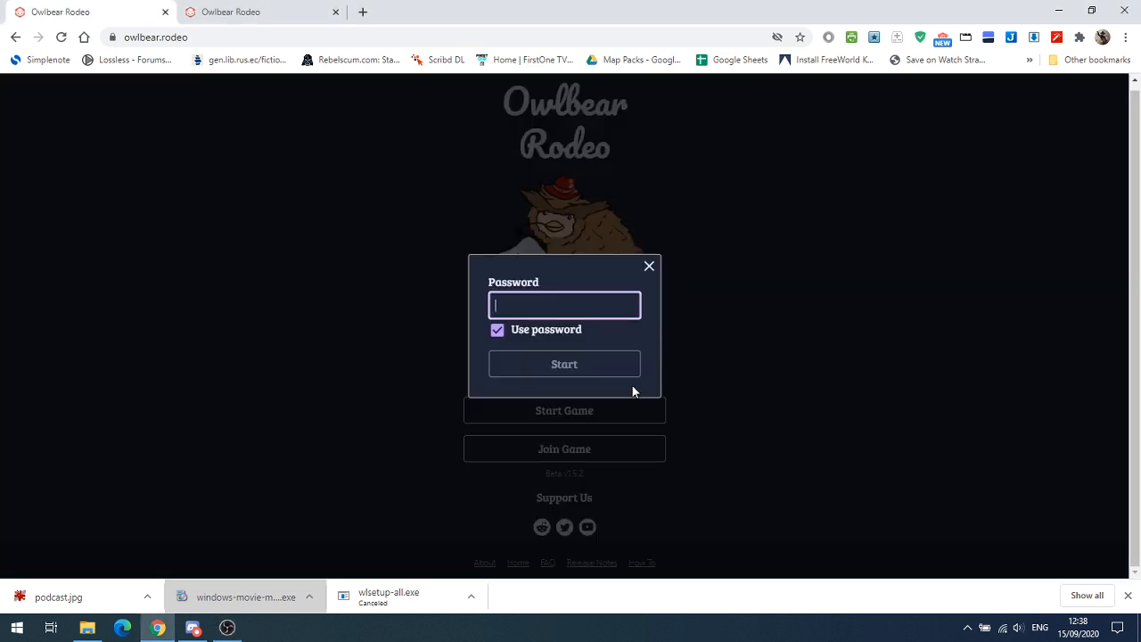
mouse_move(649, 267)
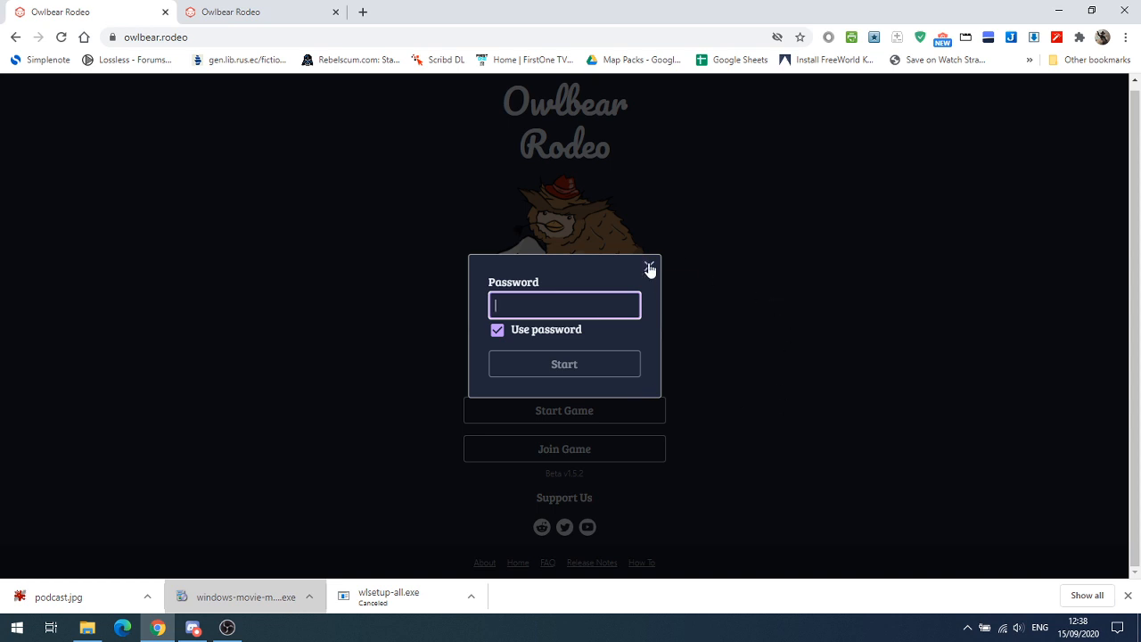
click(649, 269)
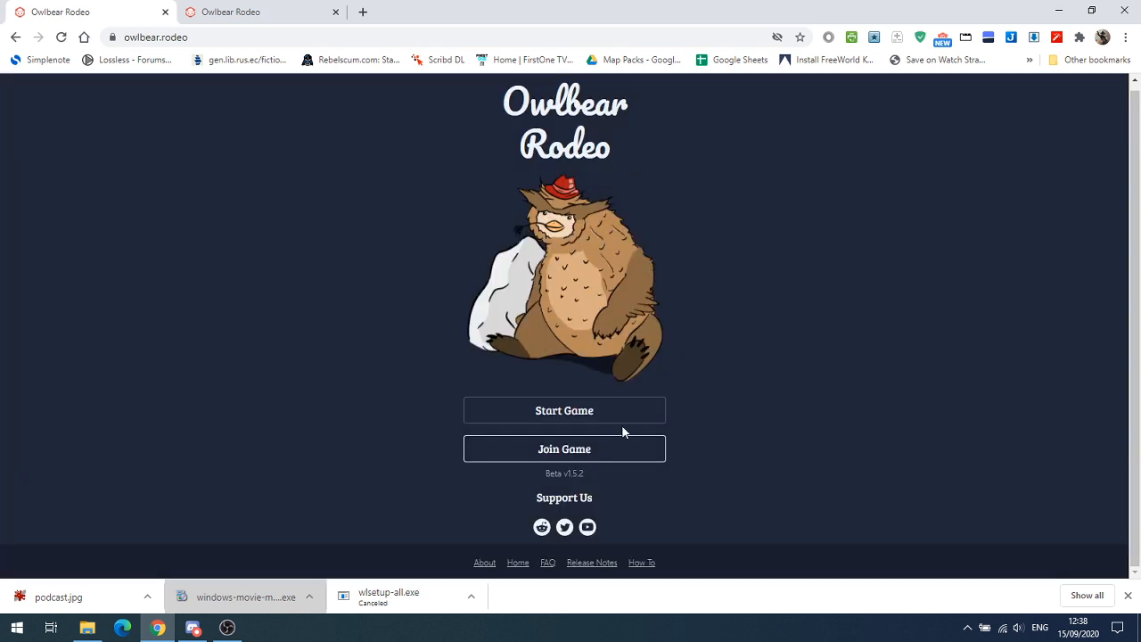
click(564, 449)
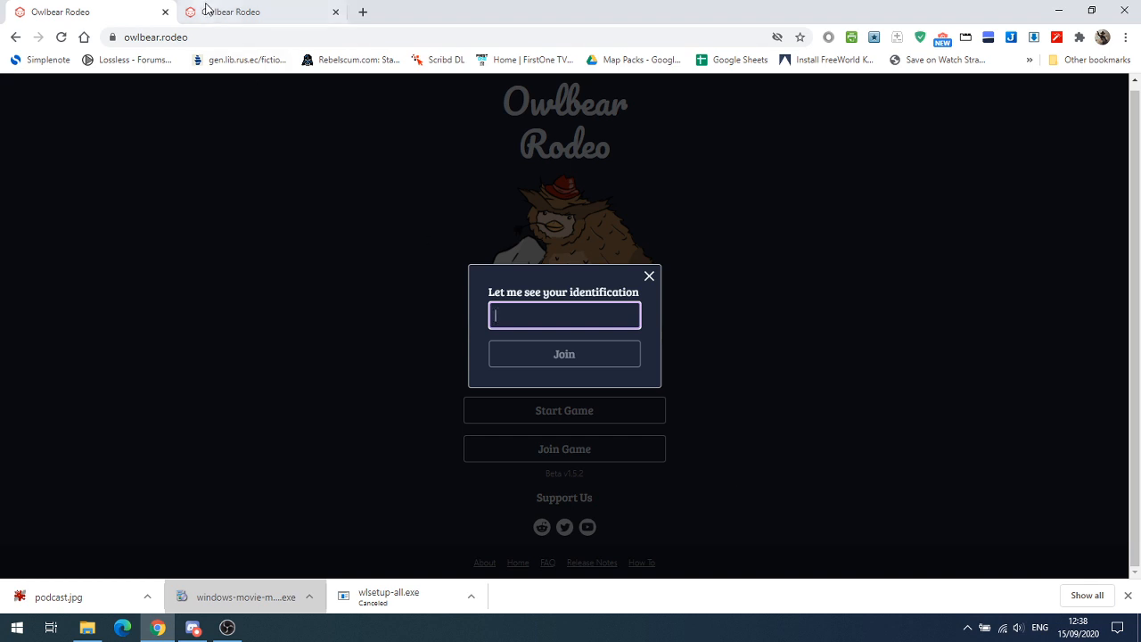
click(563, 410)
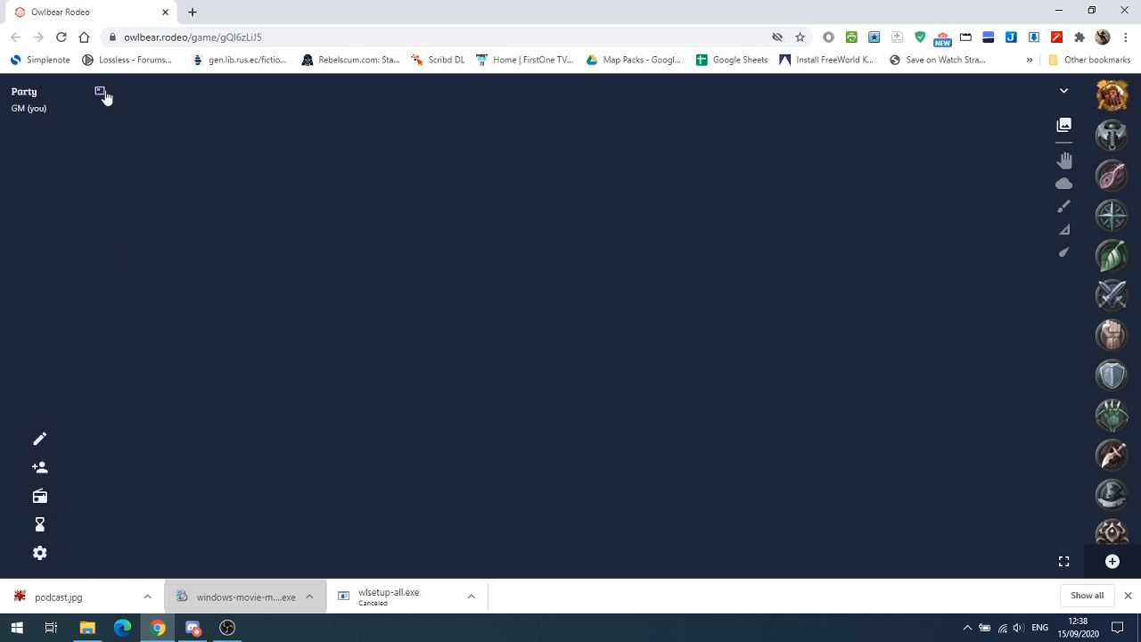
mouse_move(100, 92)
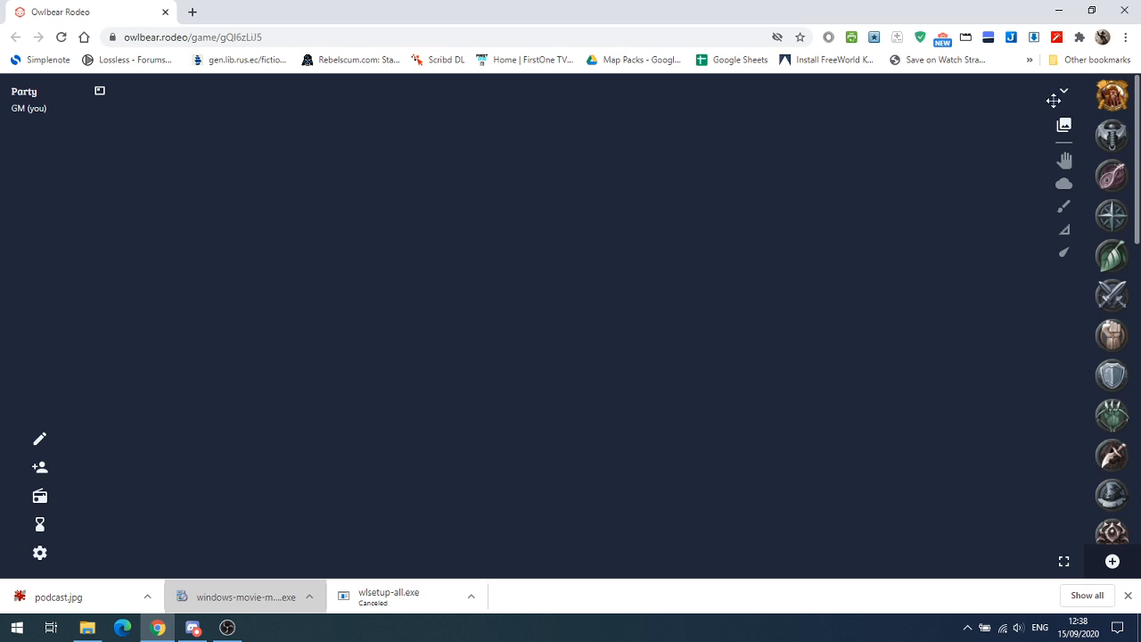
mouse_move(1080, 244)
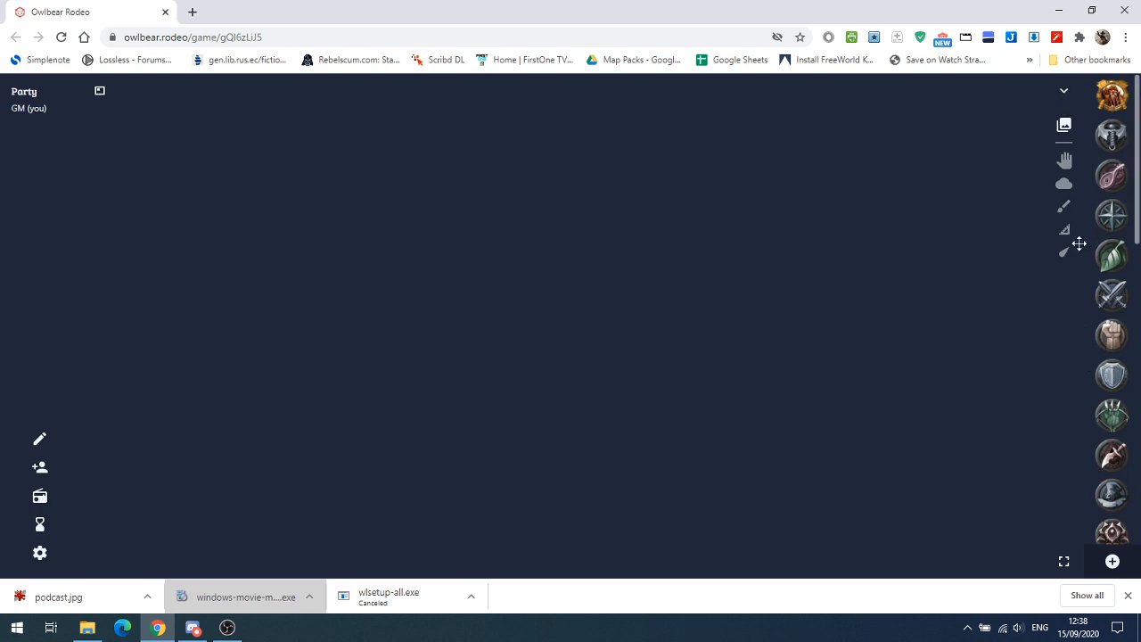
mouse_move(1064, 240)
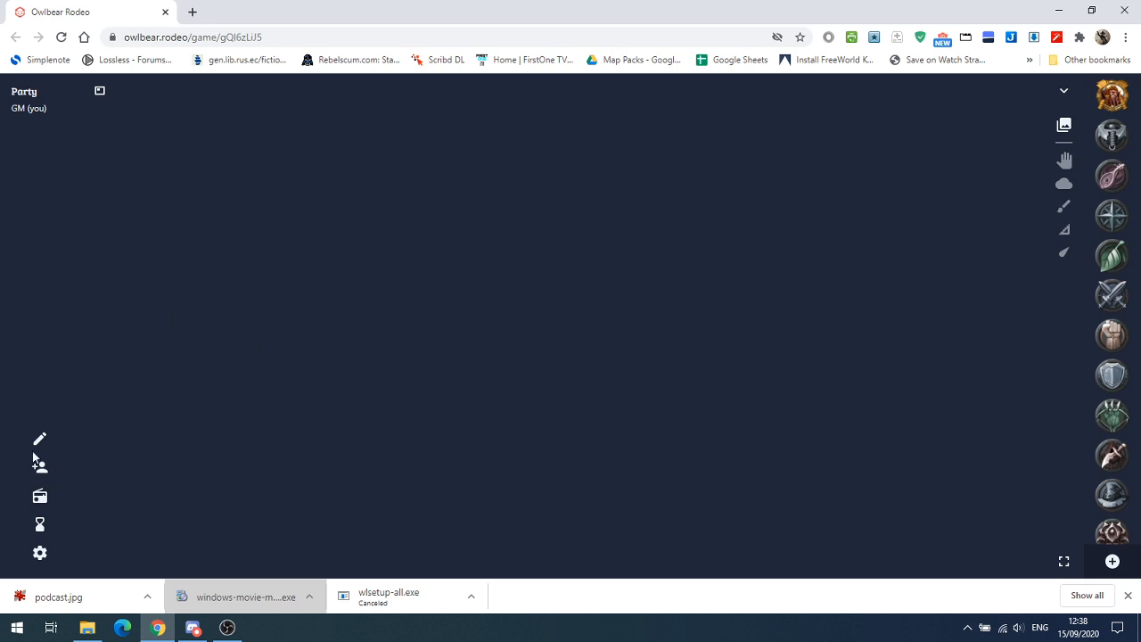
mouse_move(39, 438)
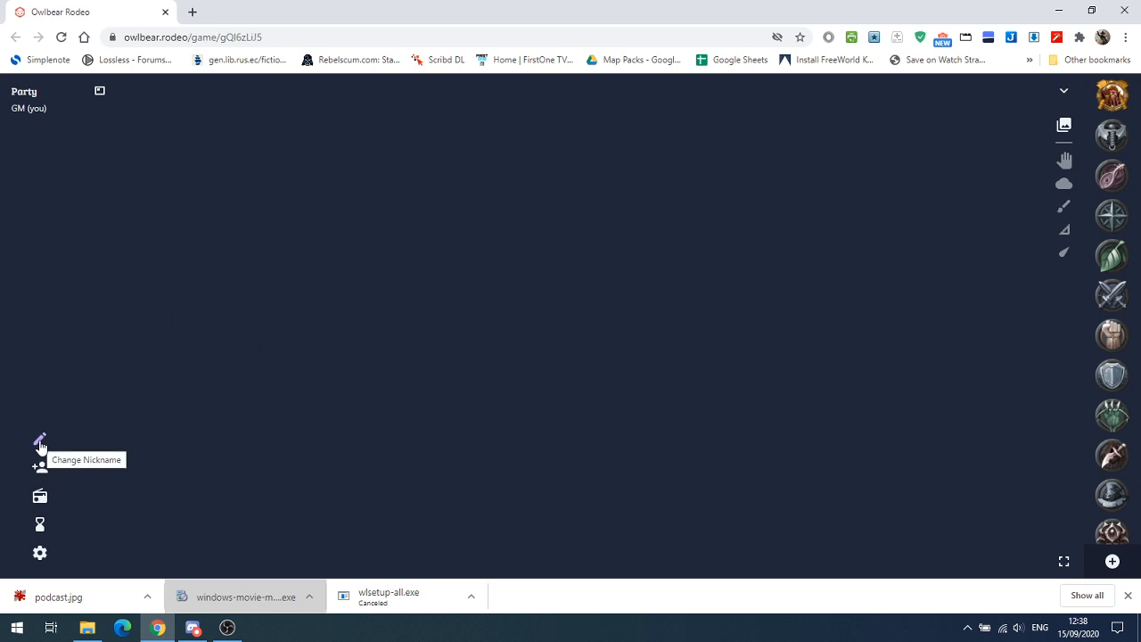
- Change the party nickname from GM to 'Bert' and confirm it
click(39, 438)
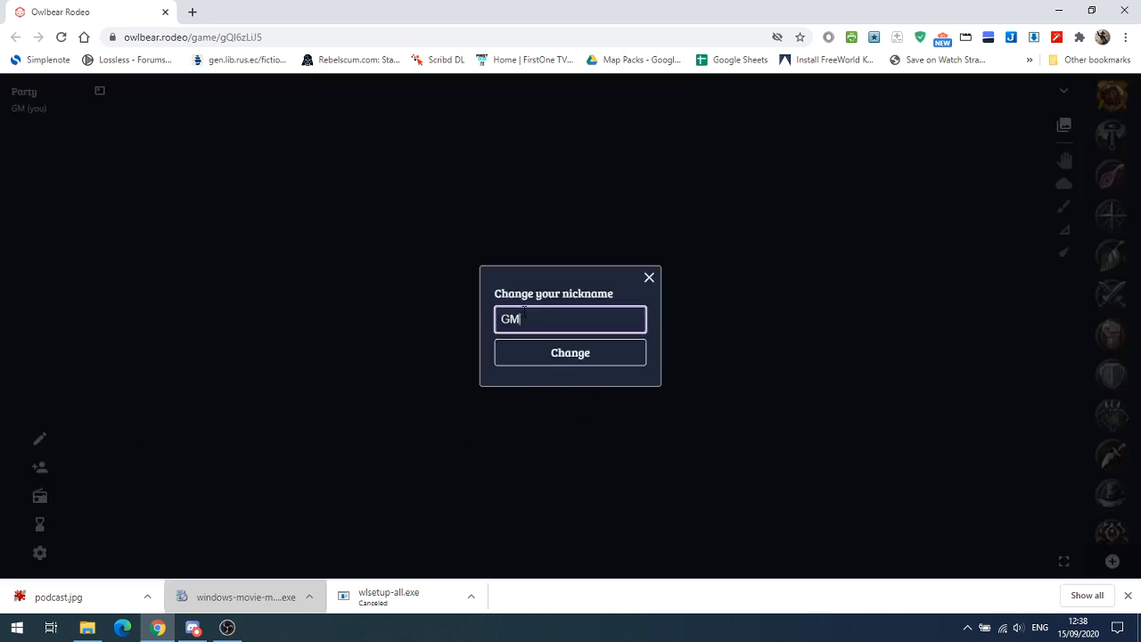
double_click(509, 319)
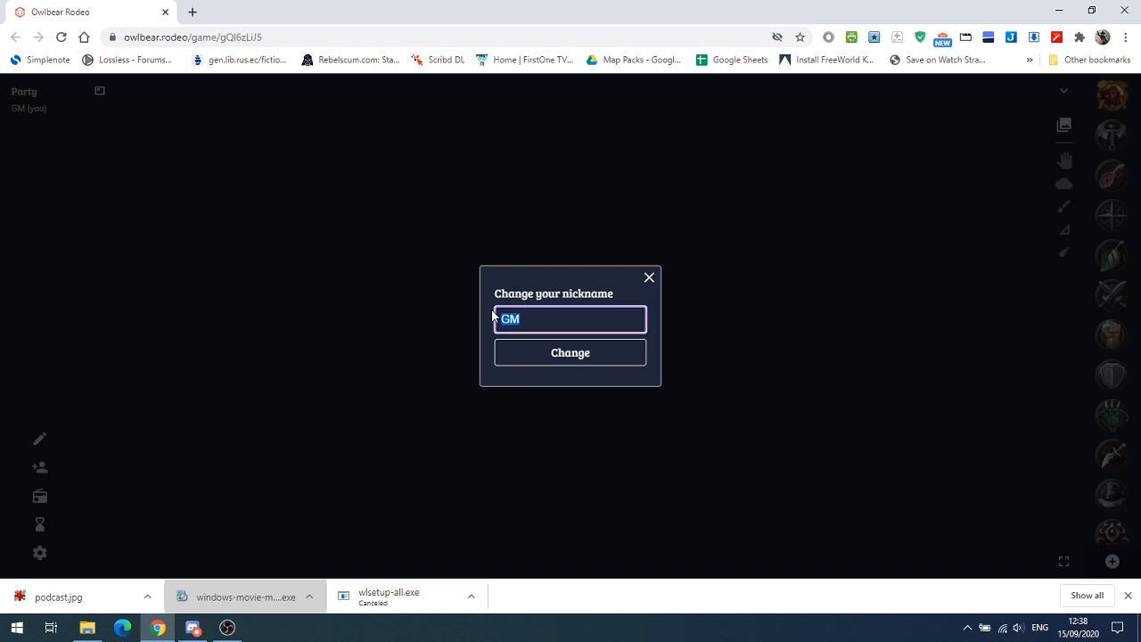
text(Berie)
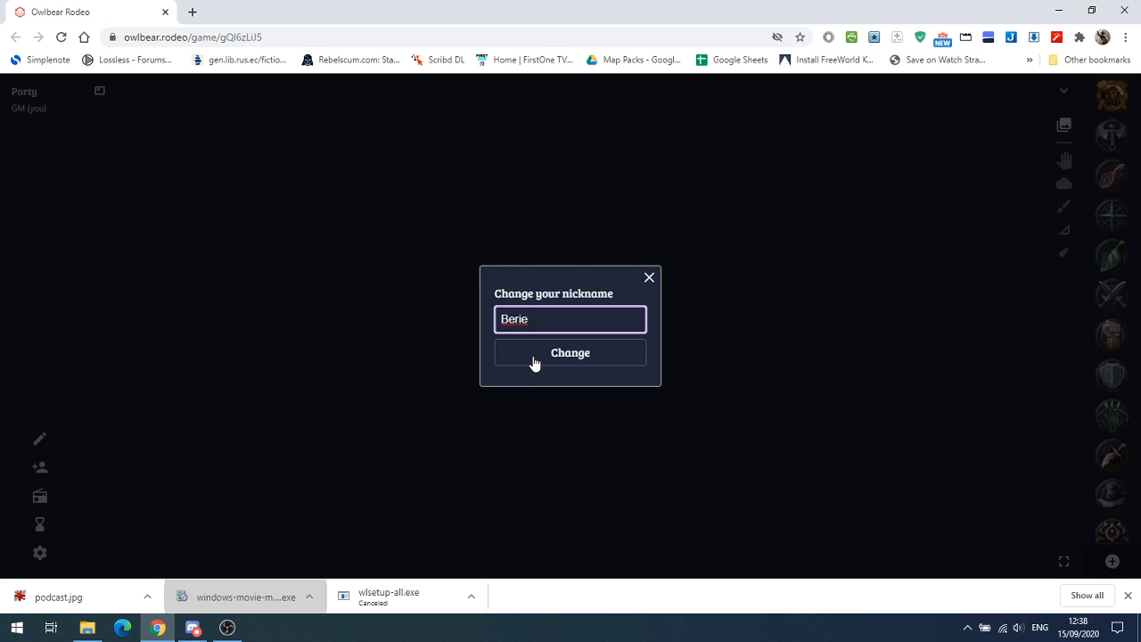
text(Bert)
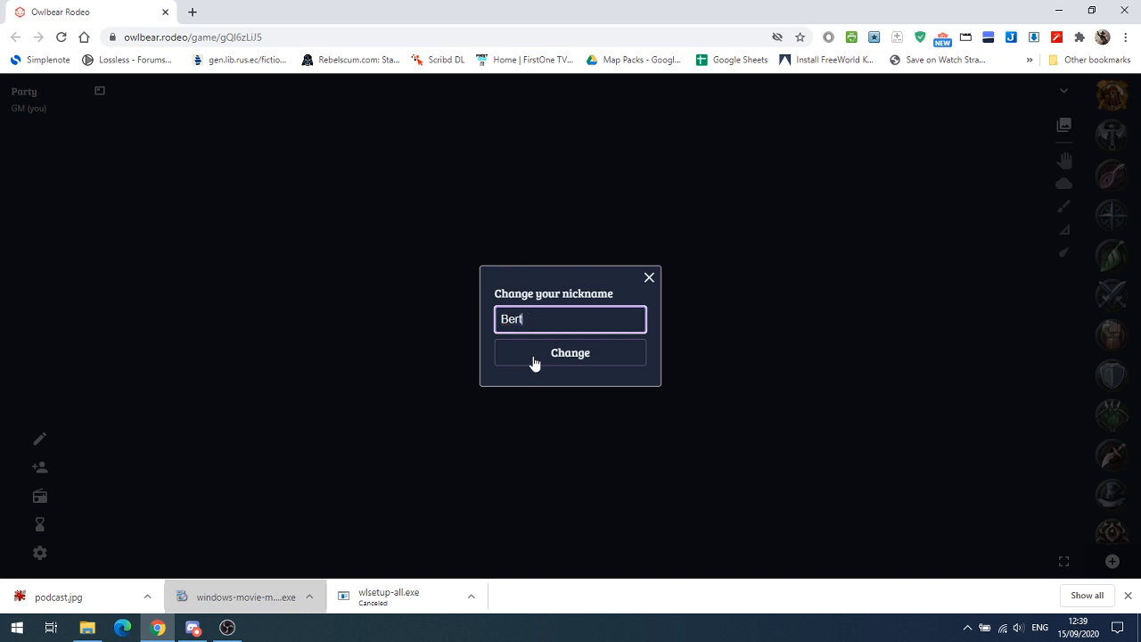
click(570, 353)
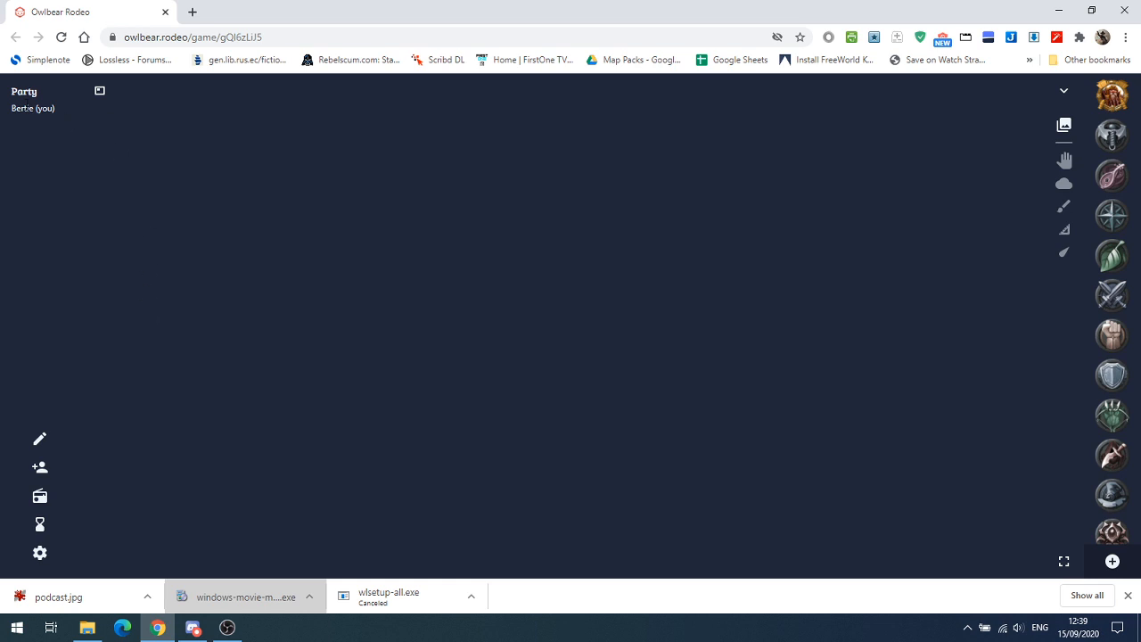
mouse_move(73, 390)
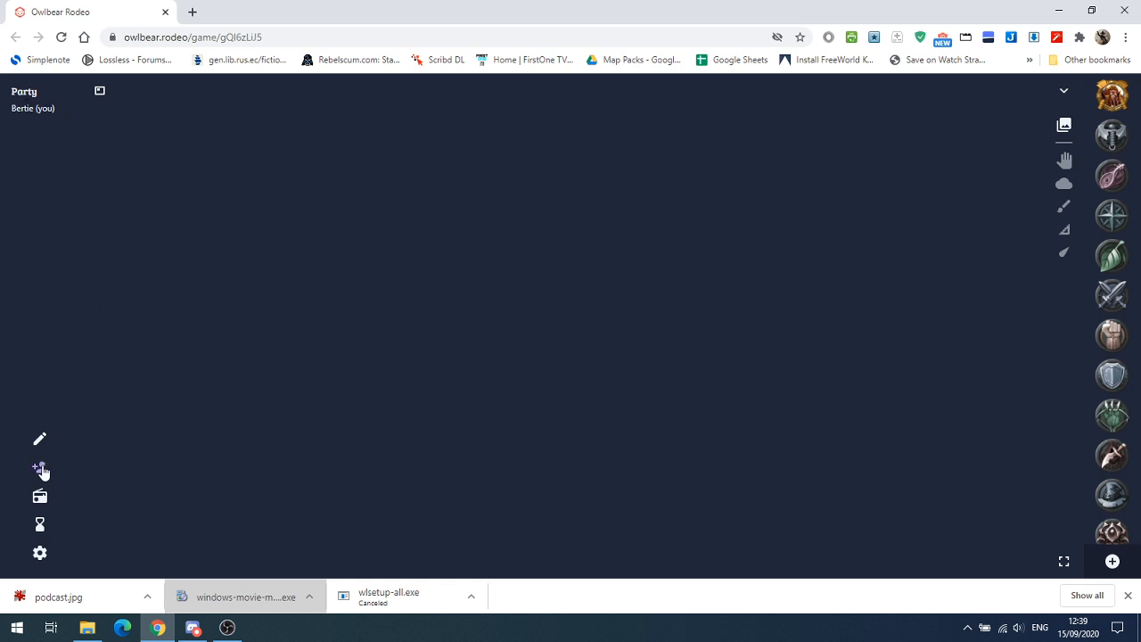
mouse_move(39, 470)
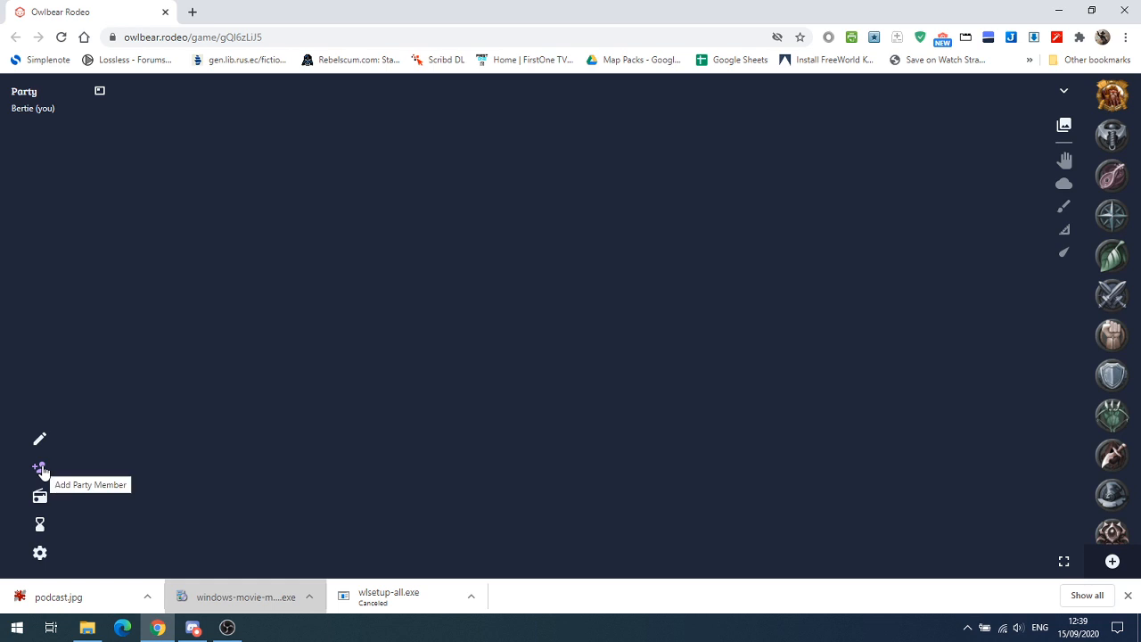
click(39, 467)
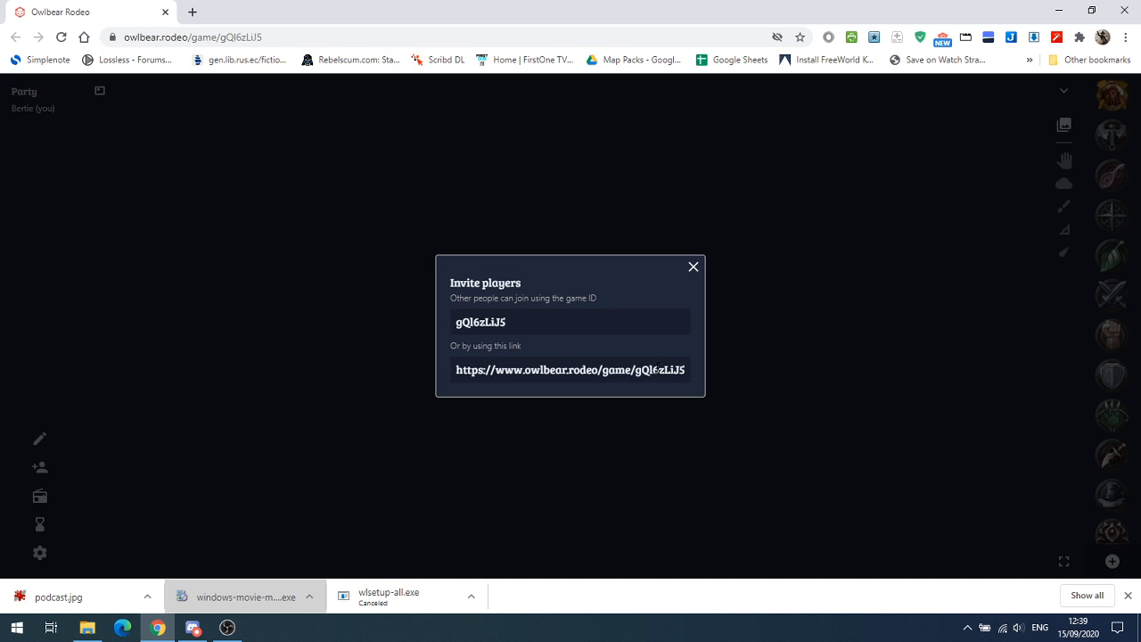
click(691, 266)
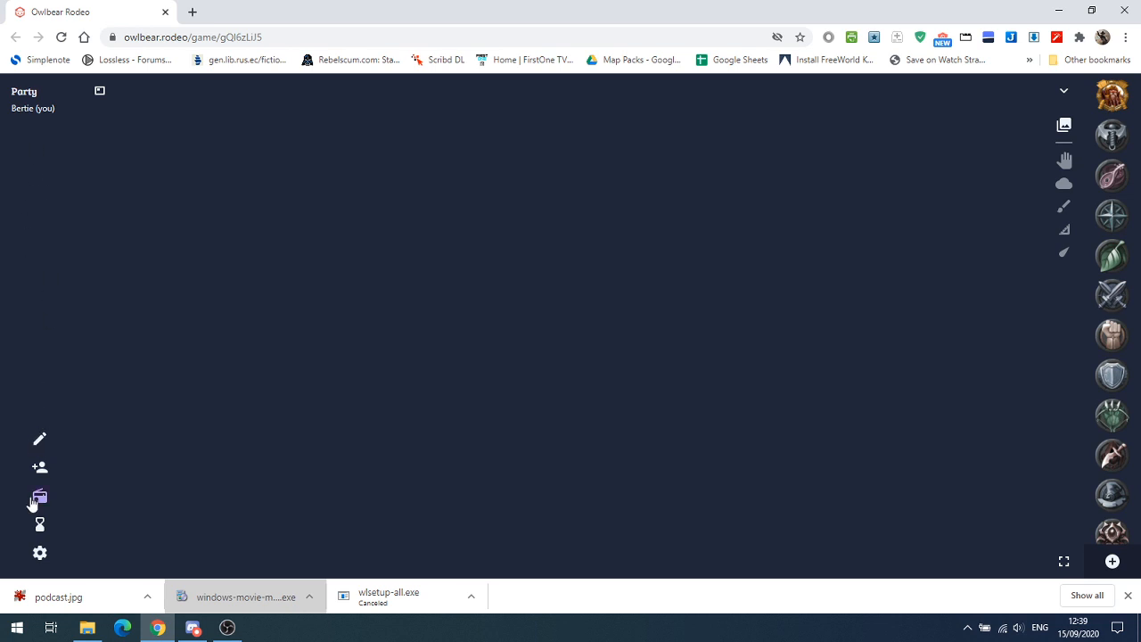
mouse_move(39, 496)
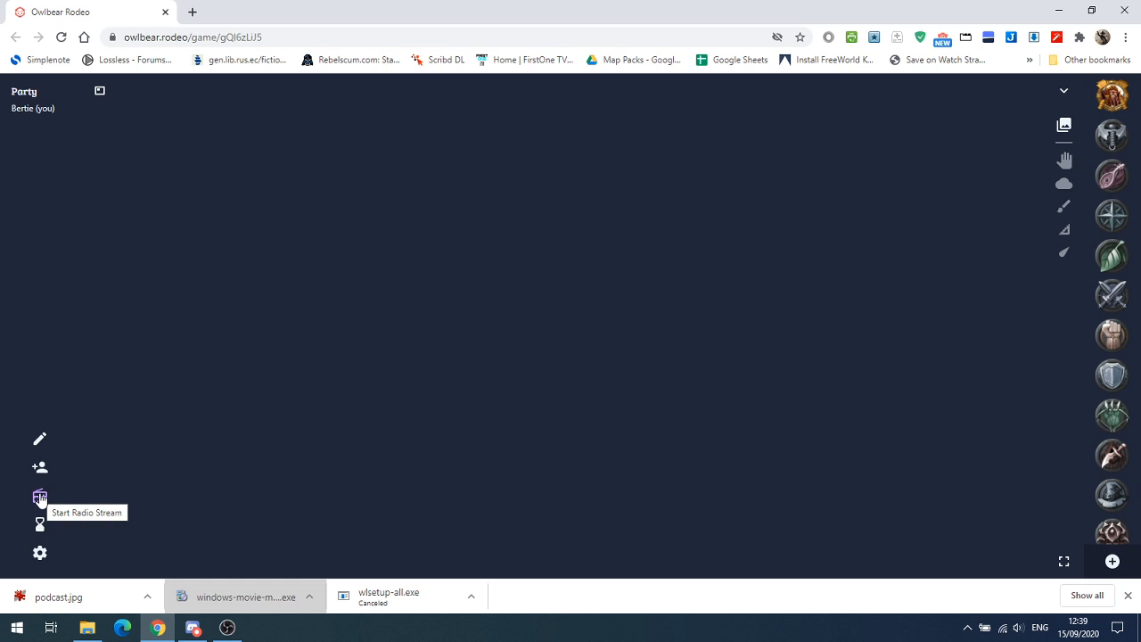
click(39, 495)
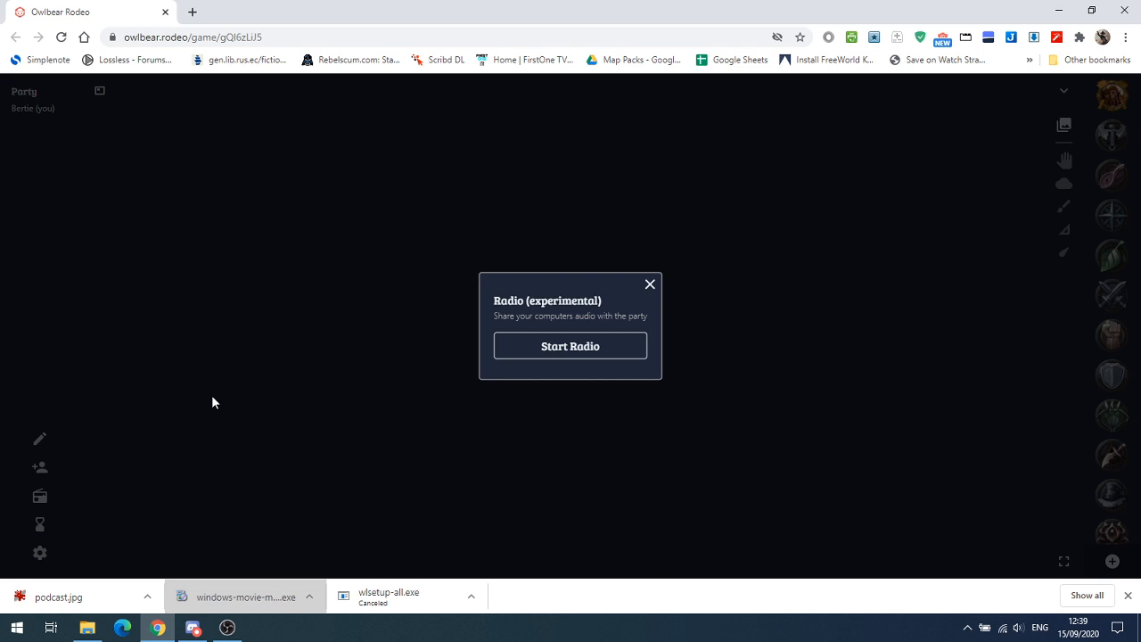
mouse_move(648, 285)
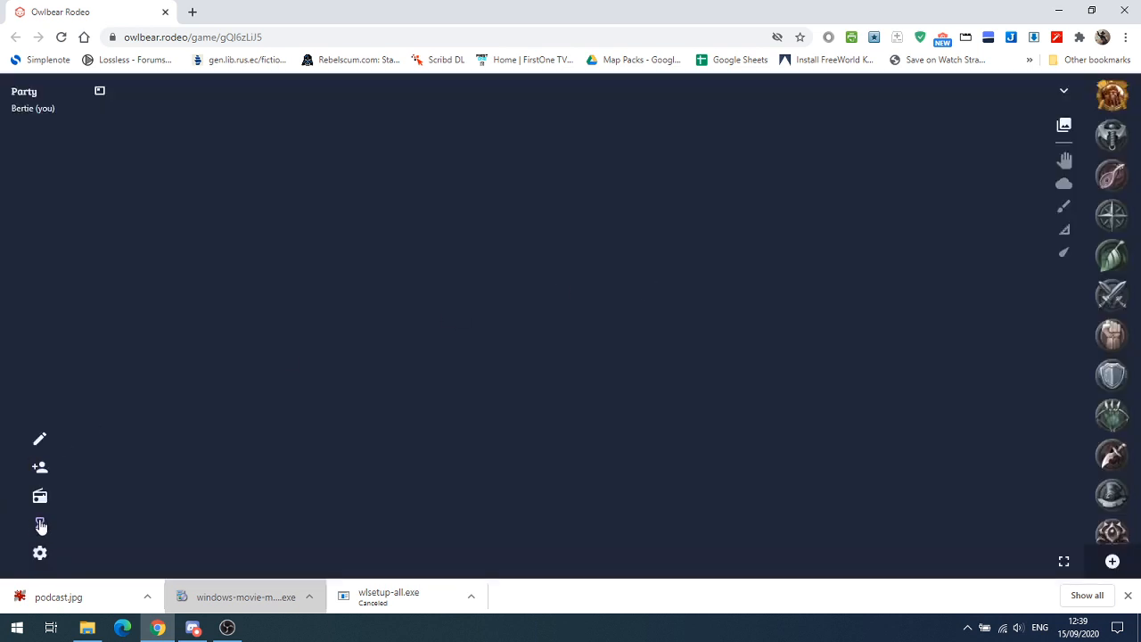
click(40, 524)
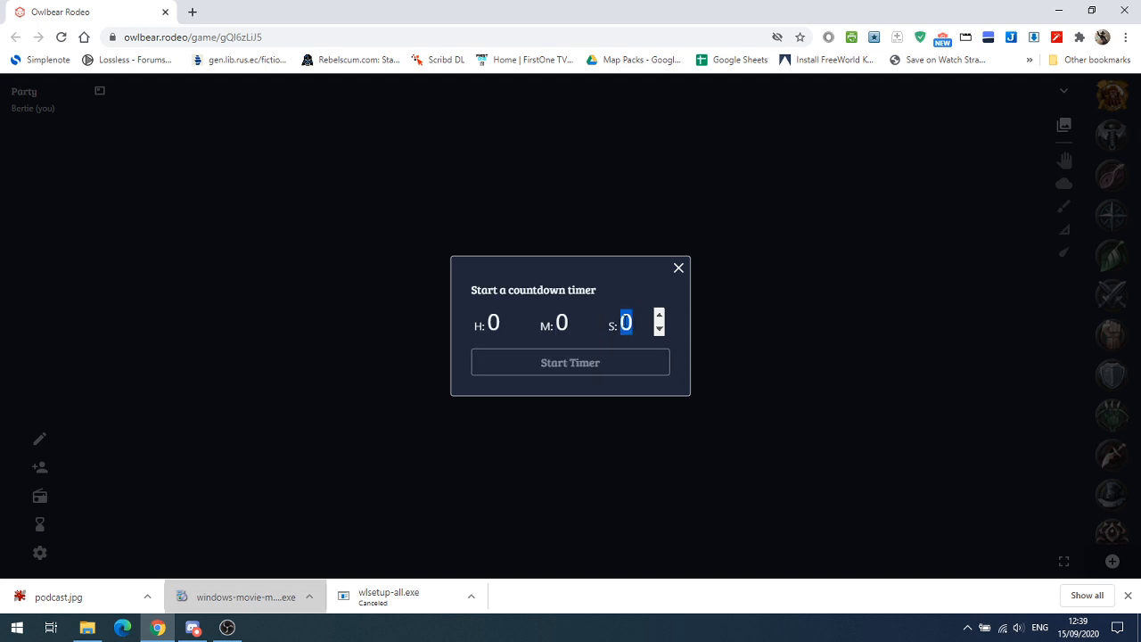
click(570, 362)
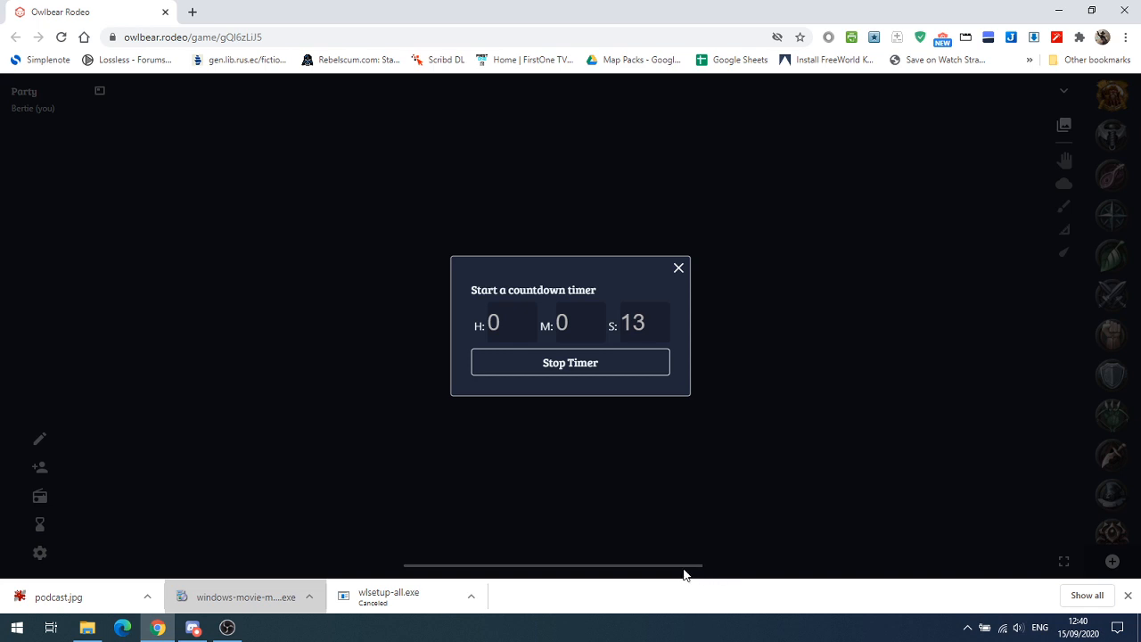
mouse_move(599, 606)
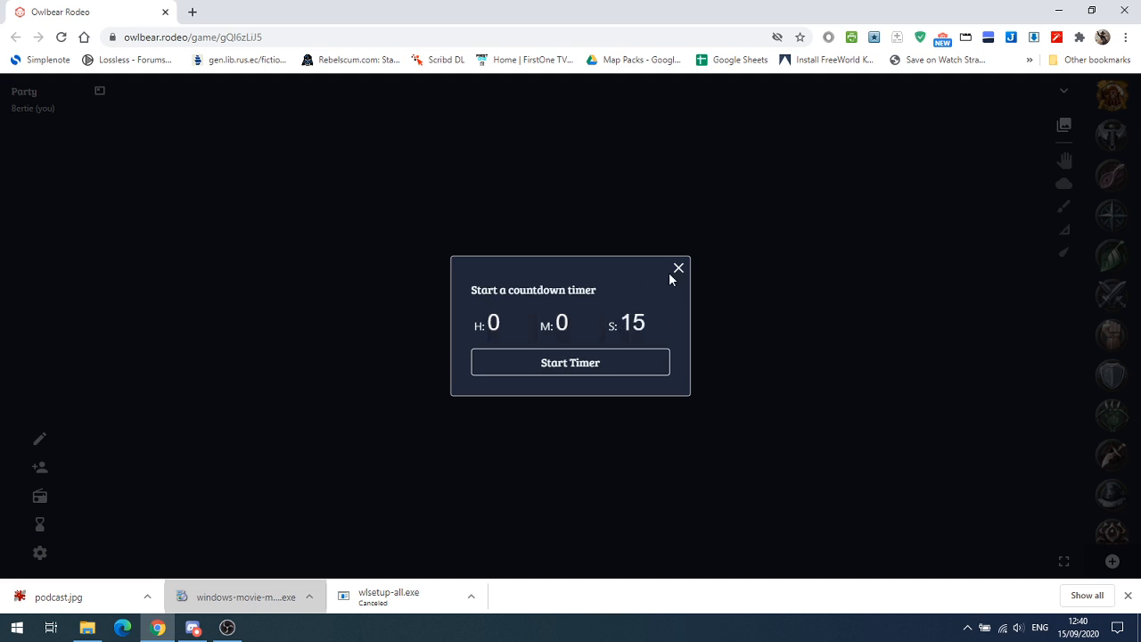
click(677, 268)
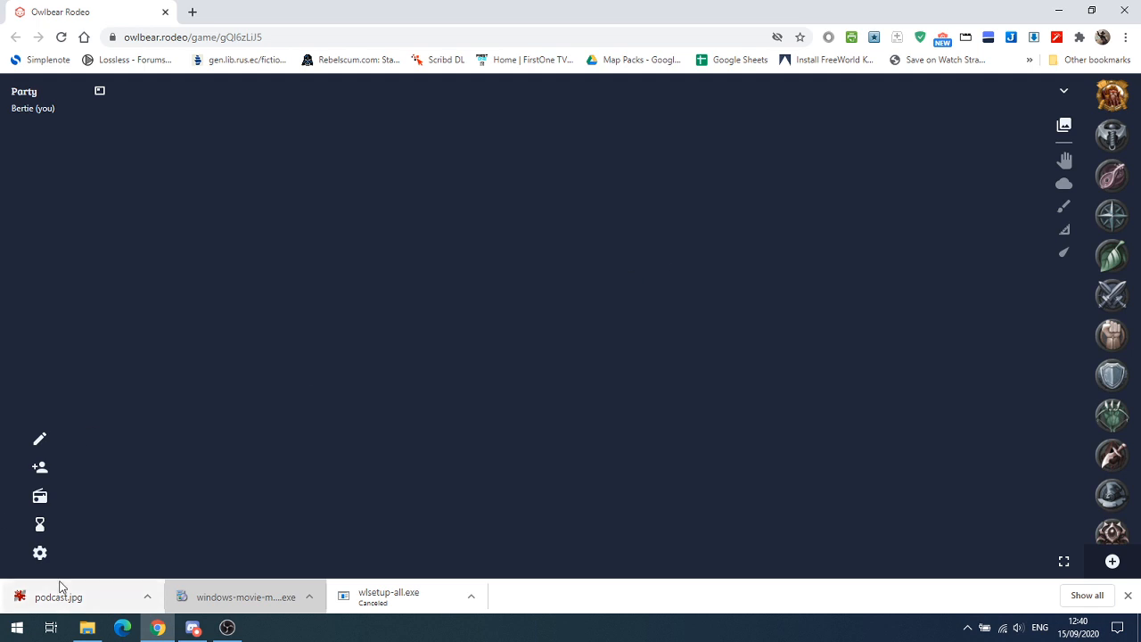
- In the game settings, toggle the light theme on and back off, then close settings
click(39, 552)
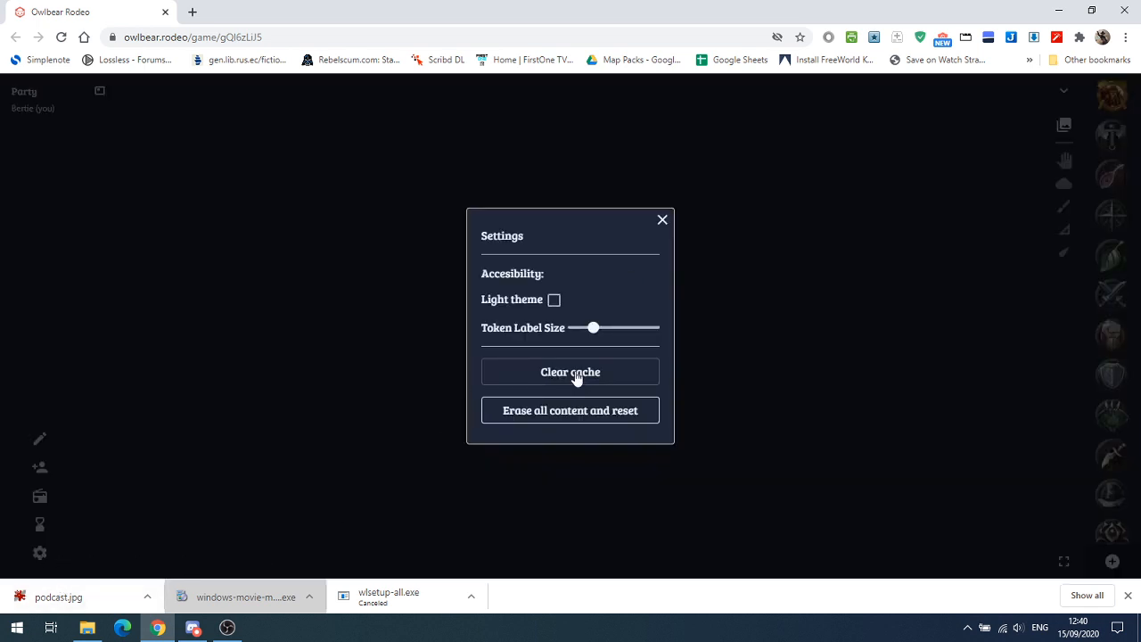
click(553, 300)
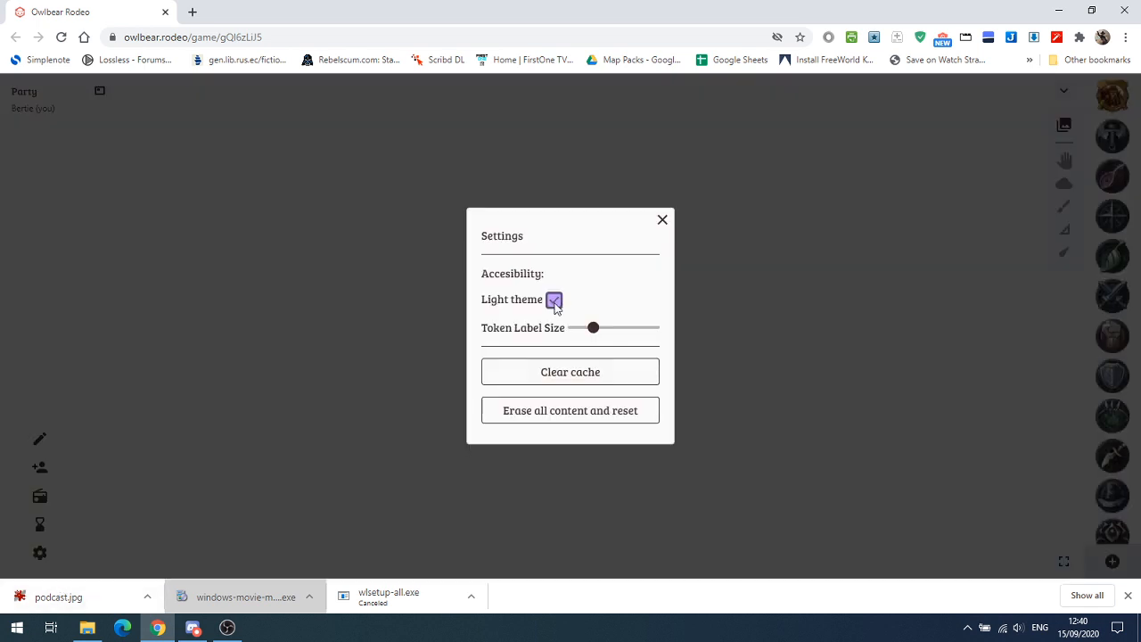
click(553, 300)
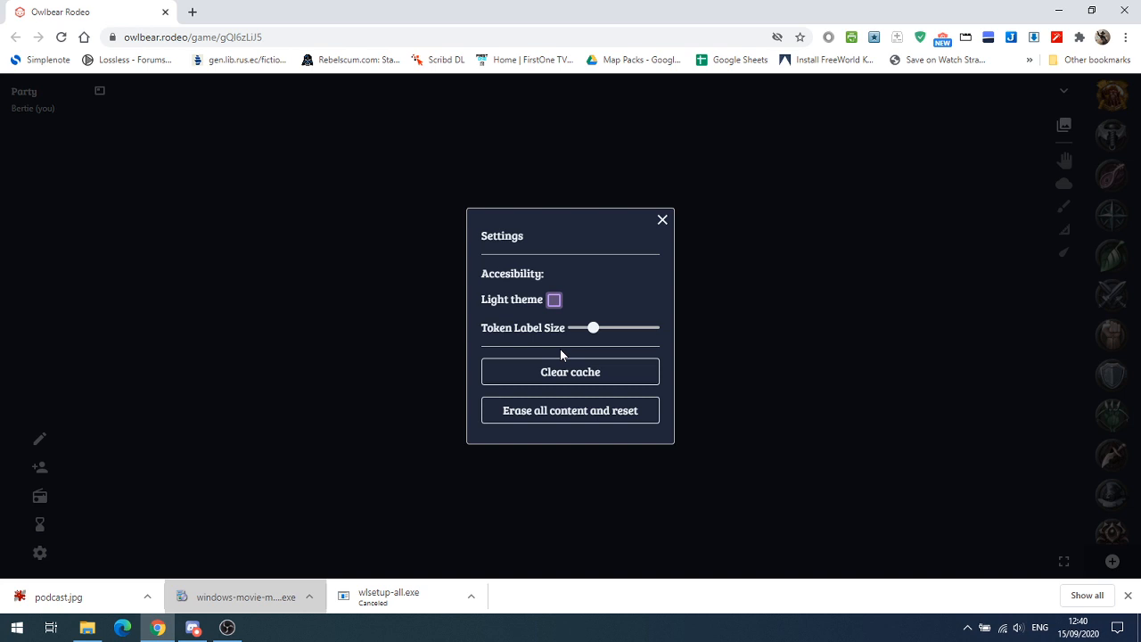
click(663, 219)
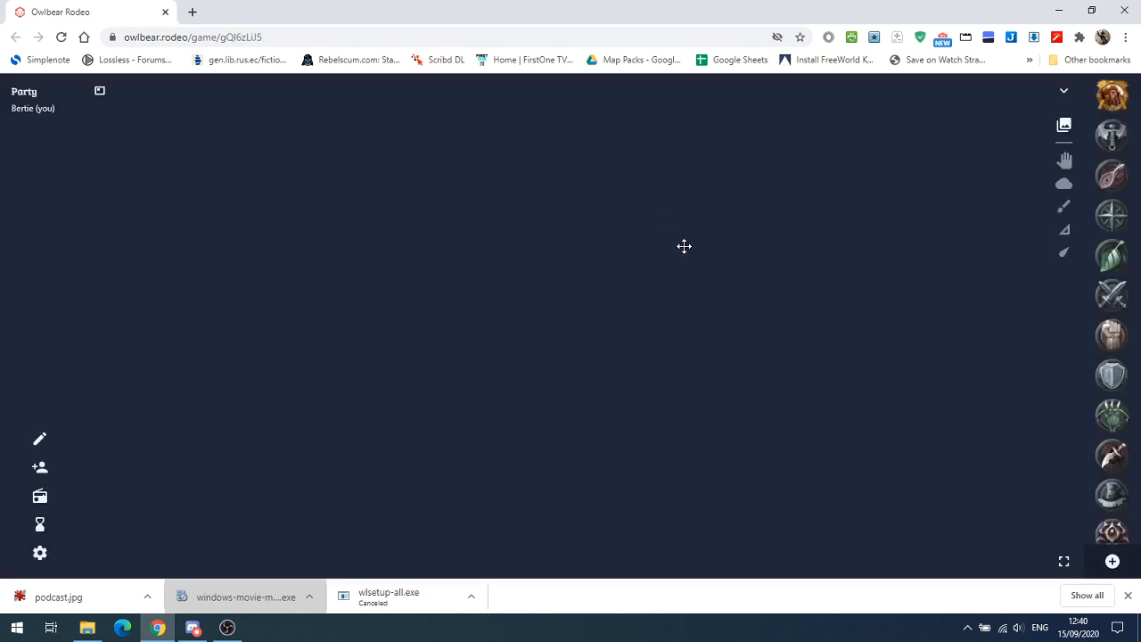
mouse_move(585, 373)
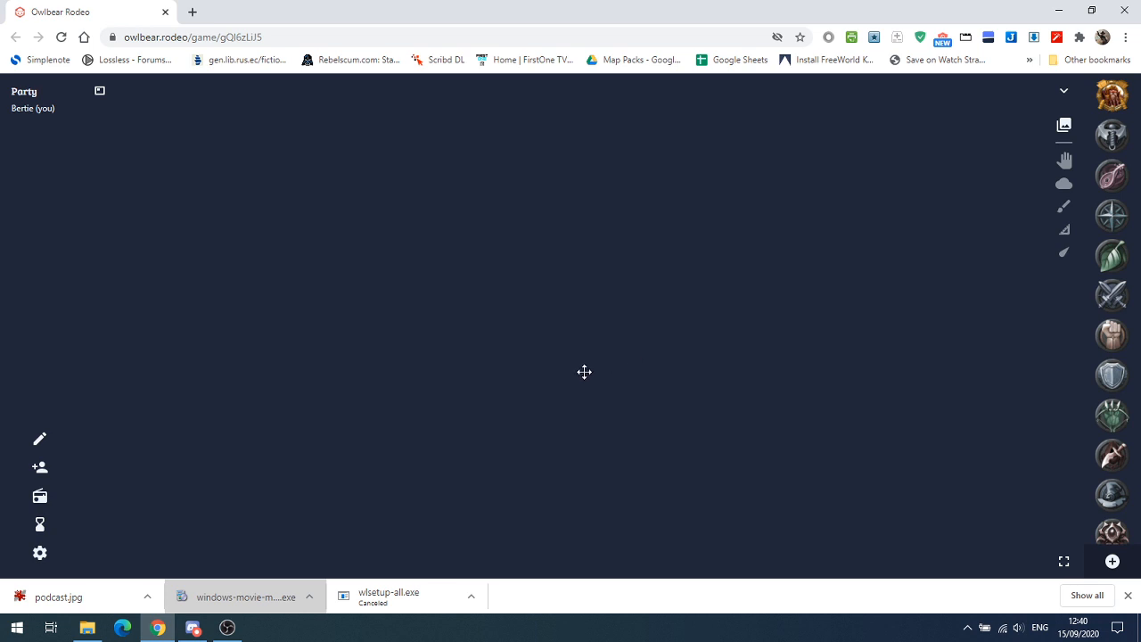
mouse_move(538, 491)
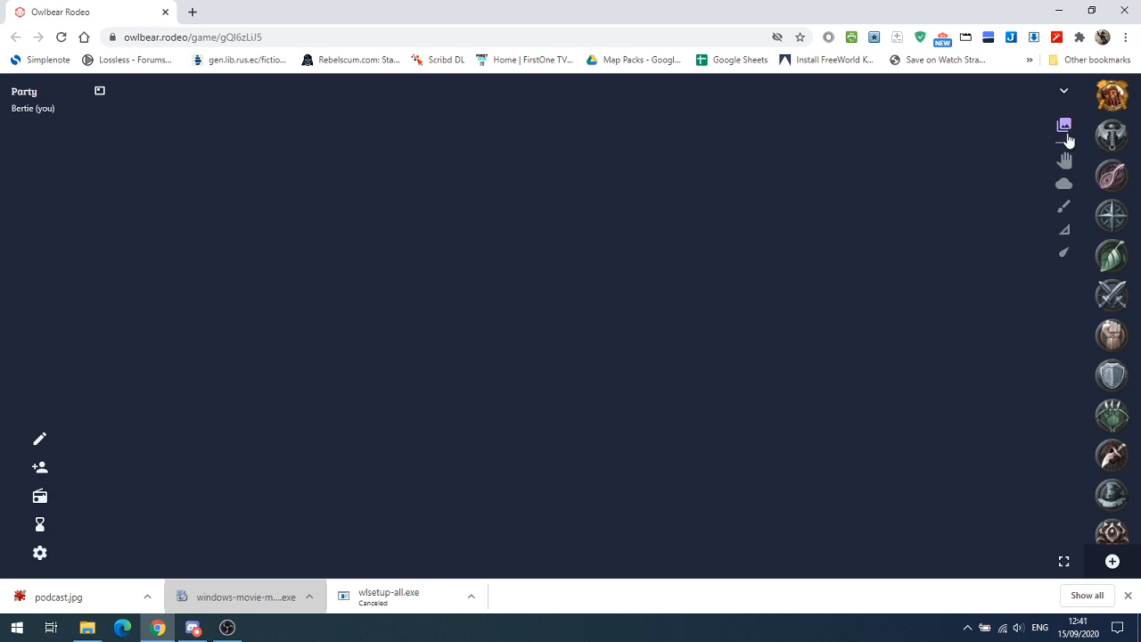
- Load the built-in Grass map at 22 by 22 squares onto the table
click(1063, 125)
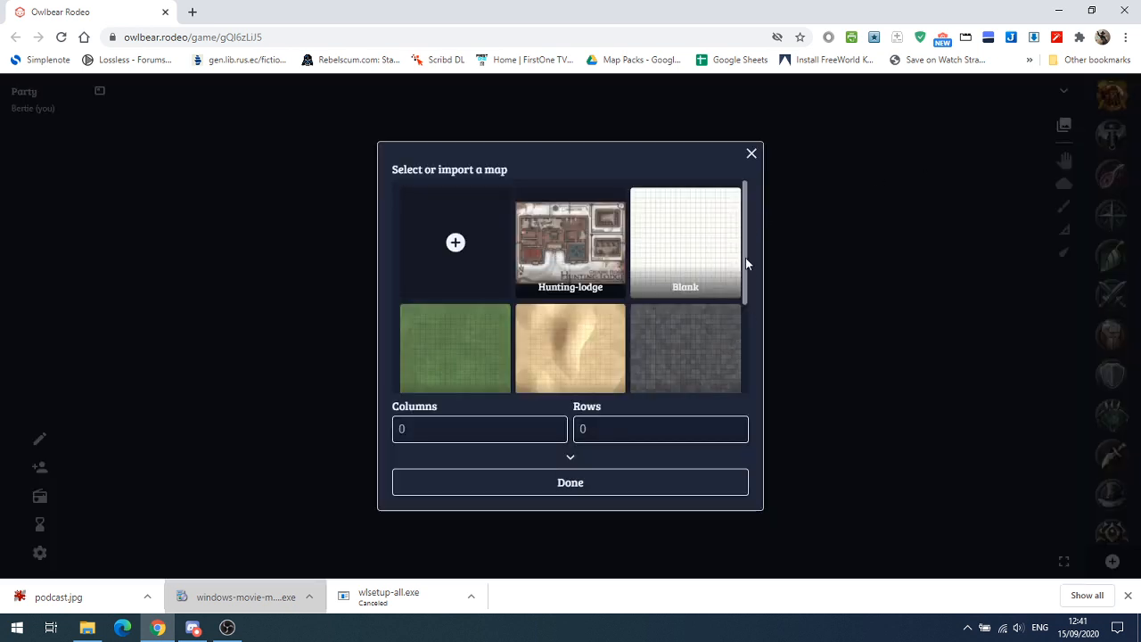
scroll(down, 3)
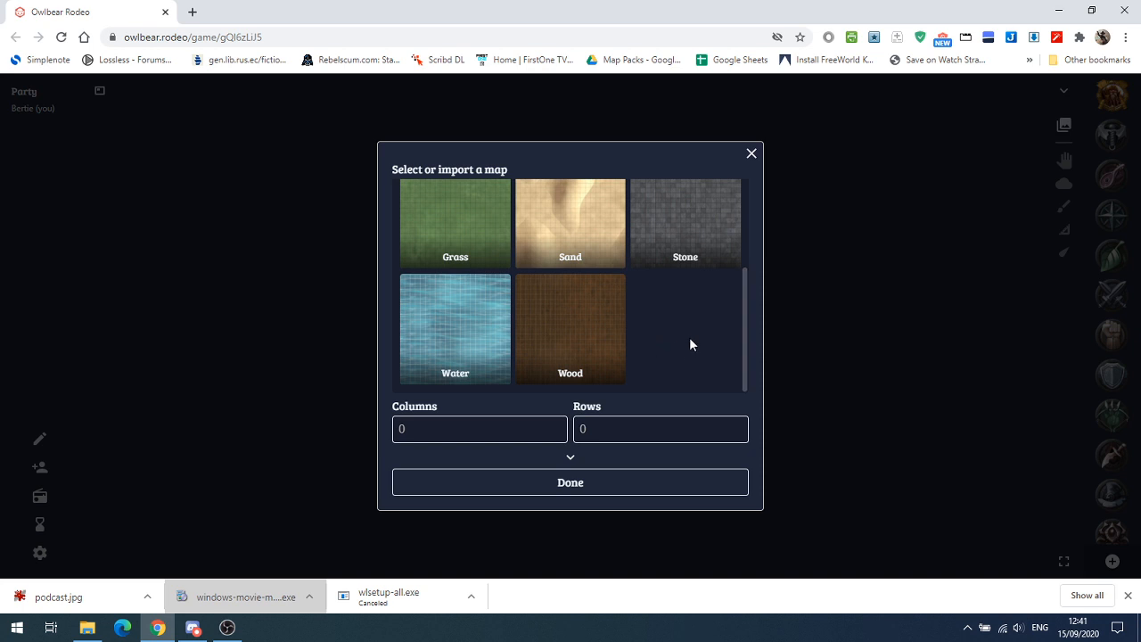
mouse_move(556, 346)
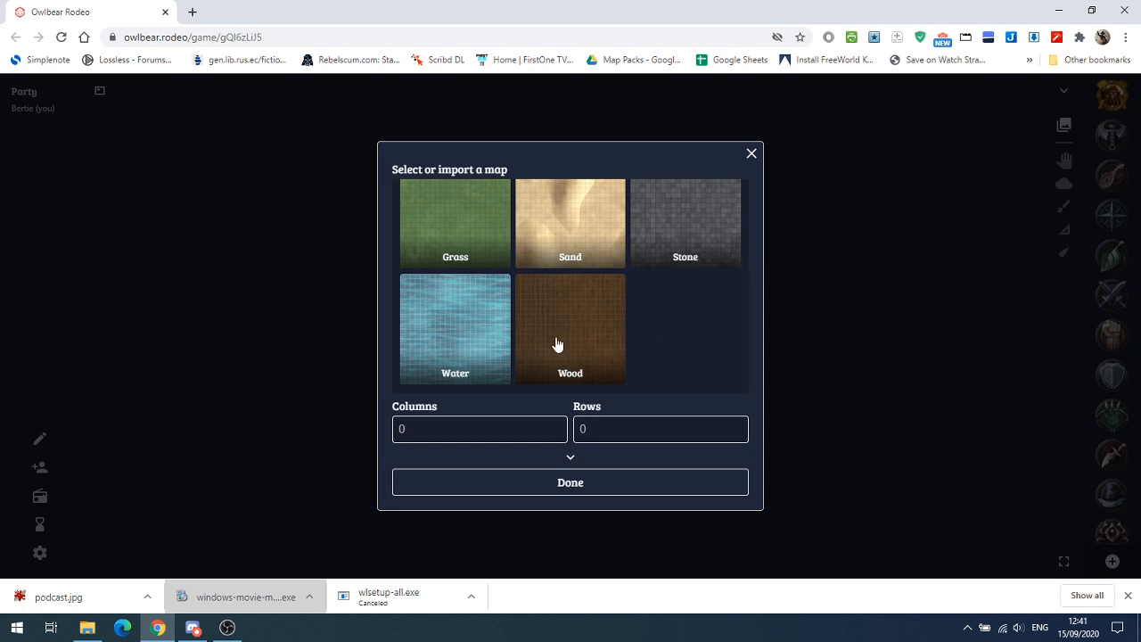
mouse_move(588, 236)
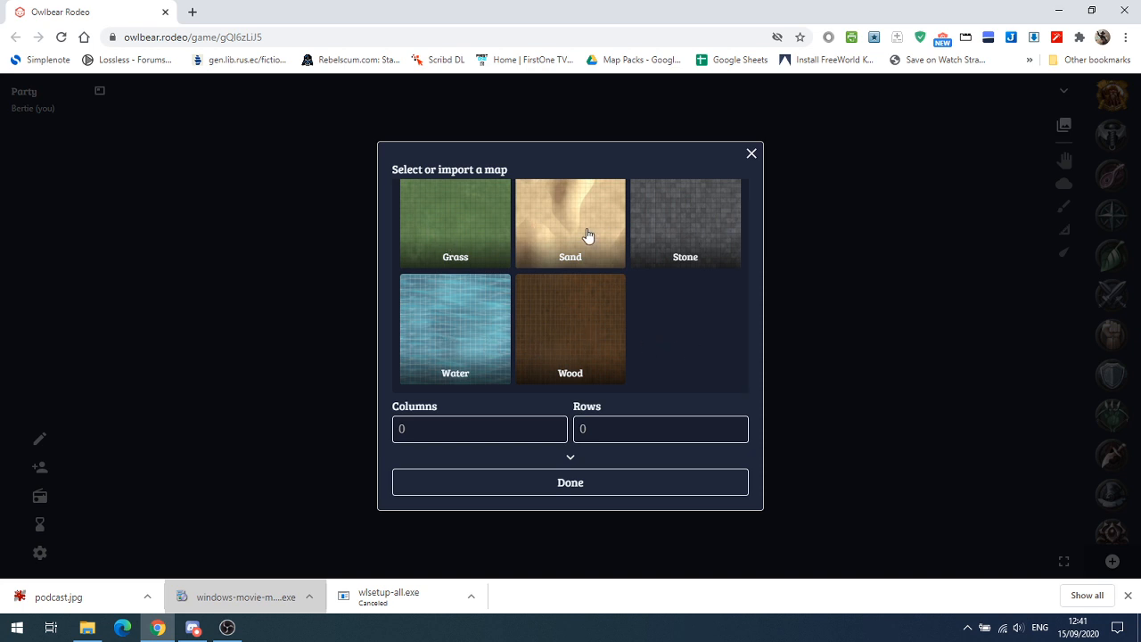
click(454, 222)
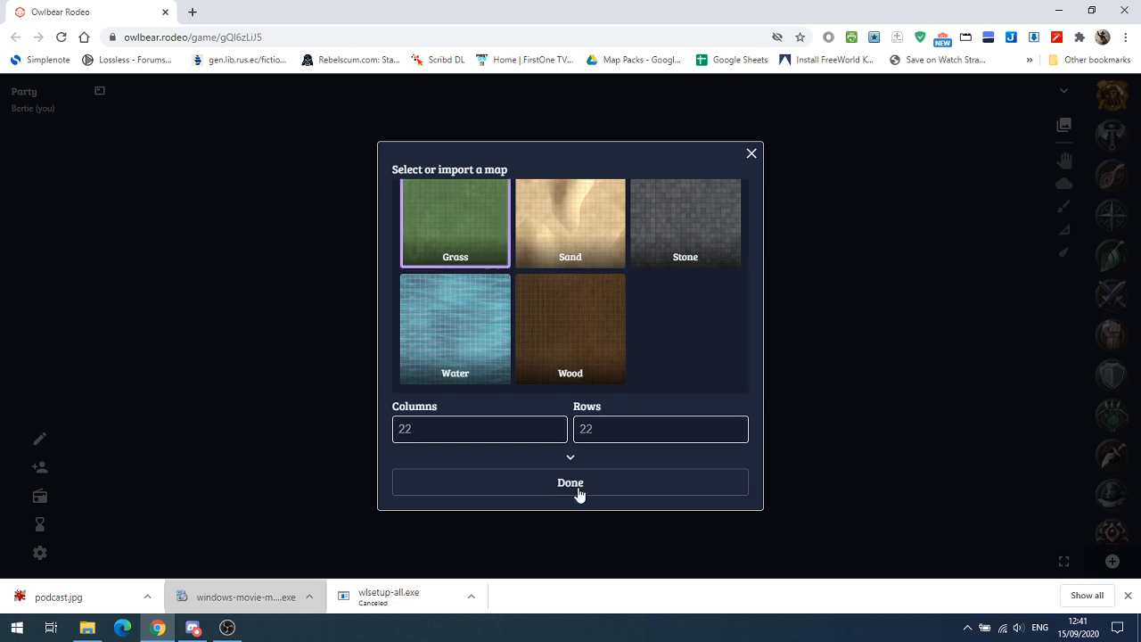
mouse_move(414, 433)
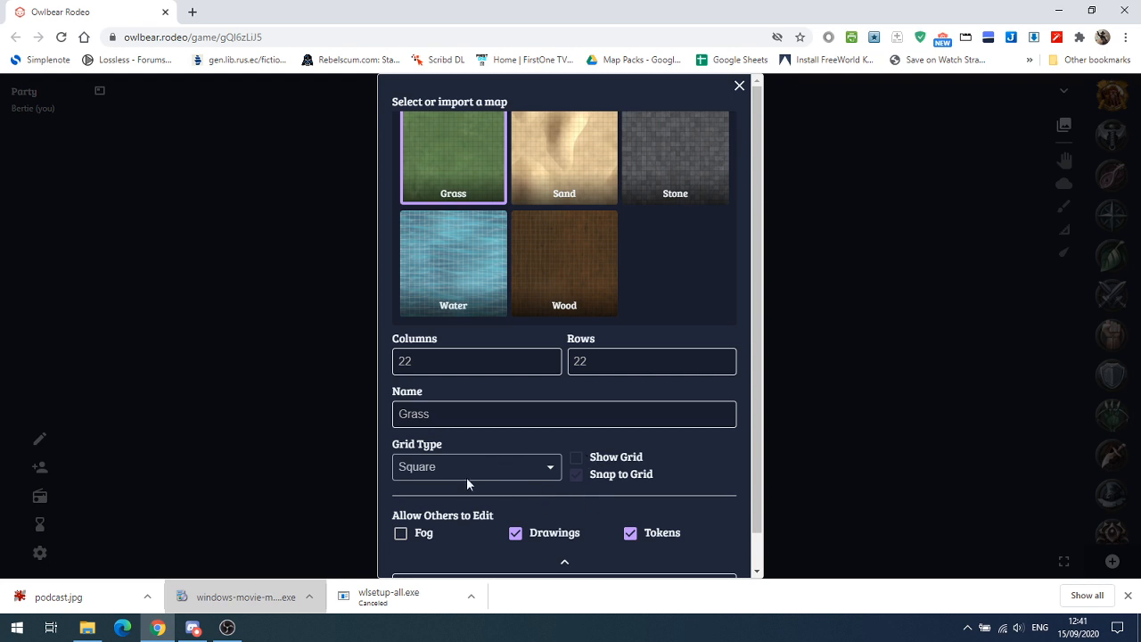
scroll(down, 3)
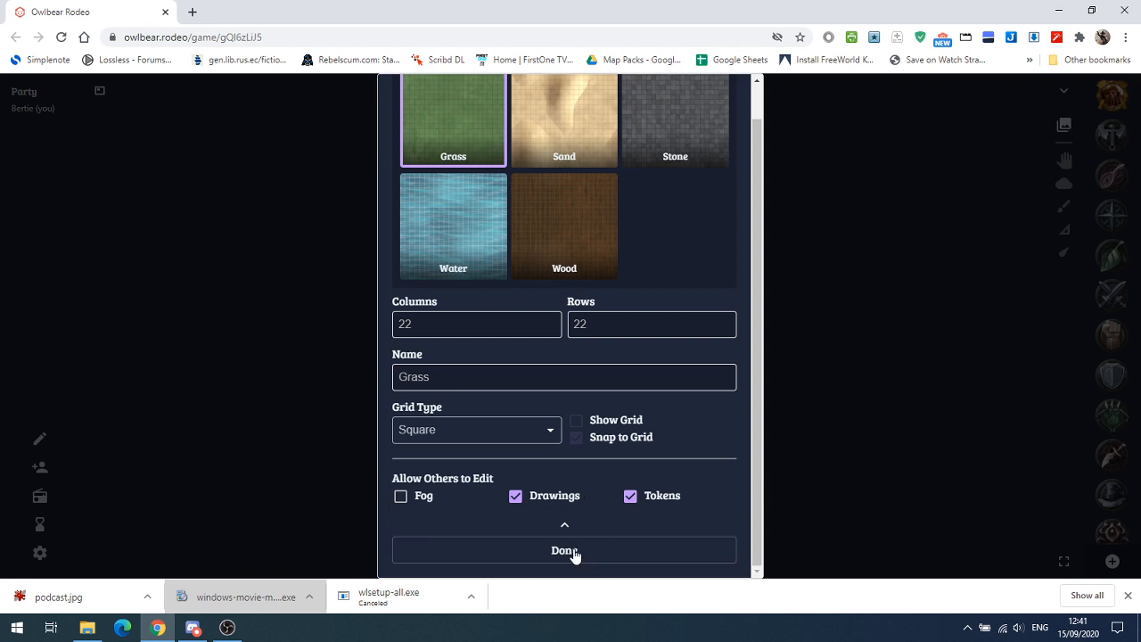
click(564, 549)
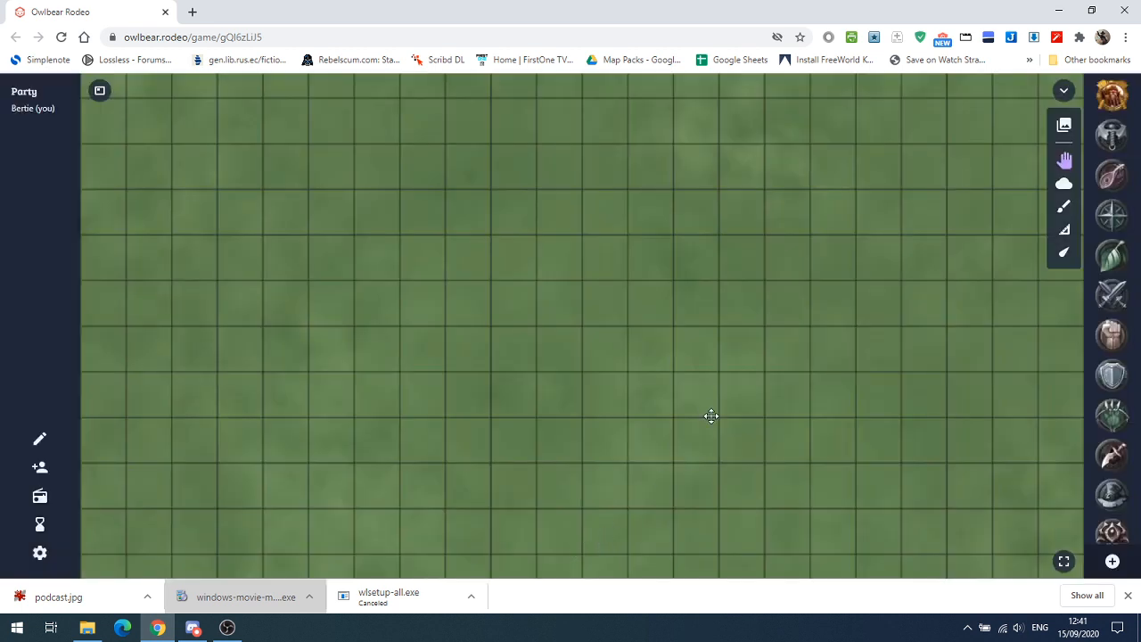
mouse_move(549, 357)
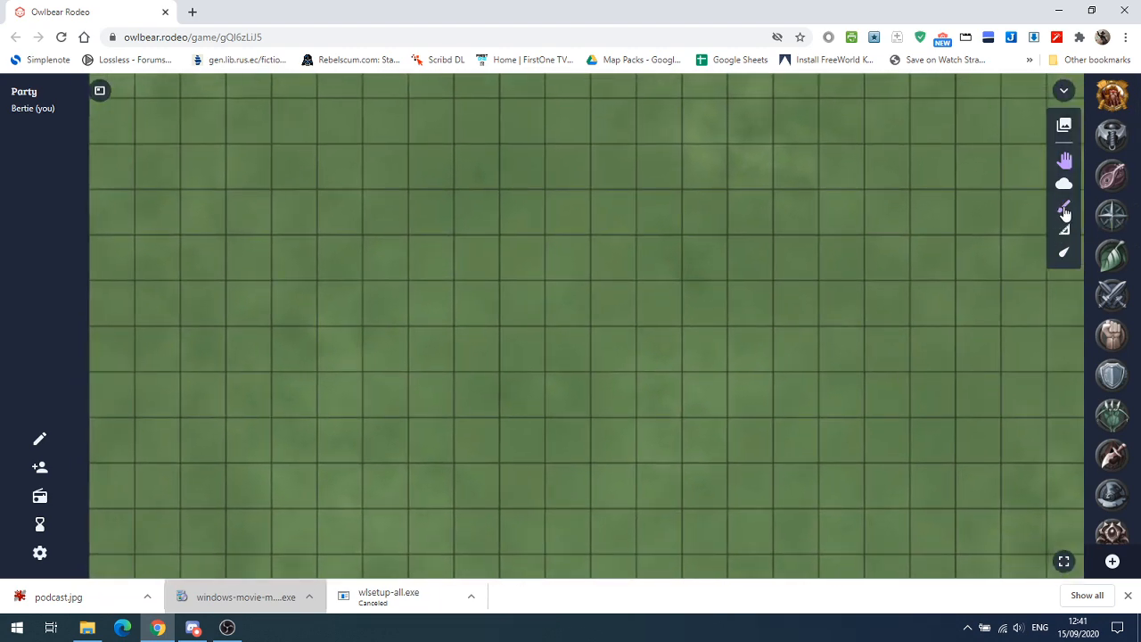
- Brush a green freehand outline across the grass map with the drawing tool
click(1062, 204)
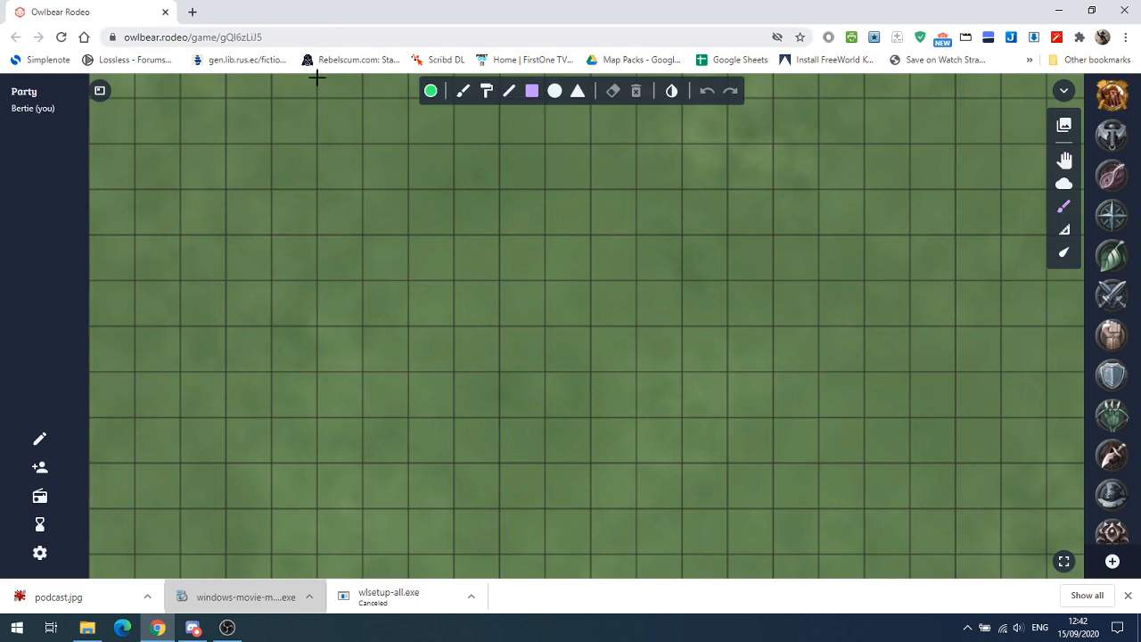
mouse_move(463, 89)
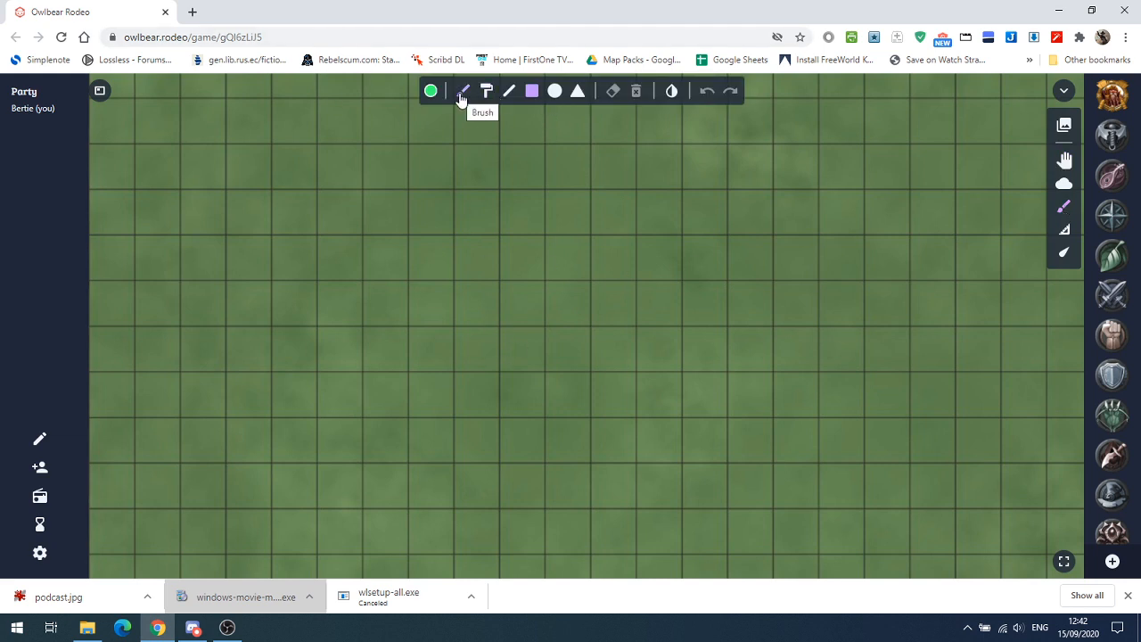
drag(264, 303, 286, 271)
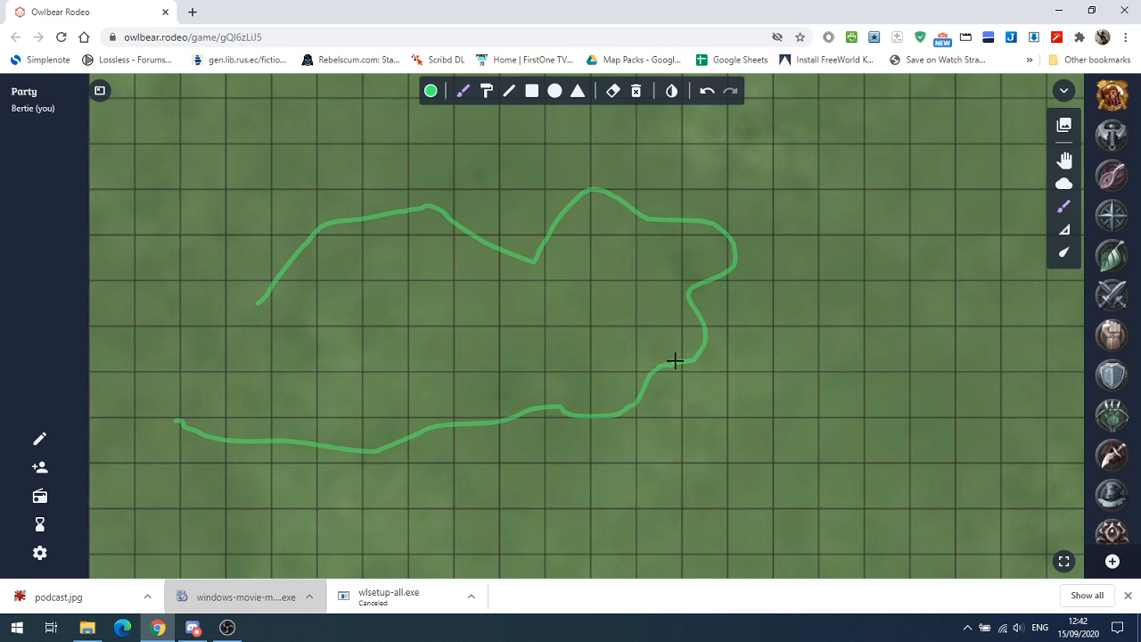
click(431, 89)
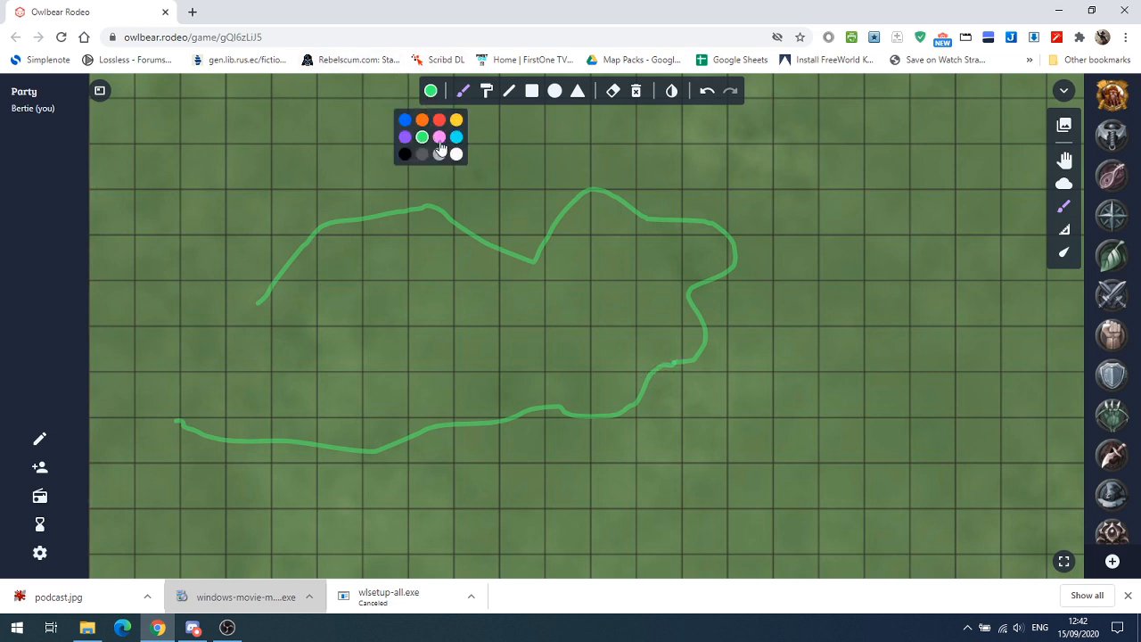
- Switch to blue and brush two river lines inside the green outline
click(457, 135)
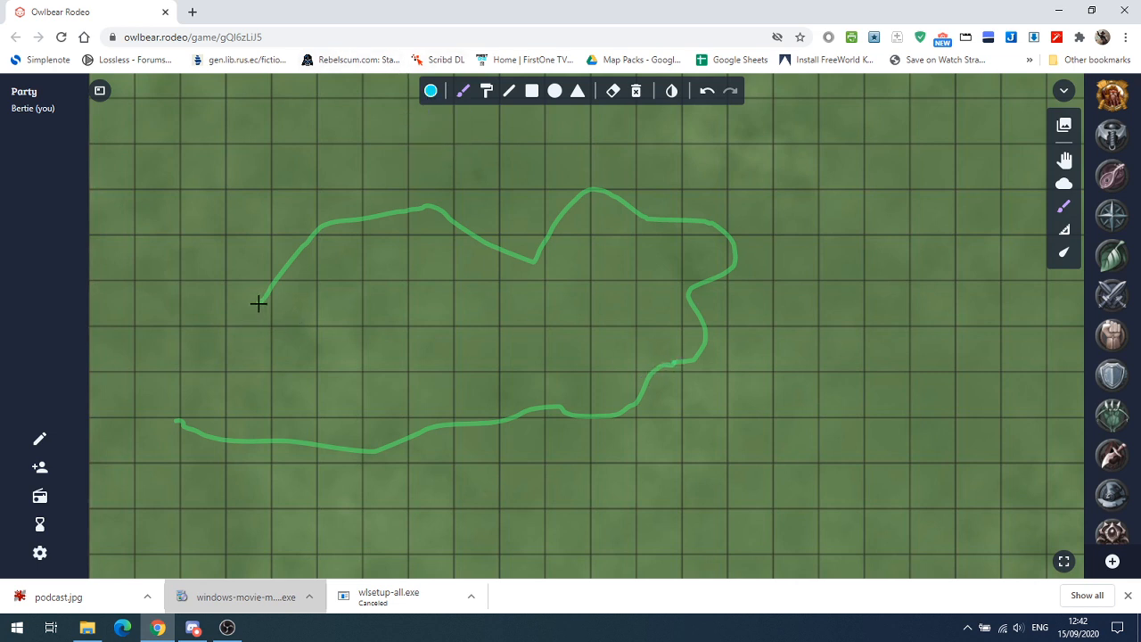
drag(259, 303, 602, 274)
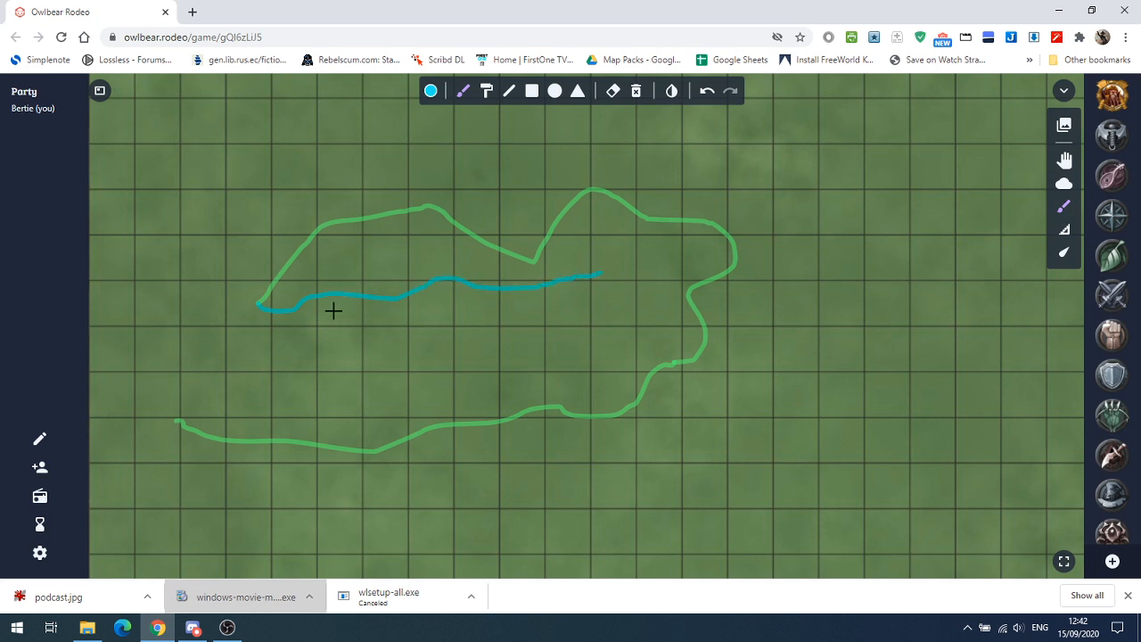
drag(335, 311, 453, 301)
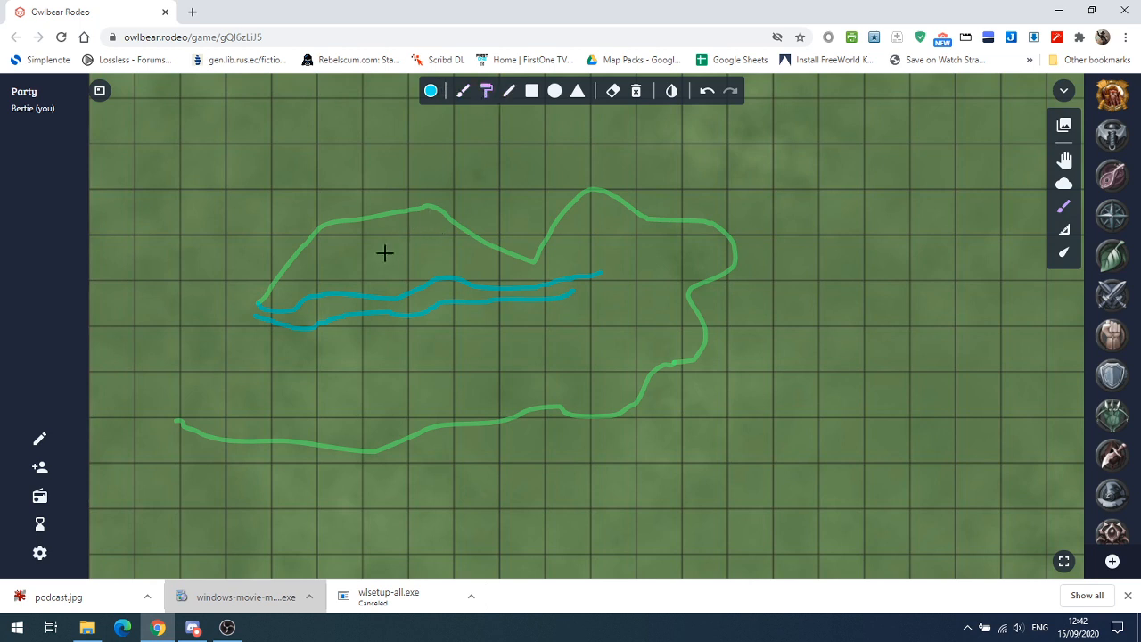
mouse_move(909, 298)
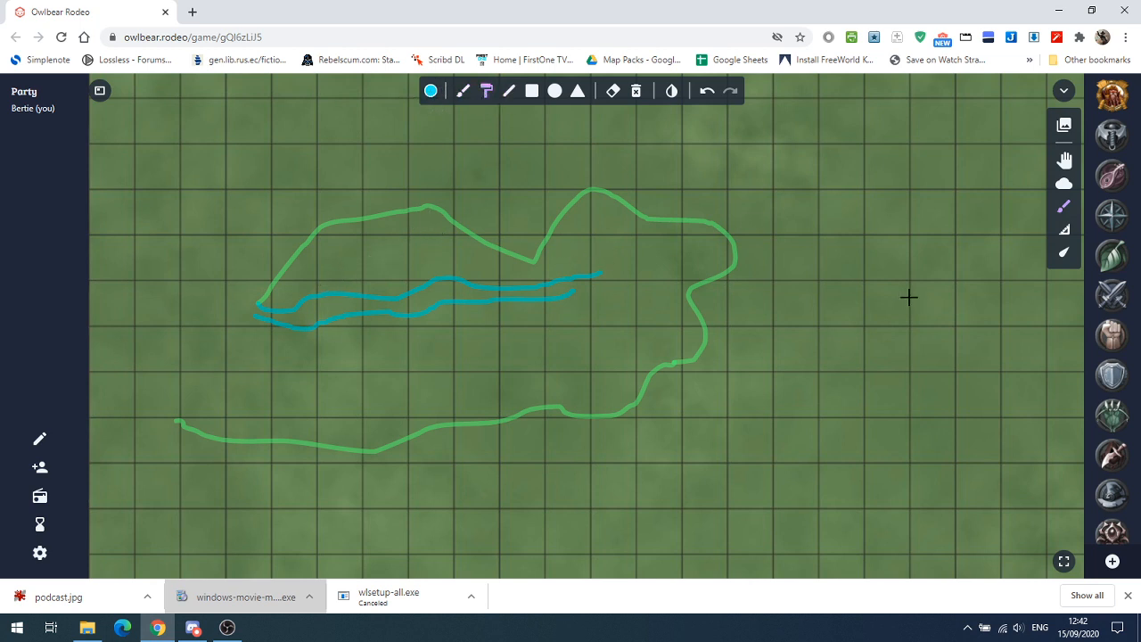
- Paint a large blue pond on the right and a water area along the bottom
drag(829, 248, 871, 210)
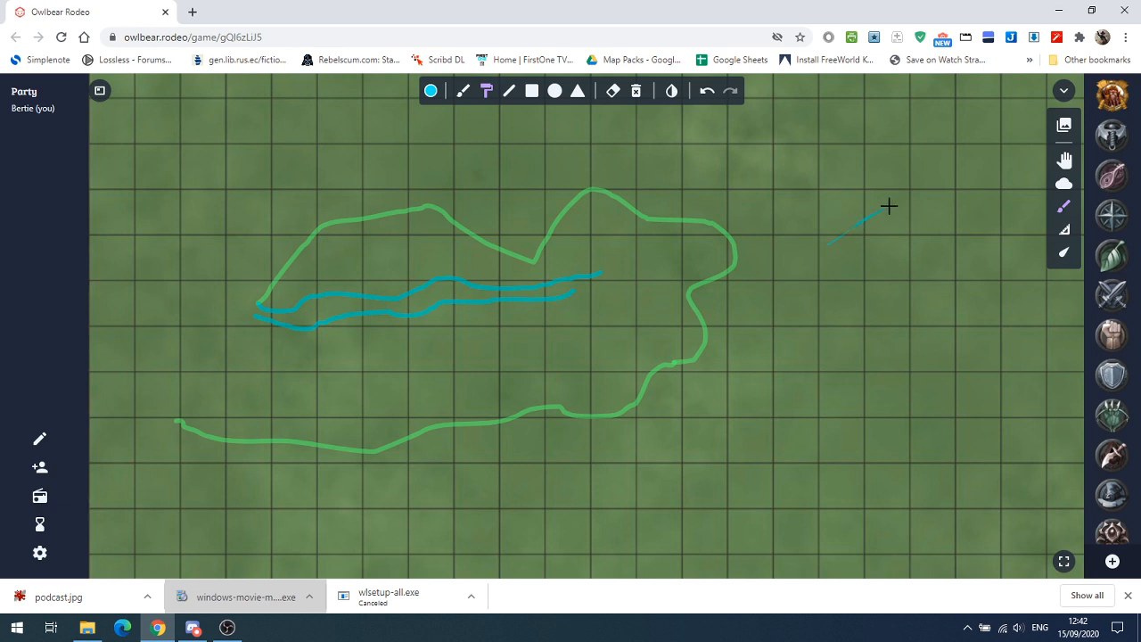
drag(888, 206, 898, 321)
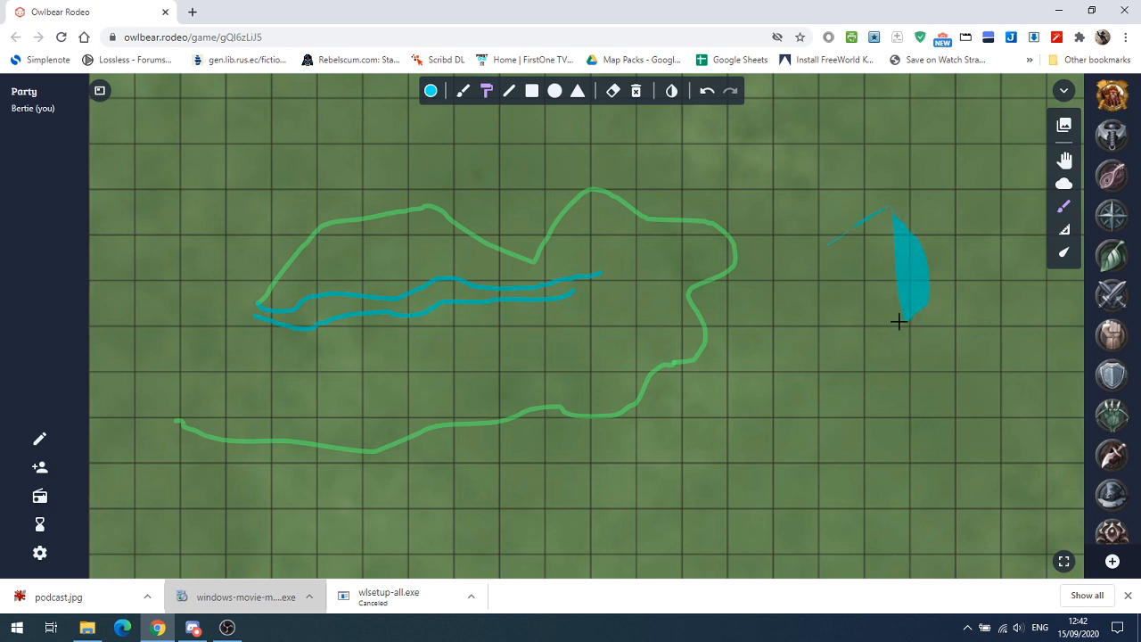
drag(898, 321, 895, 174)
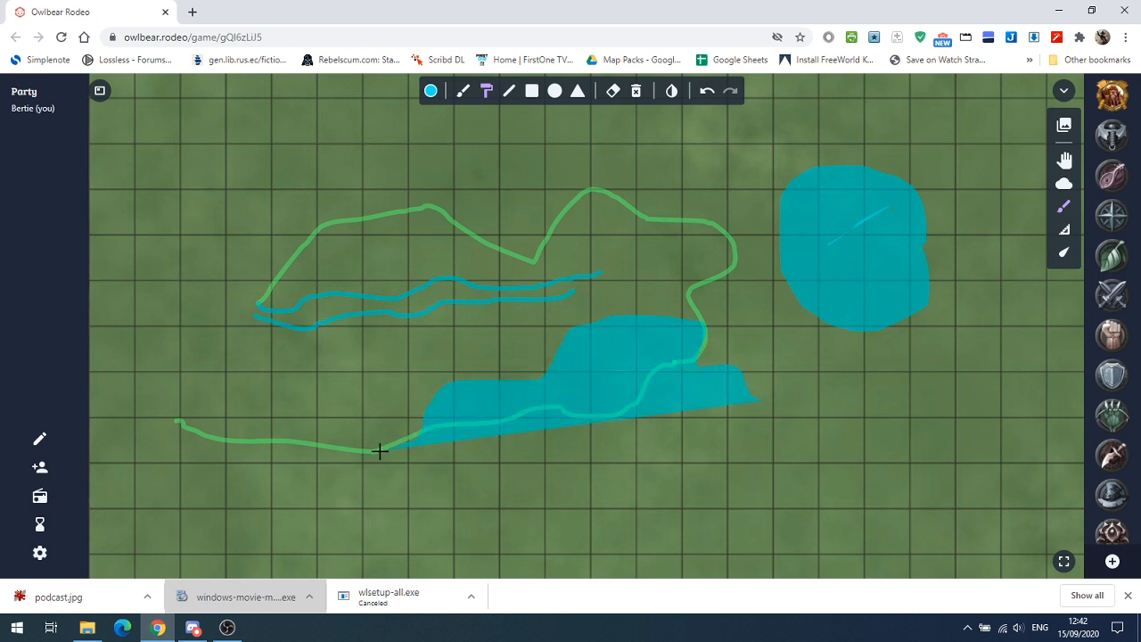
drag(381, 453, 693, 429)
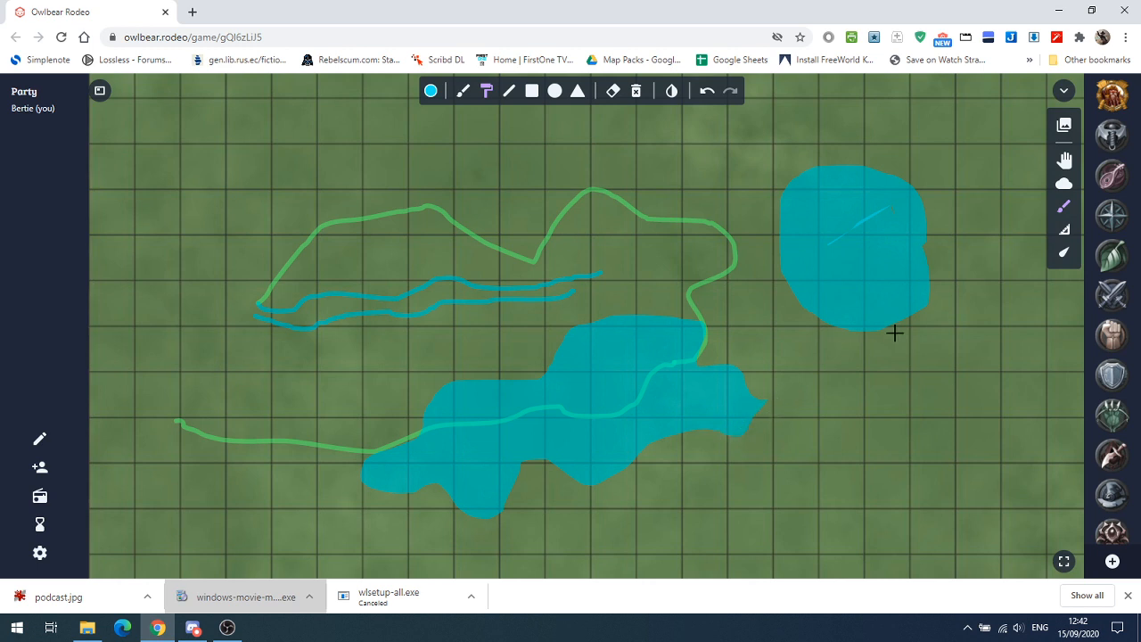
mouse_move(859, 143)
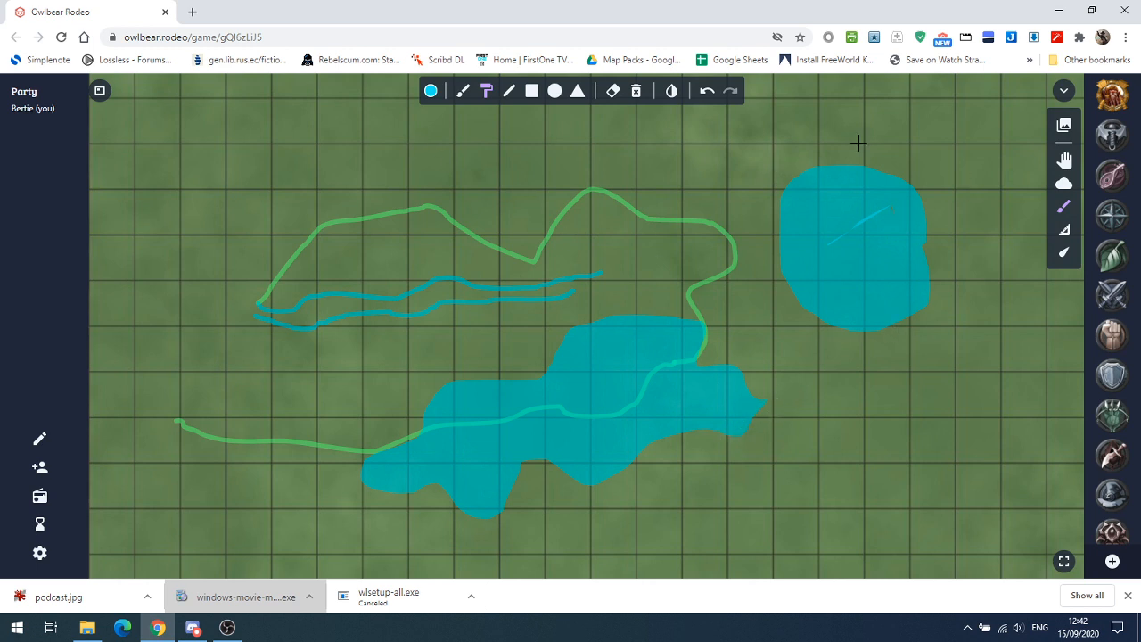
mouse_move(636, 89)
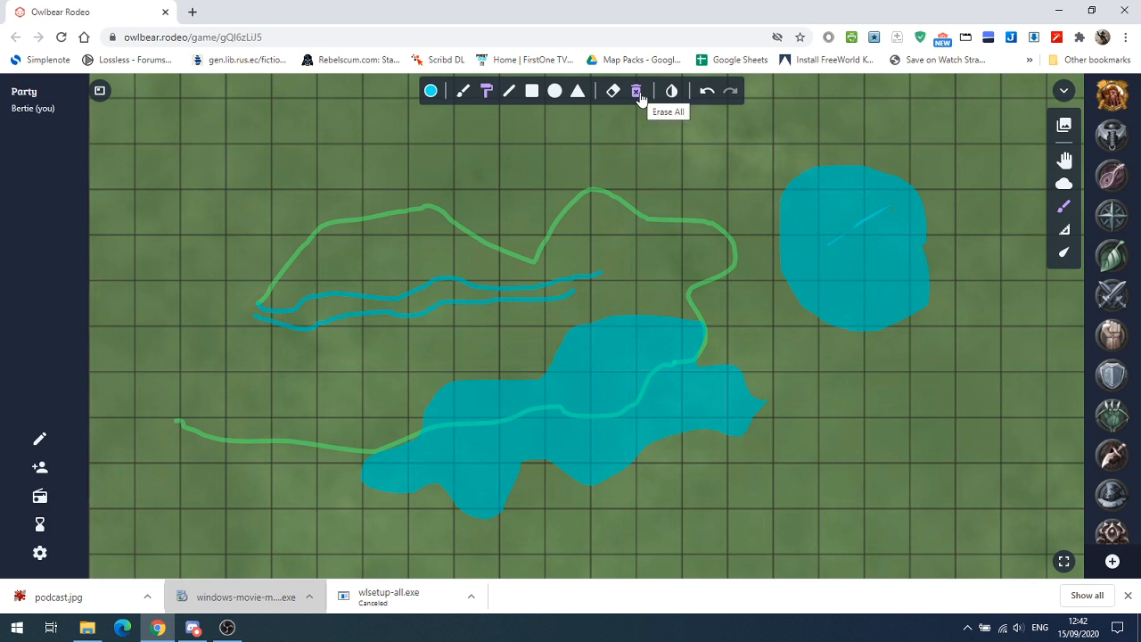
- Erase all drawings, then draw two parallel stepped corridor walls with straight blue lines
click(636, 89)
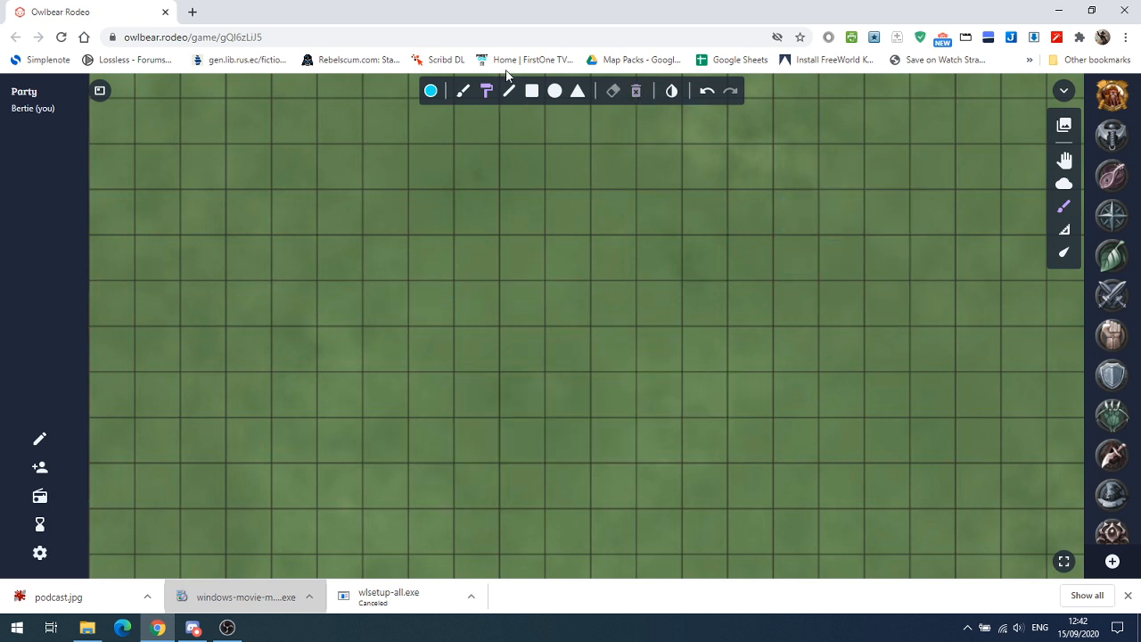
click(508, 89)
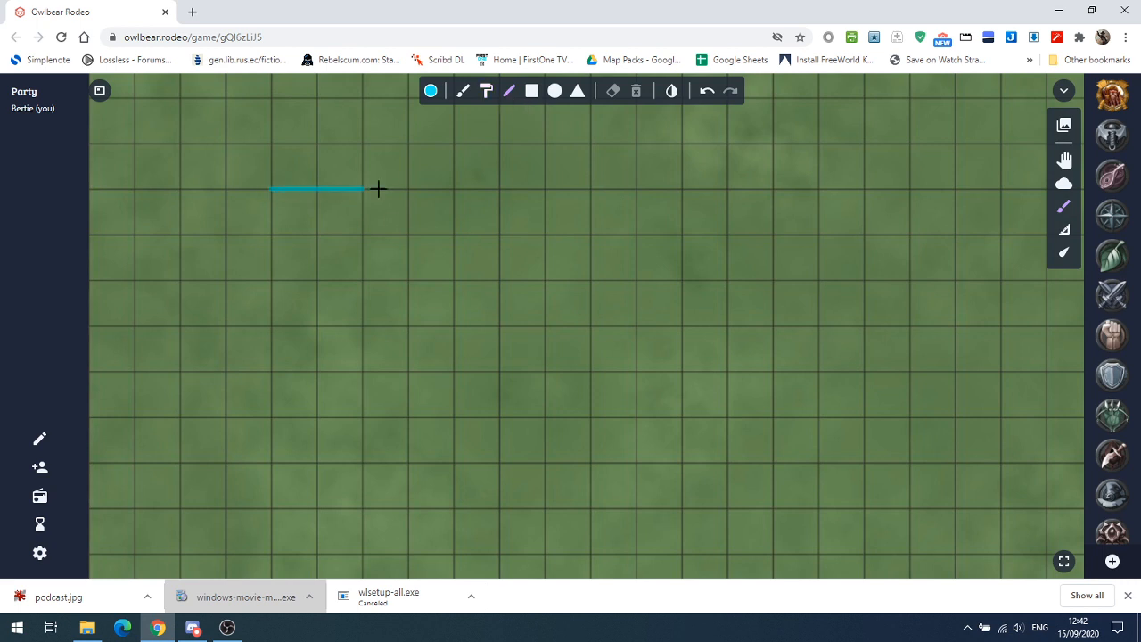
drag(378, 189, 499, 261)
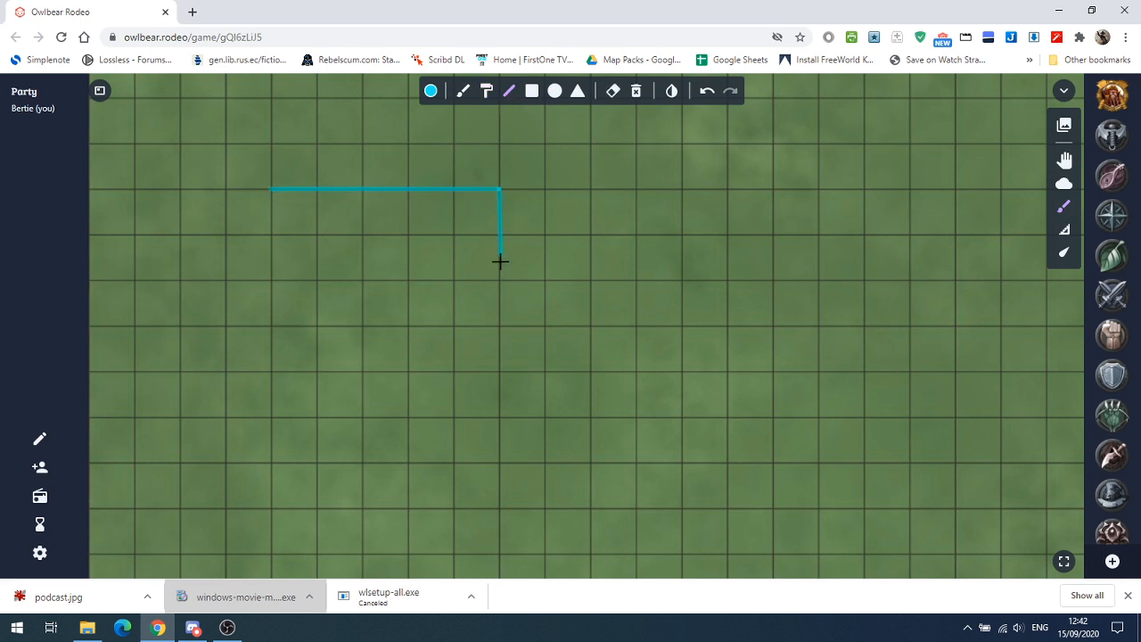
drag(499, 260, 478, 460)
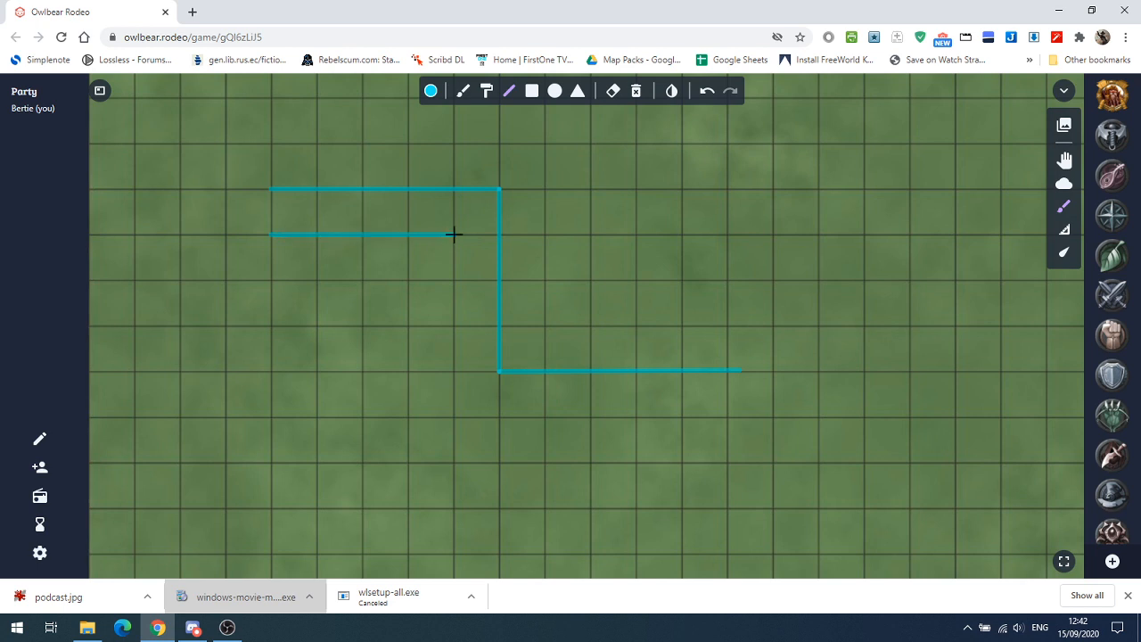
drag(455, 235, 455, 409)
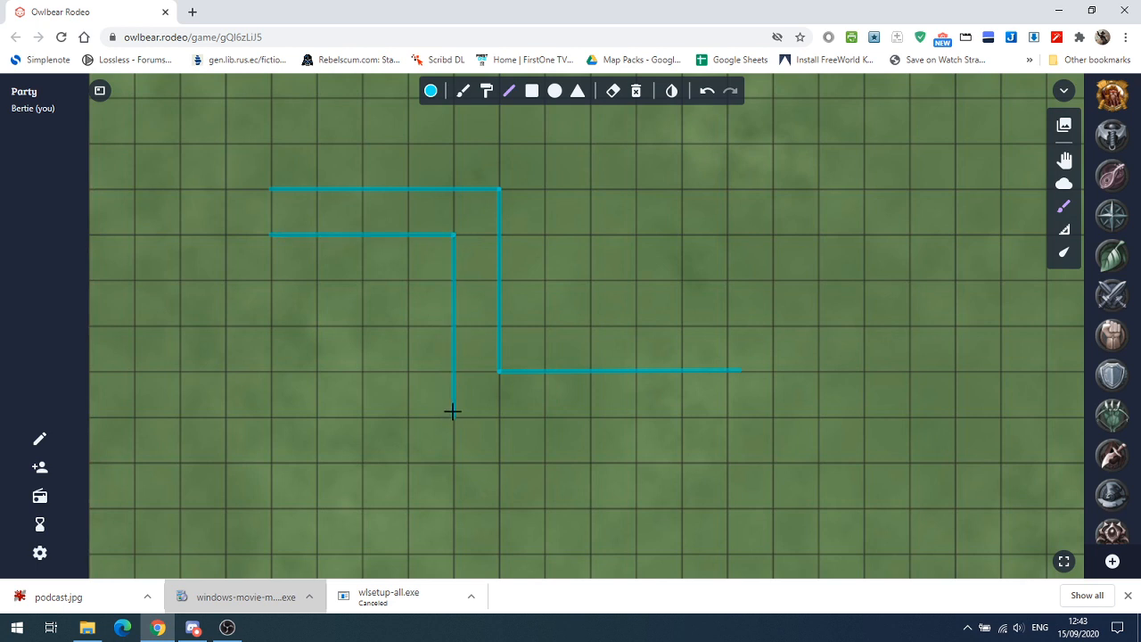
drag(454, 417, 638, 418)
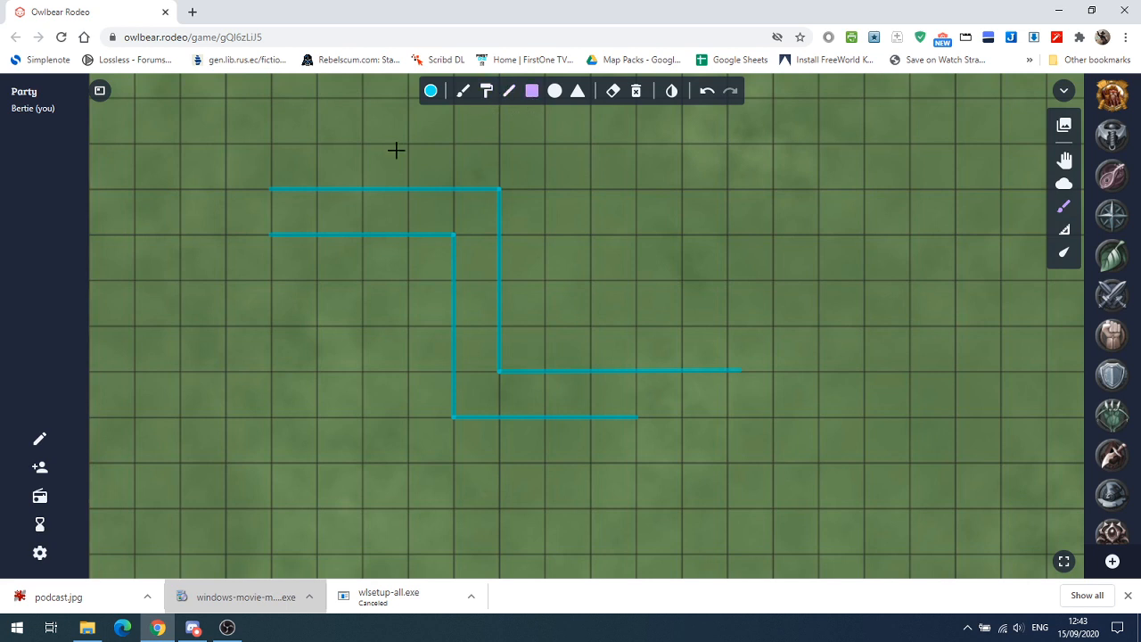
- Drag out a filled stepped teal block to the right of the corridor walls
drag(592, 141, 752, 294)
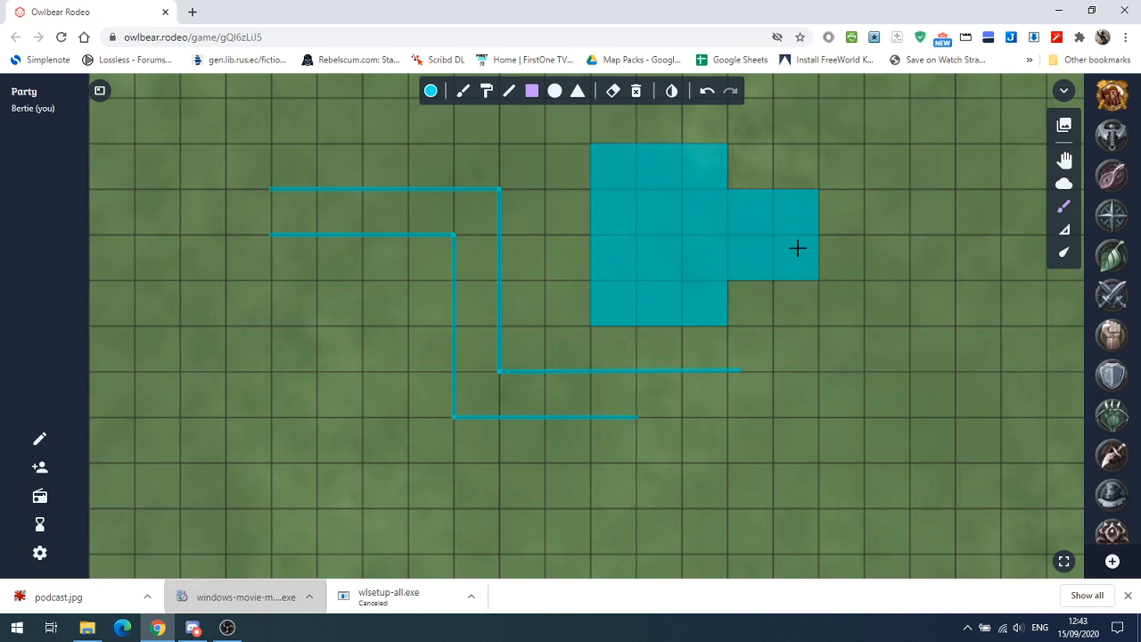
mouse_move(631, 226)
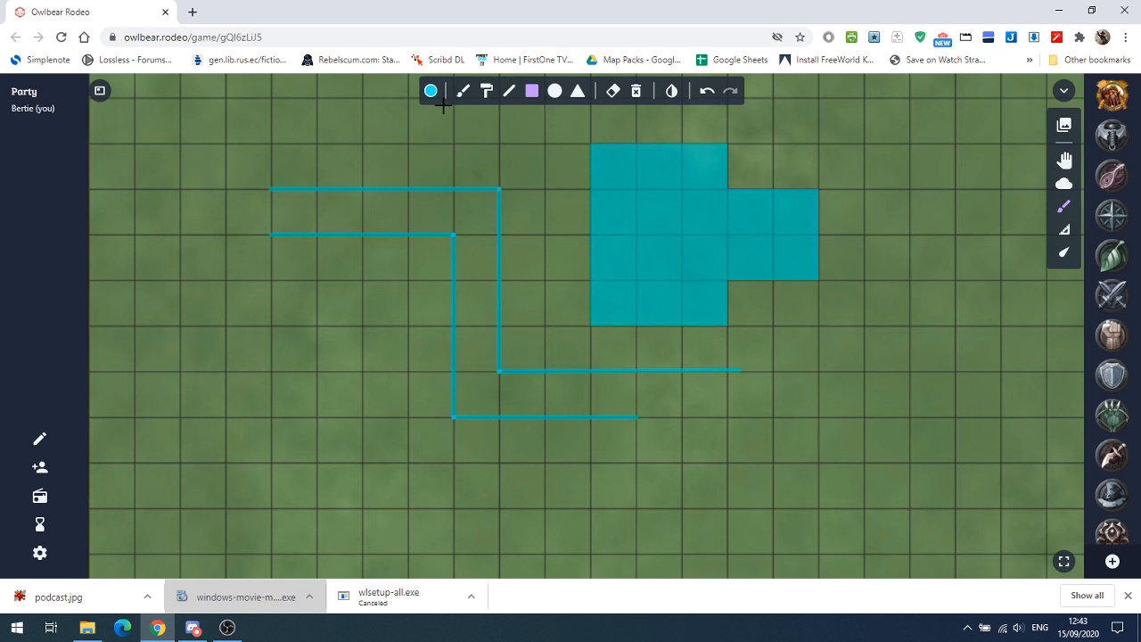
mouse_move(549, 122)
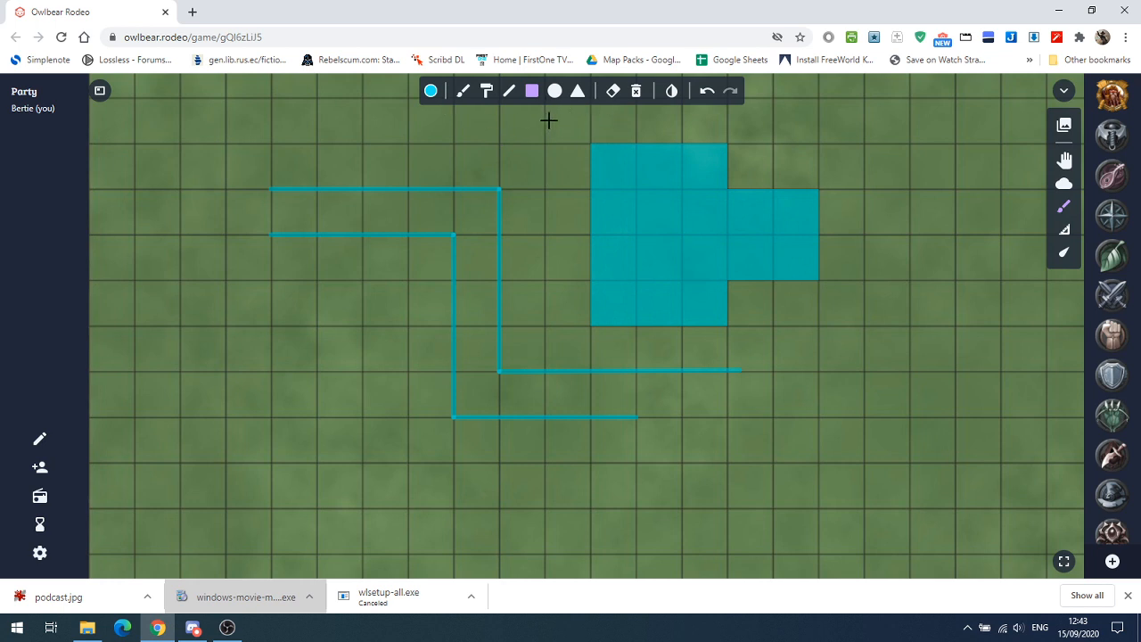
mouse_move(671, 91)
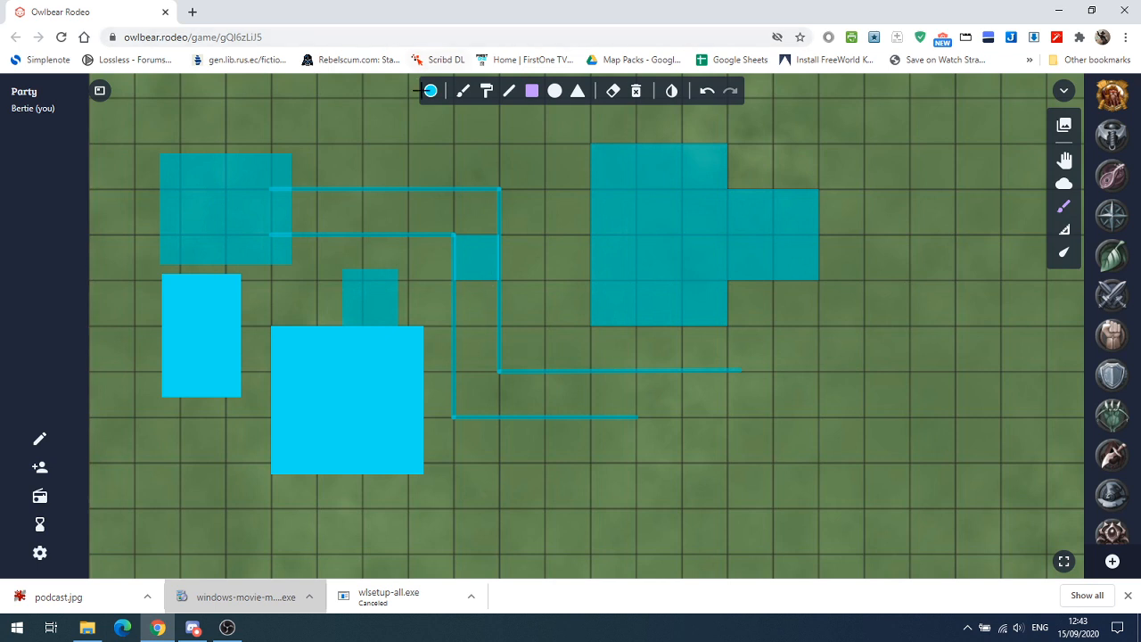
- Switch the drawing colour to red and pick the triangle shape tool
click(432, 89)
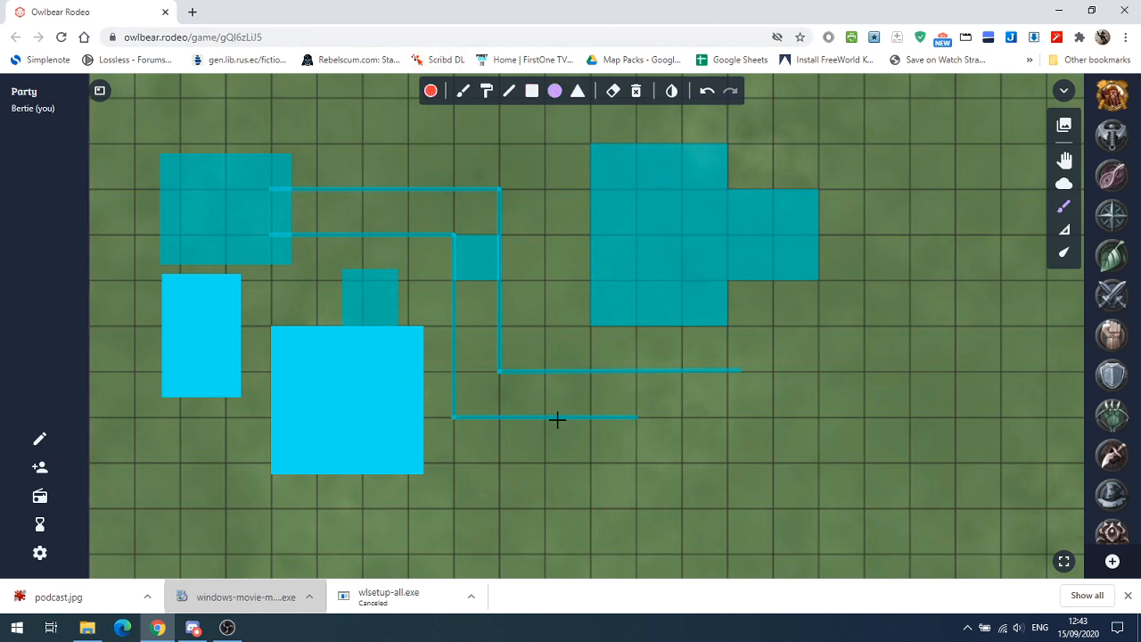
mouse_move(590, 417)
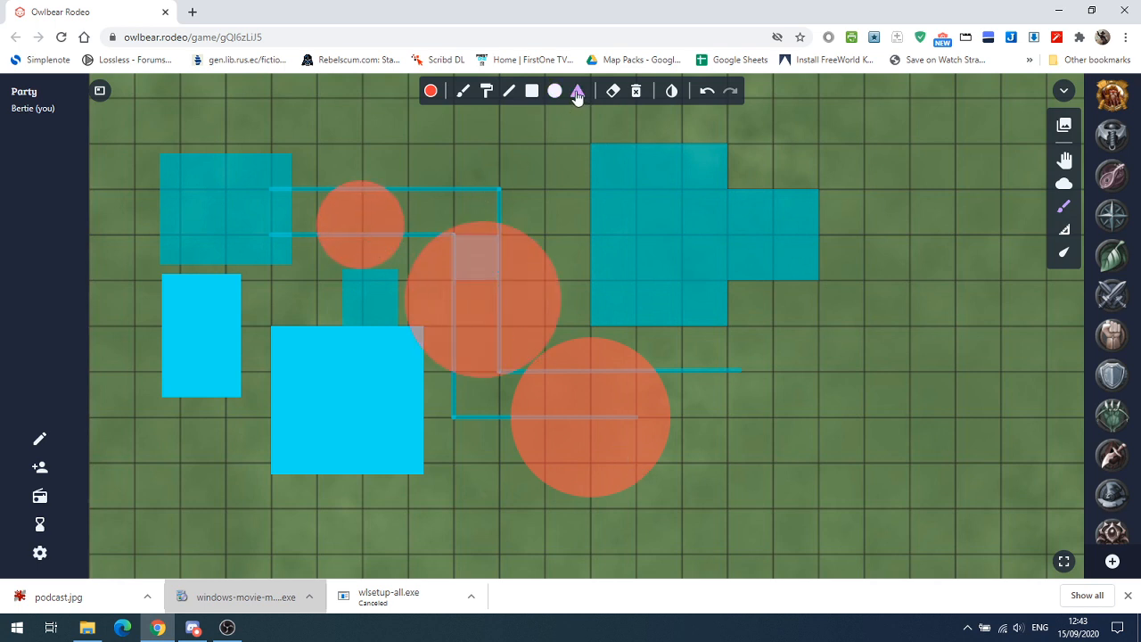
click(577, 89)
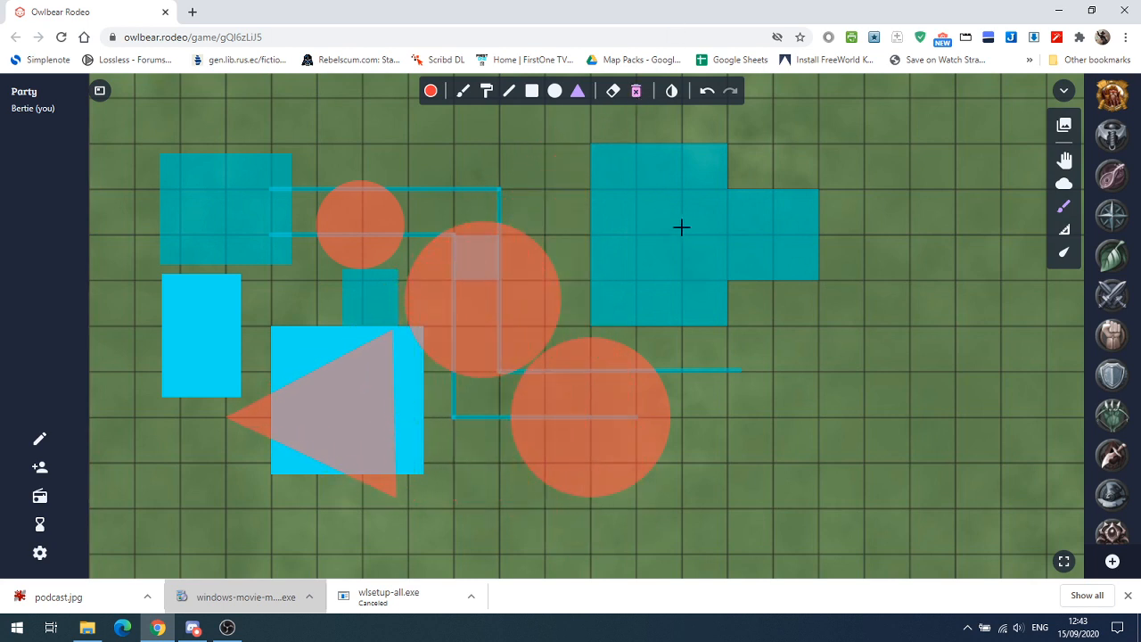
mouse_move(613, 91)
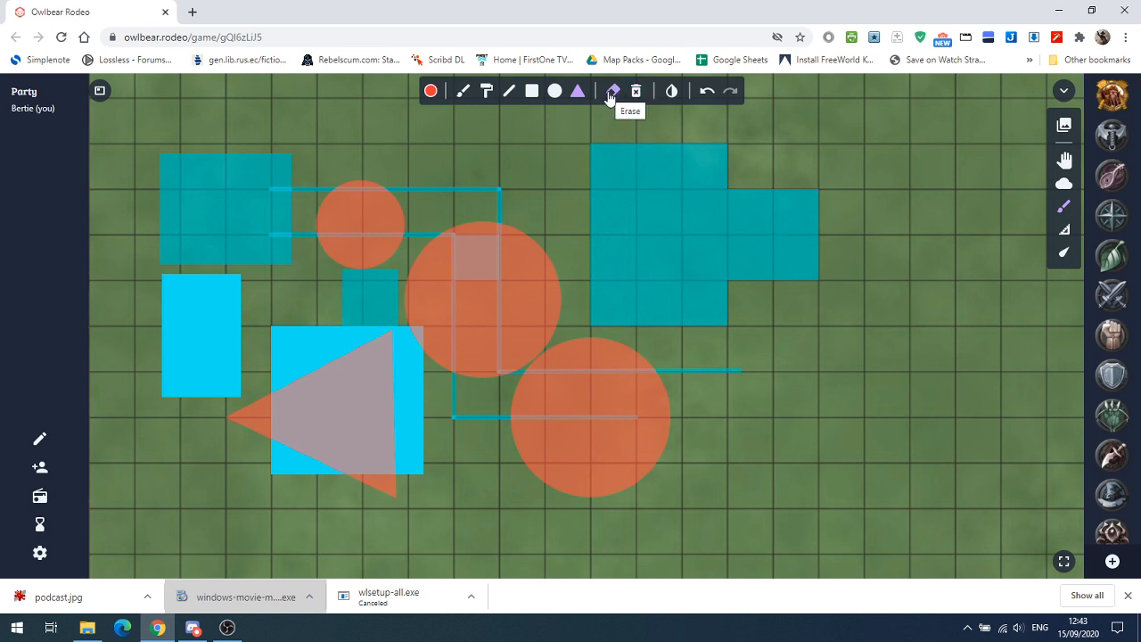
- Switch to the Erase tool for removing drawn shapes
click(613, 89)
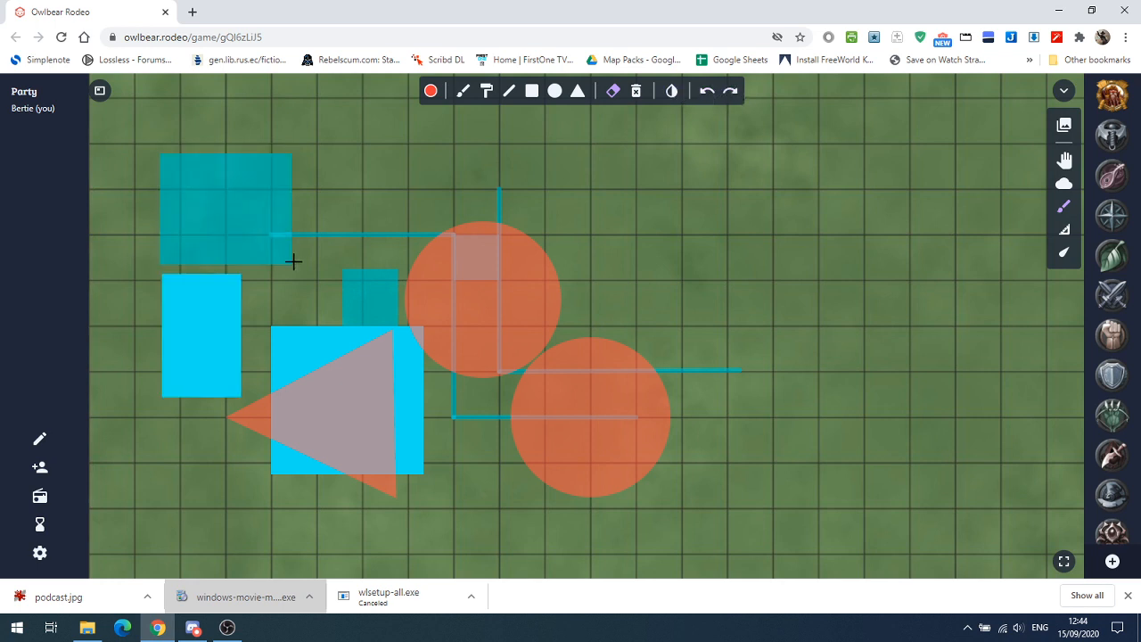
mouse_move(749, 329)
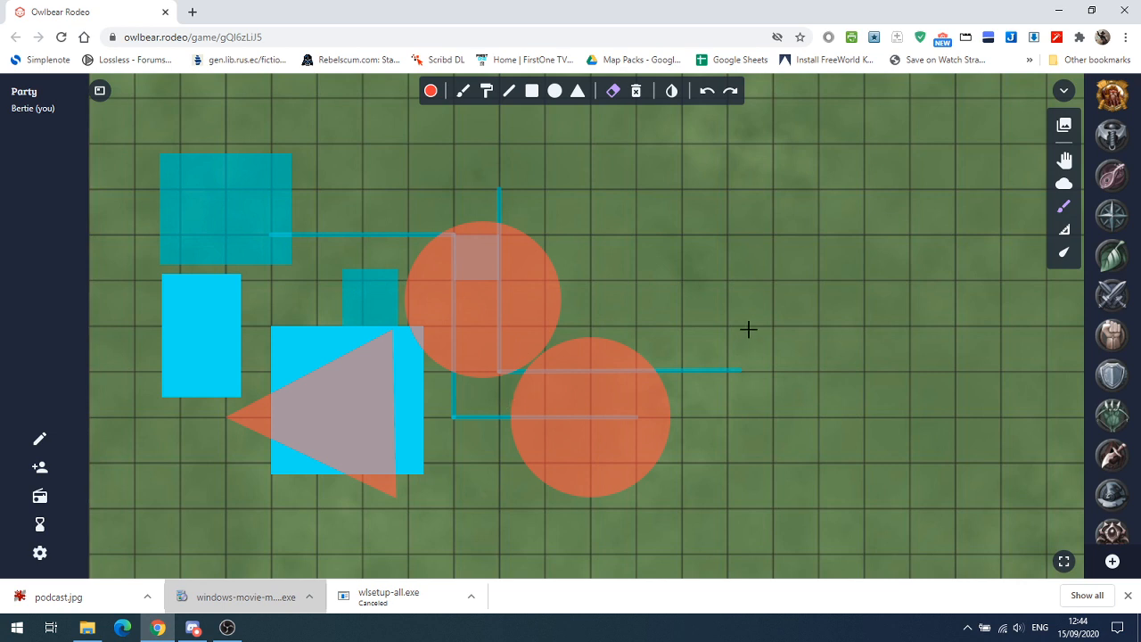
mouse_move(1064, 230)
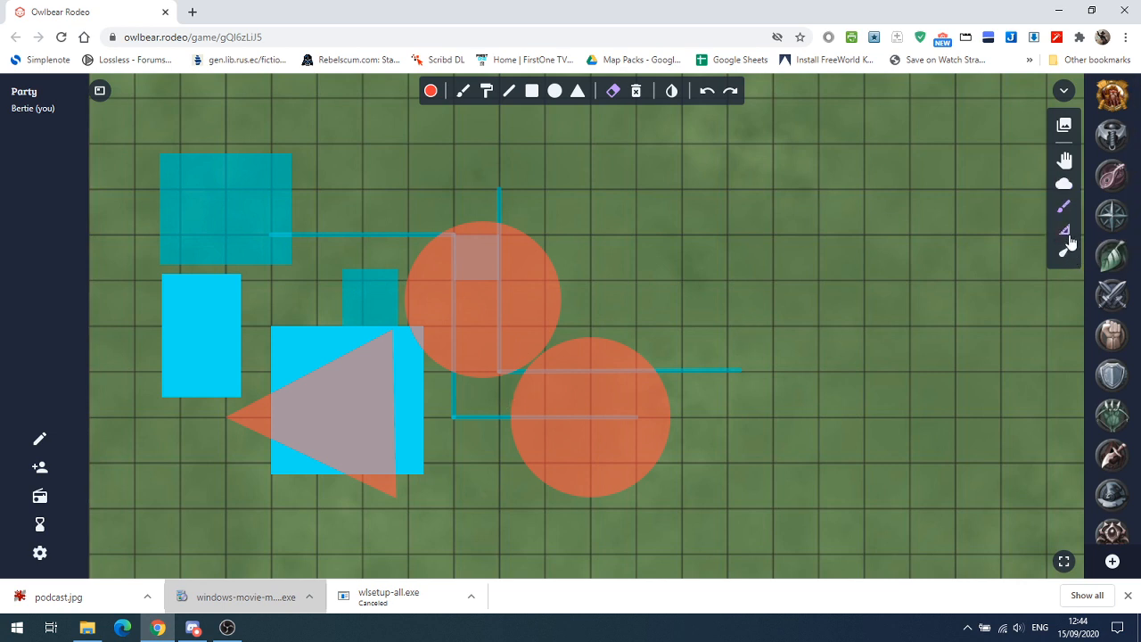
mouse_move(1066, 246)
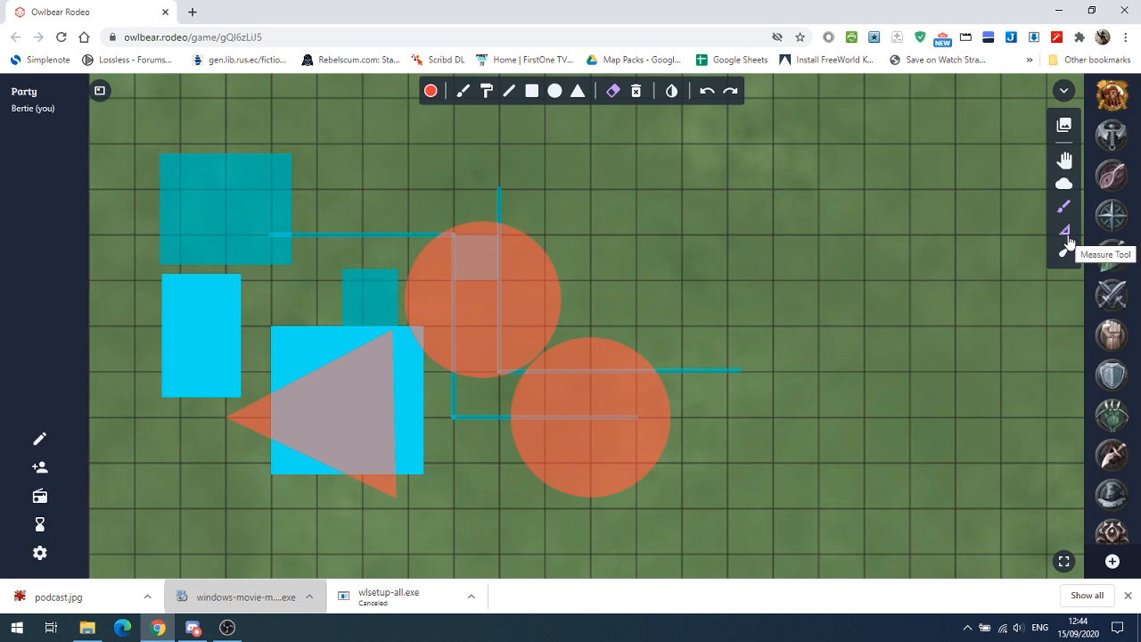
mouse_move(1069, 241)
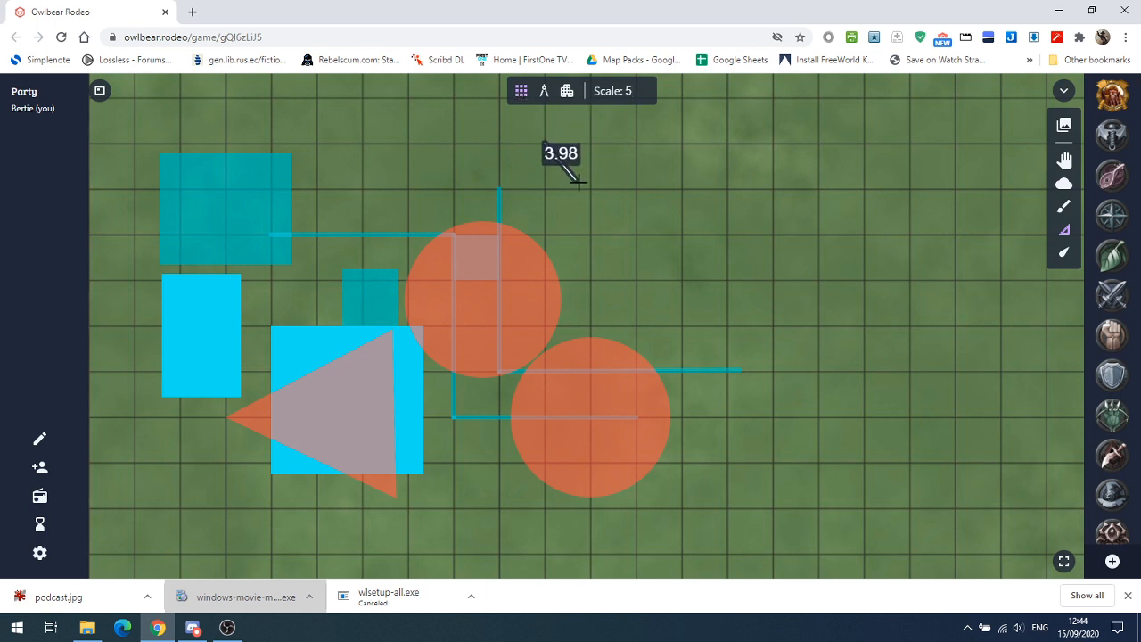
drag(567, 182, 564, 232)
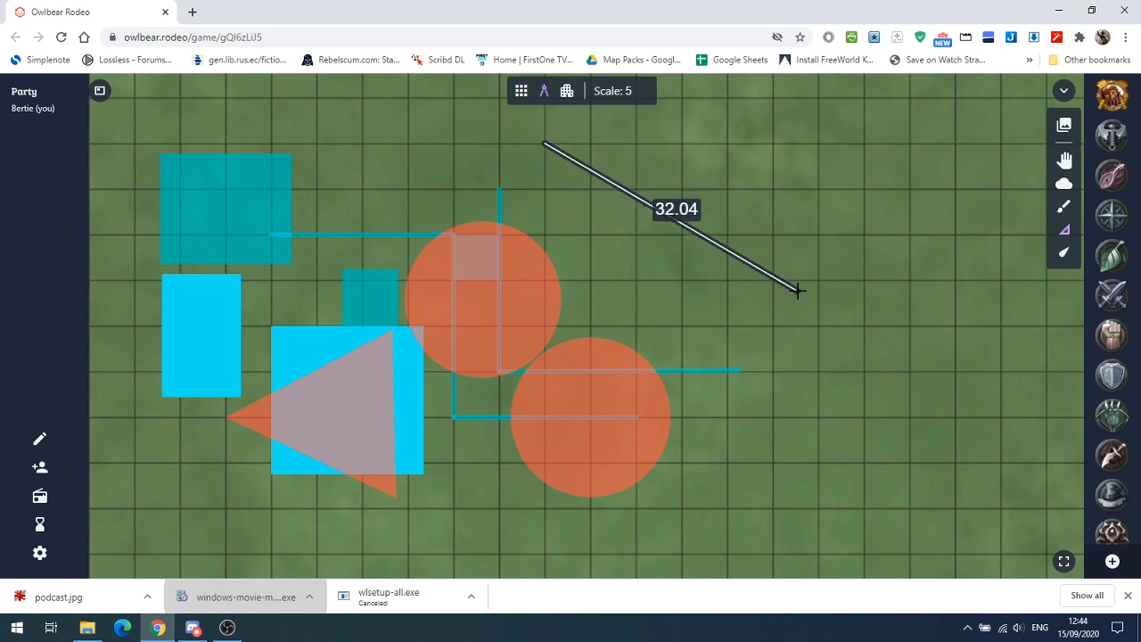
click(567, 89)
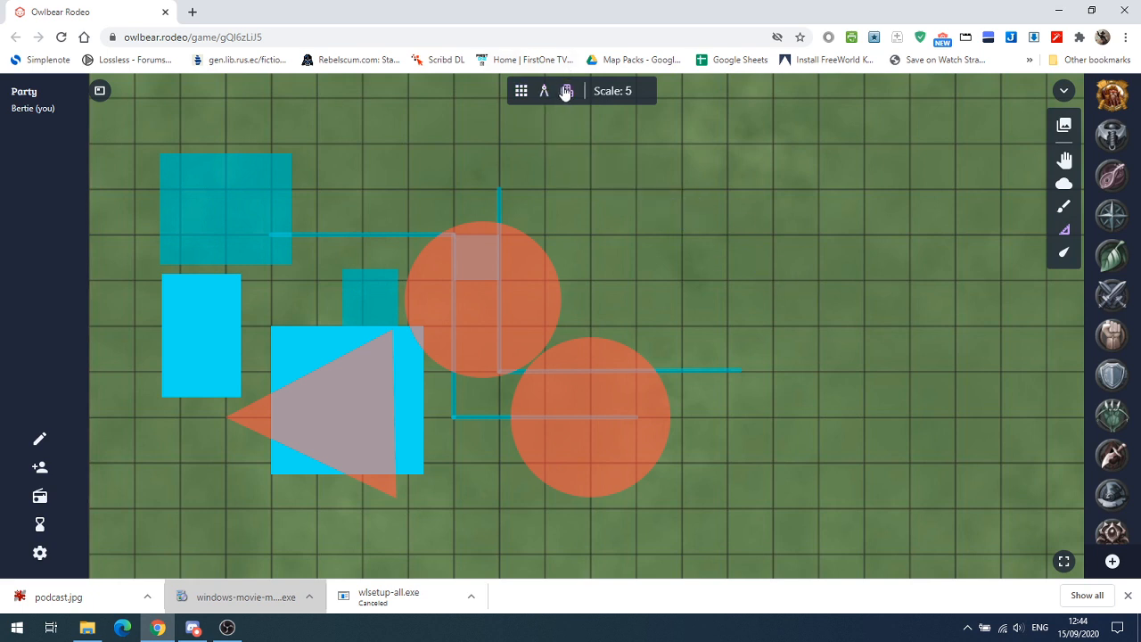
click(567, 89)
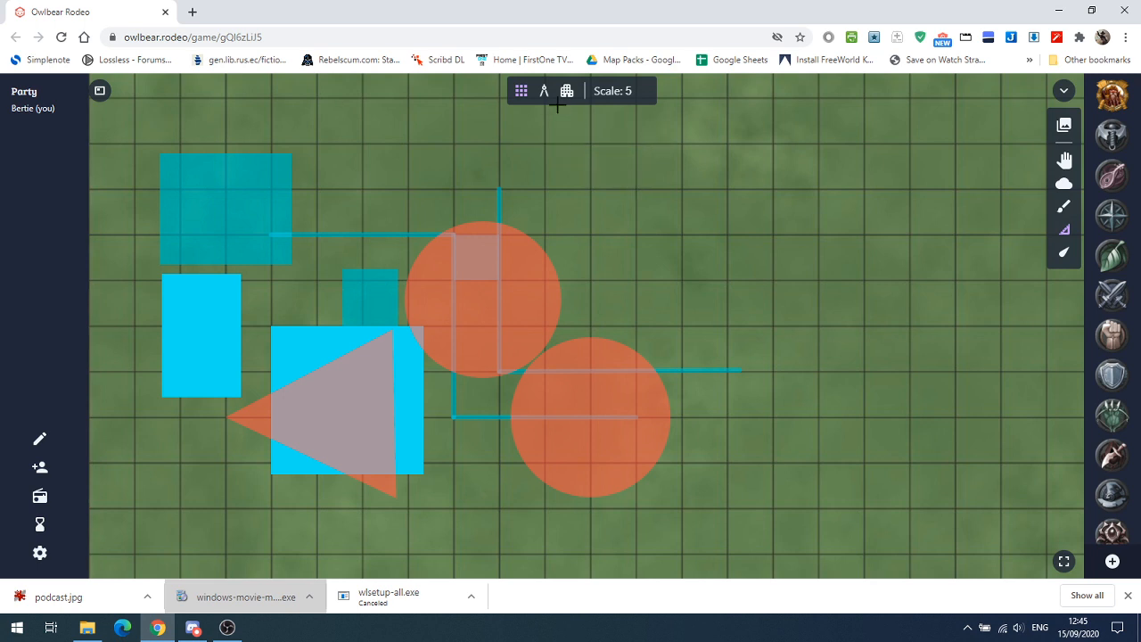
drag(549, 146, 639, 187)
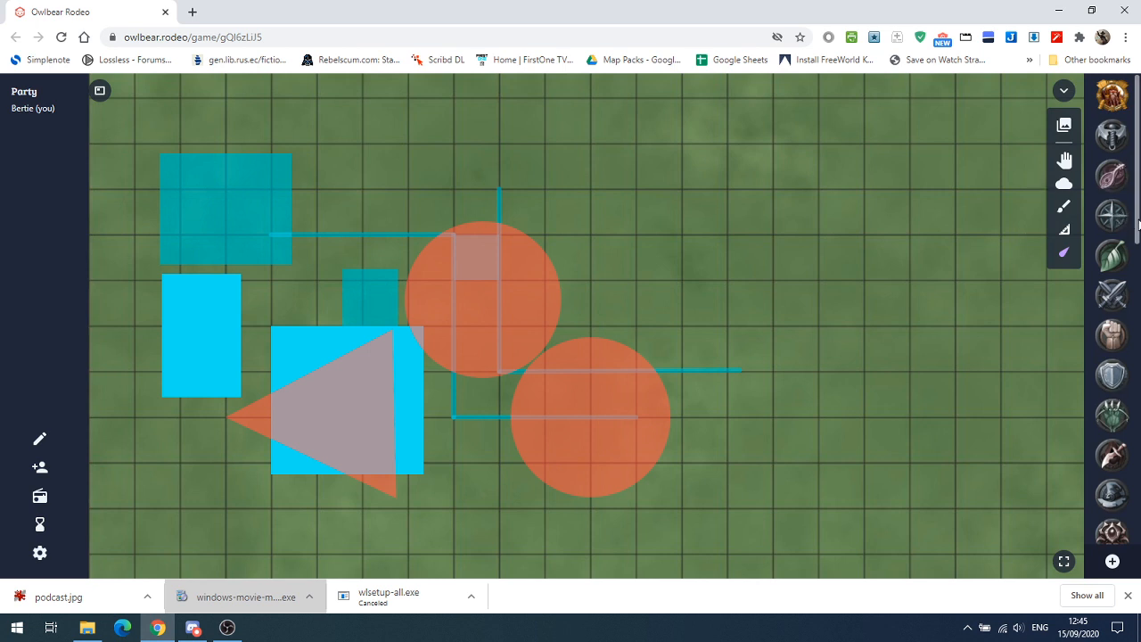
- Place the winged emblem token on the map and bring up the knight token's settings
scroll(down, 3)
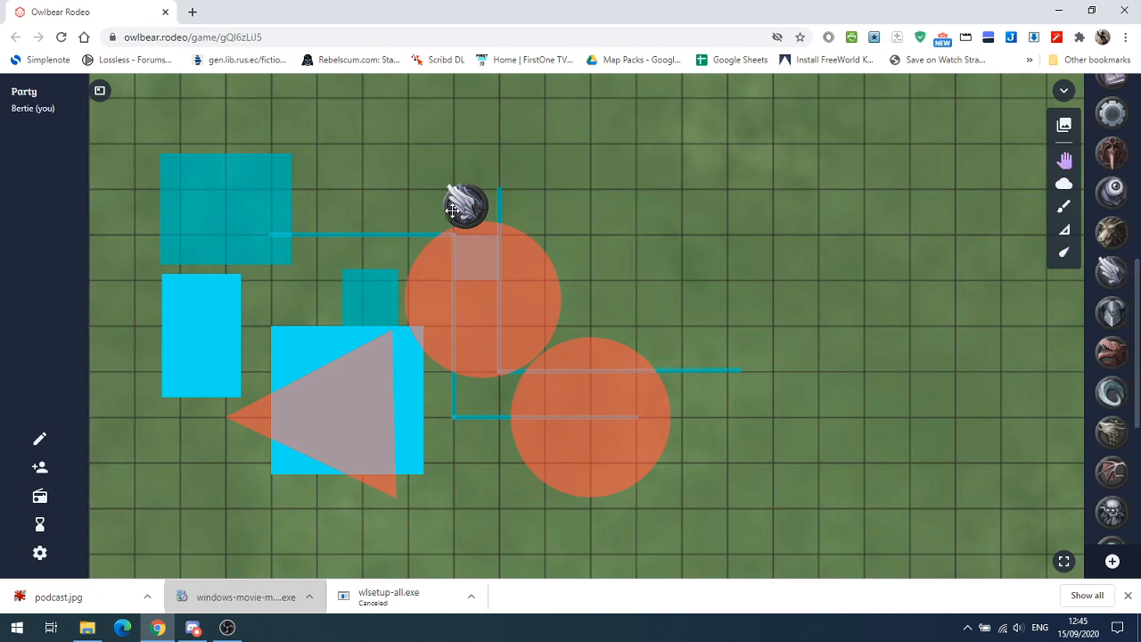
drag(463, 207, 653, 218)
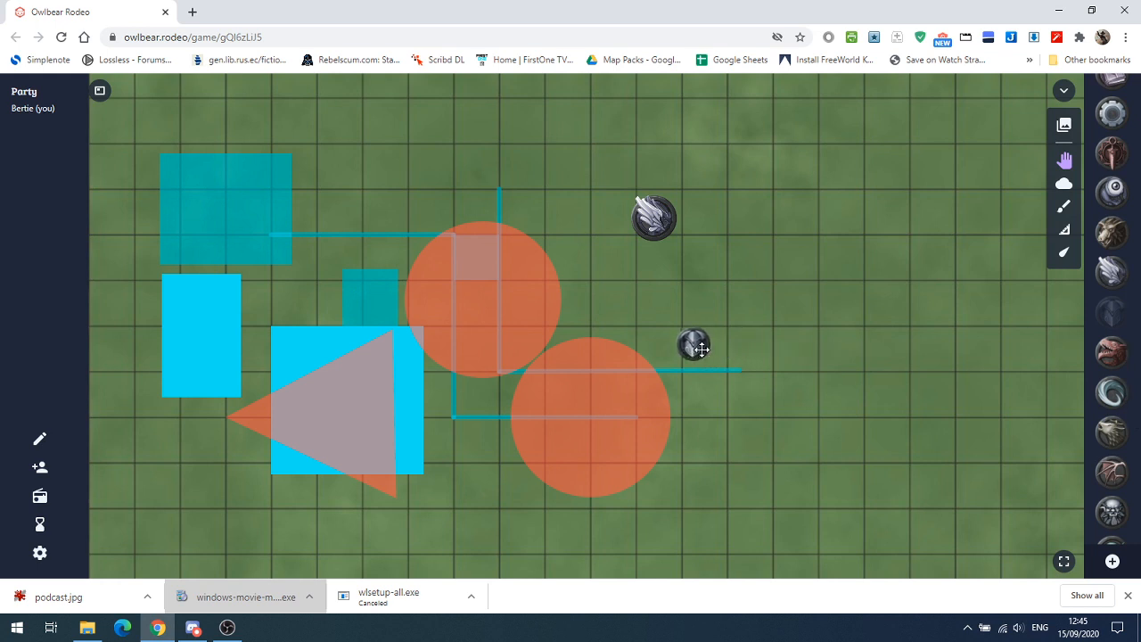
right_click(693, 346)
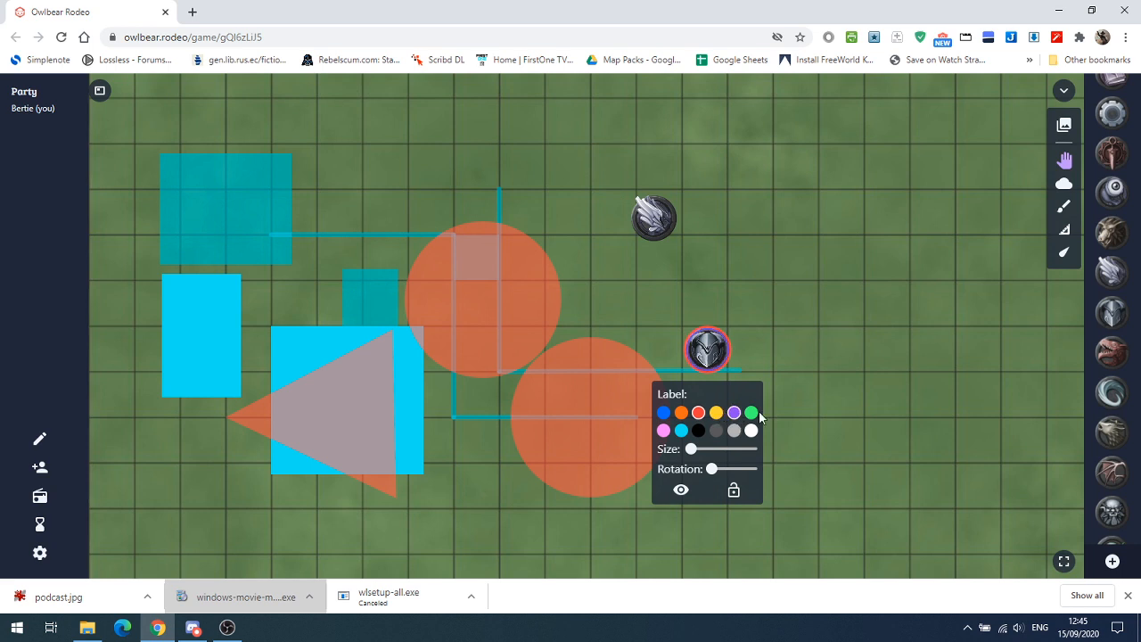
drag(690, 449, 728, 449)
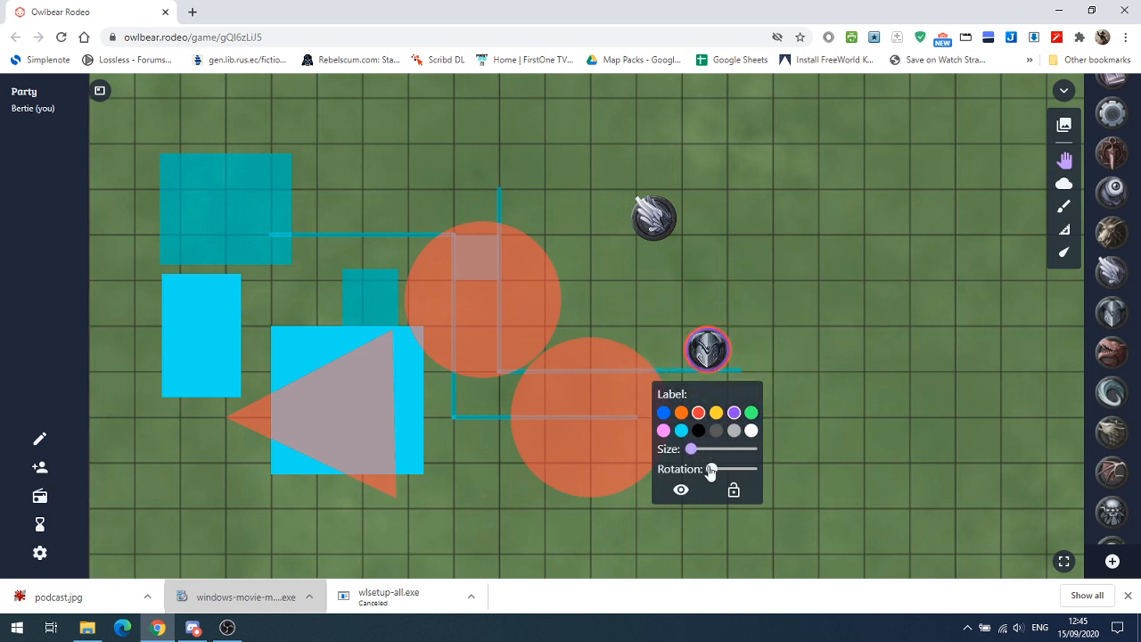
- Rotate the knight token, restore its visibility, and reopen its settings
drag(710, 469, 752, 469)
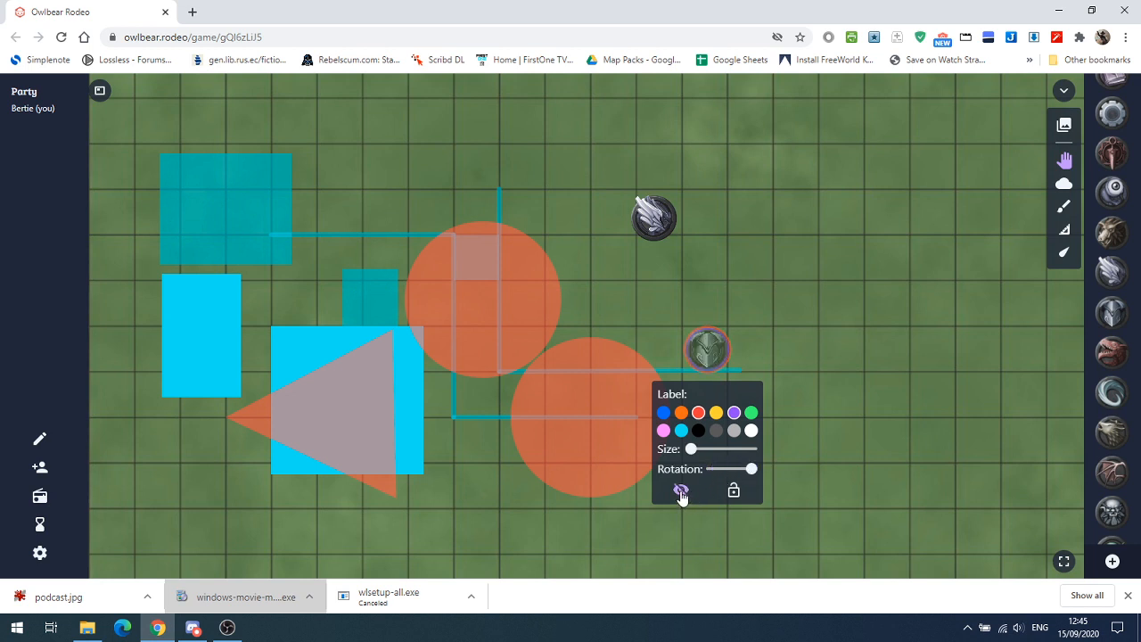
click(681, 492)
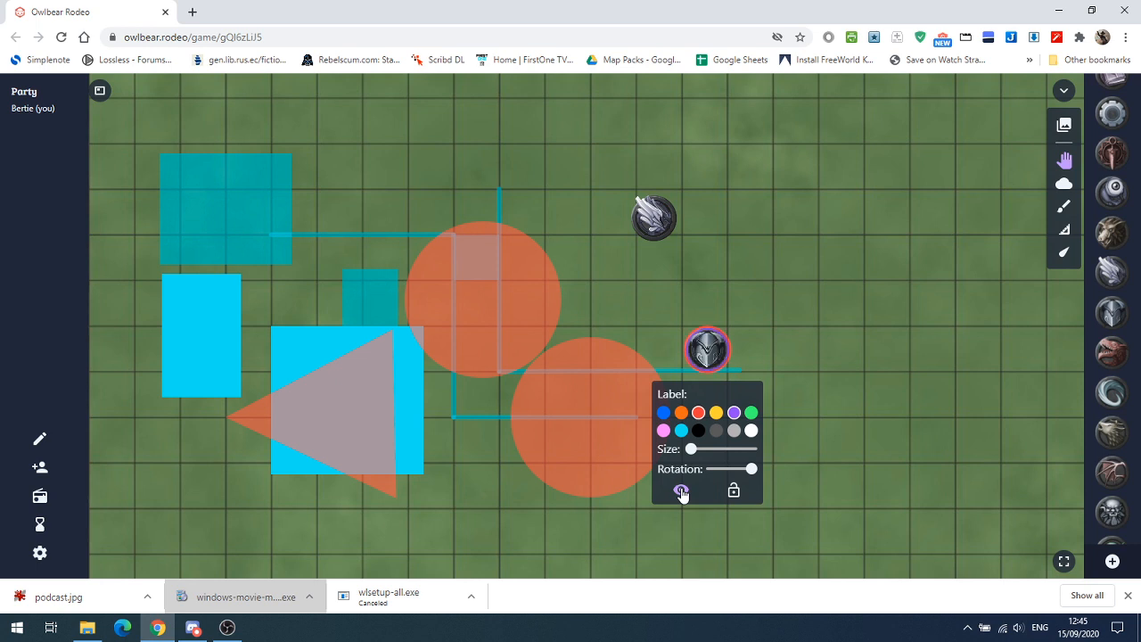
click(681, 490)
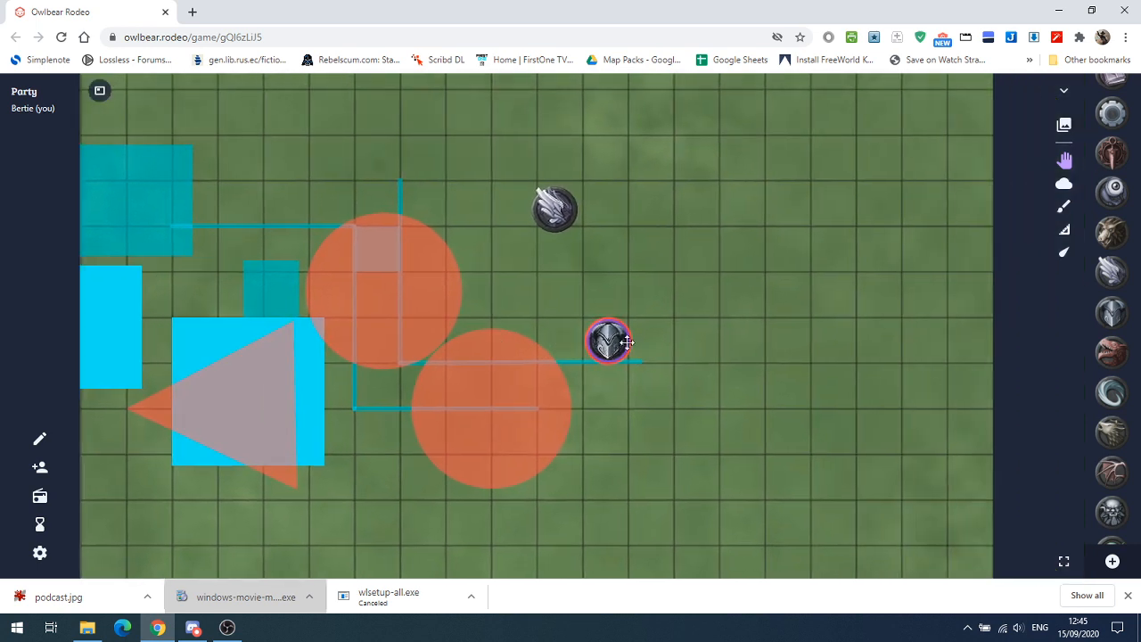
click(609, 342)
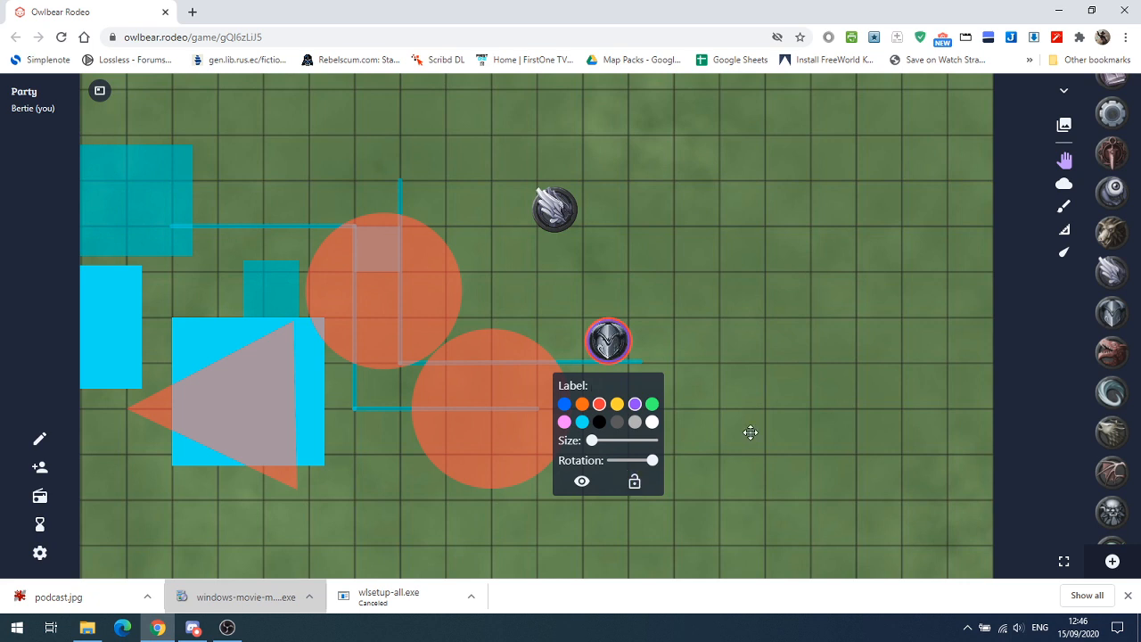
mouse_move(802, 259)
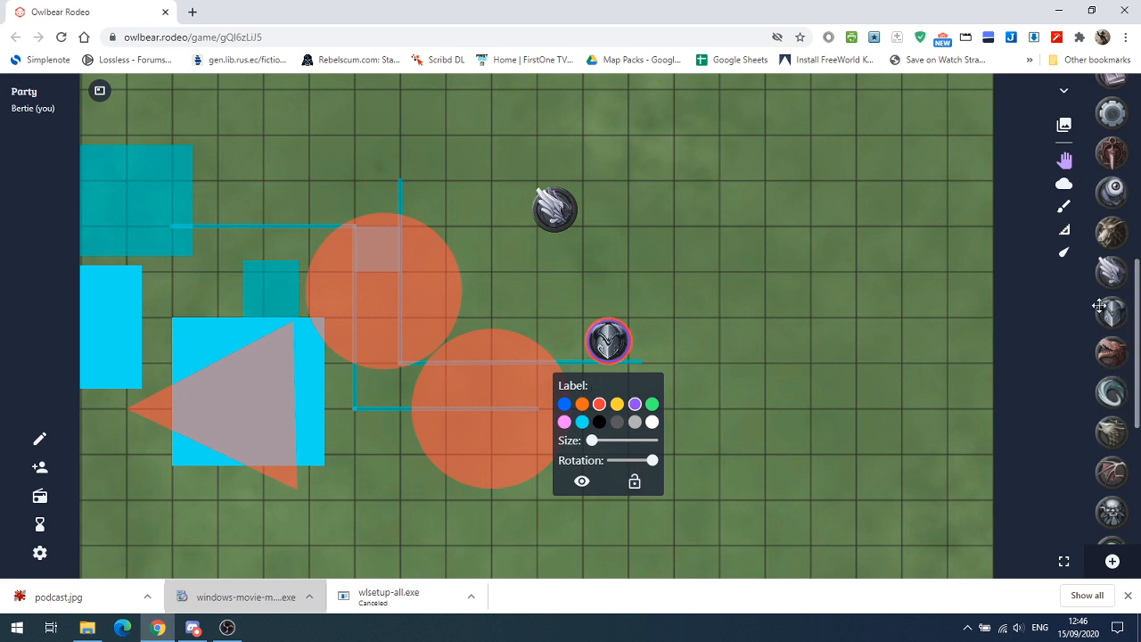
mouse_move(868, 353)
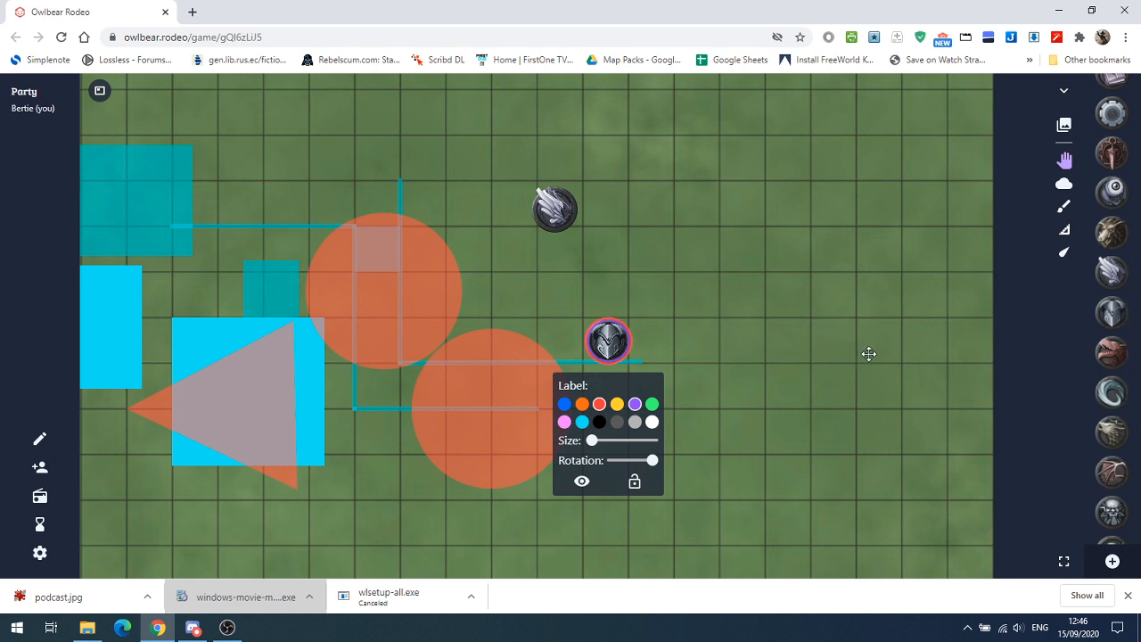
mouse_move(895, 413)
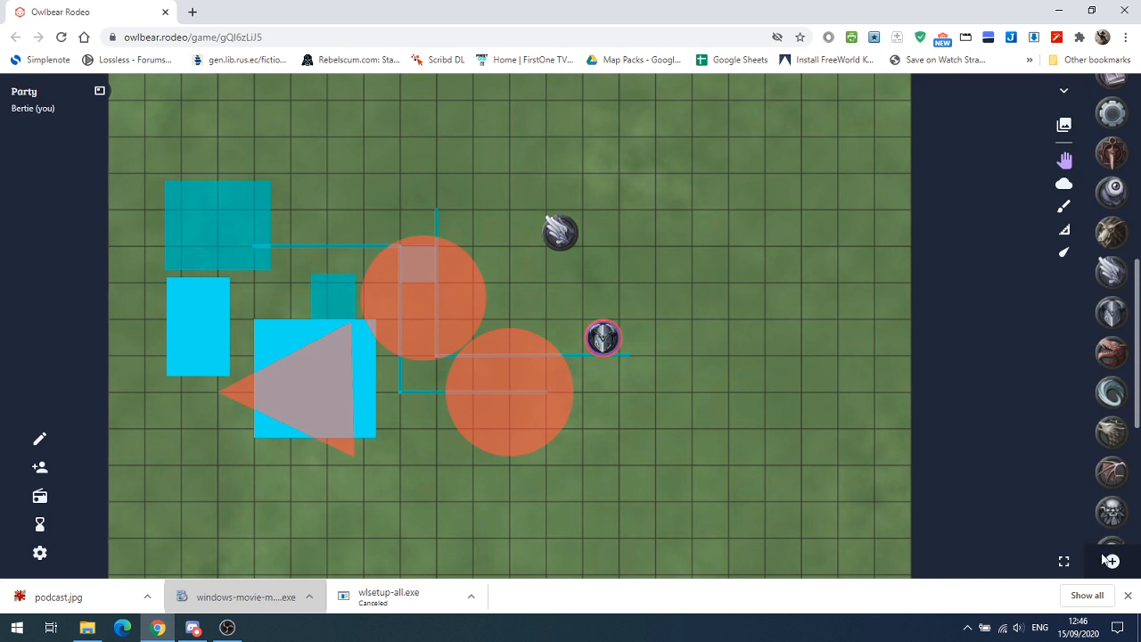
- Start a token import and browse New Volume (D:) > Tokens > Devin Purchased to the spider image folder
click(1108, 560)
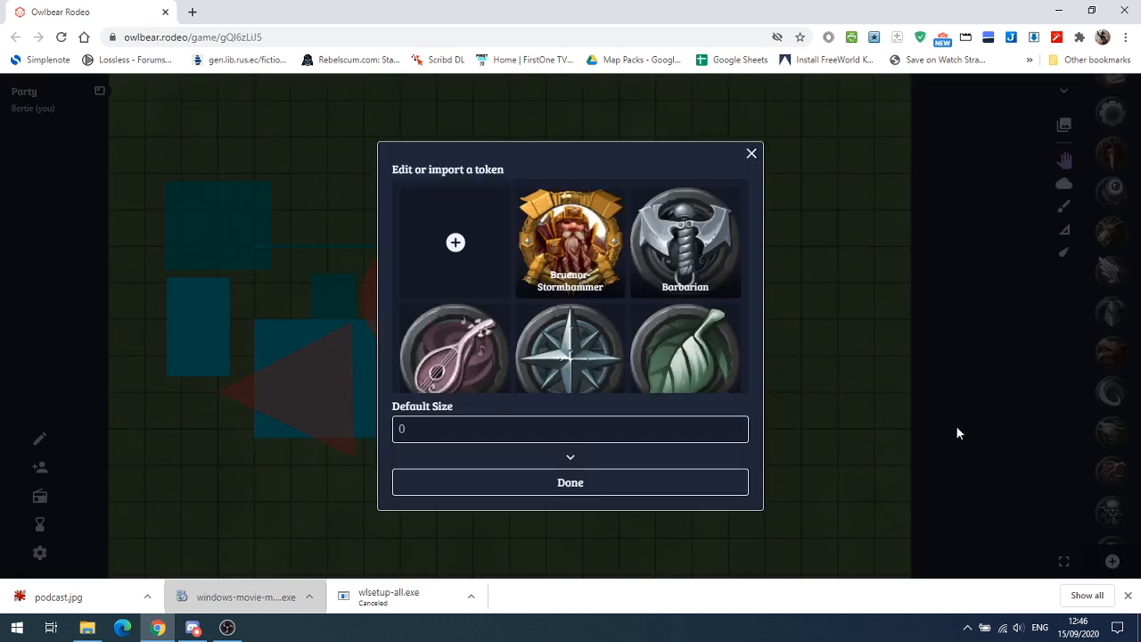
mouse_move(613, 396)
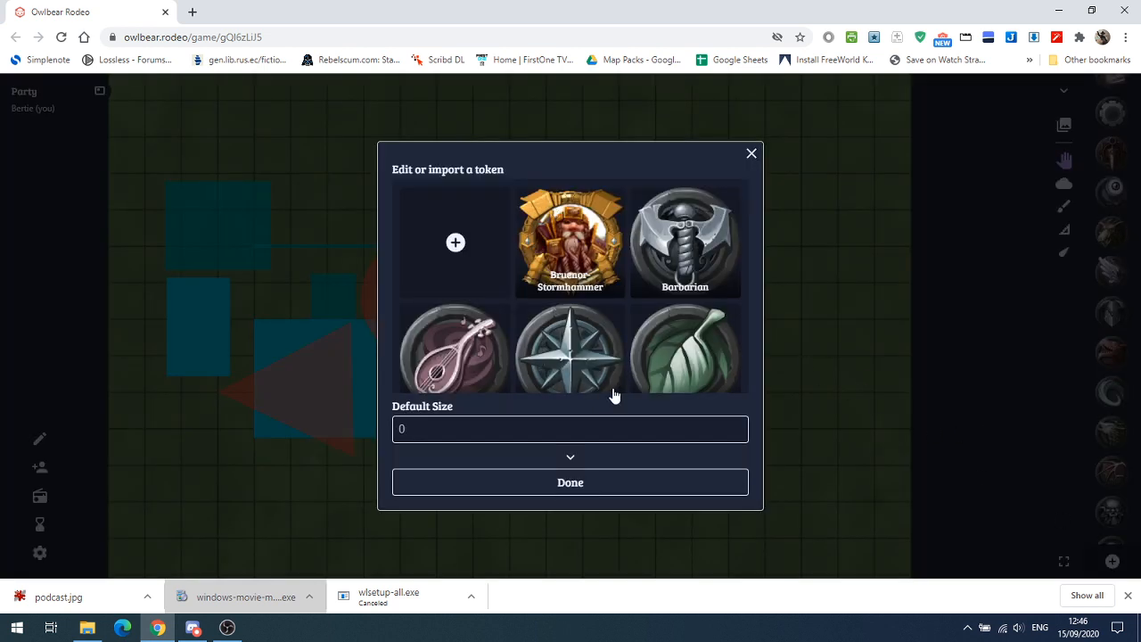
mouse_move(457, 243)
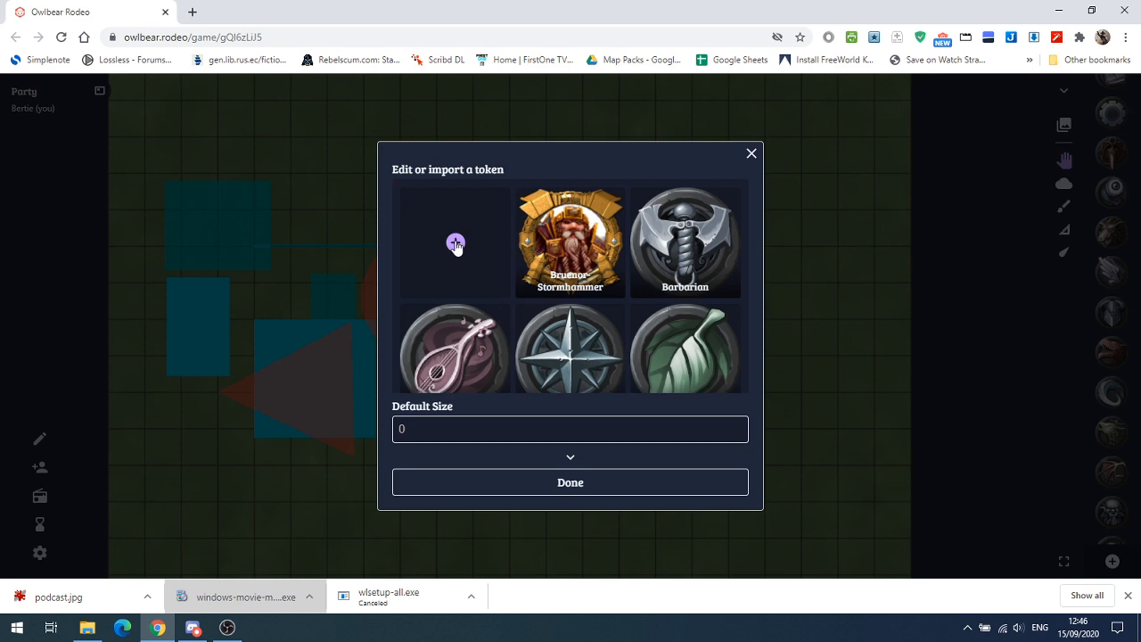
click(454, 242)
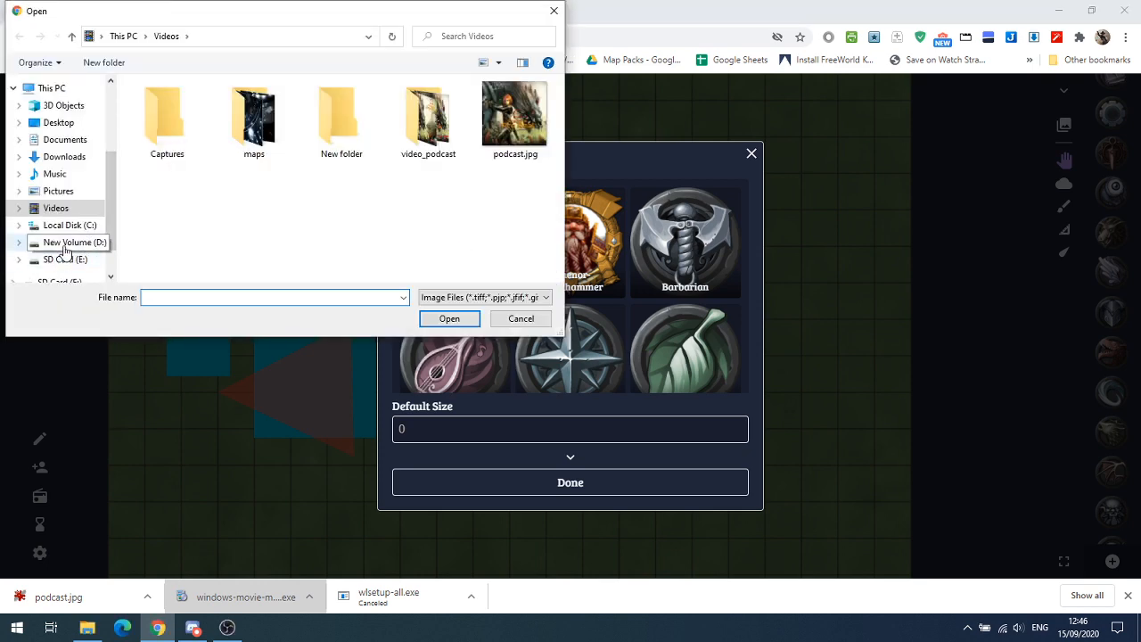
click(75, 243)
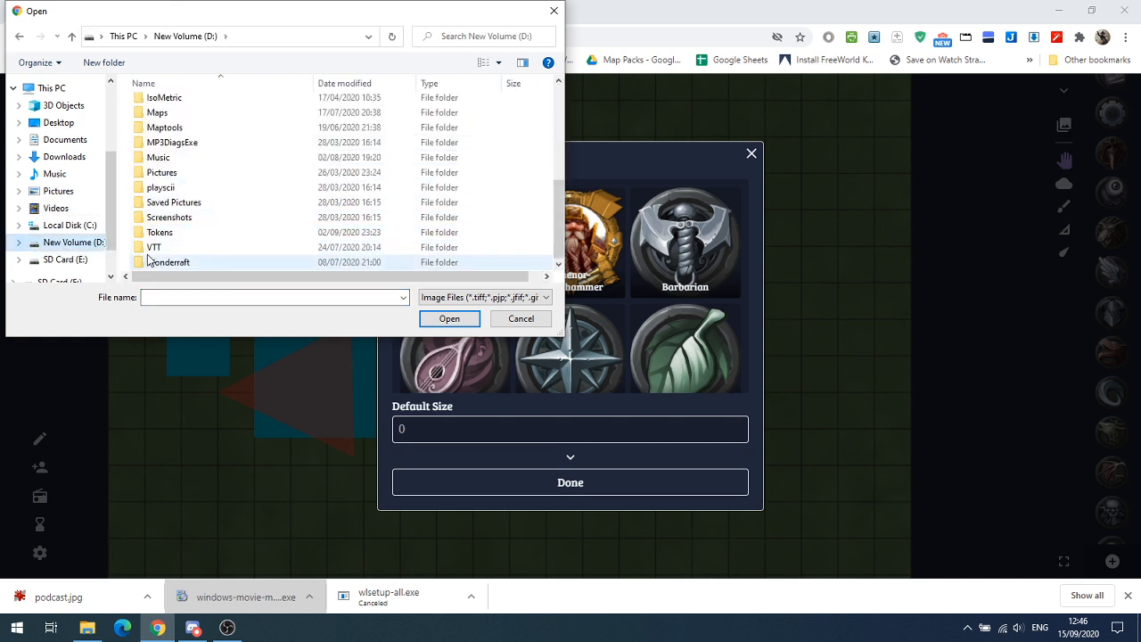
double_click(155, 246)
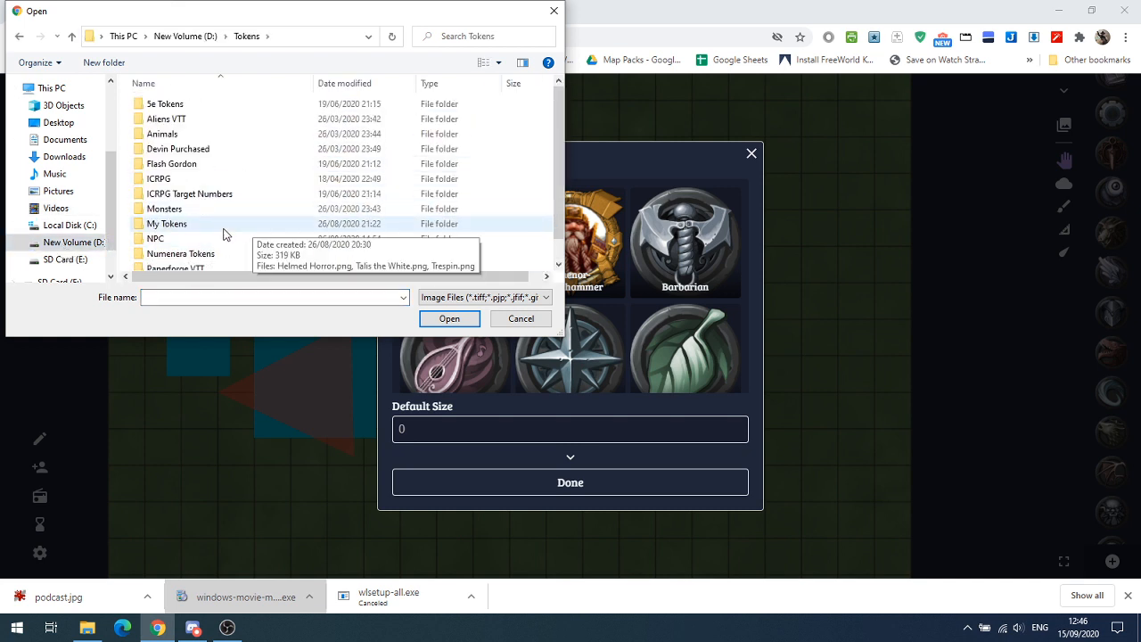
double_click(178, 148)
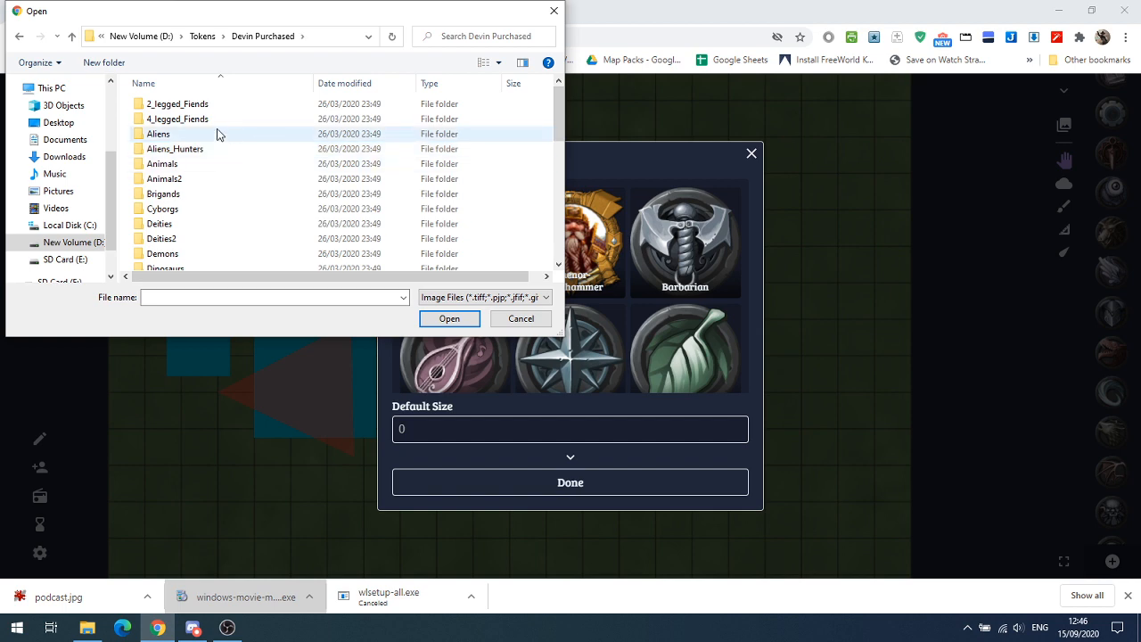
double_click(157, 132)
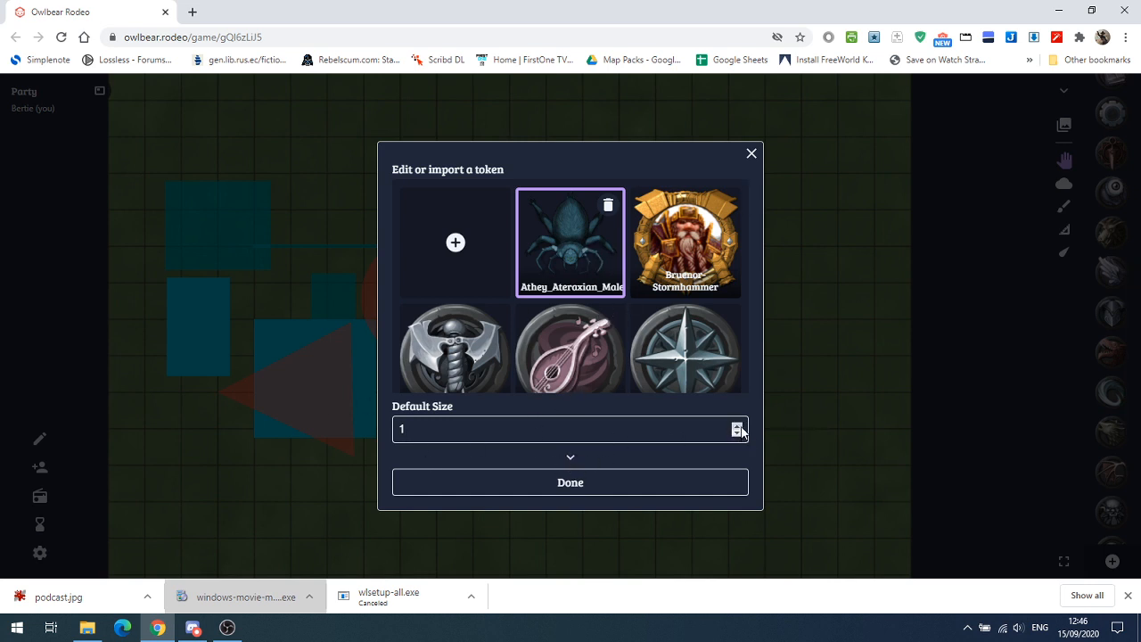
- Raise the spider token's default size to 2 and name it Bug
click(738, 426)
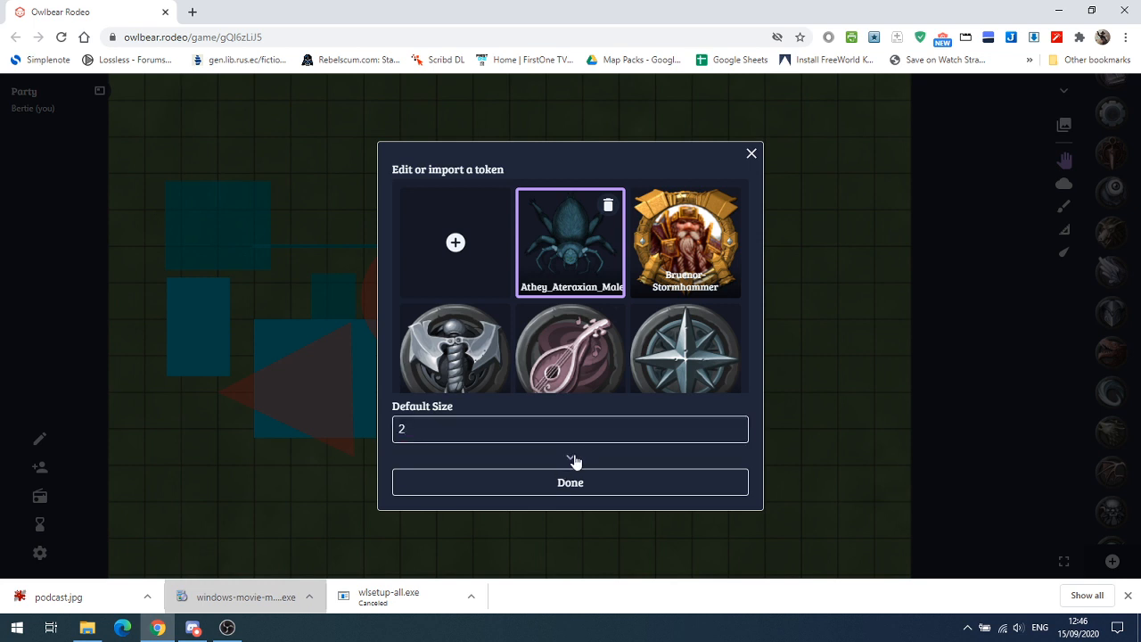
click(570, 458)
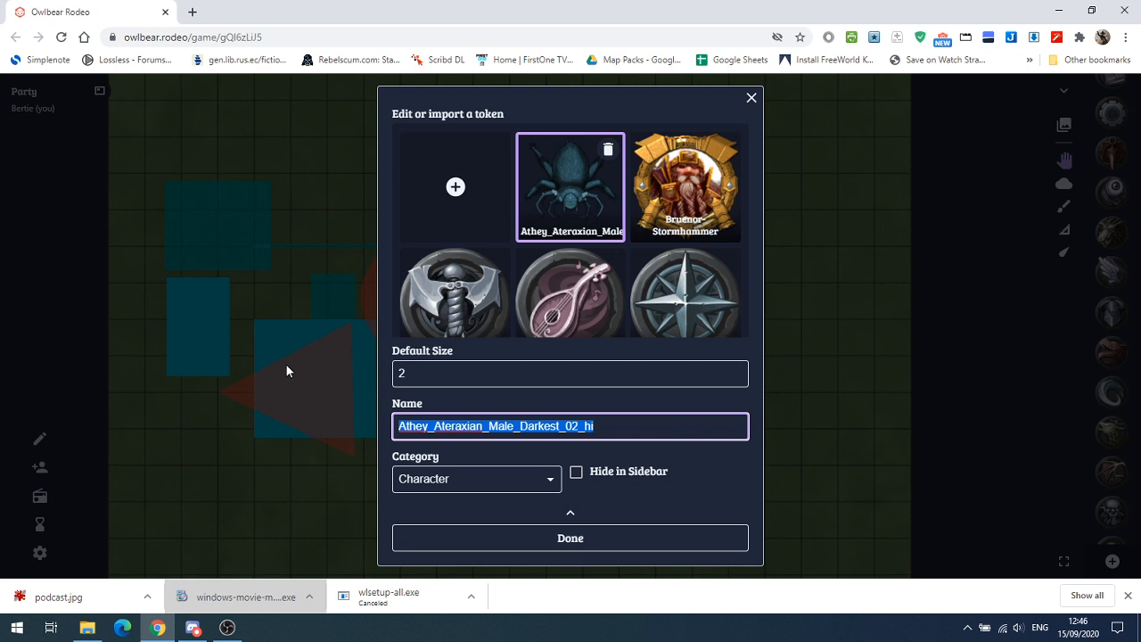
text(Bug)
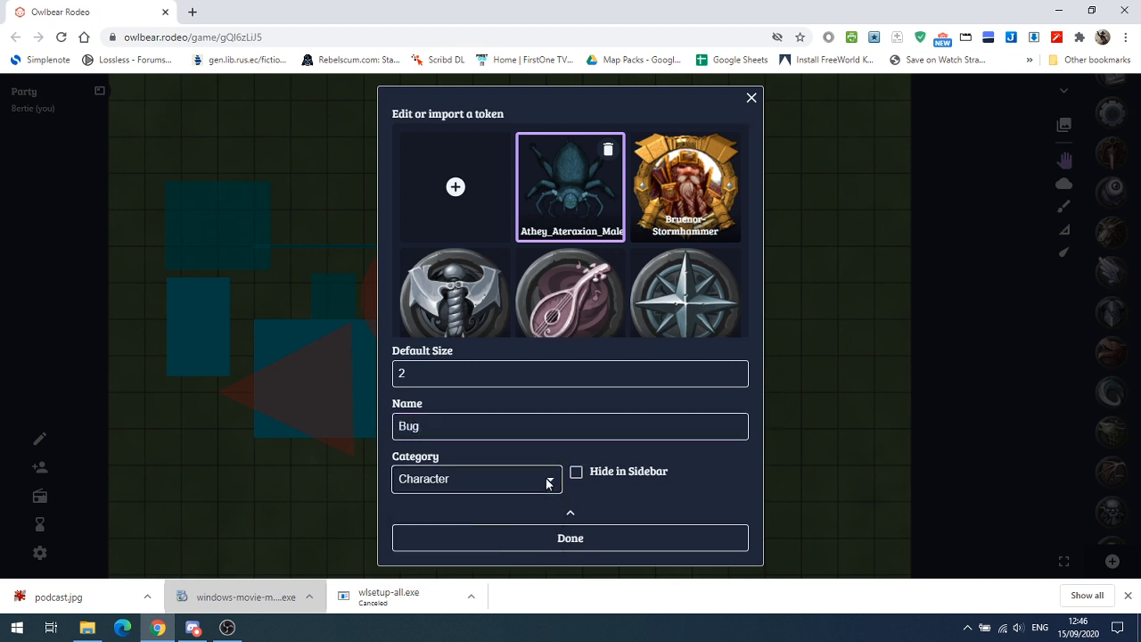
- Try the Prop category, set it back to Character, and save the Bug token
click(477, 477)
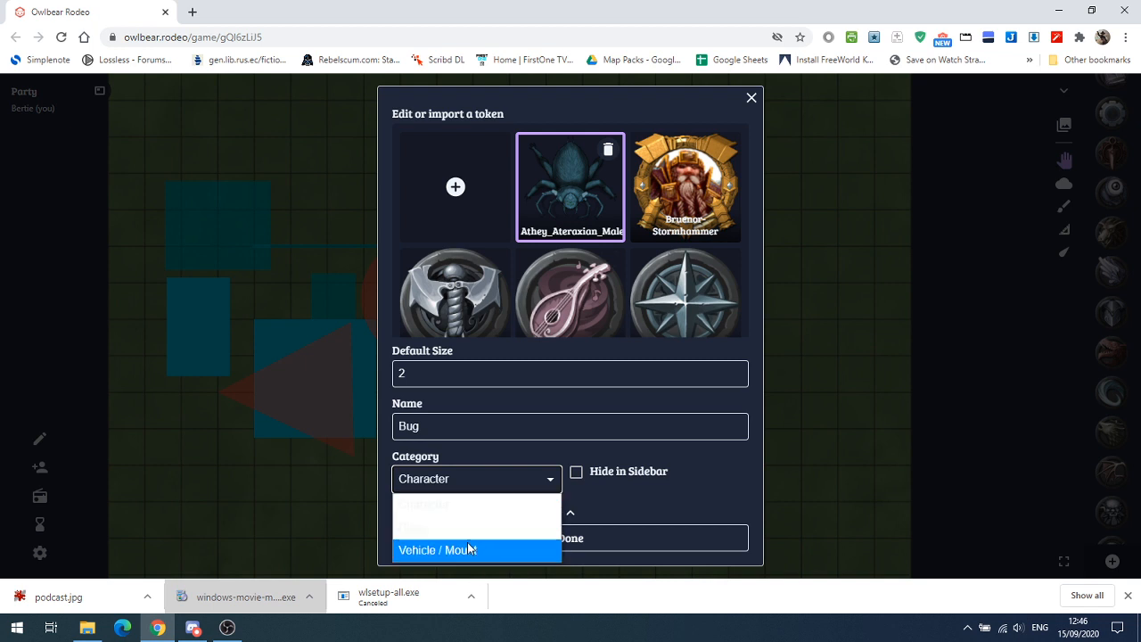
mouse_move(467, 527)
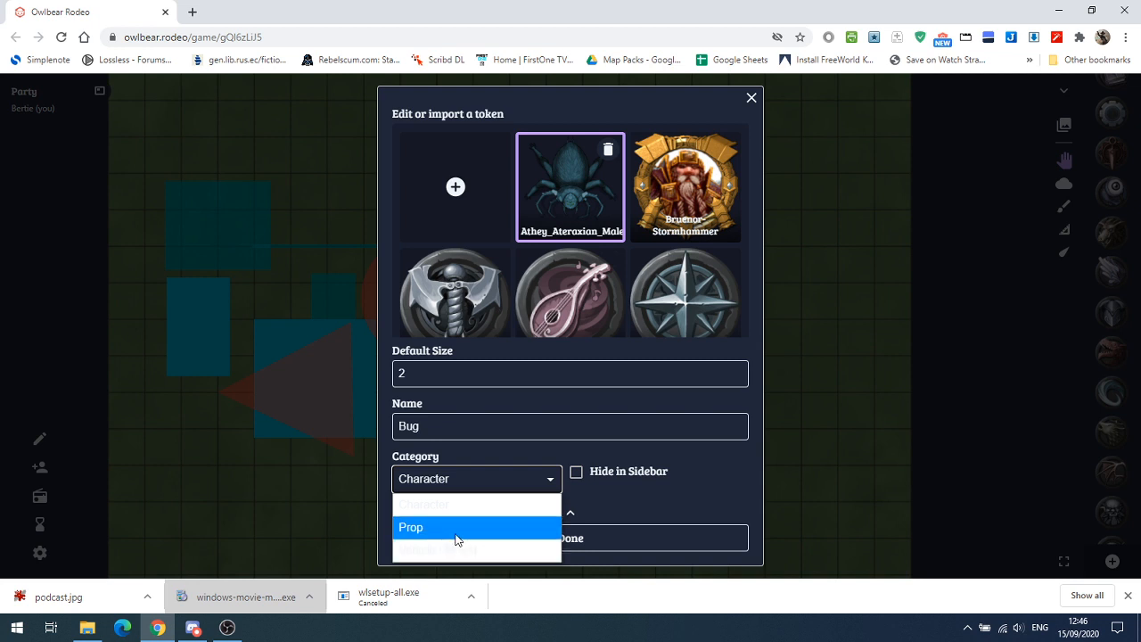
click(410, 528)
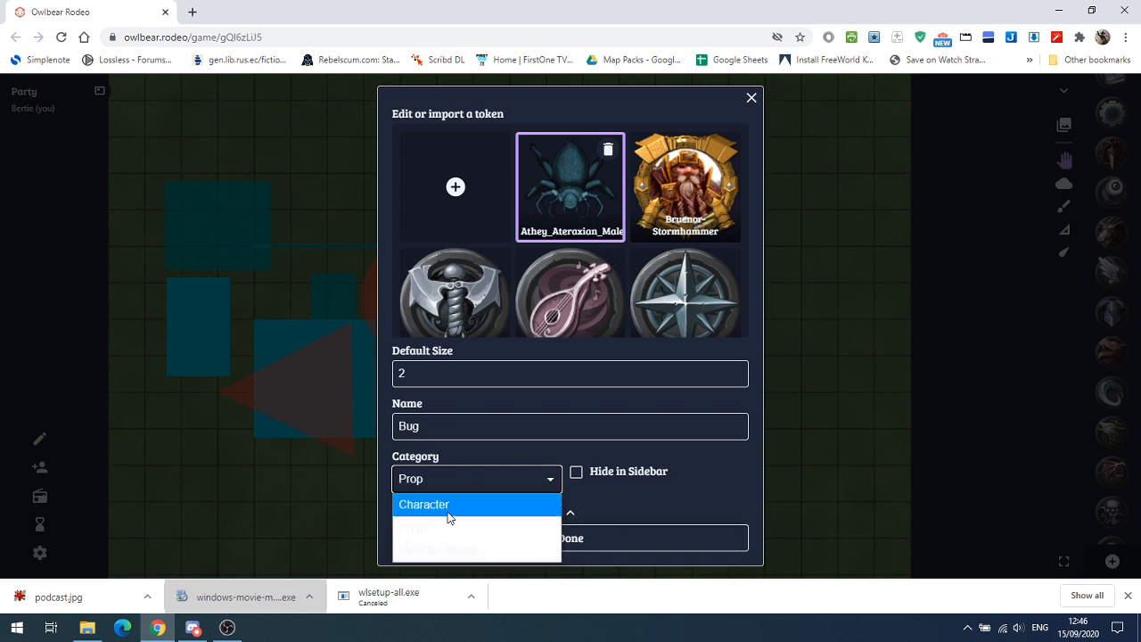
click(424, 505)
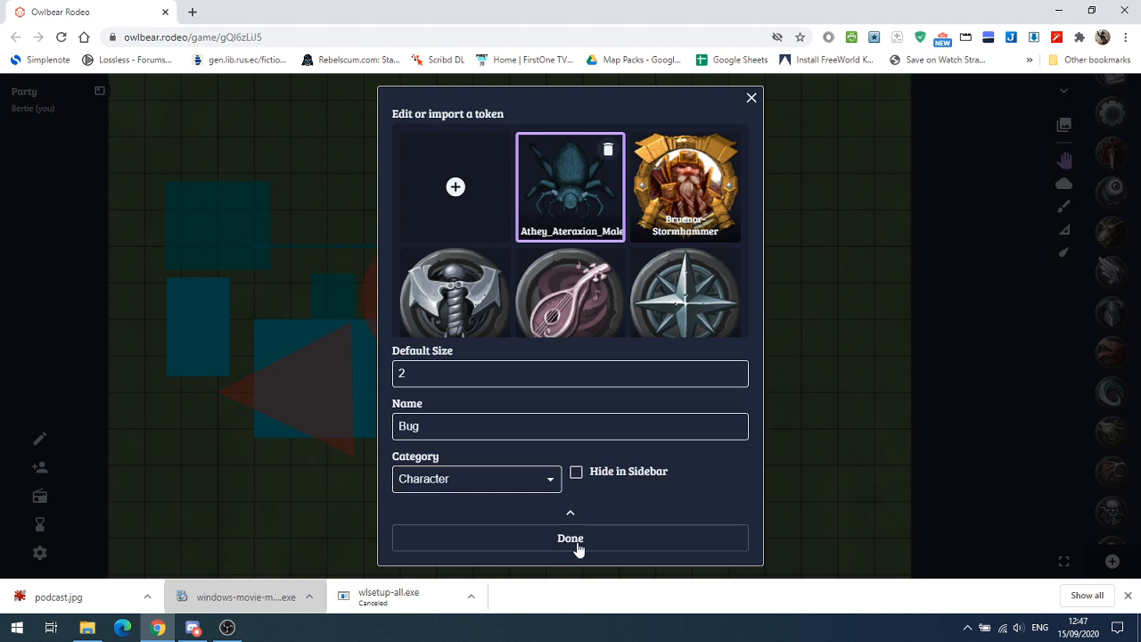
click(570, 539)
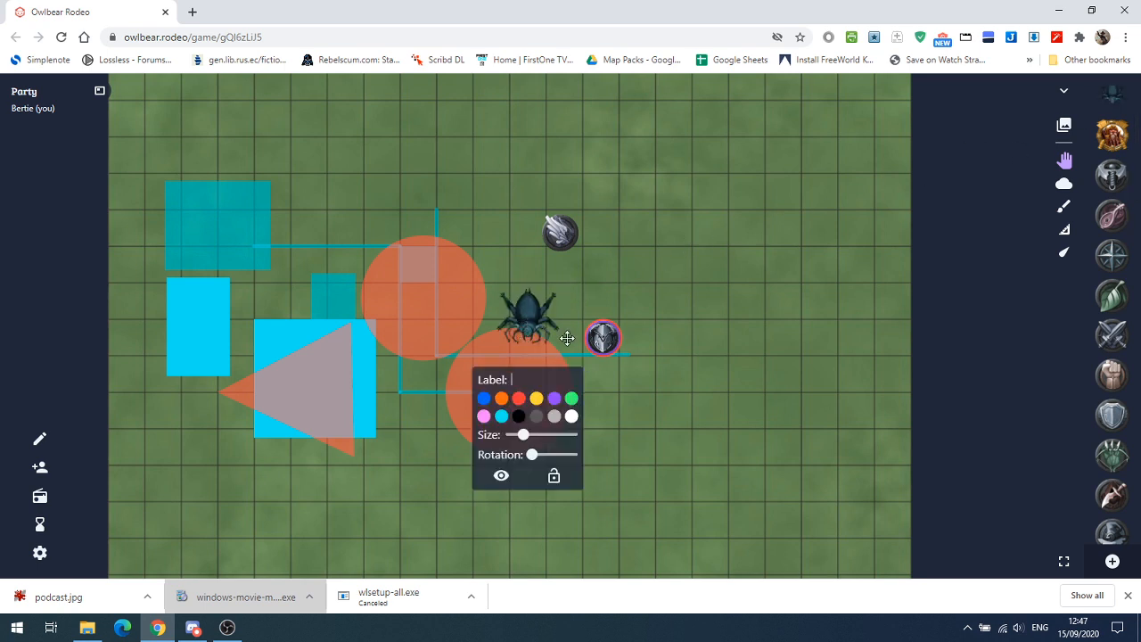
- Drag the Bug spider token across the map onto the upper orange circle
drag(532, 321, 615, 347)
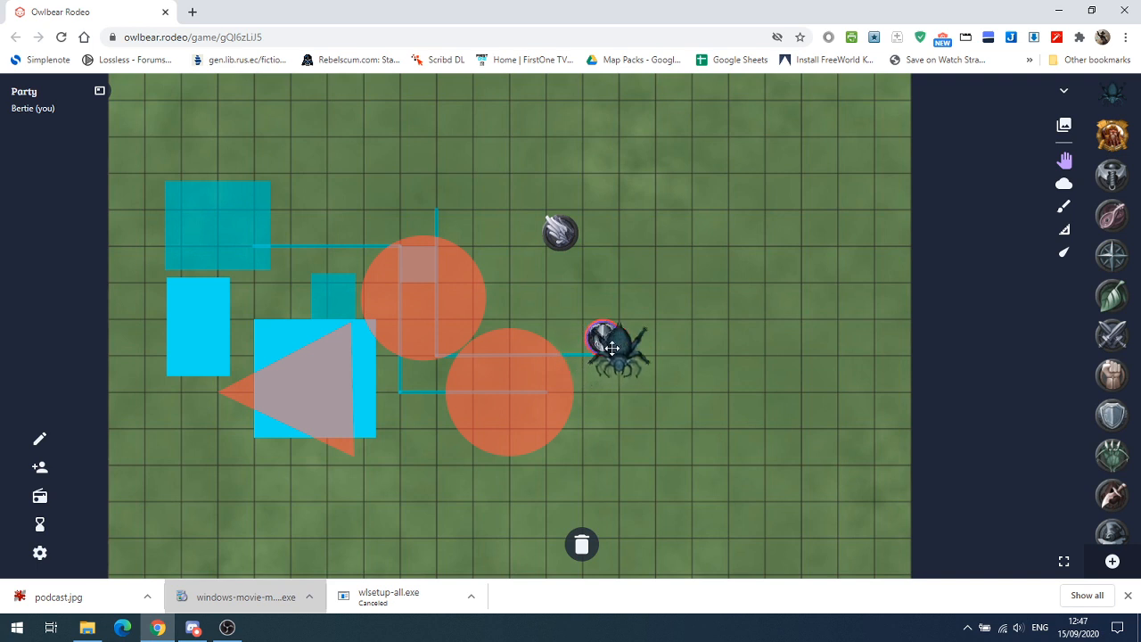
drag(609, 348, 562, 317)
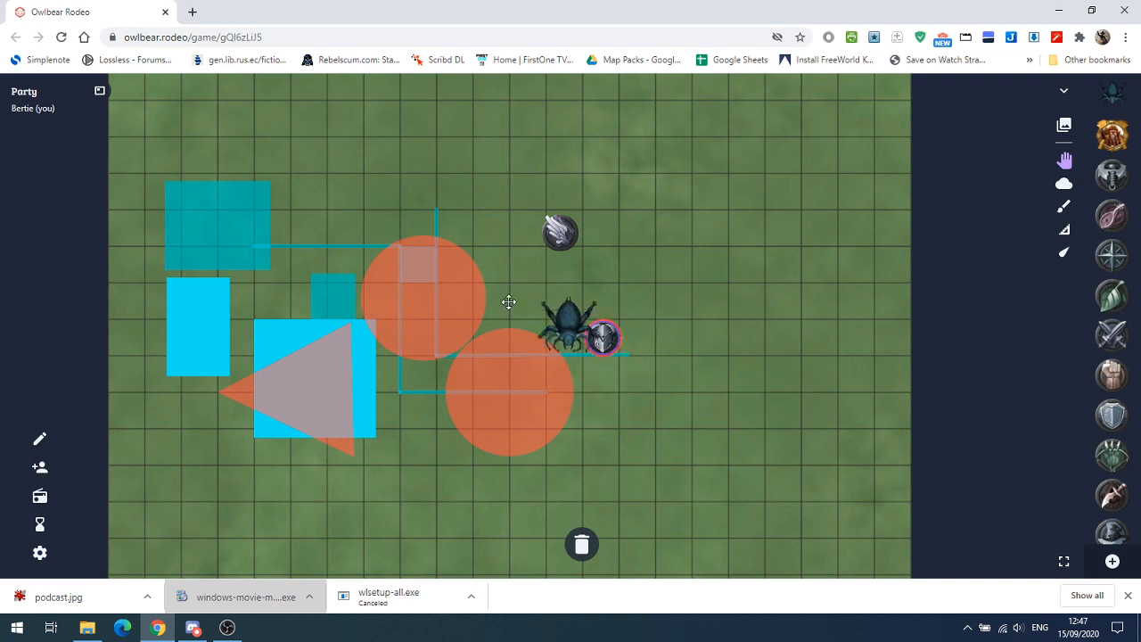
drag(562, 321, 495, 294)
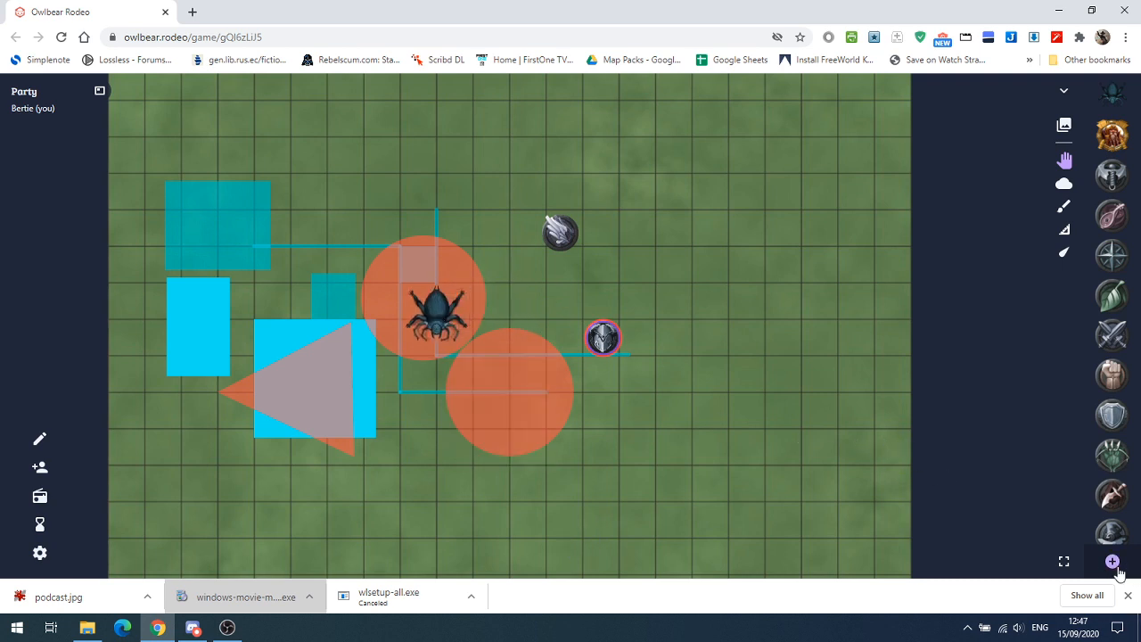
- Import bear_polar.png from the Animals folder as a new token
click(1112, 559)
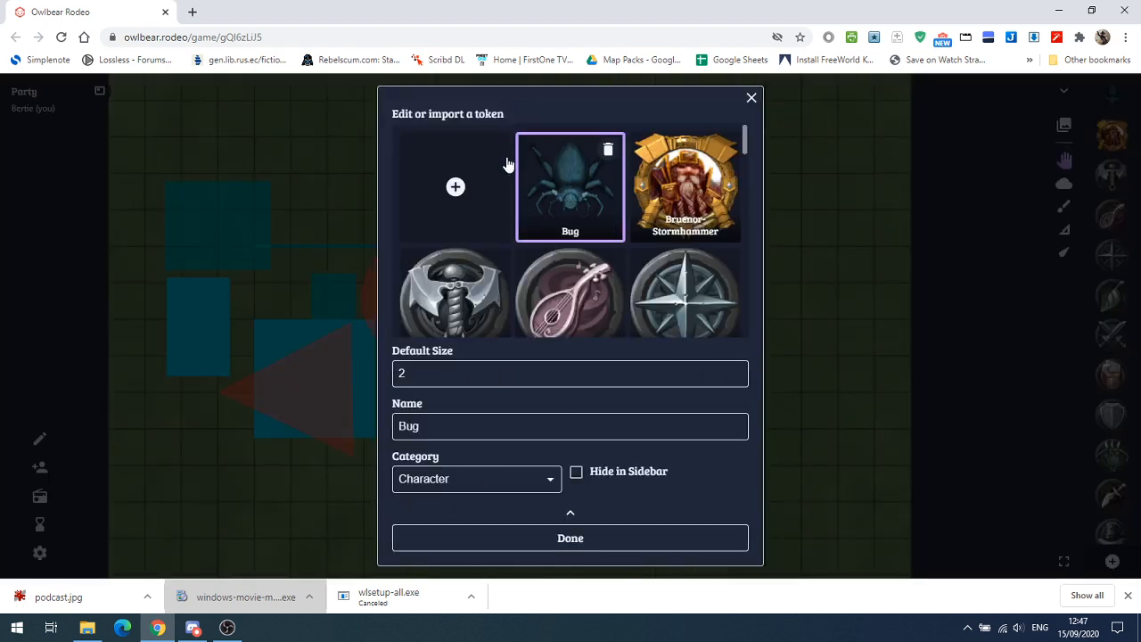
click(456, 187)
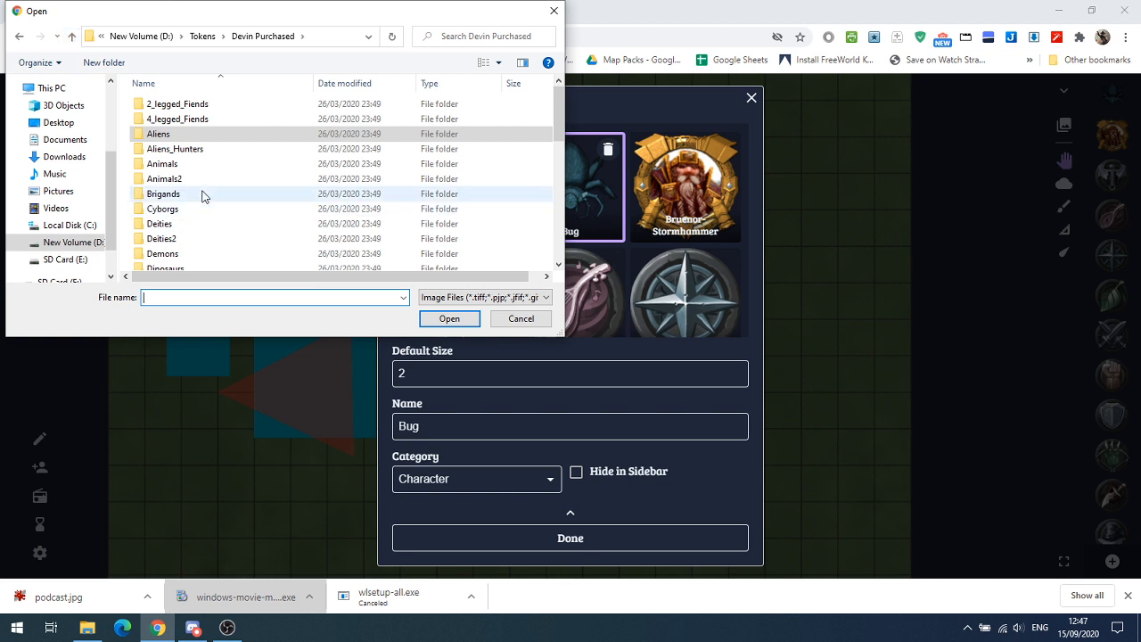
double_click(160, 164)
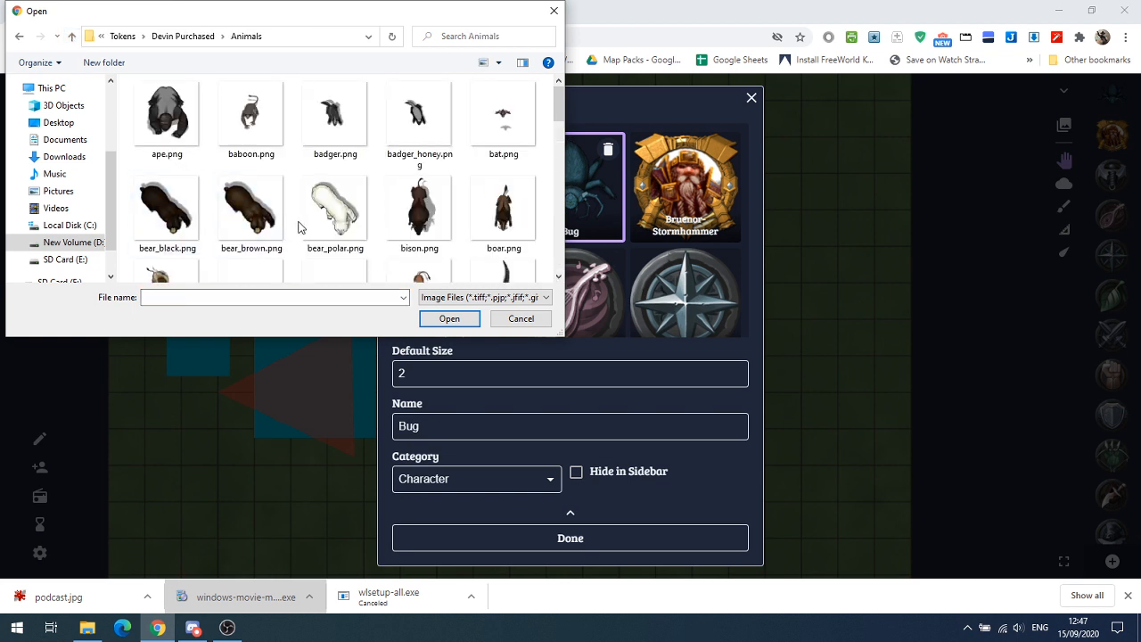
click(249, 207)
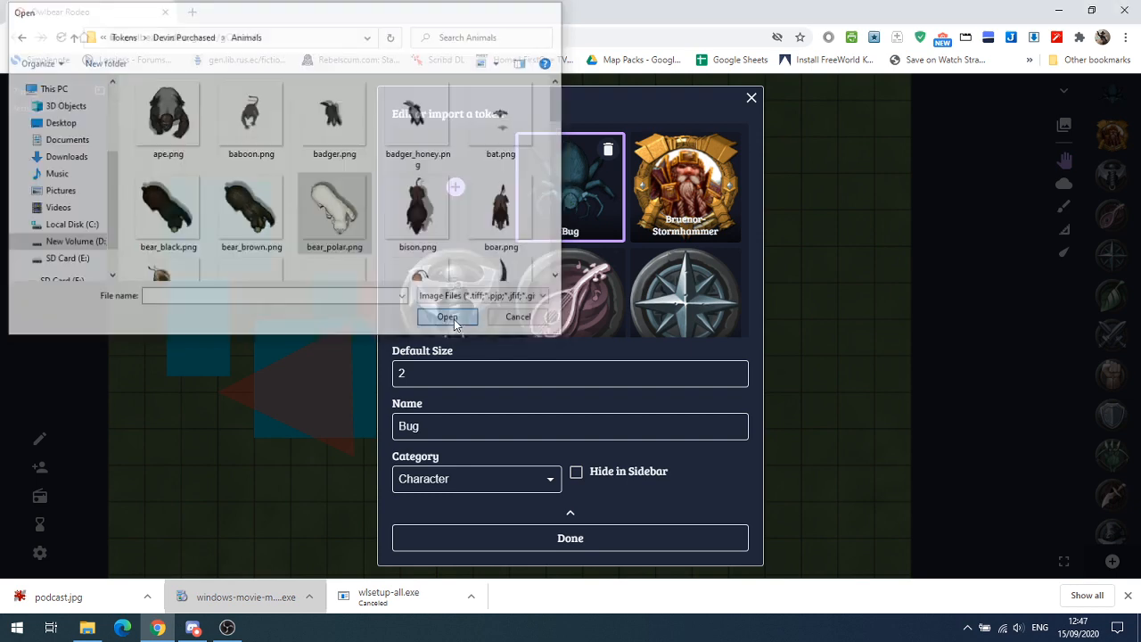
click(445, 317)
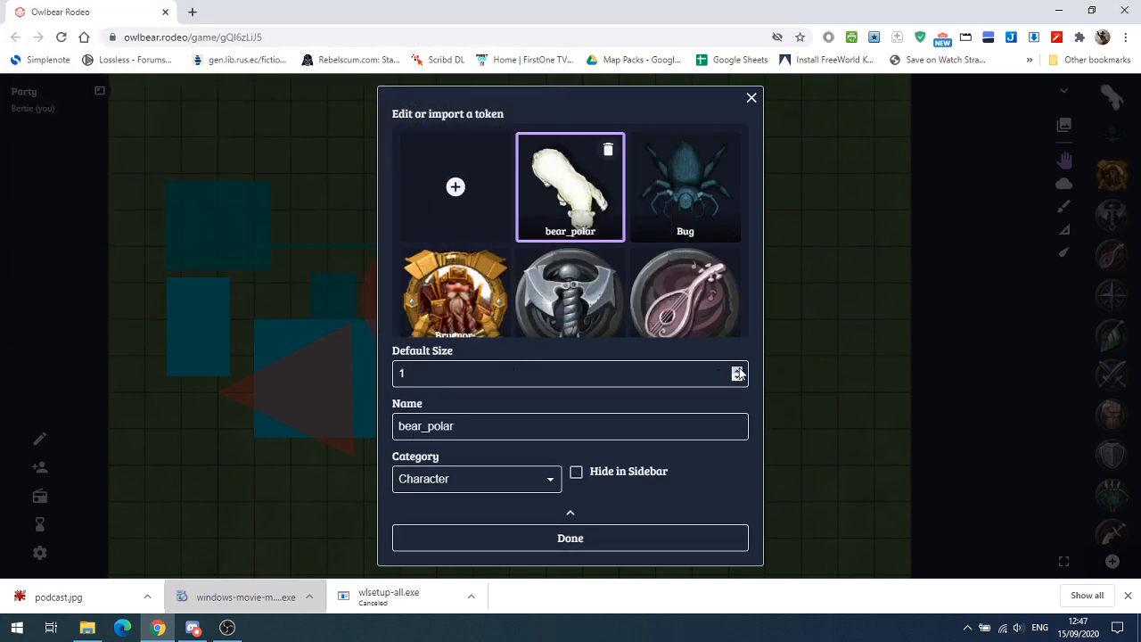
- File the polar bear token under Vehicle / Mount and save it
click(478, 478)
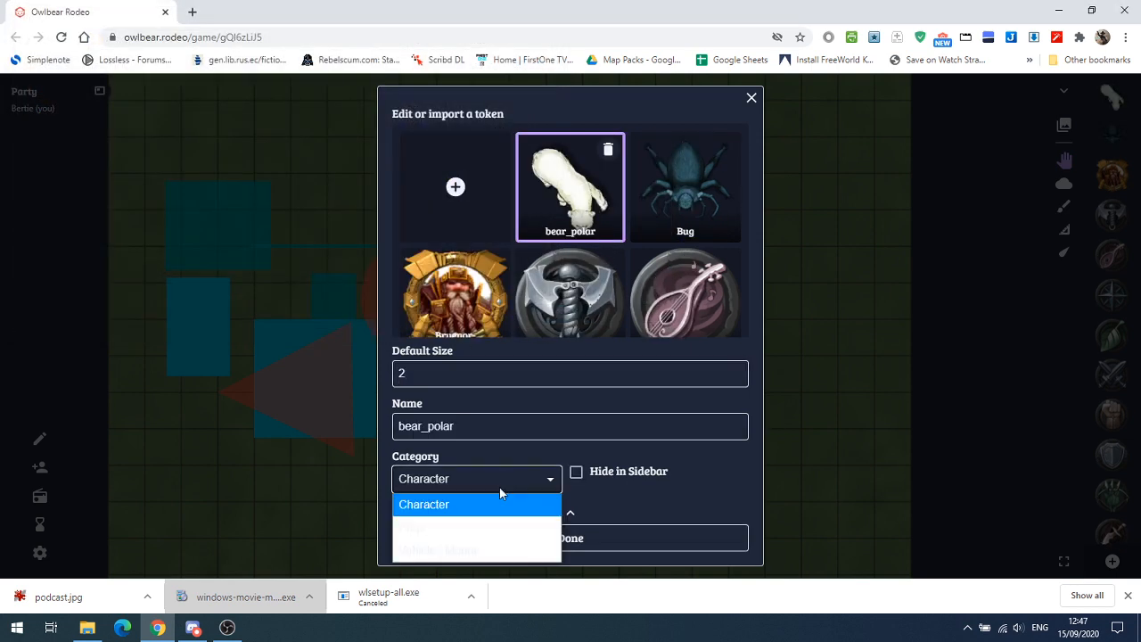
click(476, 524)
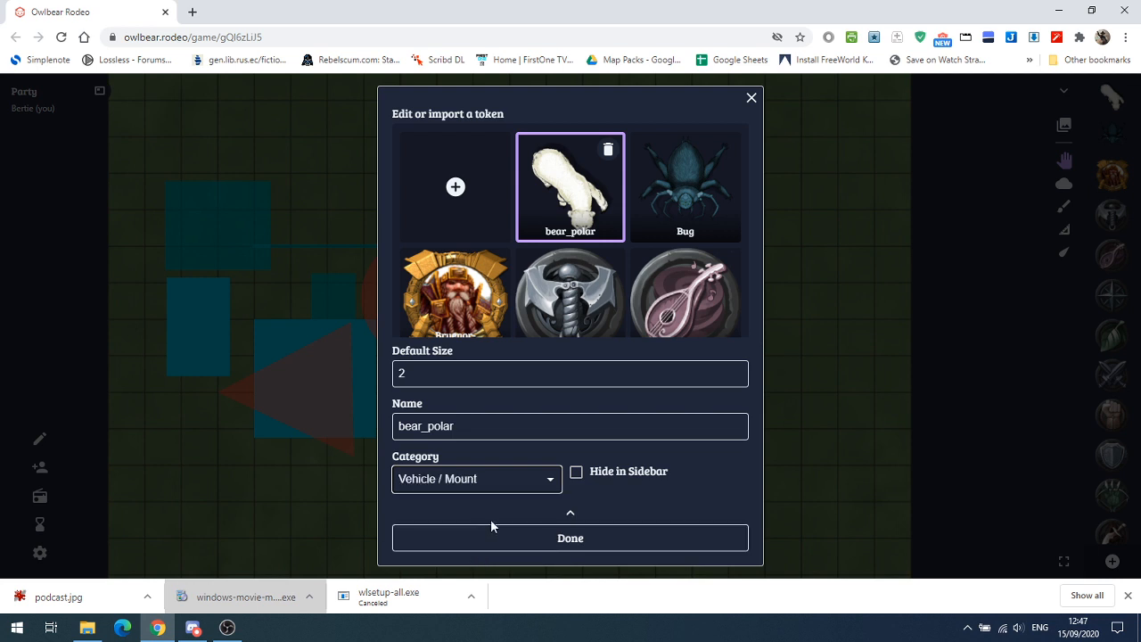
click(570, 538)
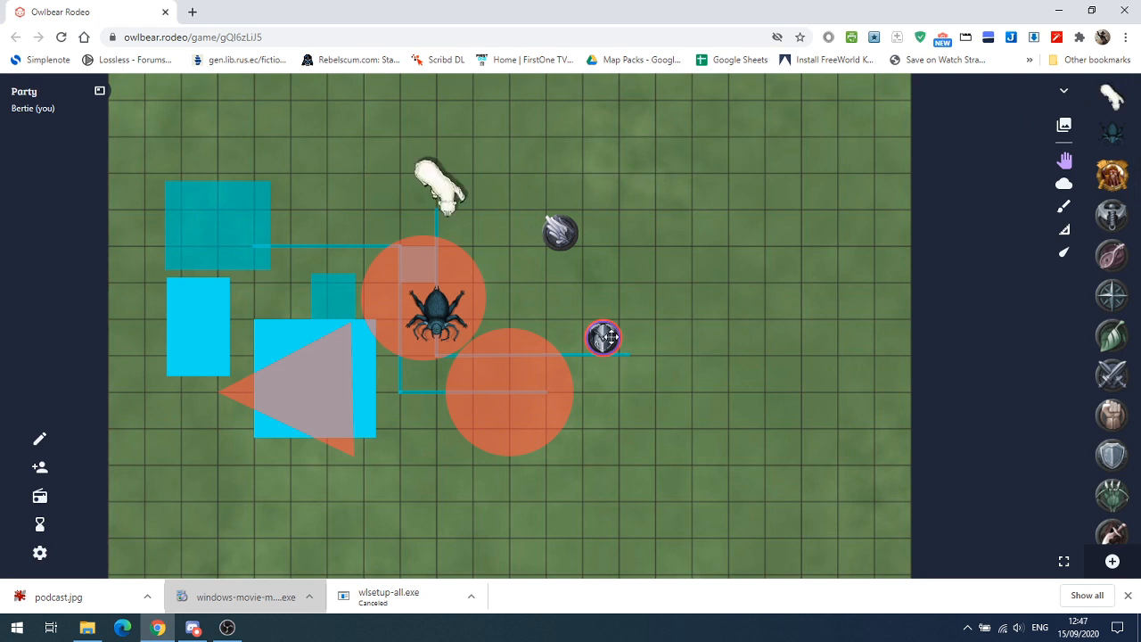
- Seat the knight on the polar bear, move the pair, and rotate the bear token
drag(602, 337, 436, 178)
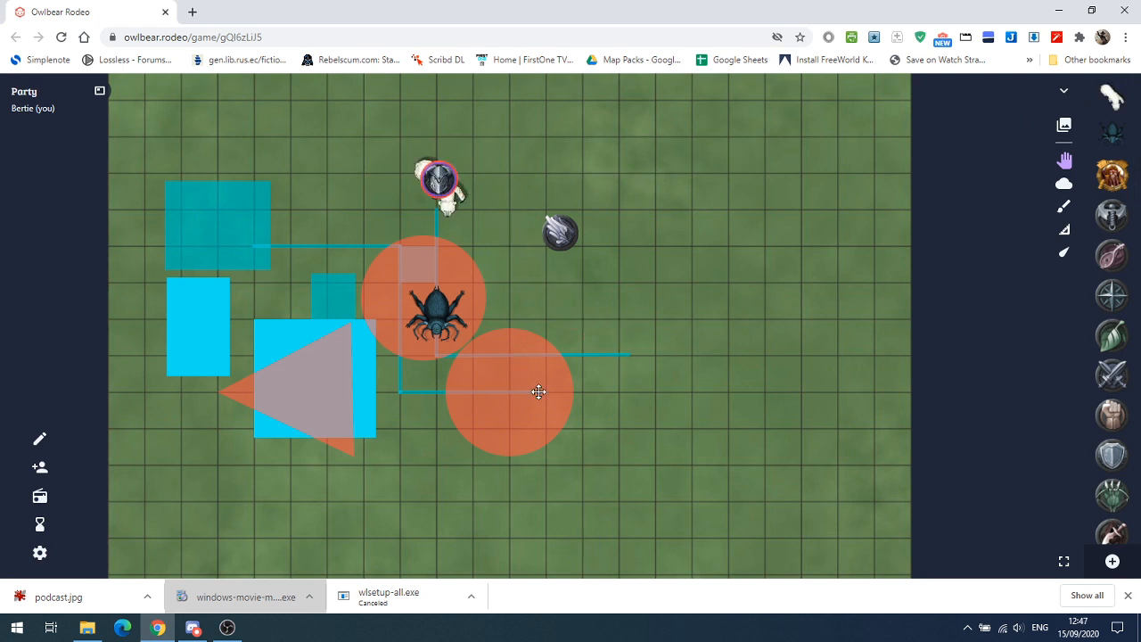
drag(437, 182, 692, 169)
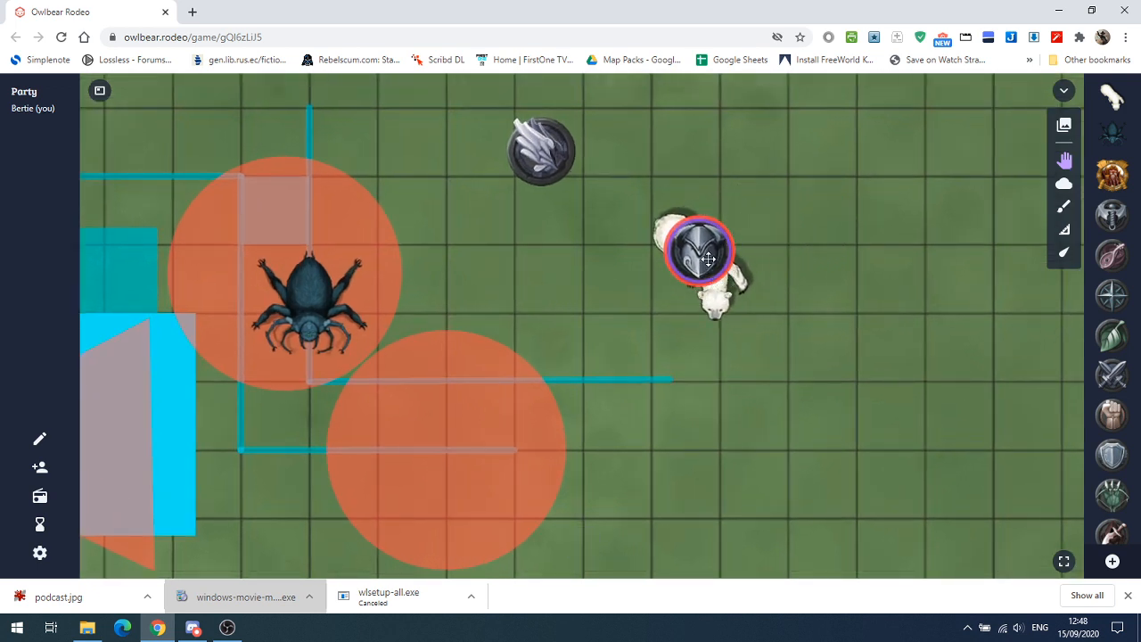
drag(698, 249, 526, 268)
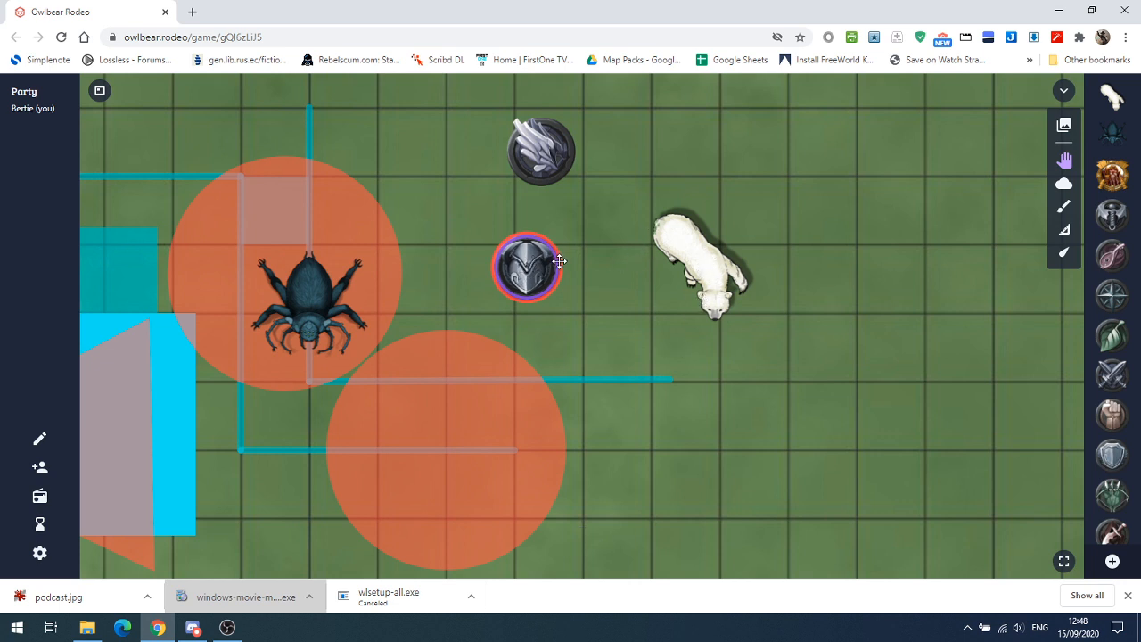
drag(526, 269, 699, 251)
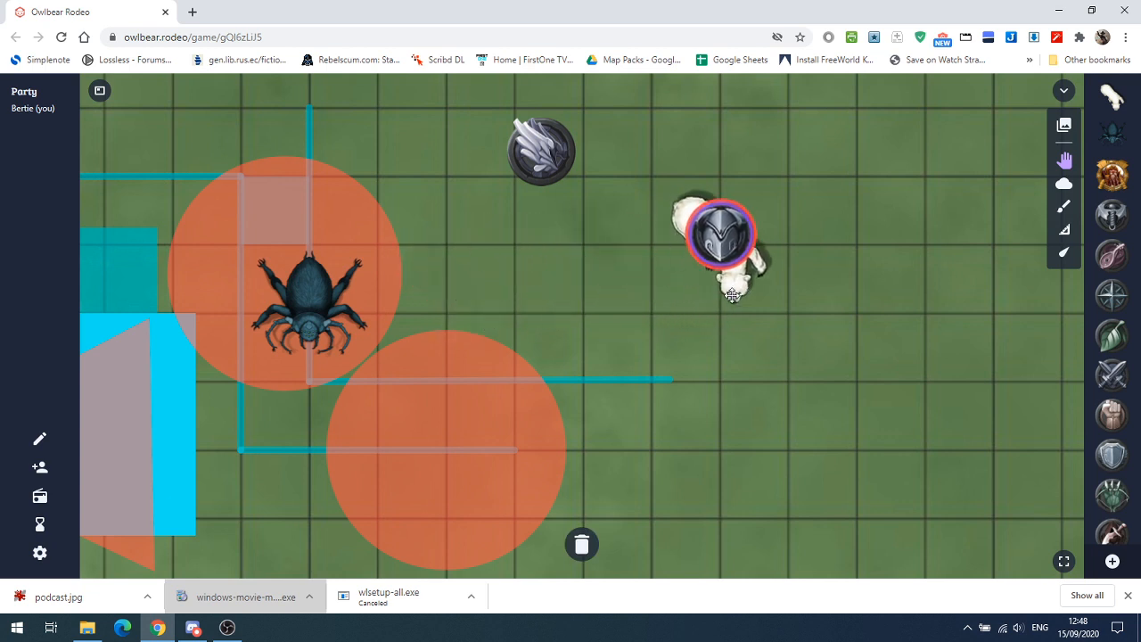
drag(713, 234, 533, 245)
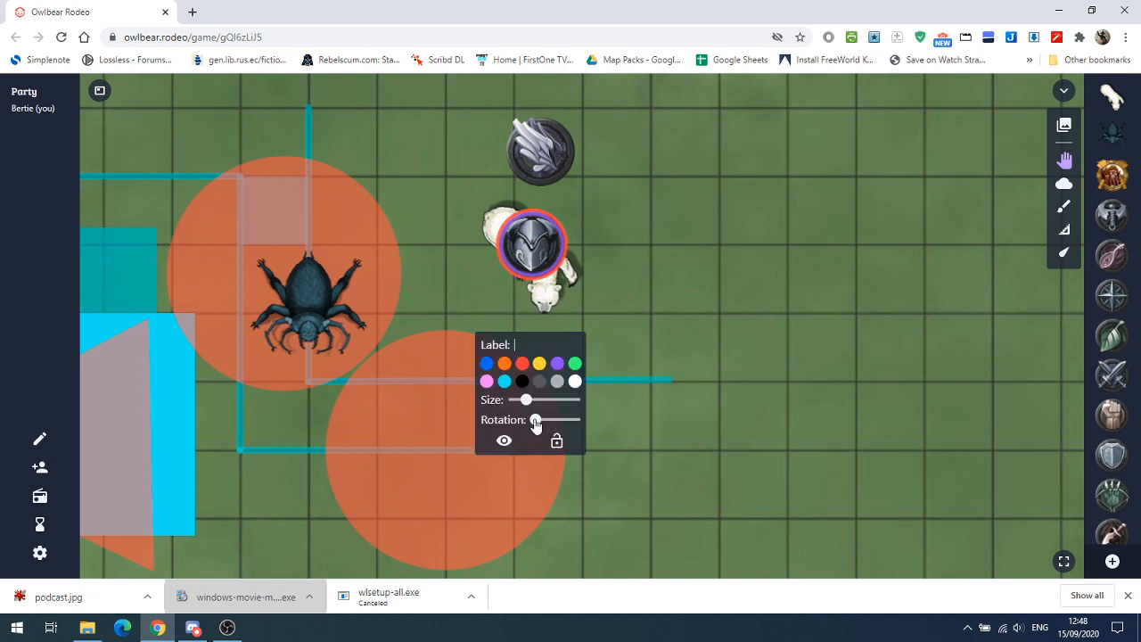
drag(526, 420, 556, 420)
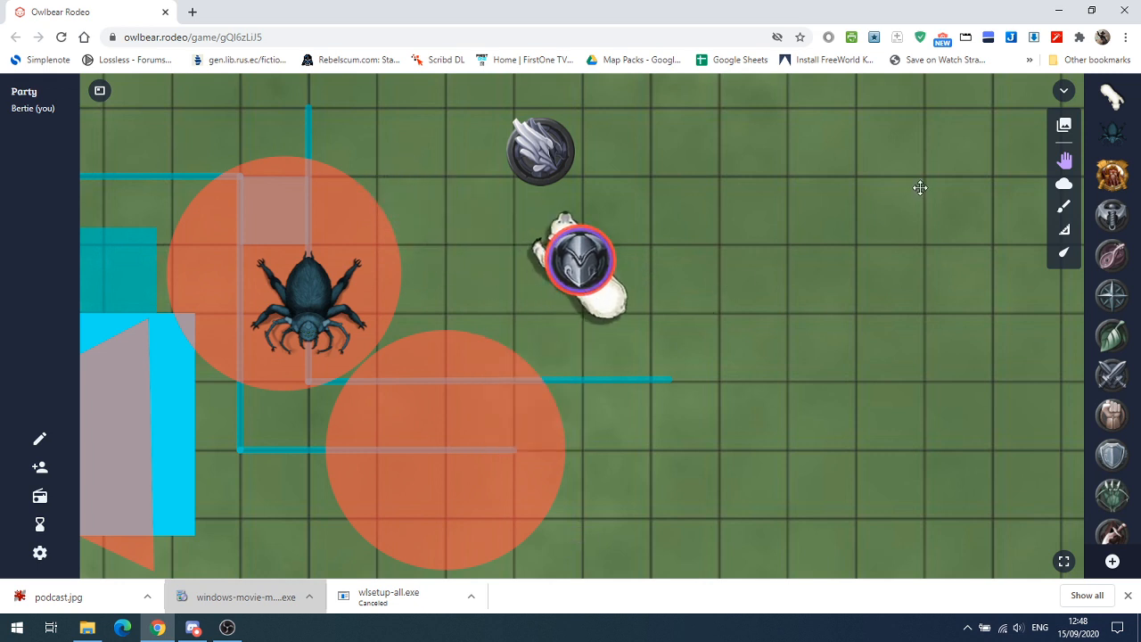
mouse_move(937, 417)
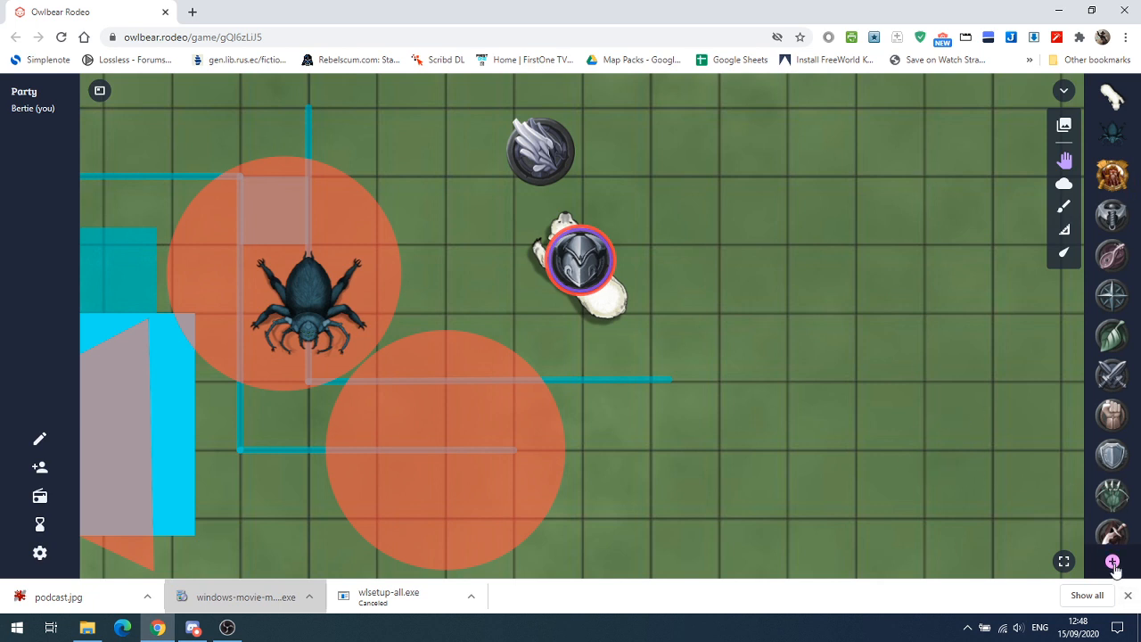
- Import the cryo chamber blue image from the Tokens folder as a new token
click(1112, 559)
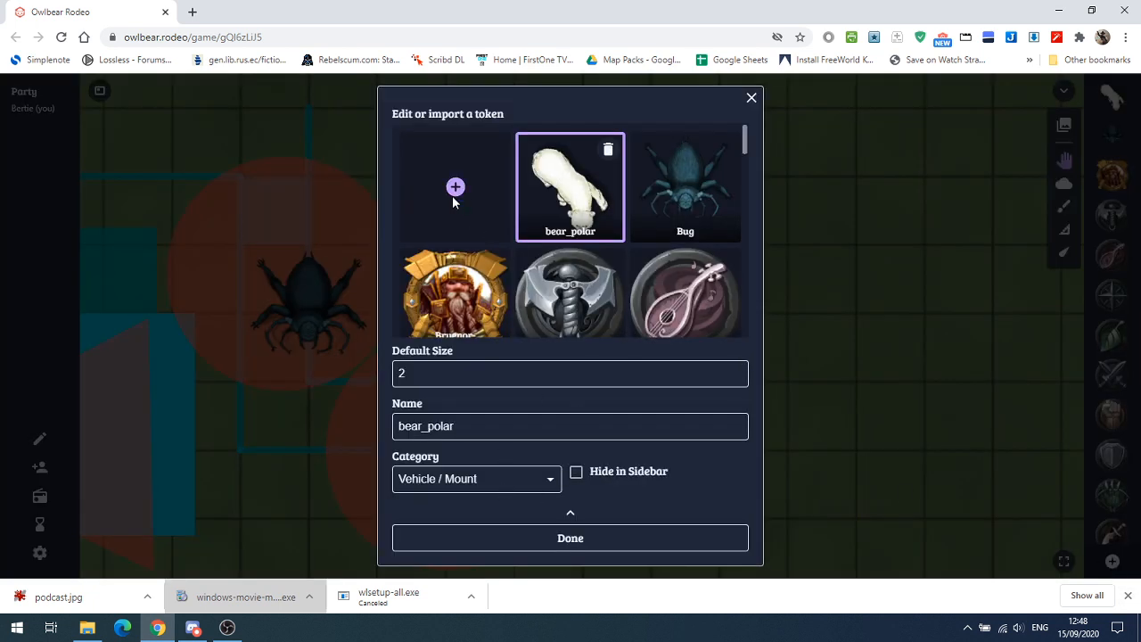
click(456, 187)
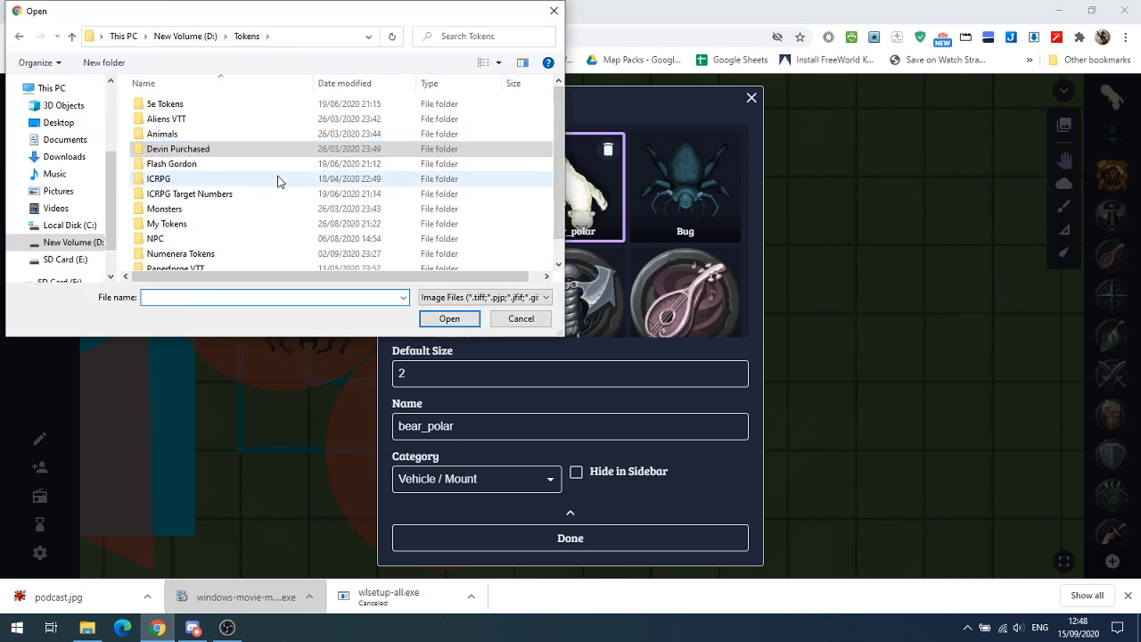
scroll(down, 3)
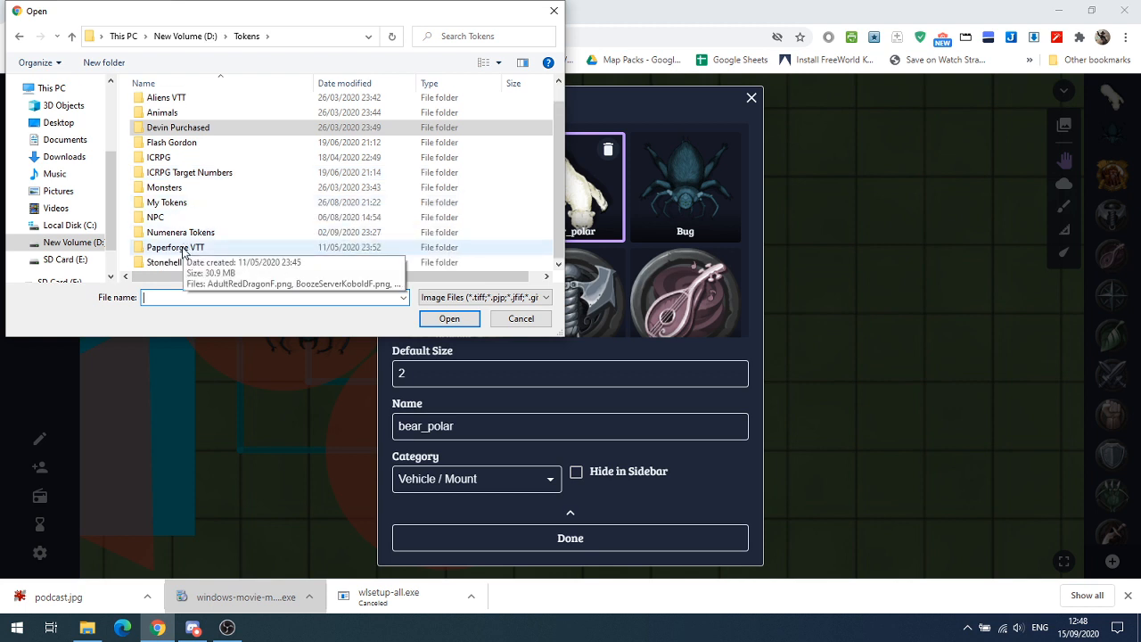
double_click(175, 246)
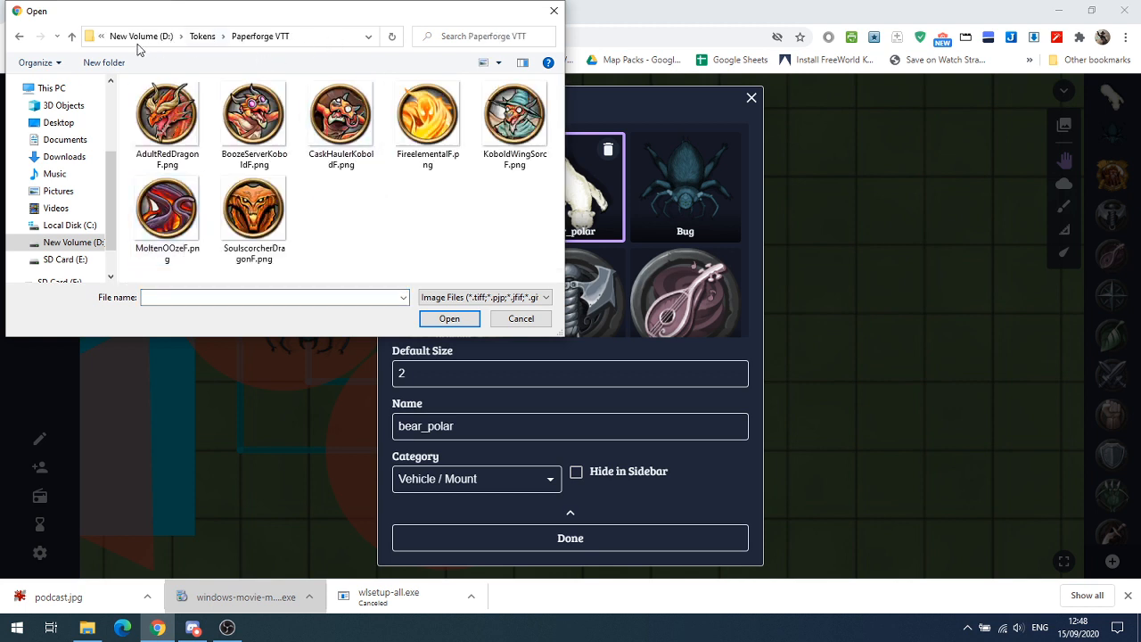
click(203, 35)
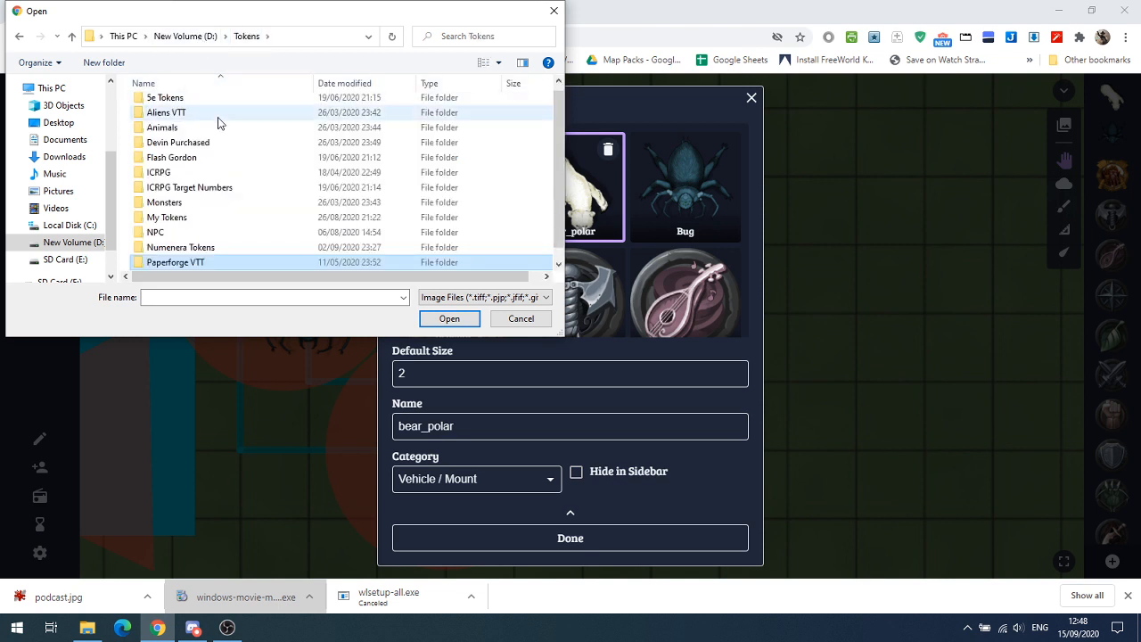
double_click(165, 113)
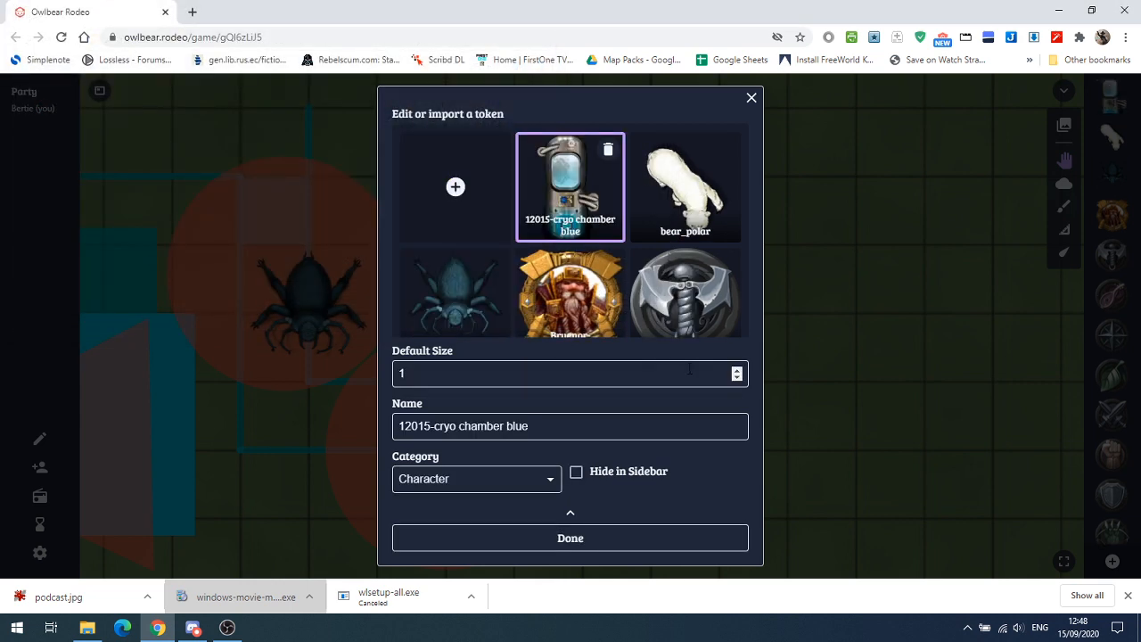
- File the cryo chamber token under the Prop category and finish editing
click(477, 478)
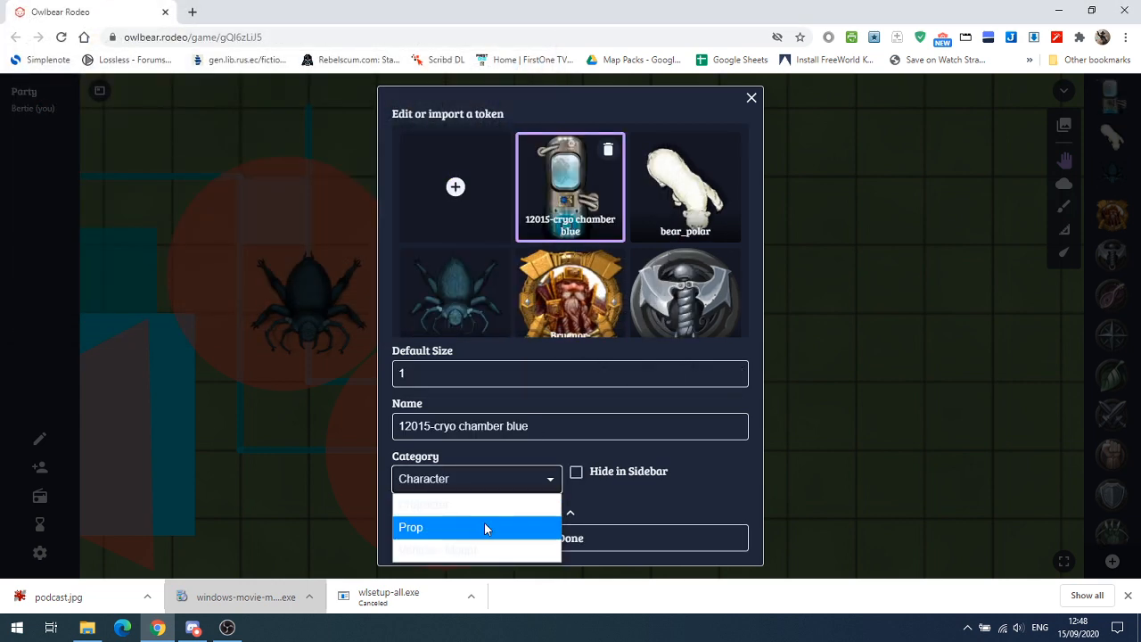
click(410, 527)
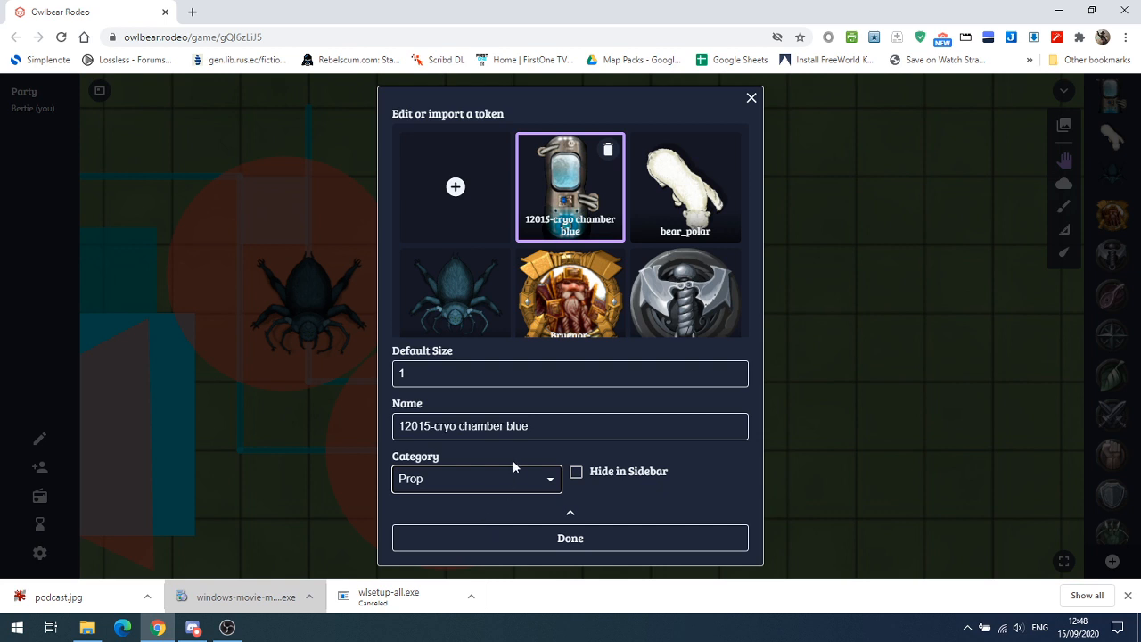
mouse_move(636, 487)
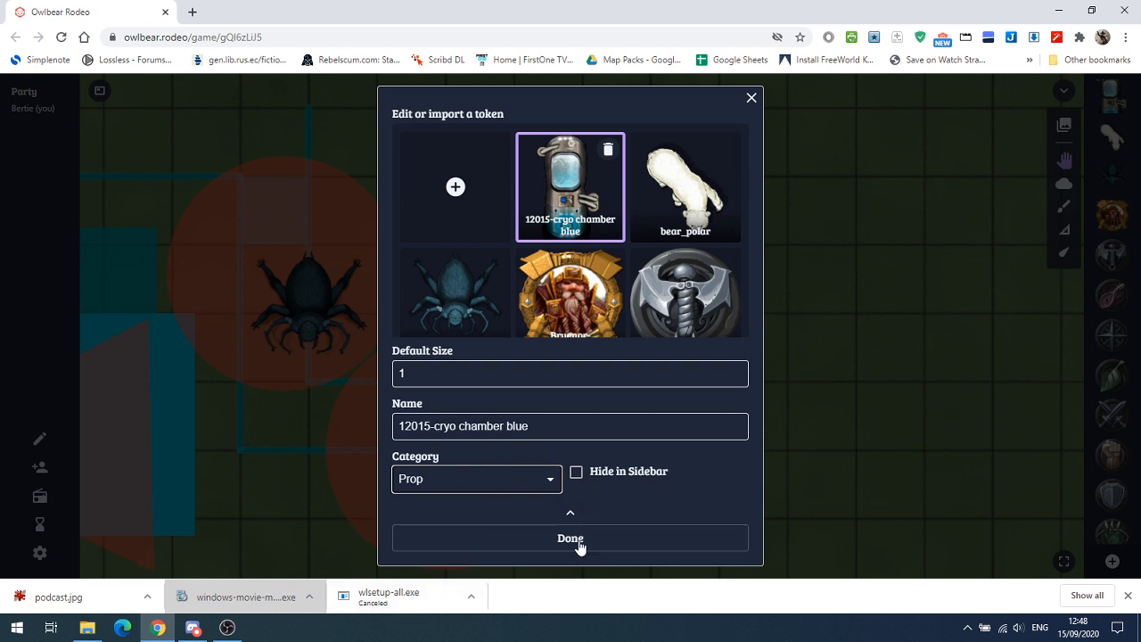
click(571, 538)
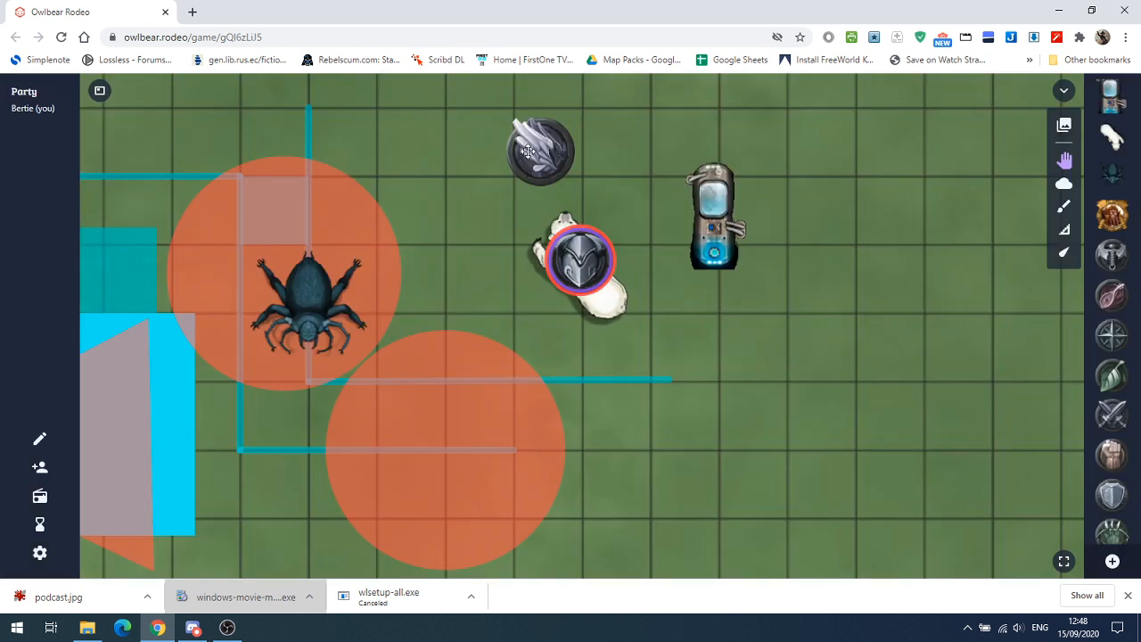
- Put the silver-crest token on the polar bear and leave the knight standing alone beside them
drag(539, 151, 716, 213)
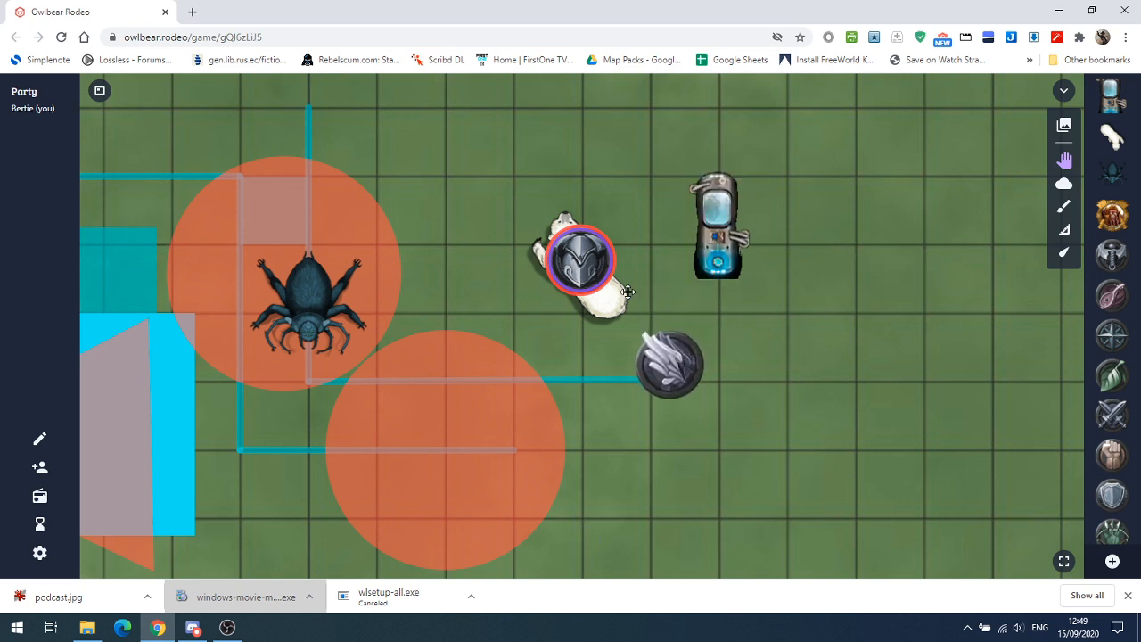
drag(579, 258, 445, 299)
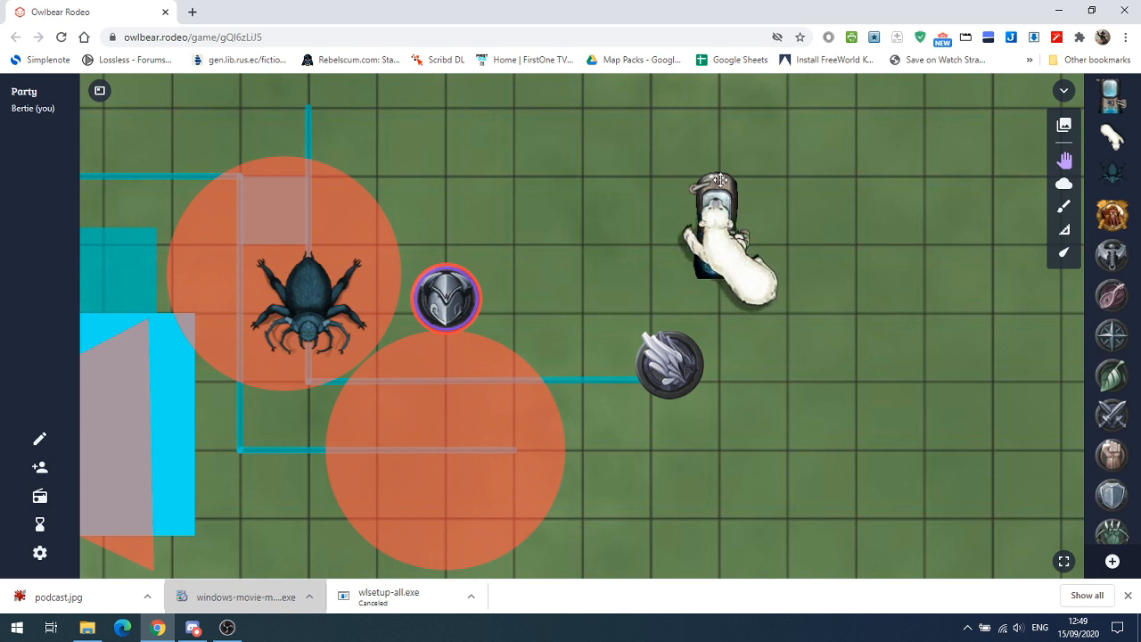
mouse_move(684, 357)
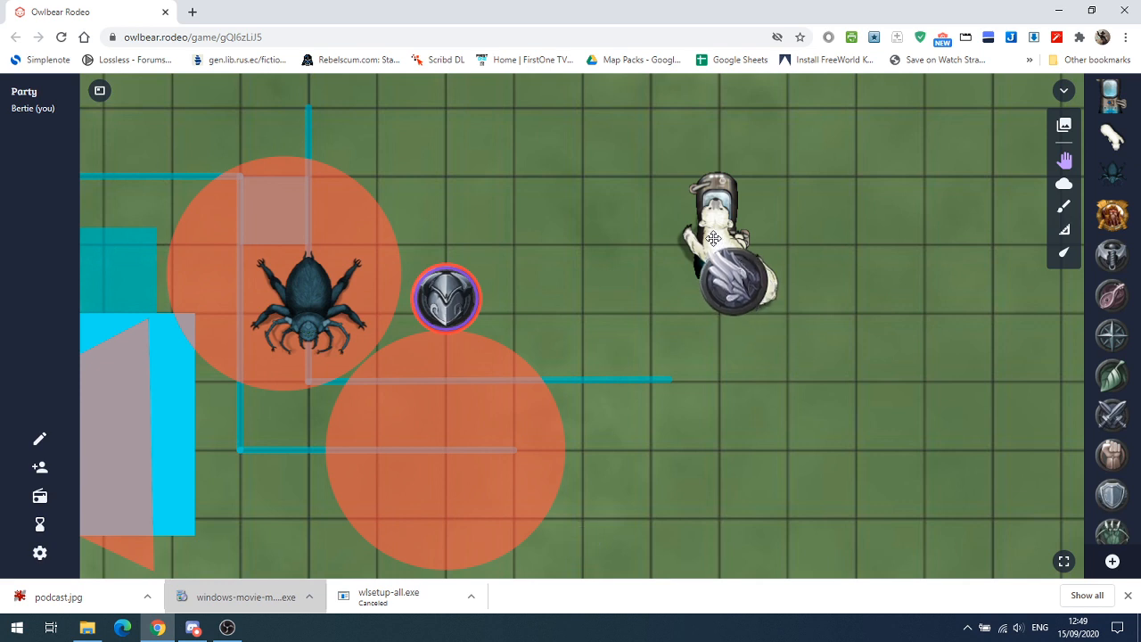
drag(716, 241, 579, 339)
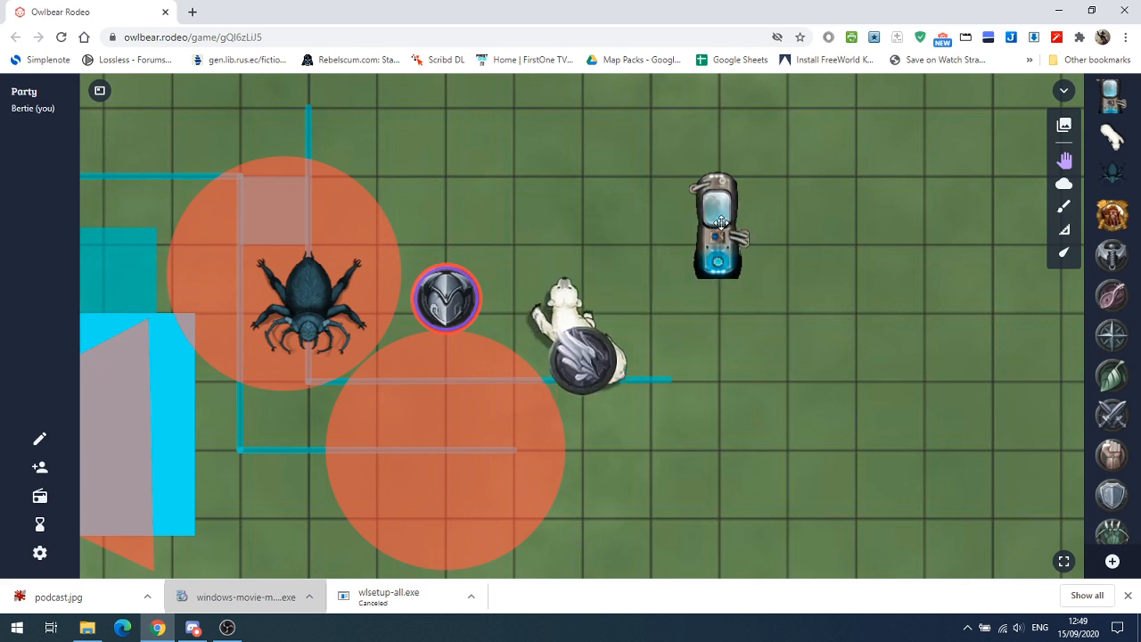
- Drag the cryo chamber token off the map back to the token bar
click(716, 223)
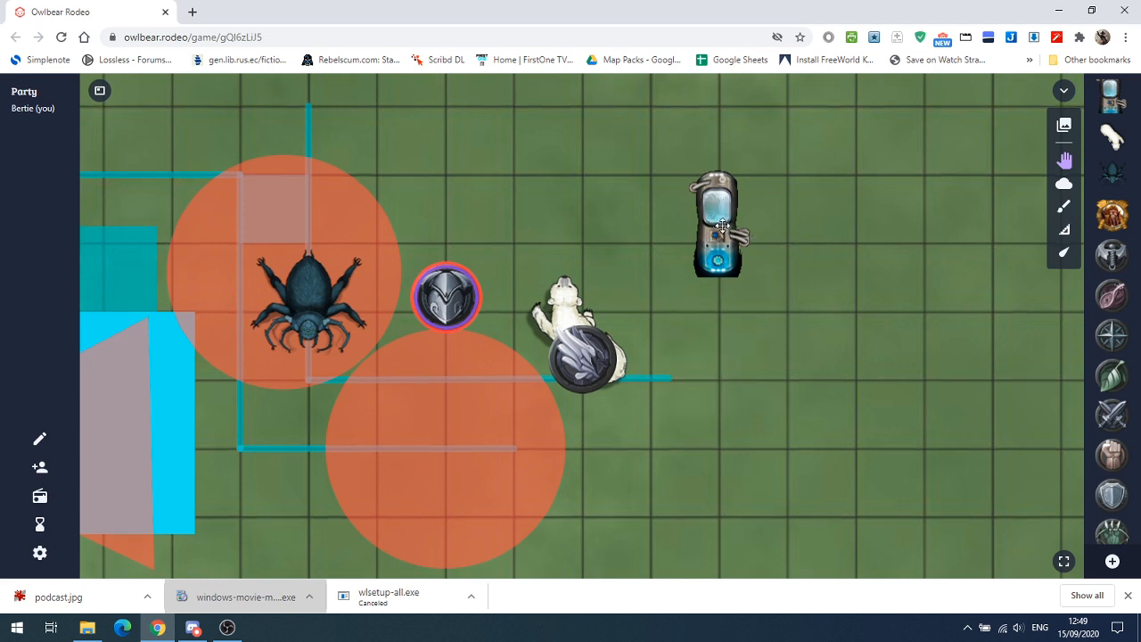
drag(716, 223, 579, 549)
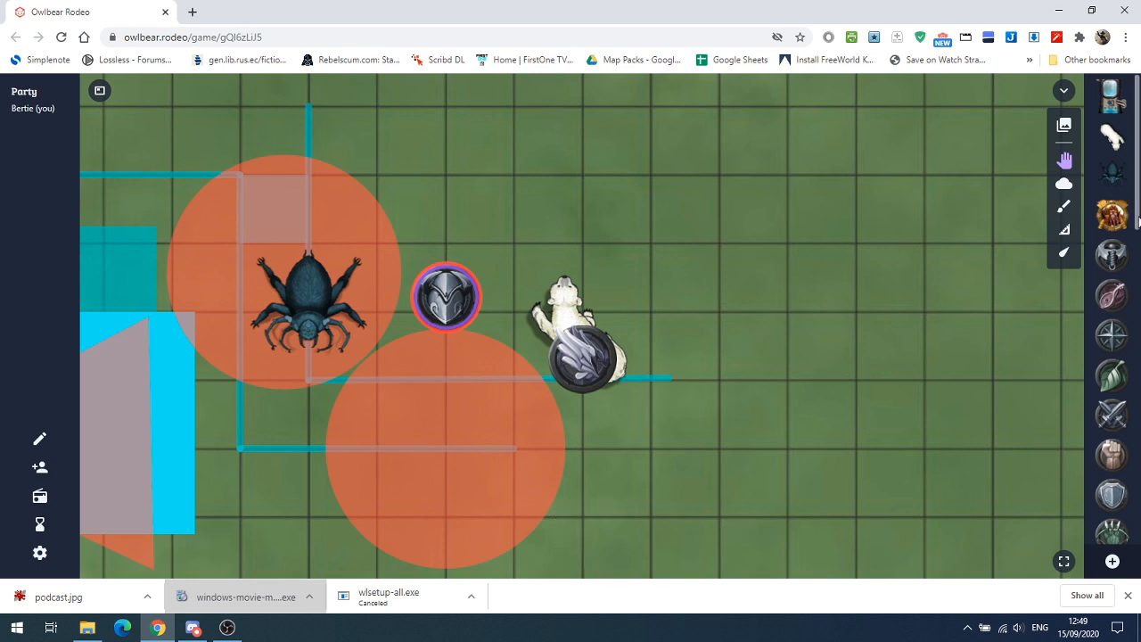
mouse_move(1116, 526)
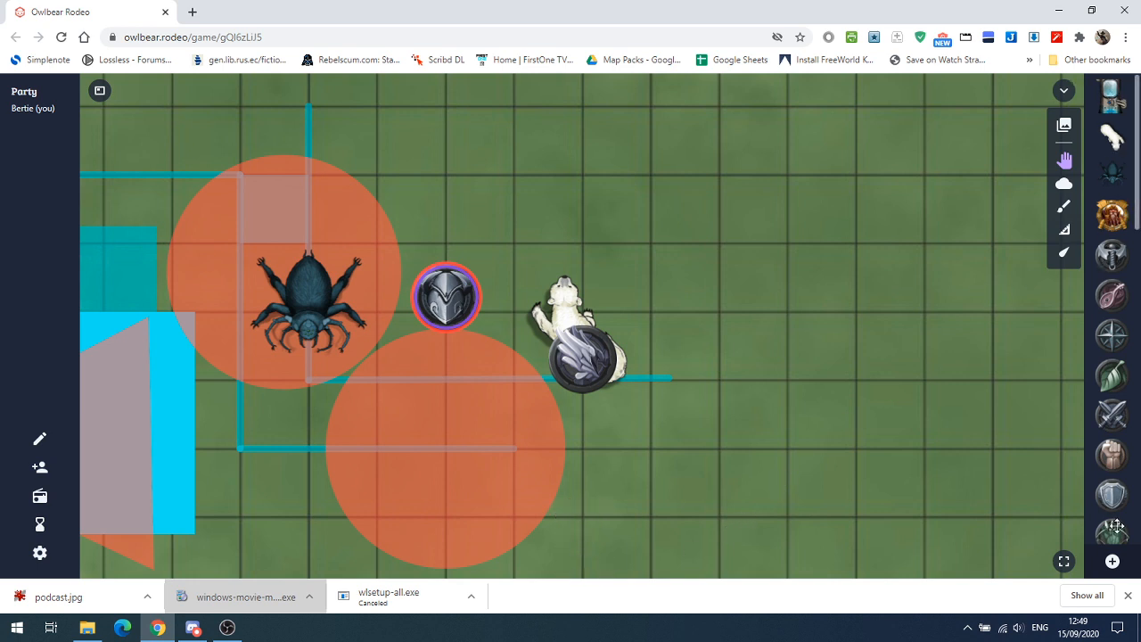
mouse_move(1112, 561)
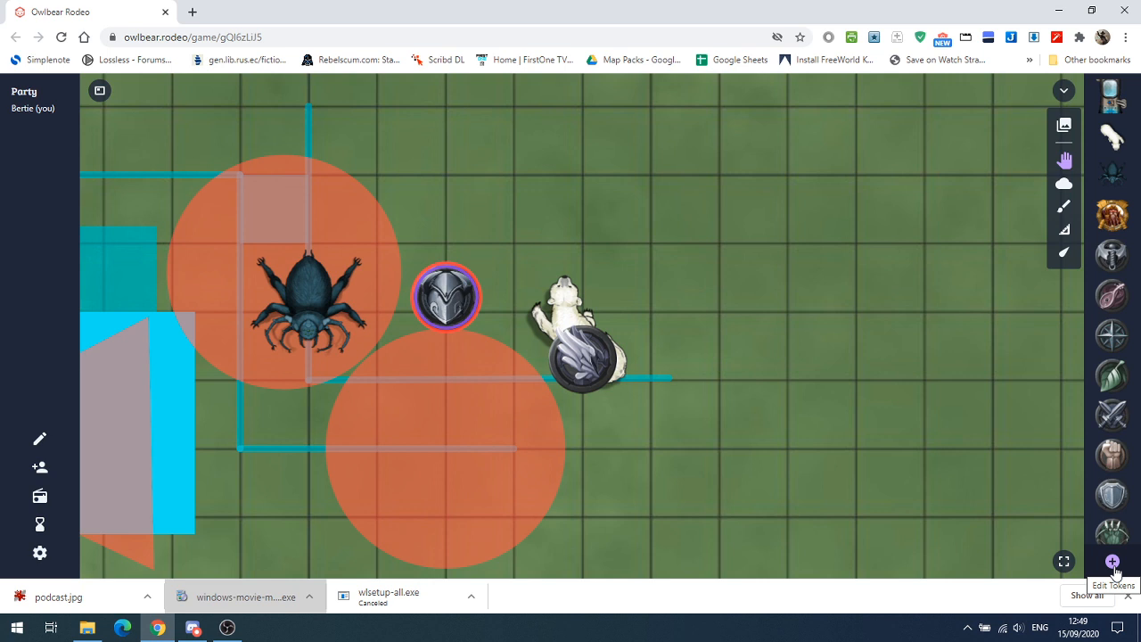
- Delete the cryo chamber token from the token collection
click(1112, 562)
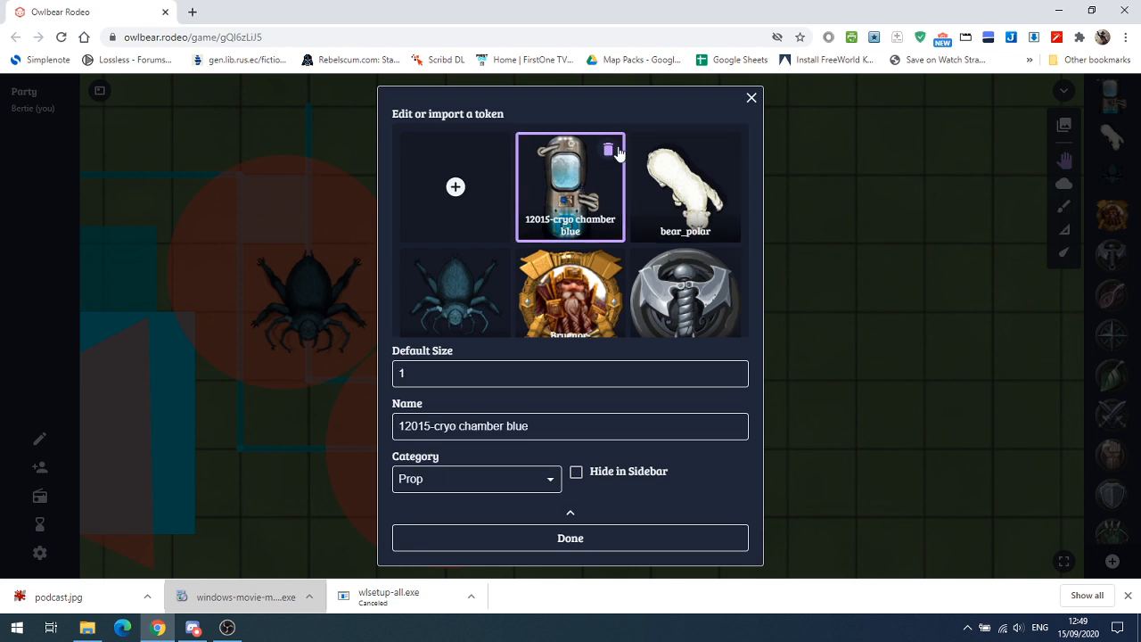
mouse_move(609, 150)
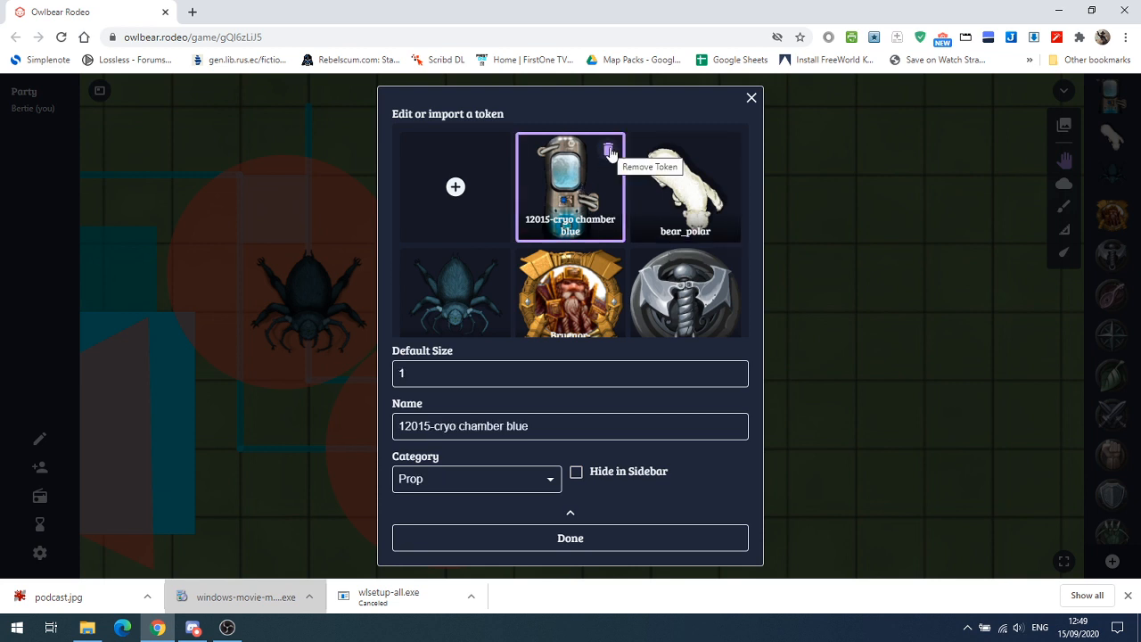
click(609, 150)
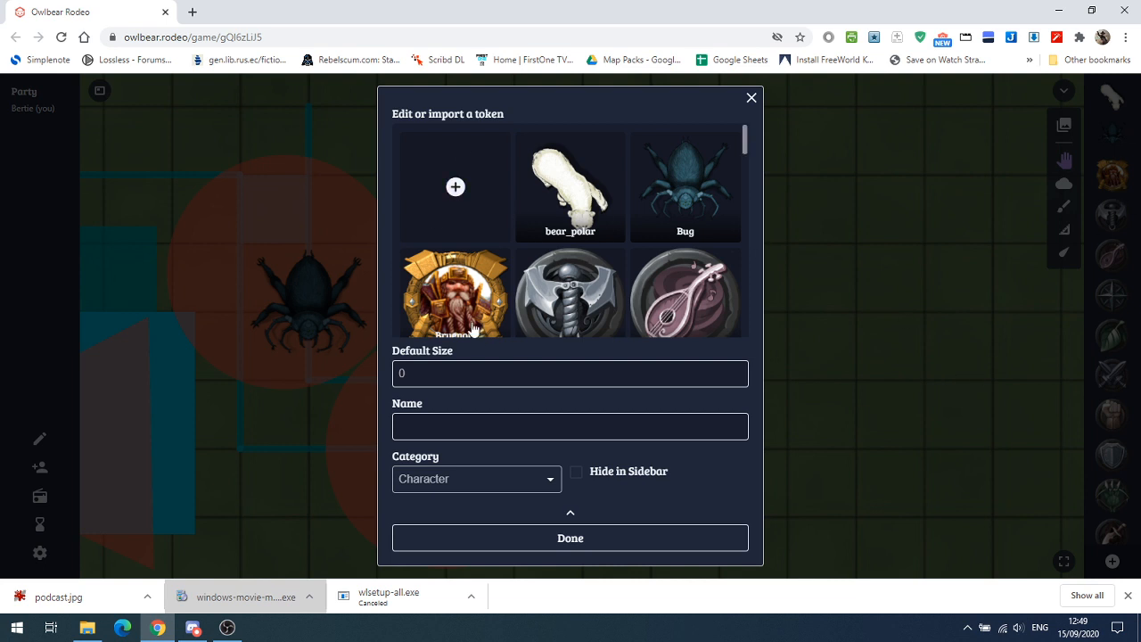
mouse_move(606, 142)
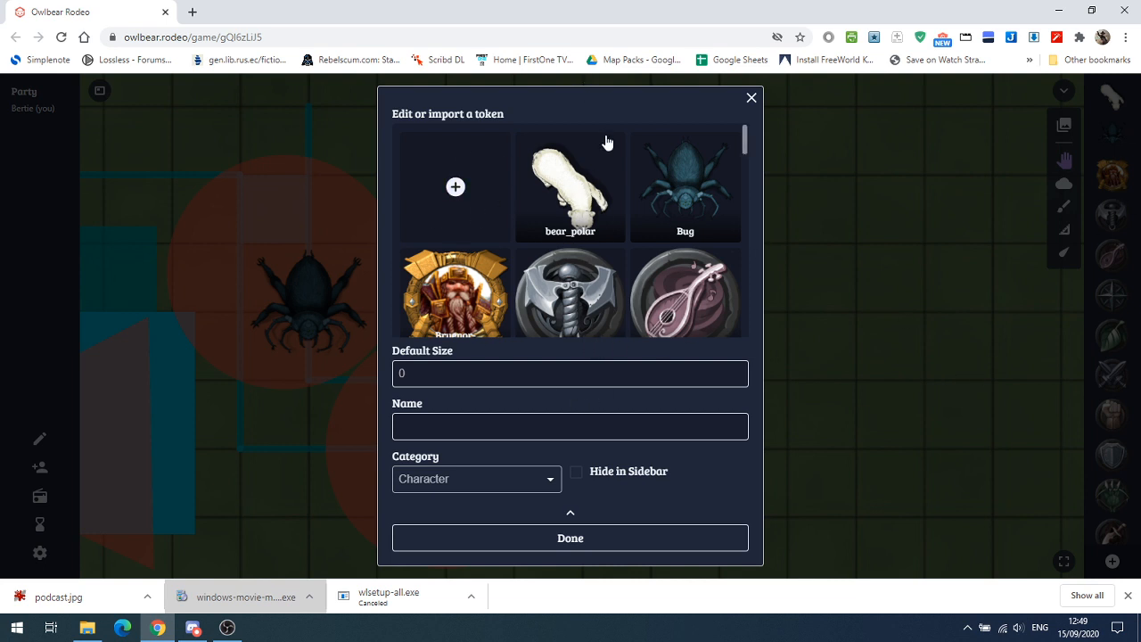
click(685, 187)
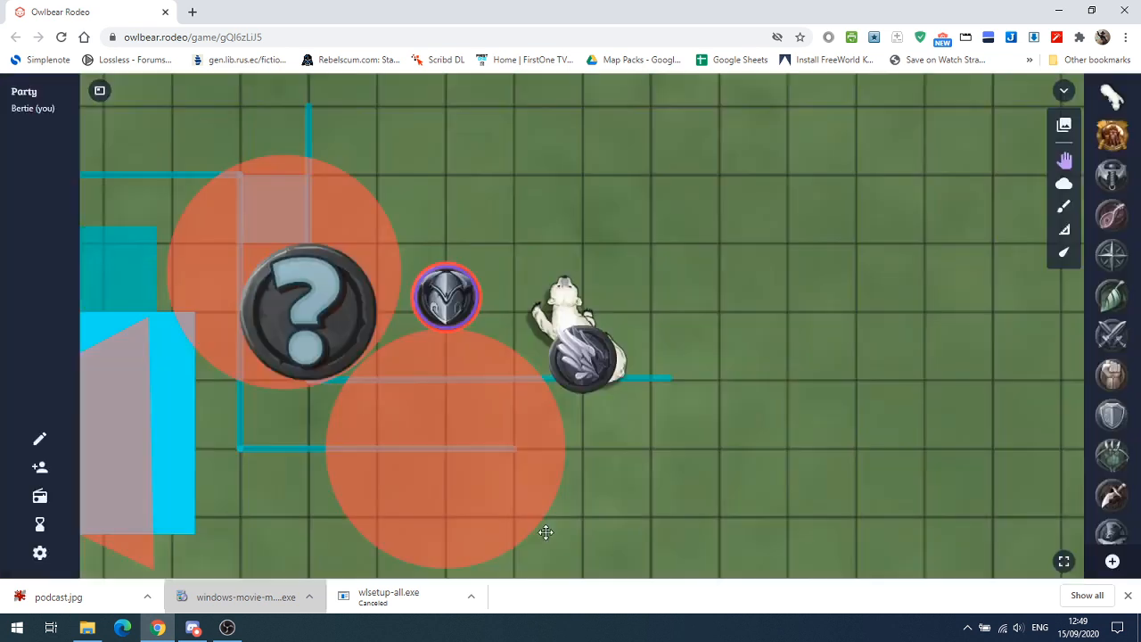
- Remove the question-mark token from the map and pull back to show the whole map
click(445, 294)
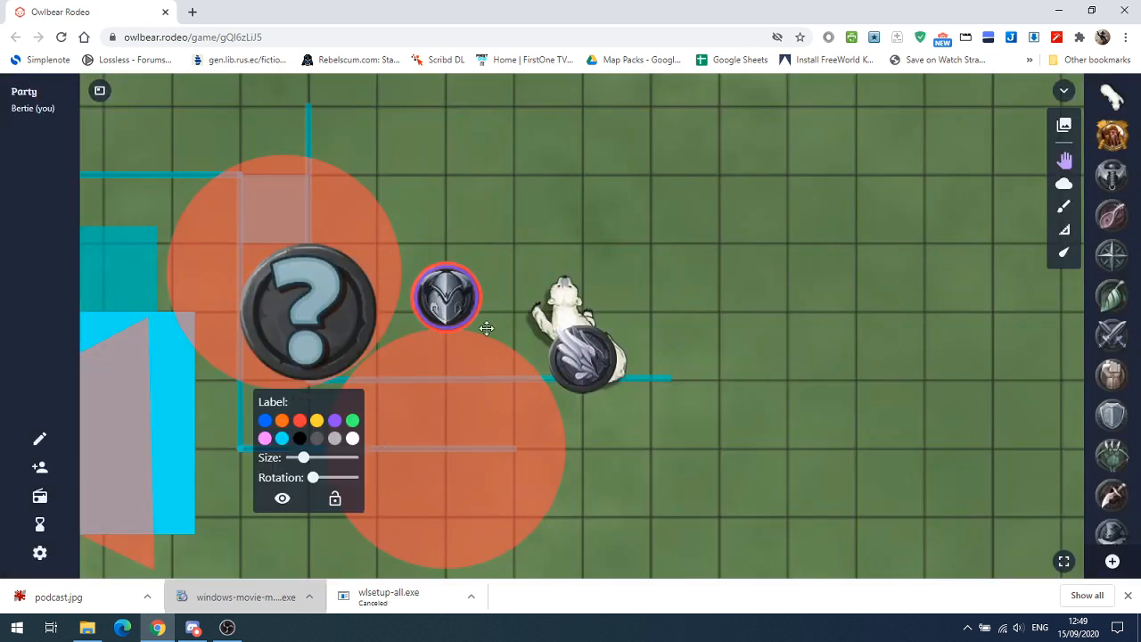
drag(306, 312, 584, 535)
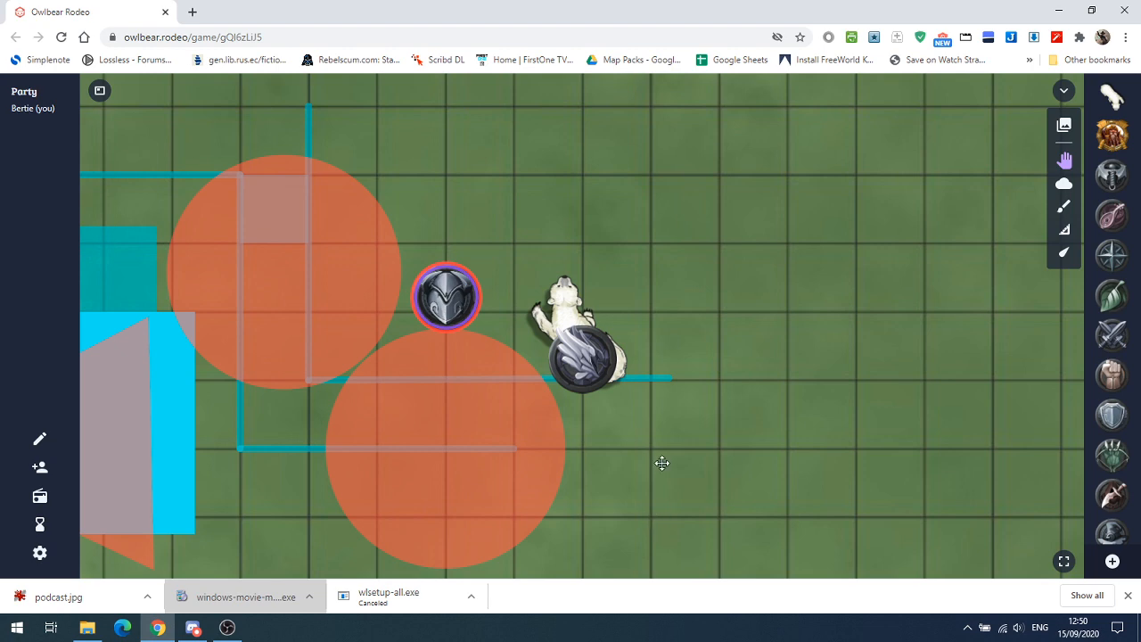
drag(661, 463, 439, 401)
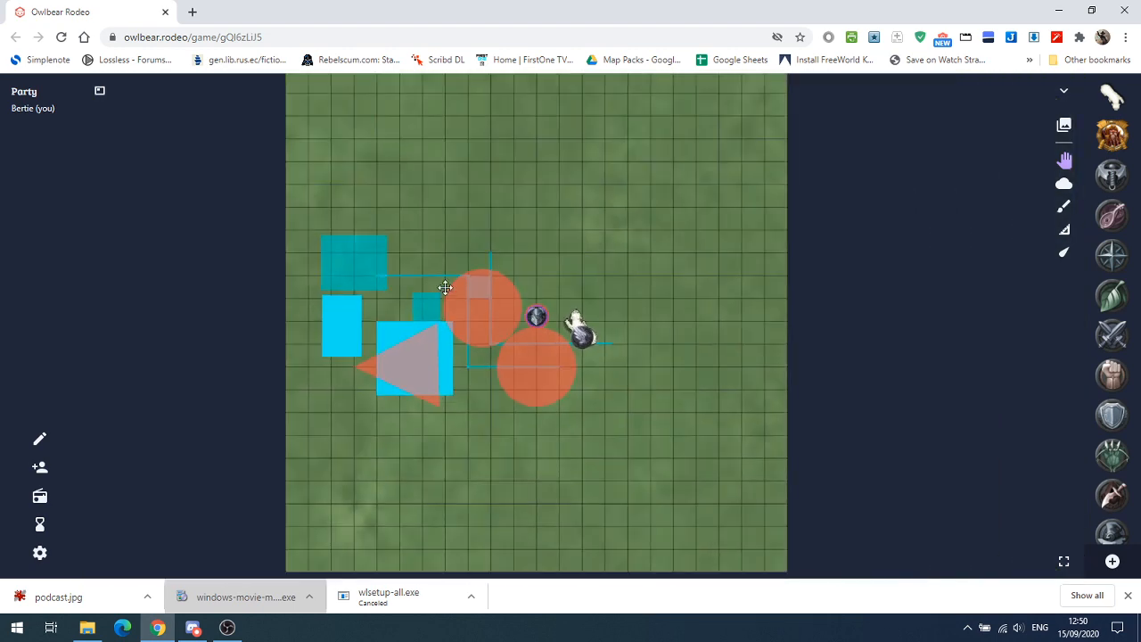
- Move the purple token up above the orange circle and bring up the dice rolling options
drag(446, 287, 480, 221)
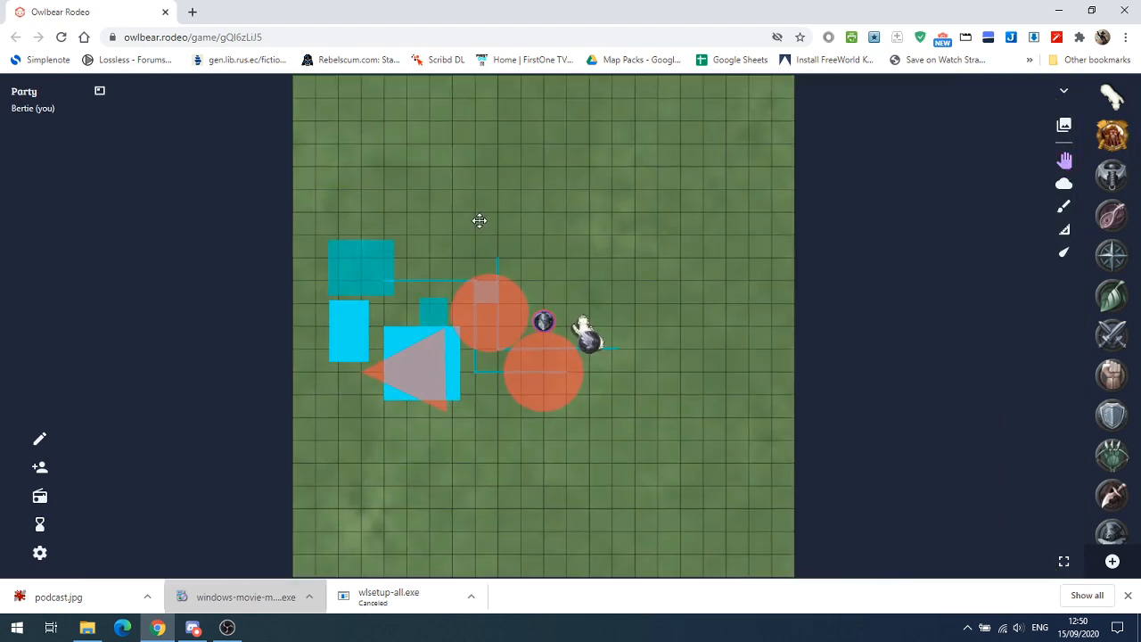
scroll(down, 3)
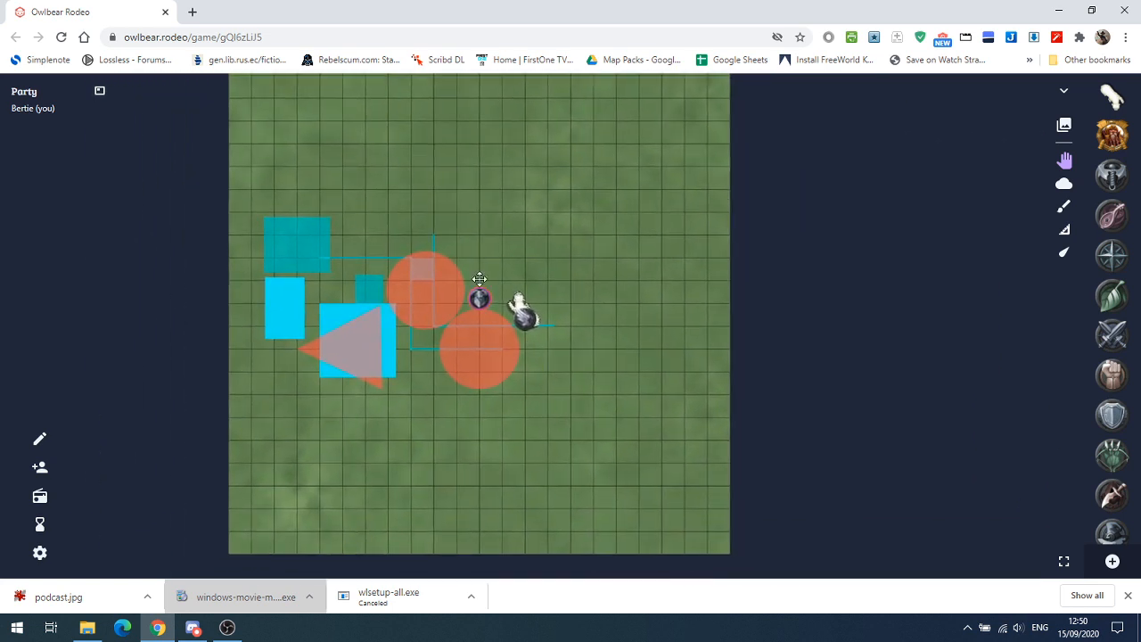
drag(479, 299, 518, 243)
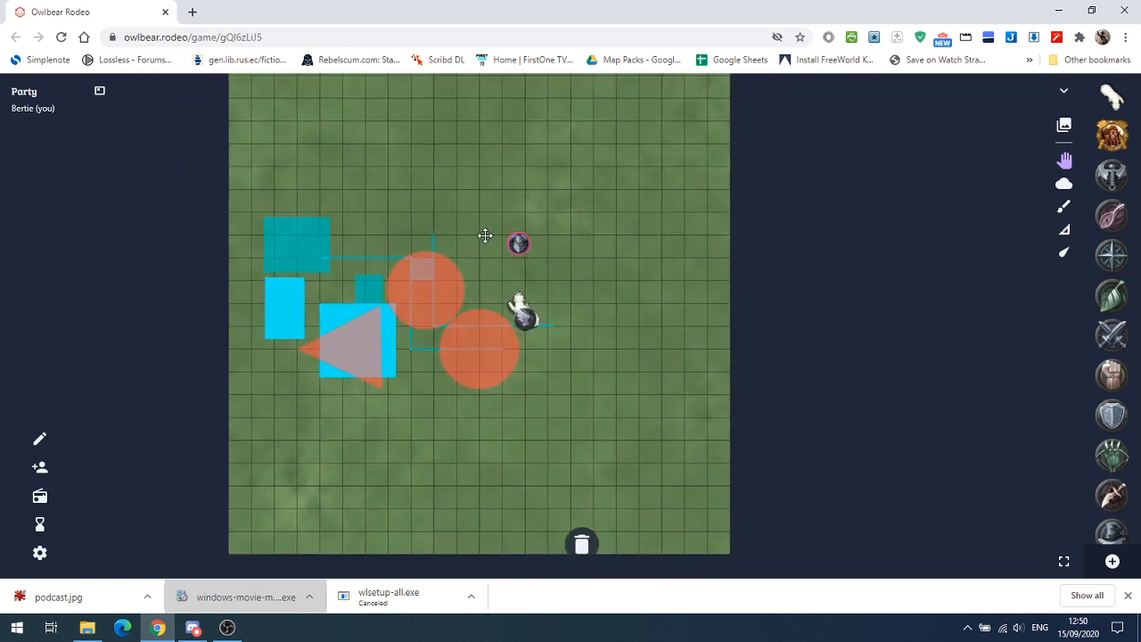
drag(518, 242, 499, 230)
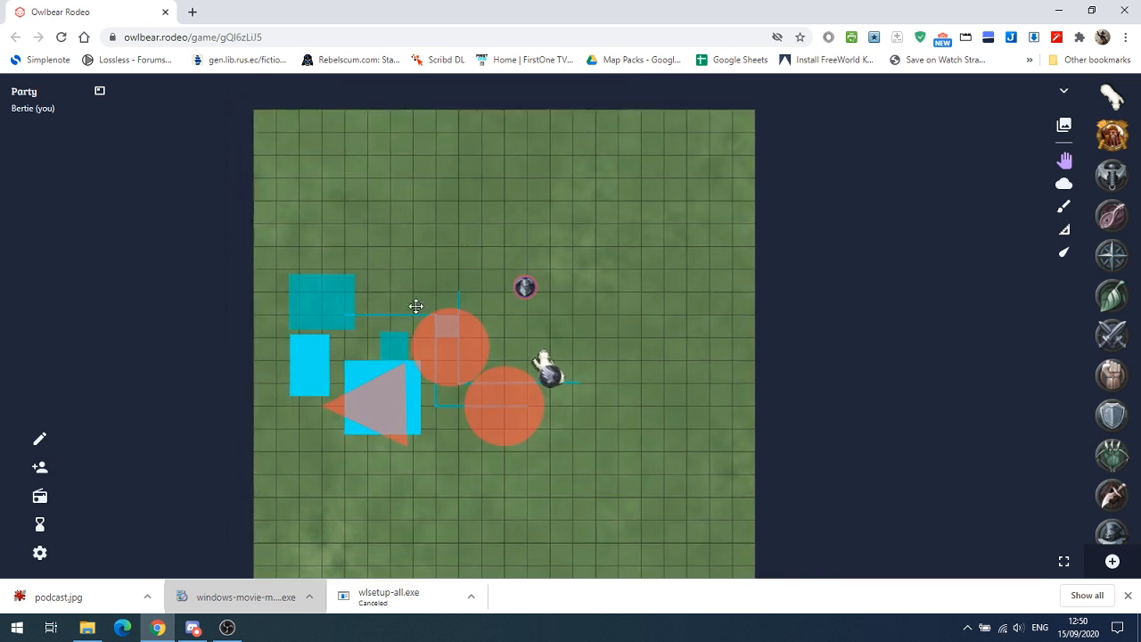
mouse_move(413, 303)
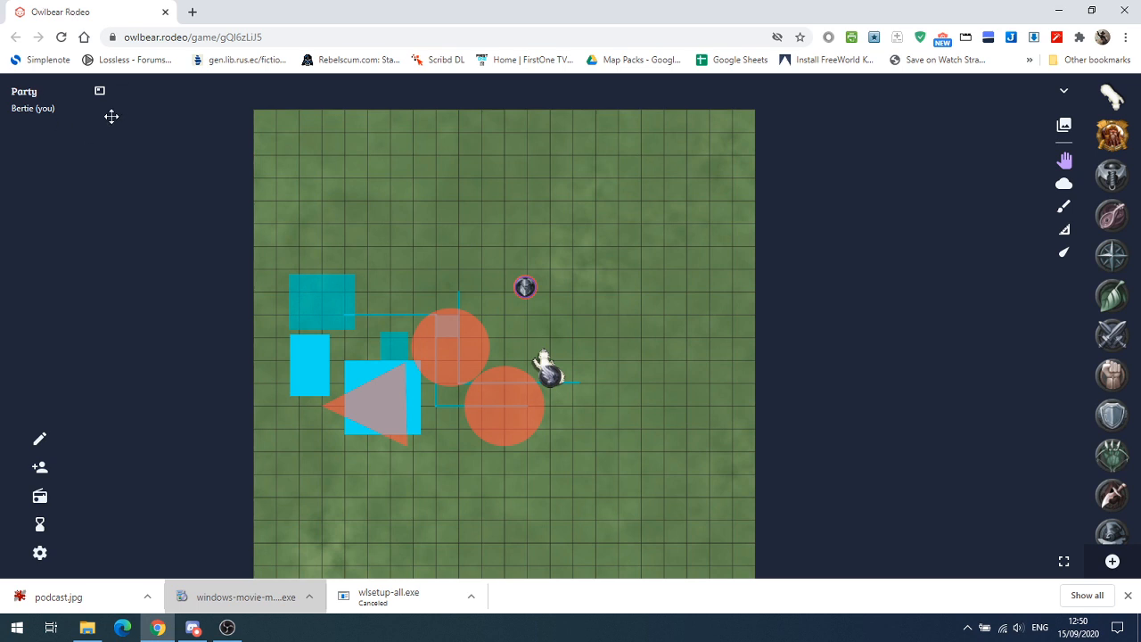
click(100, 91)
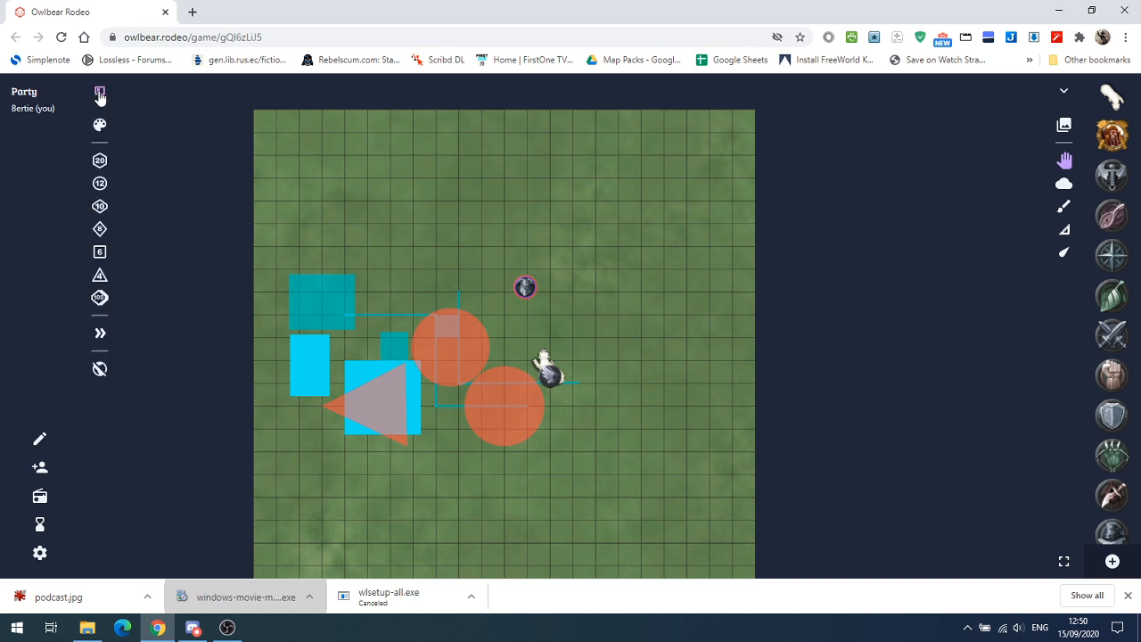
- Bring out the dice tray and roll a d6 for a total of 6
click(99, 125)
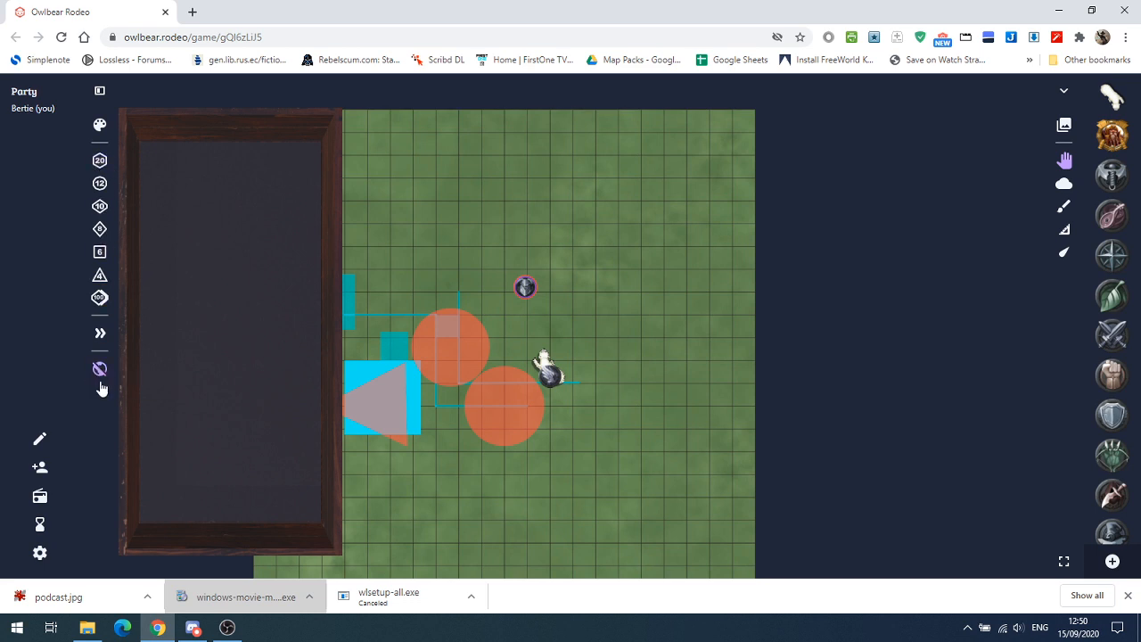
click(100, 367)
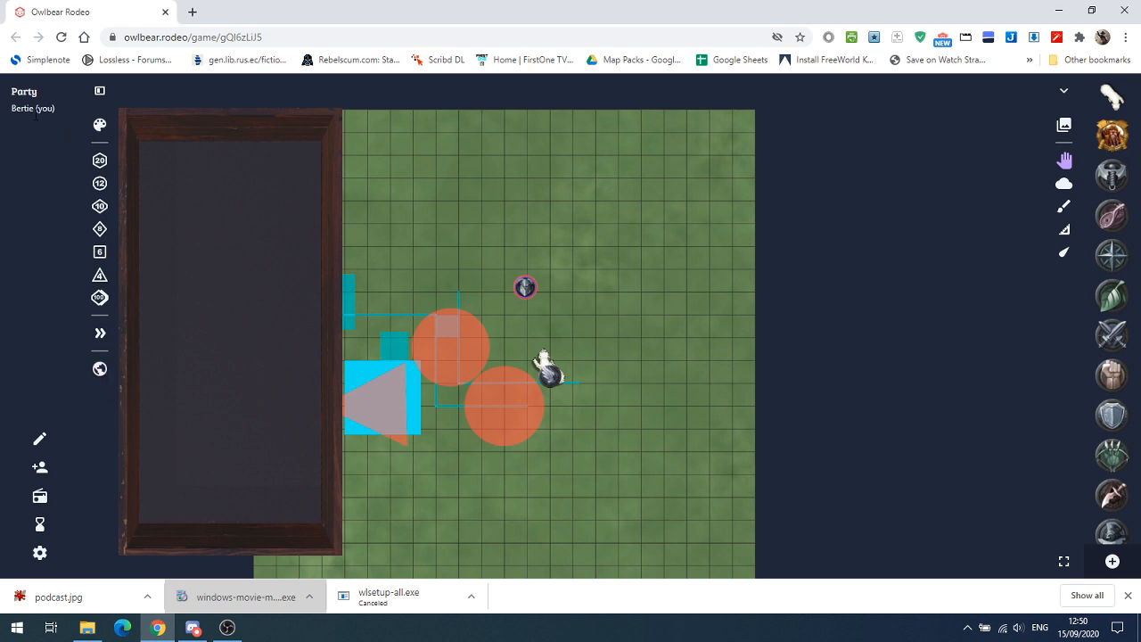
mouse_move(25, 312)
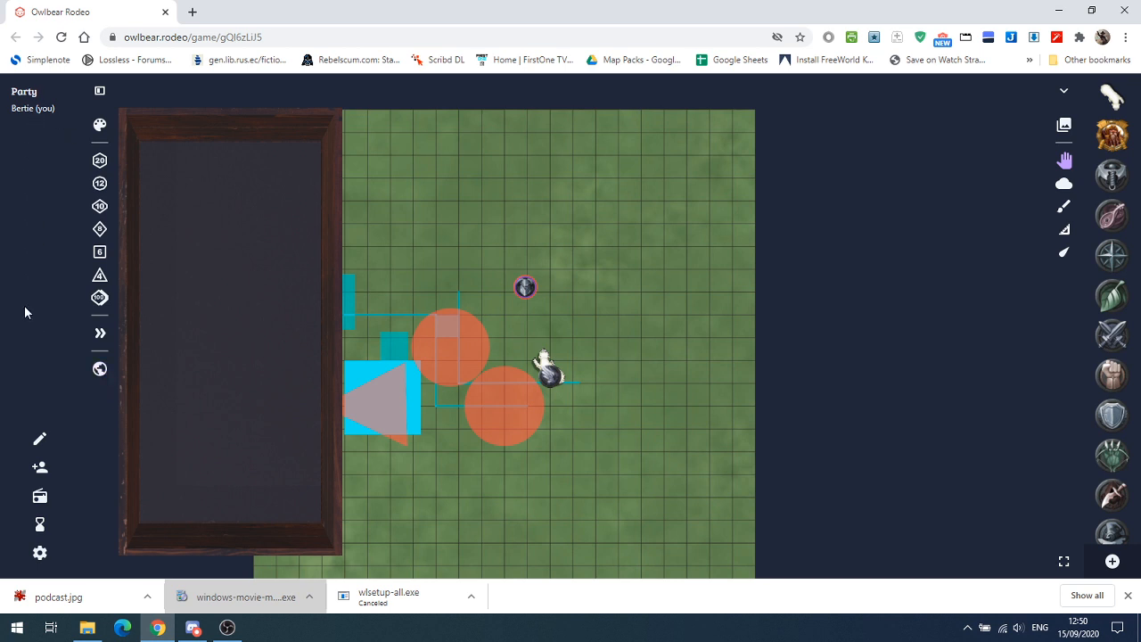
mouse_move(69, 237)
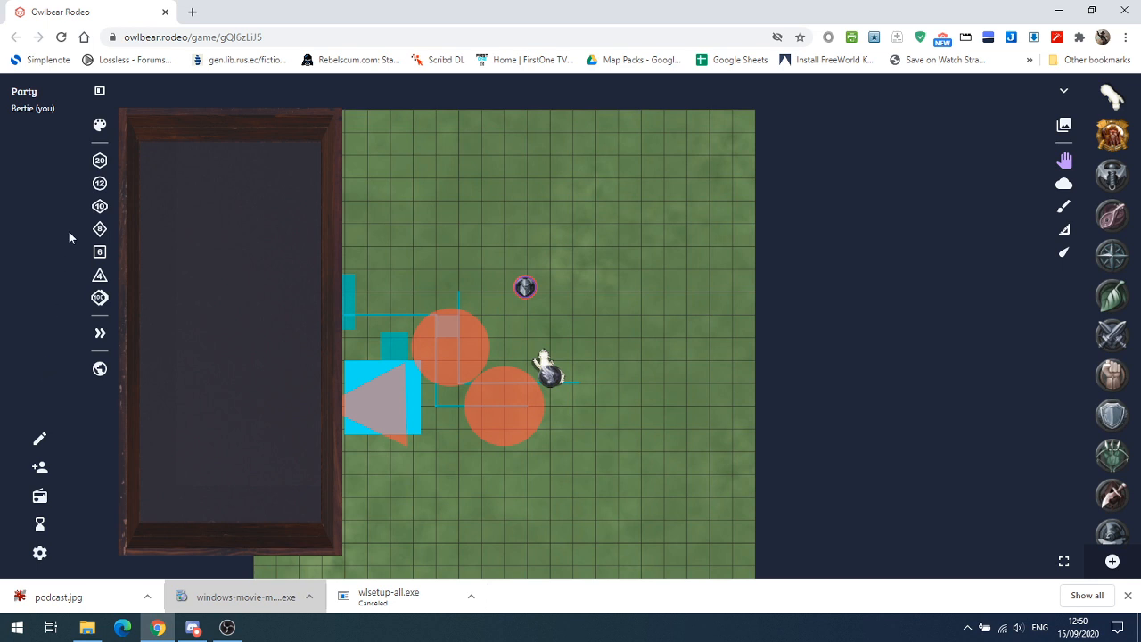
mouse_move(62, 284)
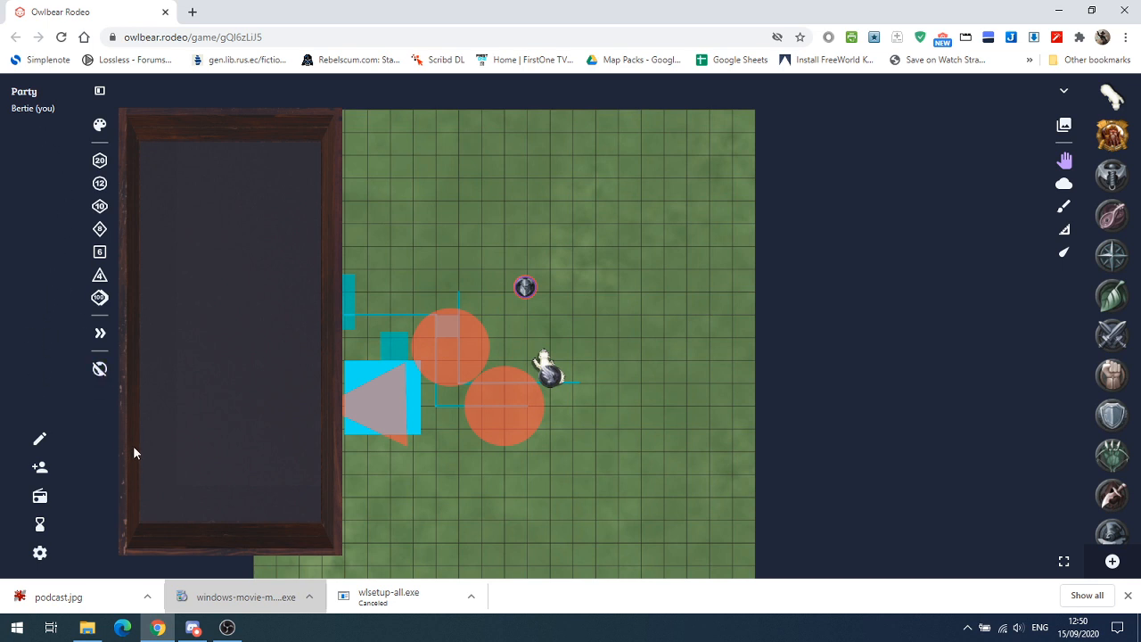
mouse_move(128, 399)
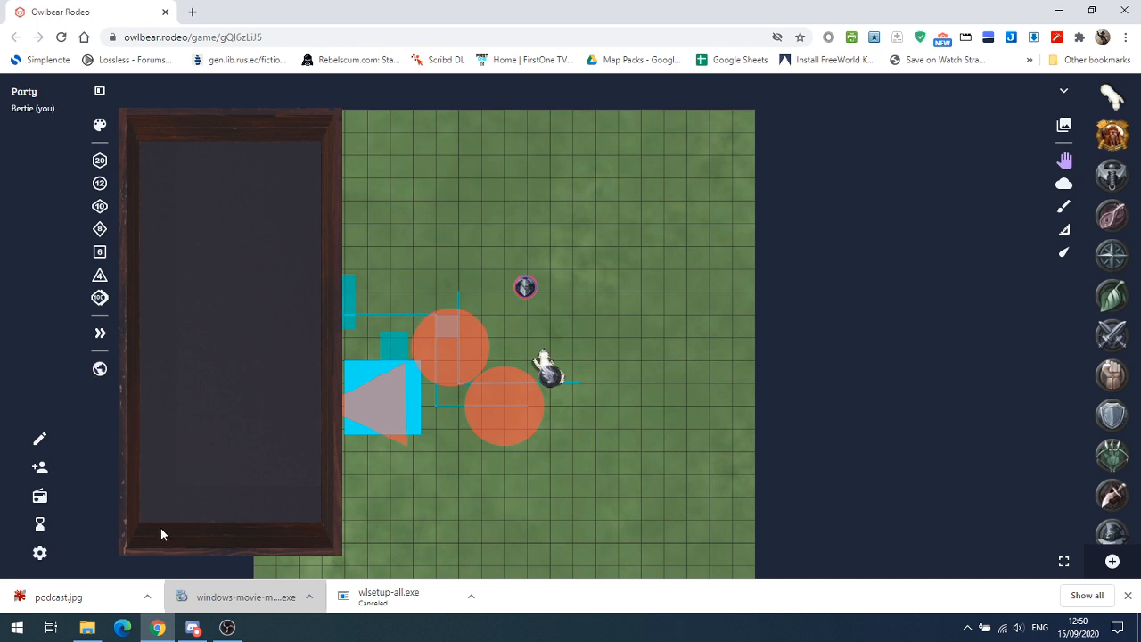
mouse_move(70, 162)
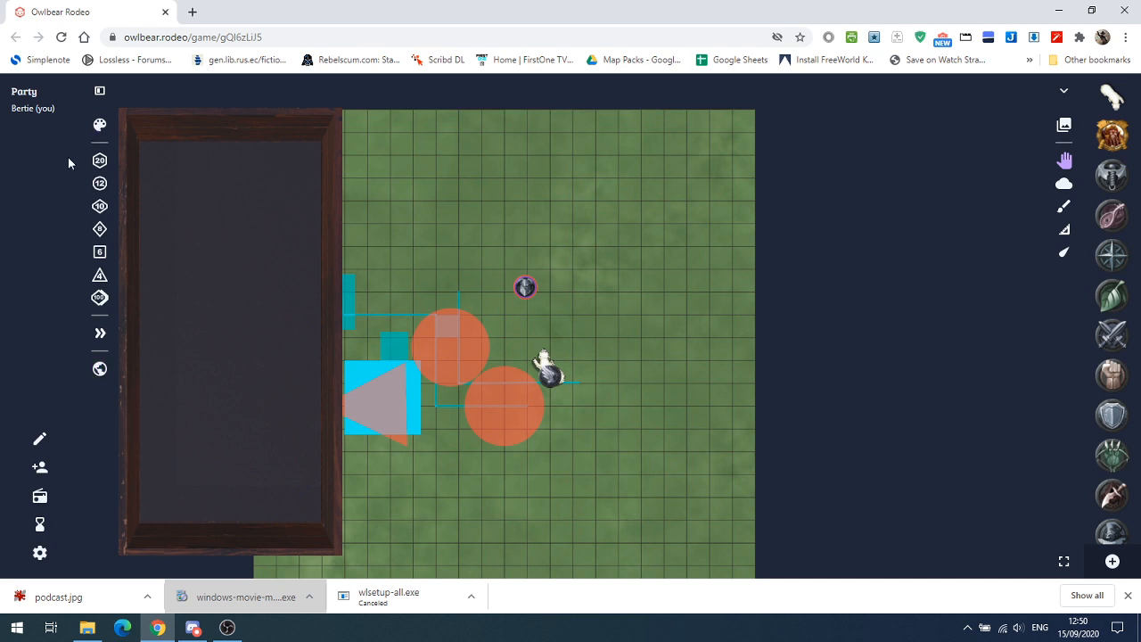
click(99, 161)
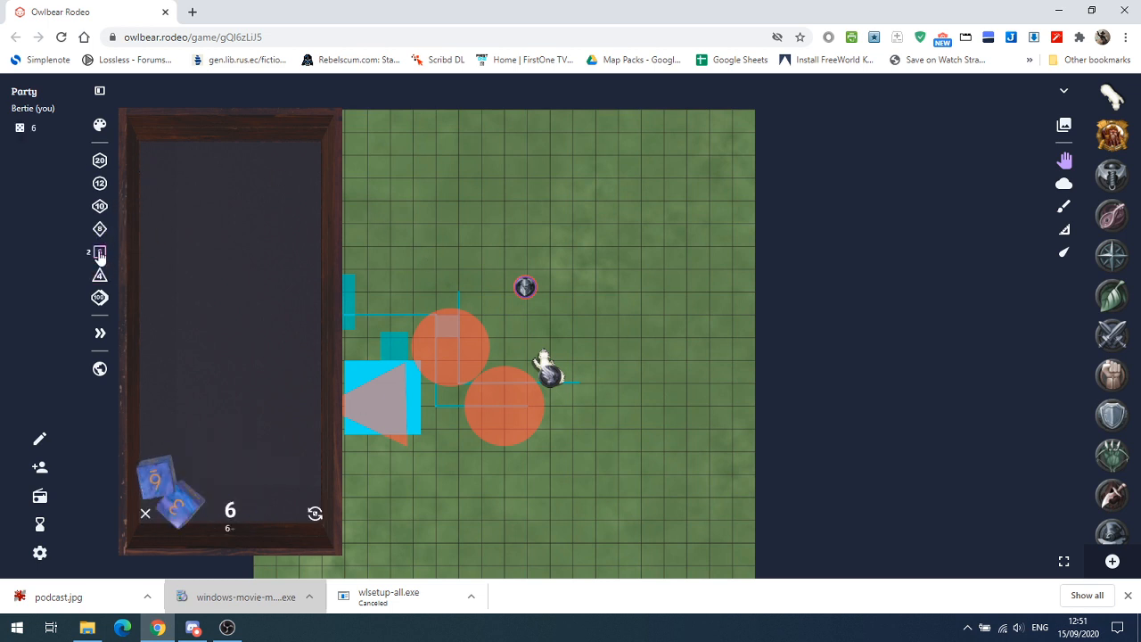
- Add more six-sided dice and reroll them, reaching totals of 14 and 38
click(313, 513)
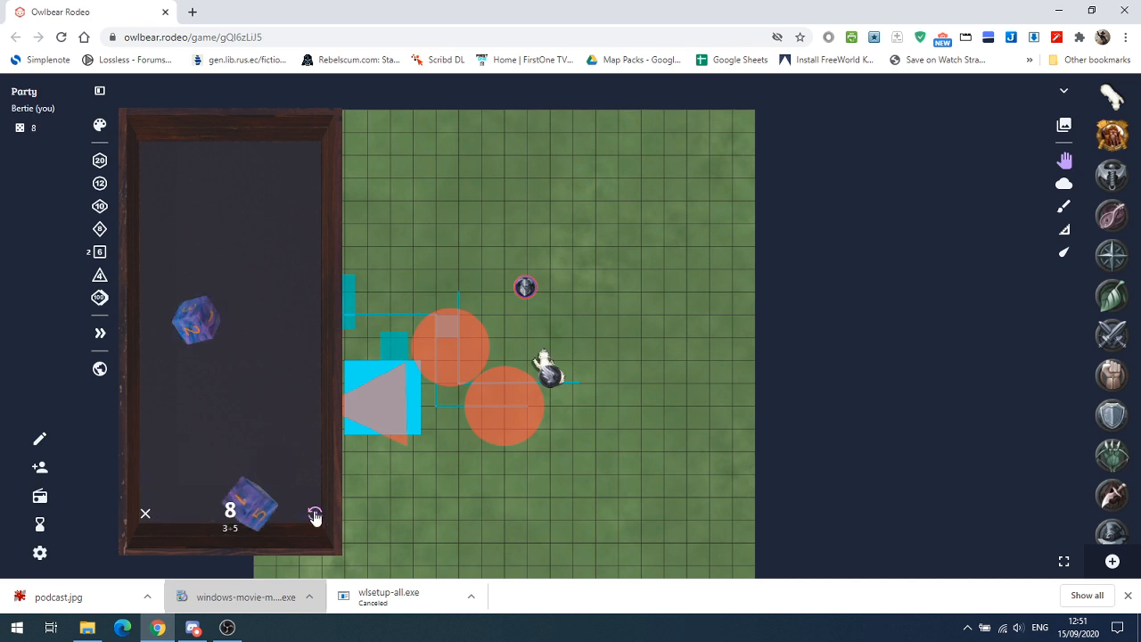
click(313, 514)
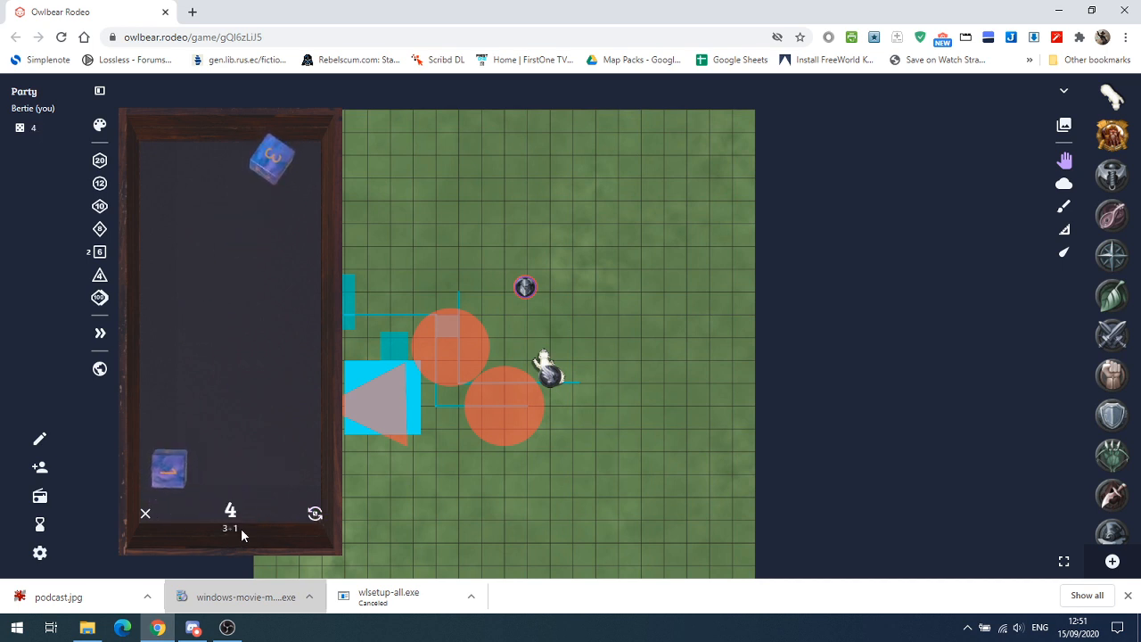
mouse_move(179, 544)
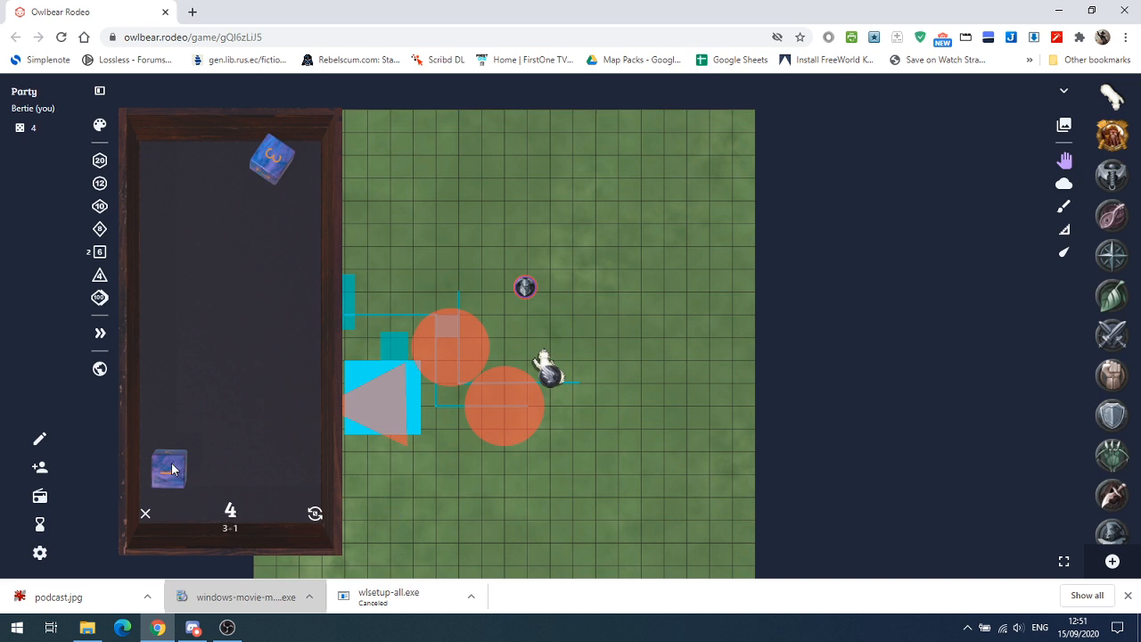
drag(167, 467, 271, 419)
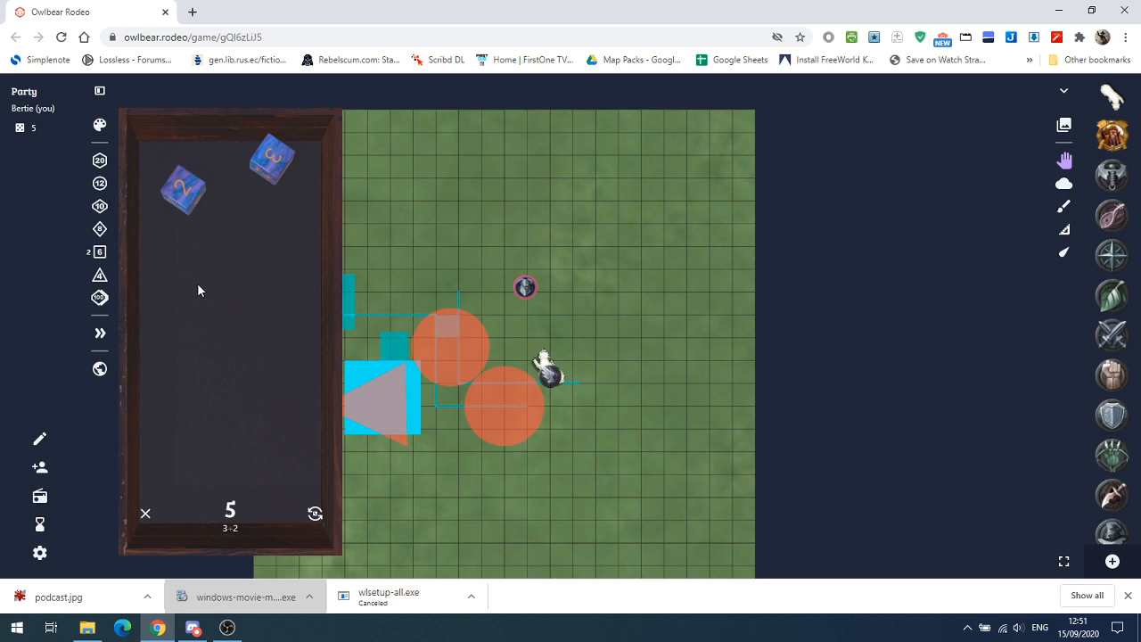
mouse_move(100, 207)
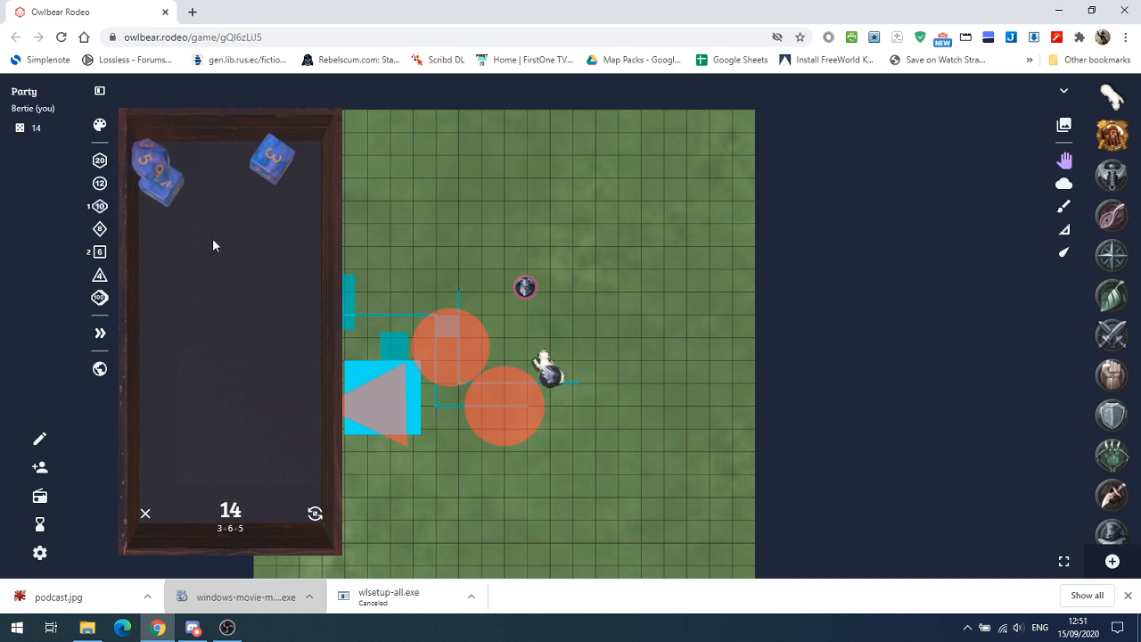
click(314, 514)
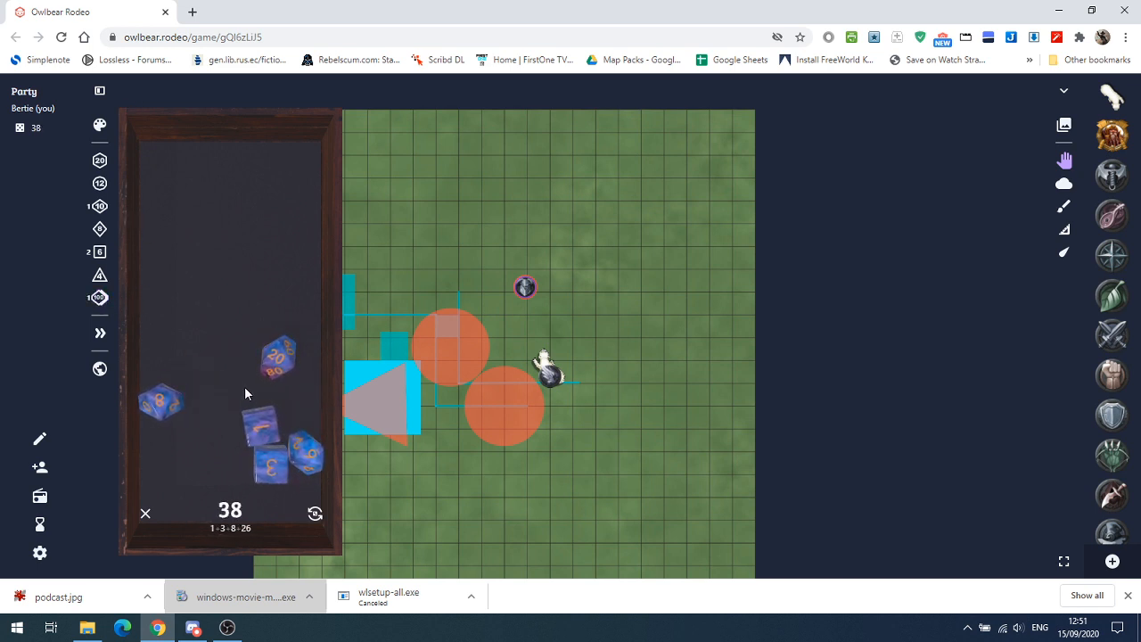
- Roll percentile dice for 68, then bring up the dice style chooser
click(100, 297)
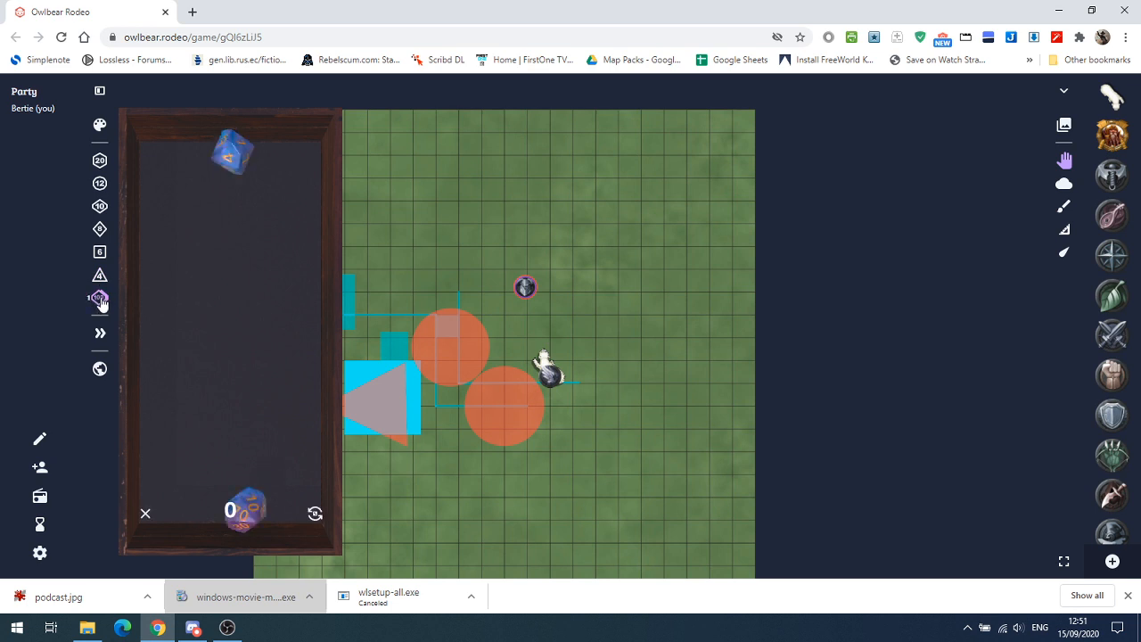
click(100, 298)
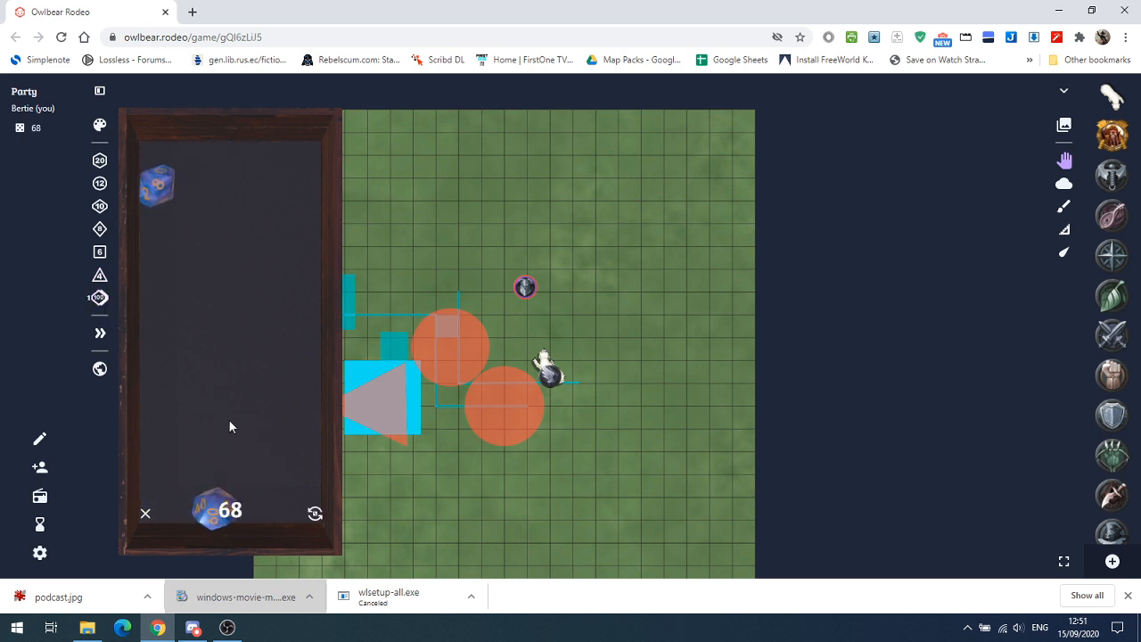
click(100, 125)
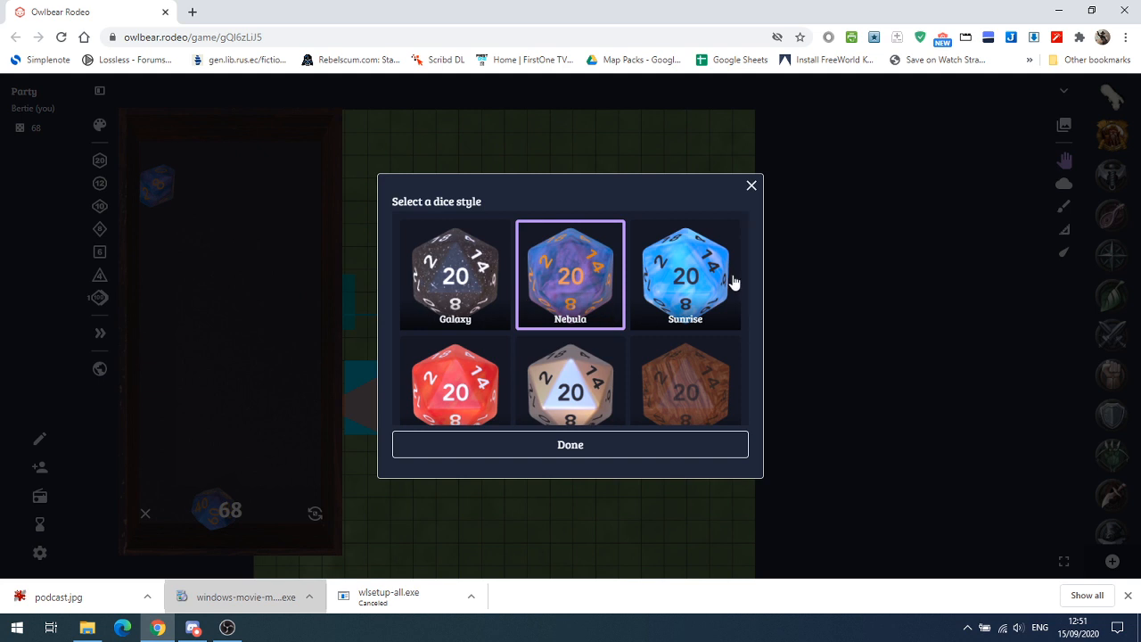
- Apply the Iron dice style, then switch the dice to Walnut and confirm
scroll(down, 3)
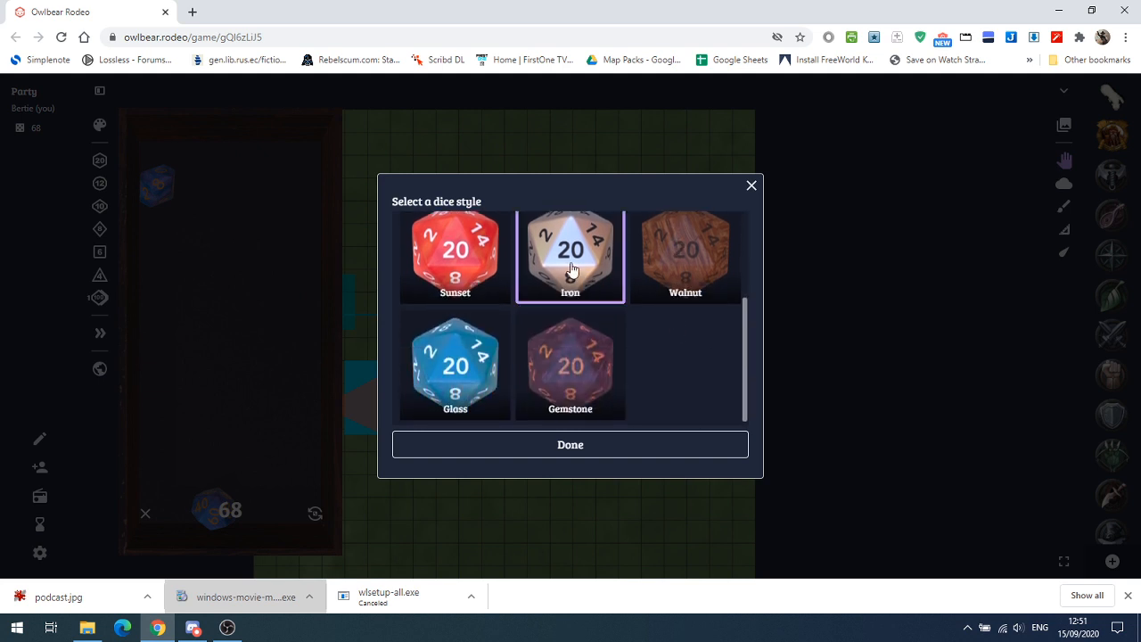
mouse_move(520, 455)
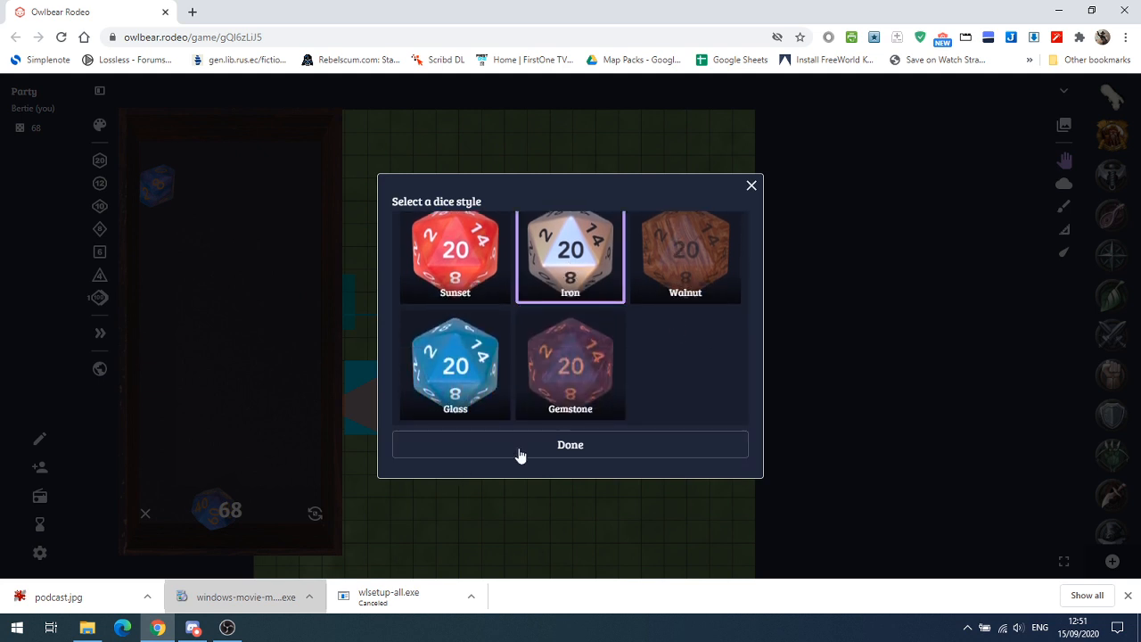
click(571, 444)
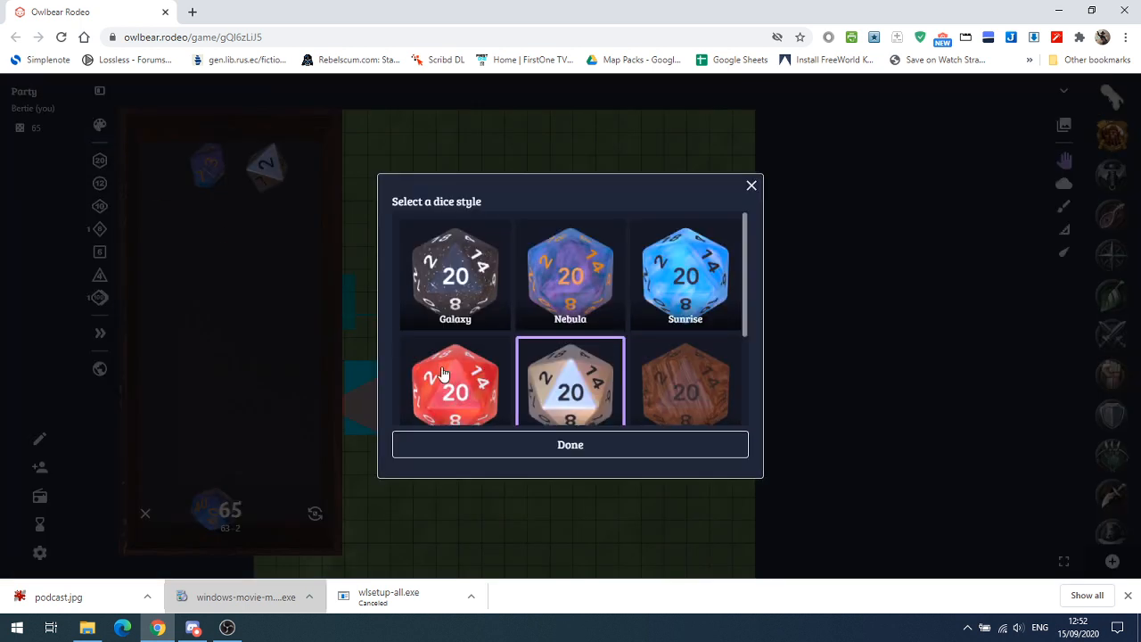
scroll(down, 3)
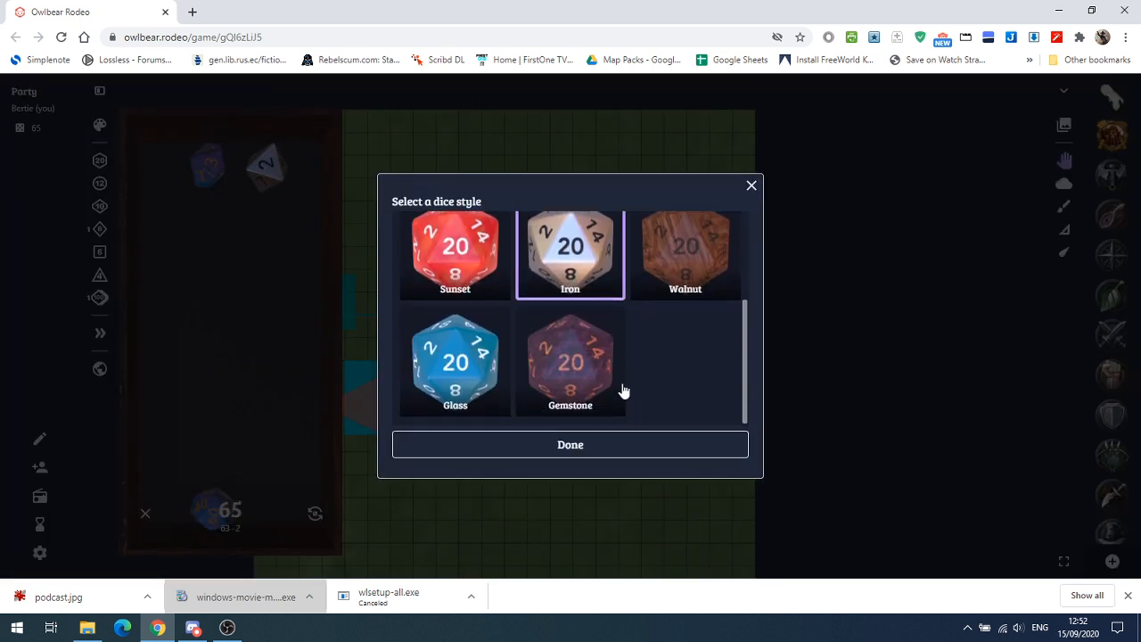
click(685, 255)
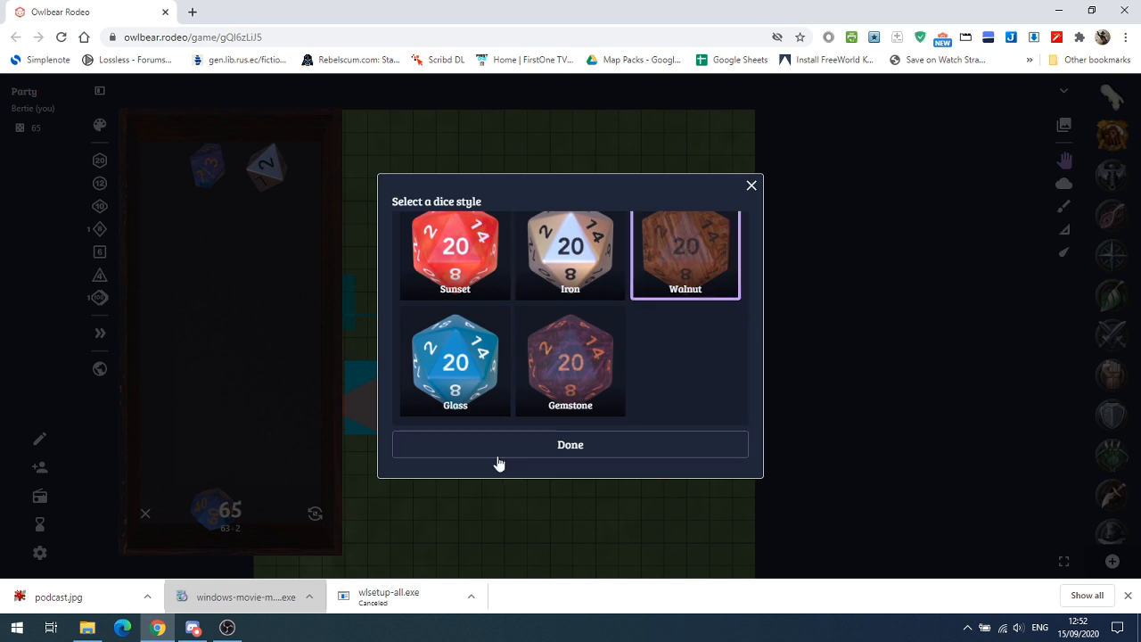
click(570, 443)
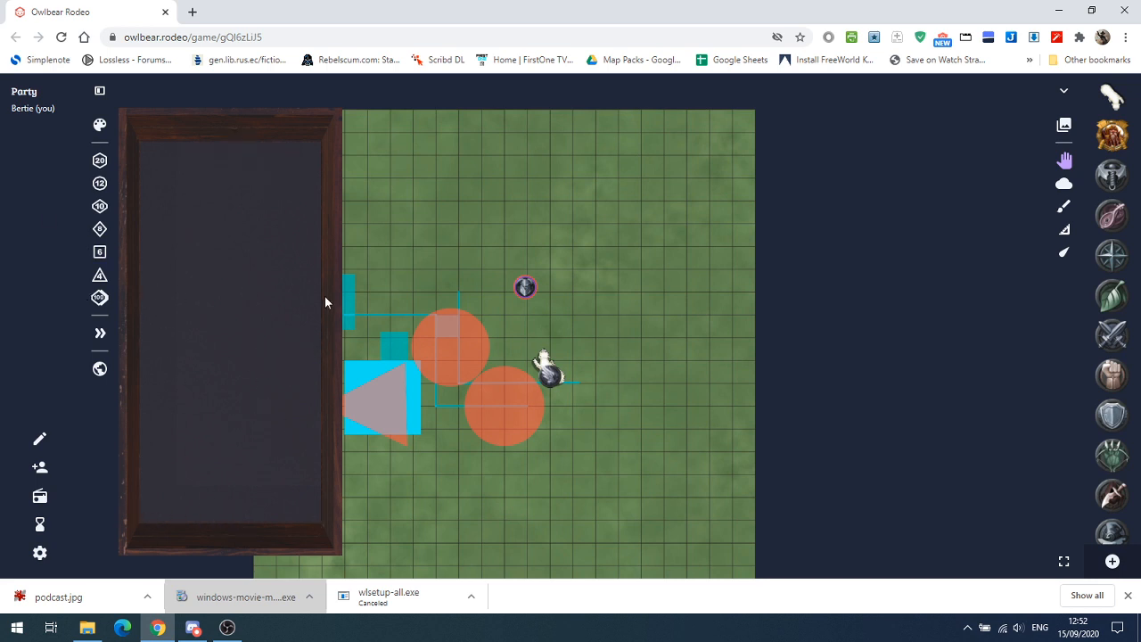
mouse_move(100, 333)
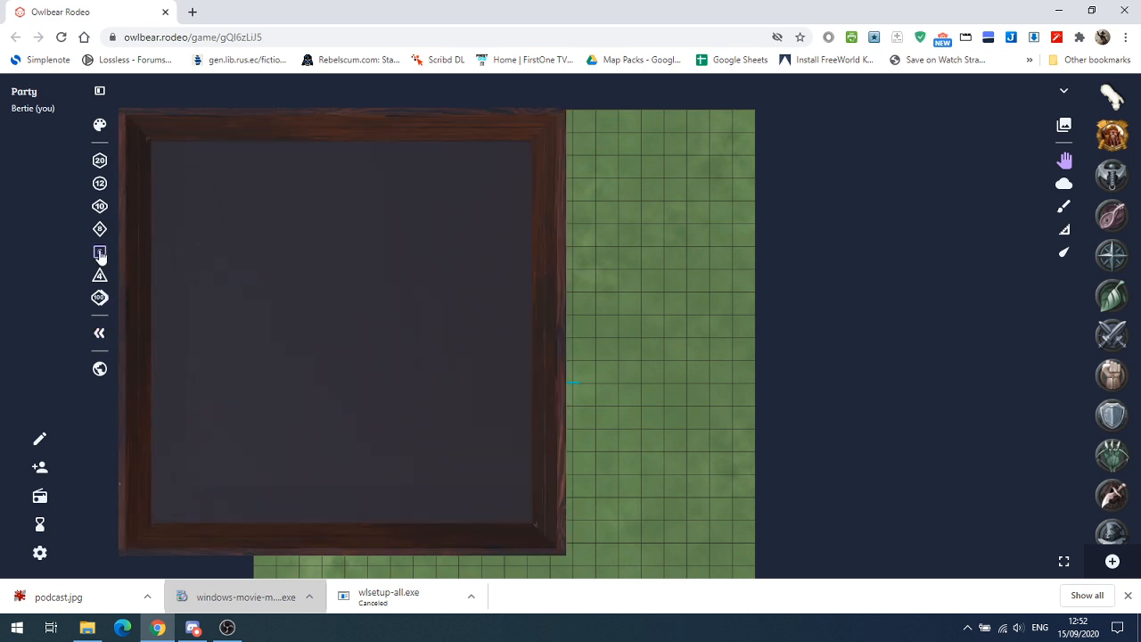
- Roll walnut six-sided dice and reroll repeatedly until the total reads 41
click(100, 253)
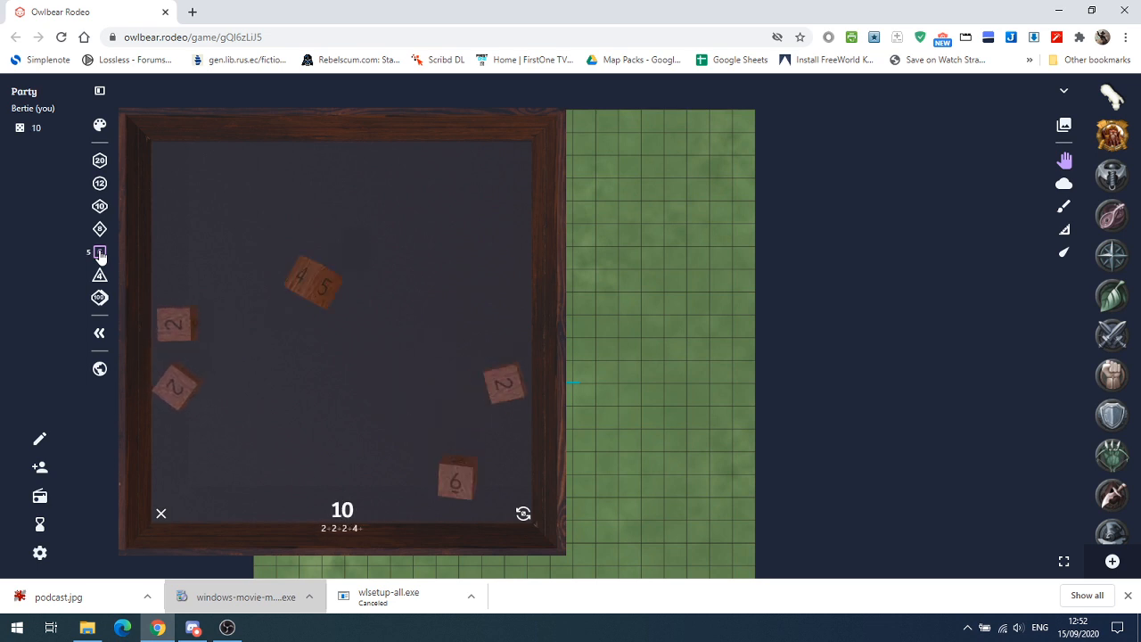
click(524, 513)
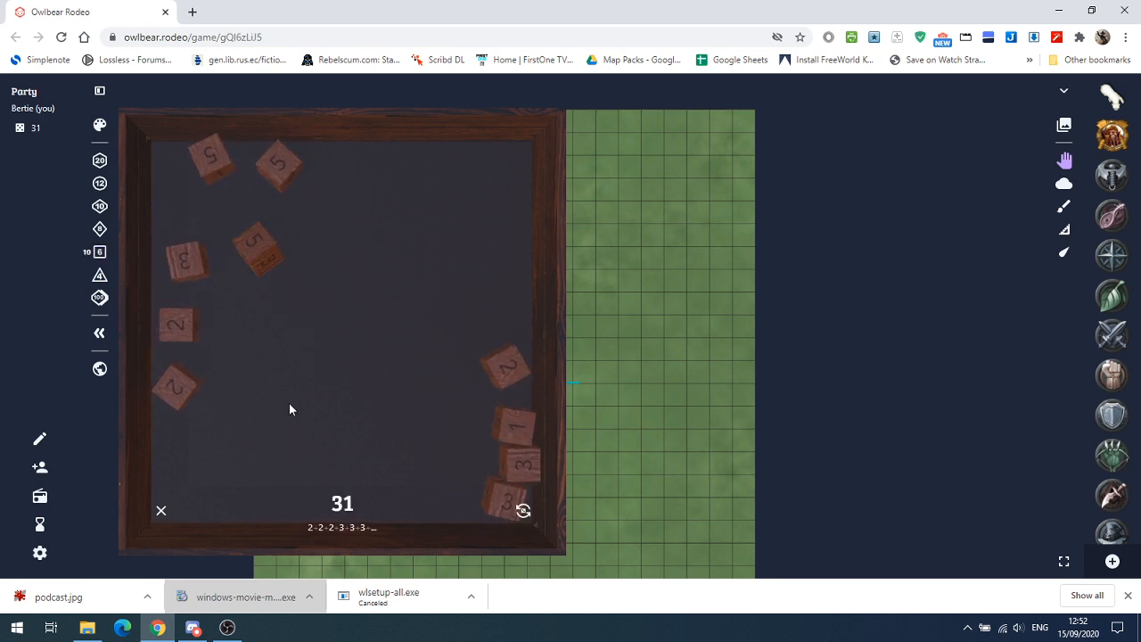
click(524, 510)
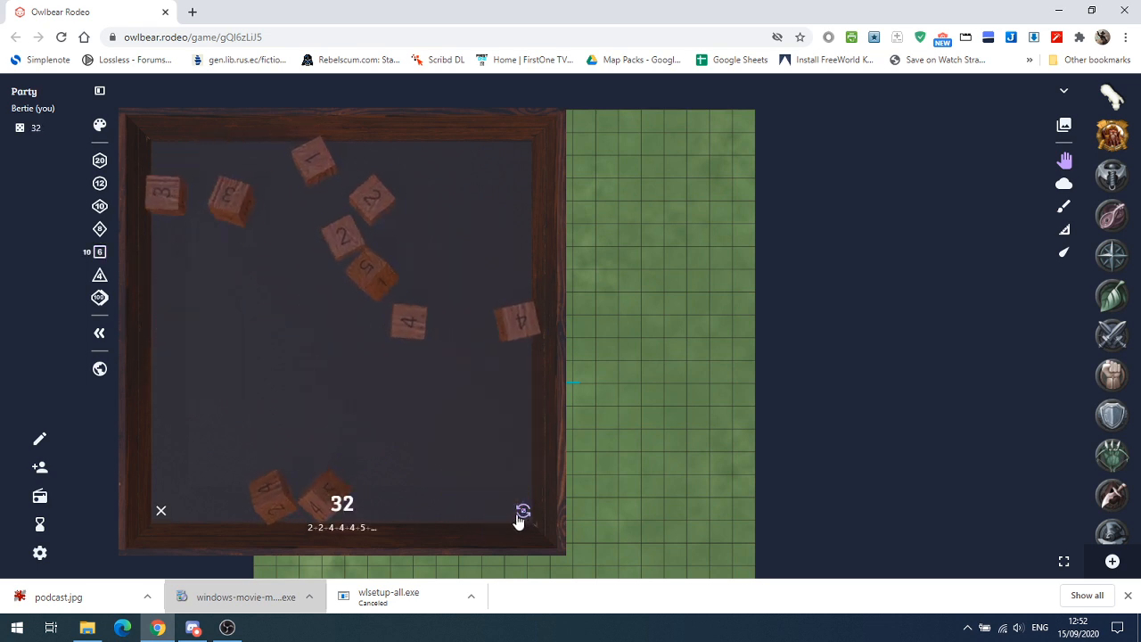
click(524, 509)
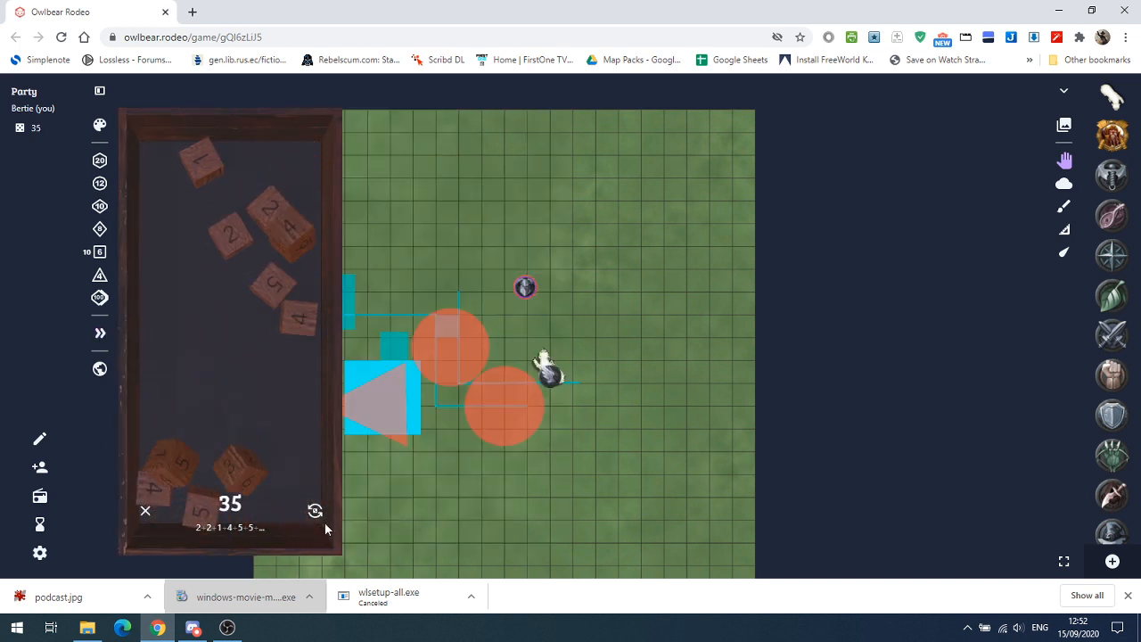
click(314, 510)
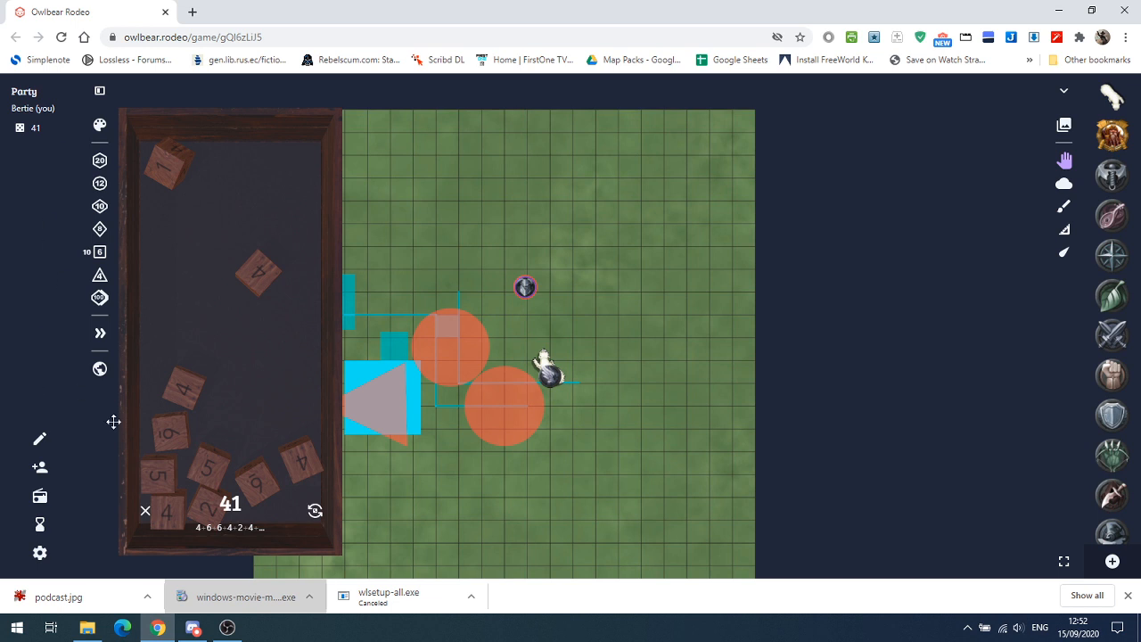
mouse_move(101, 71)
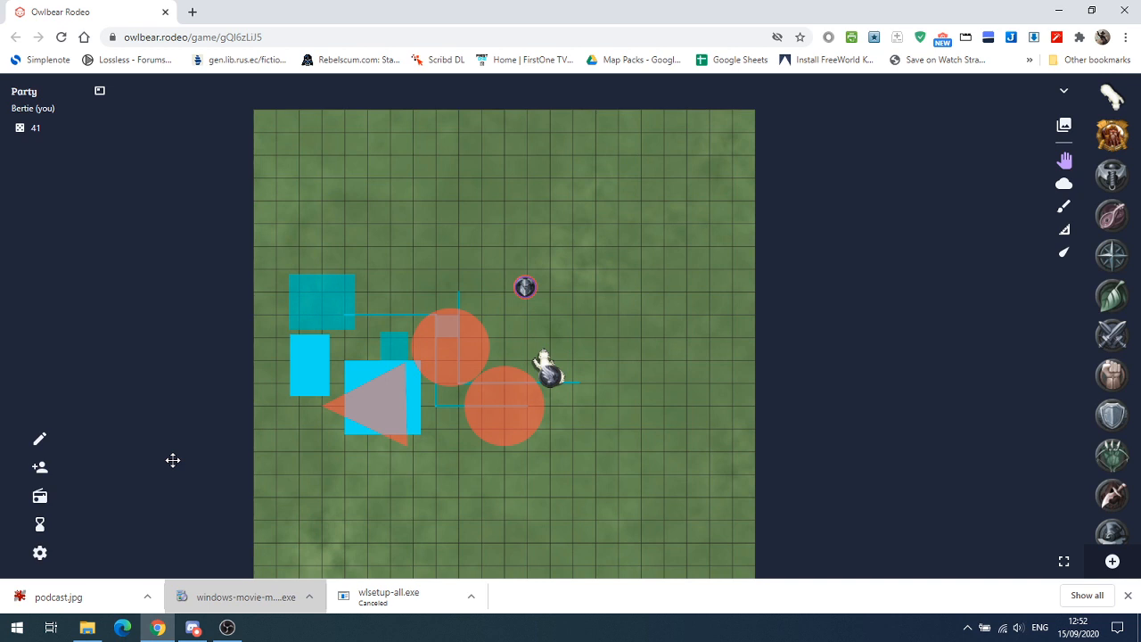
mouse_move(287, 382)
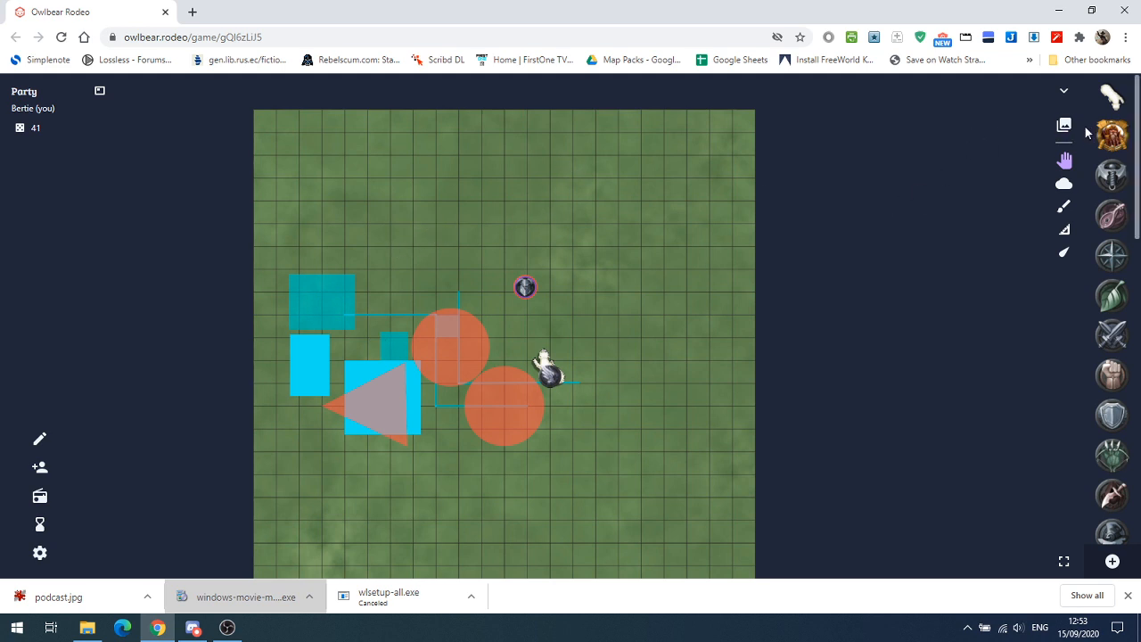
- Bring up the map chooser listing Hunting-lodge, Blank and Grass
click(1062, 125)
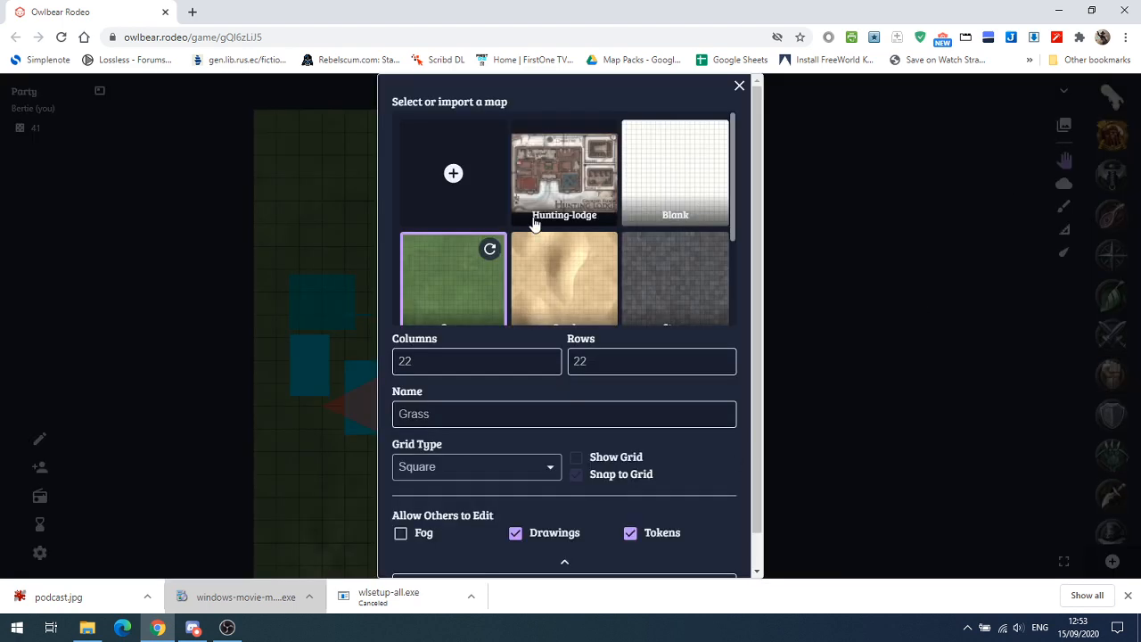
- Import 47096-Swamp Hut.jpg from Pictures > swamps as a new map
click(453, 173)
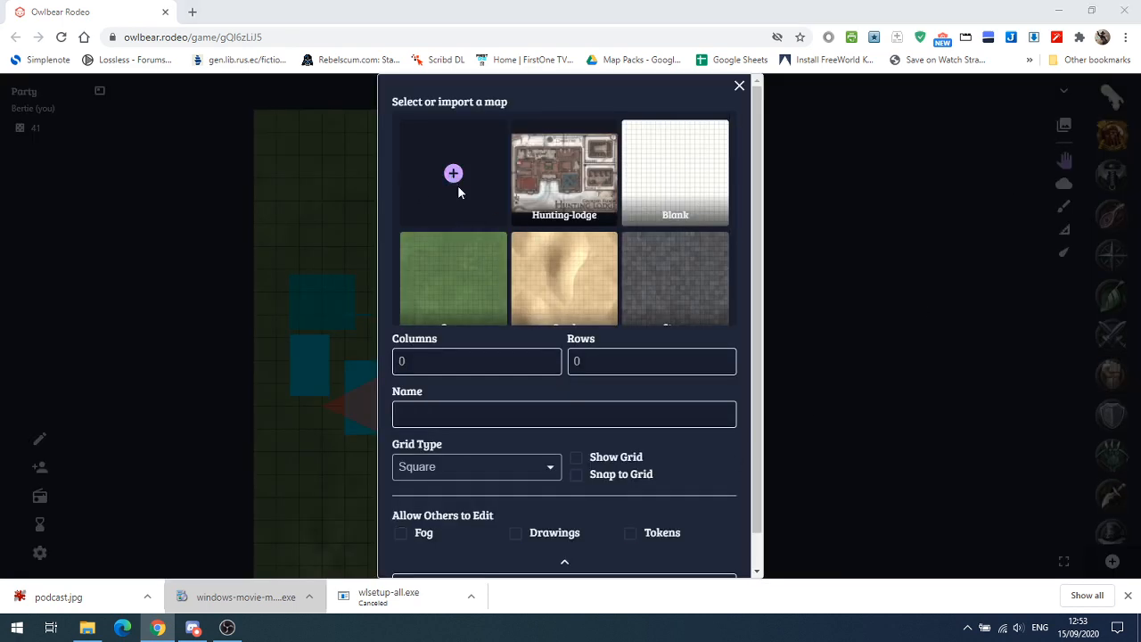
click(453, 173)
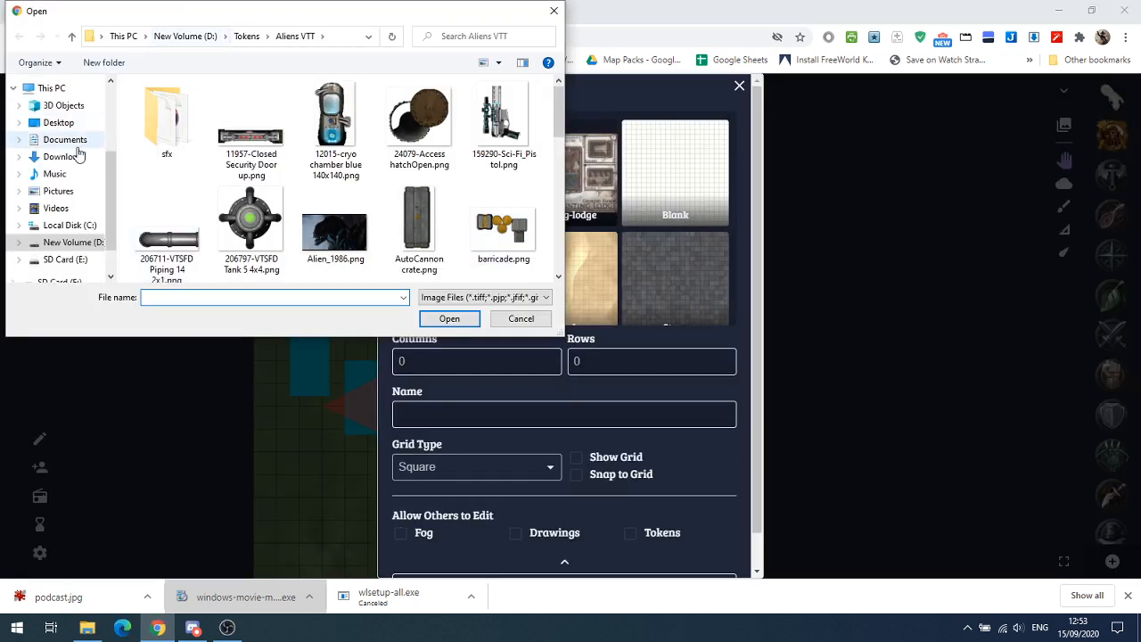
mouse_move(75, 180)
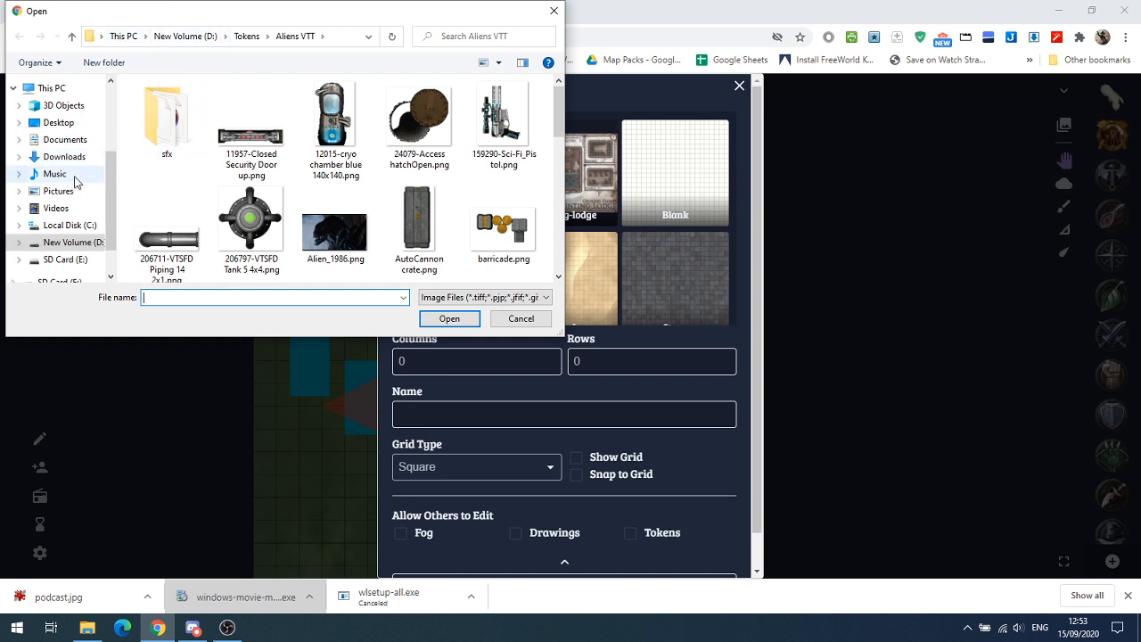
click(57, 190)
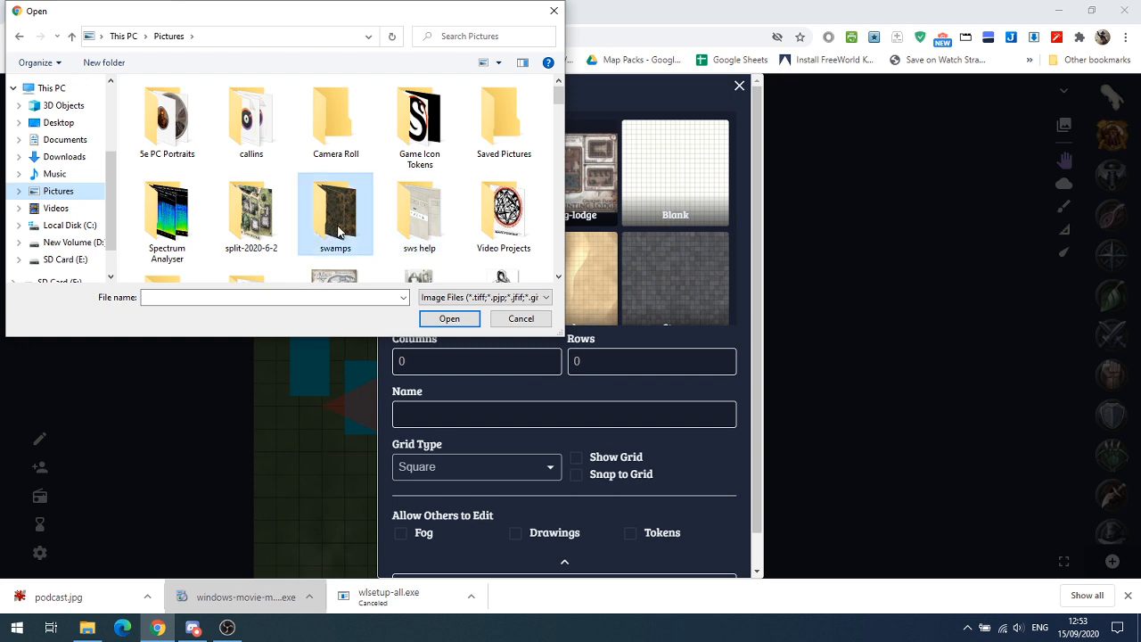
double_click(335, 214)
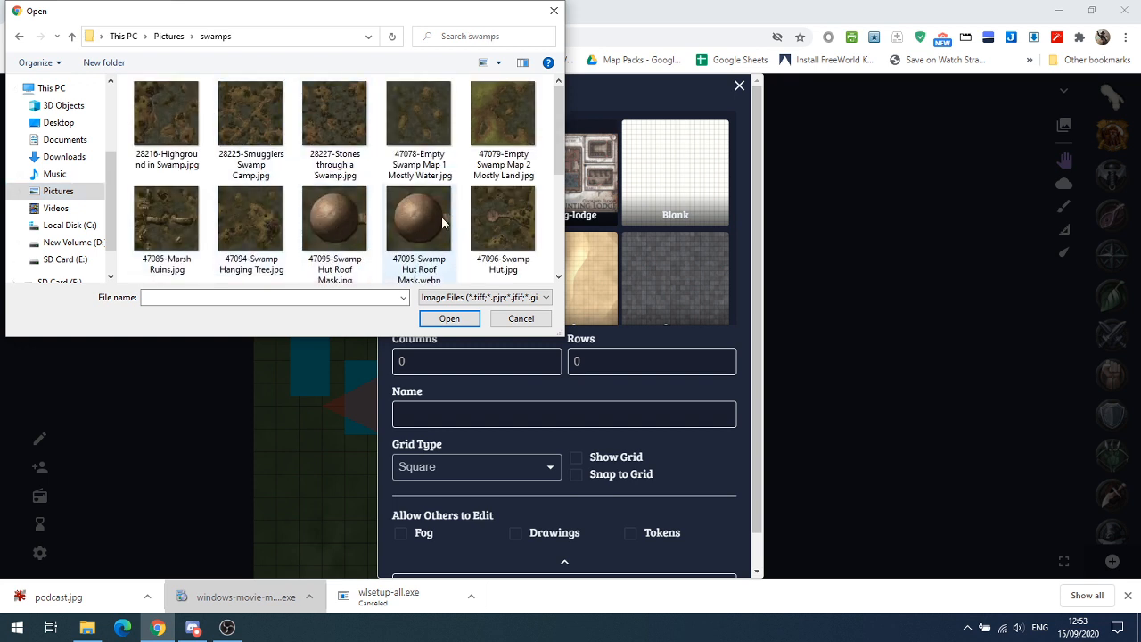
click(502, 218)
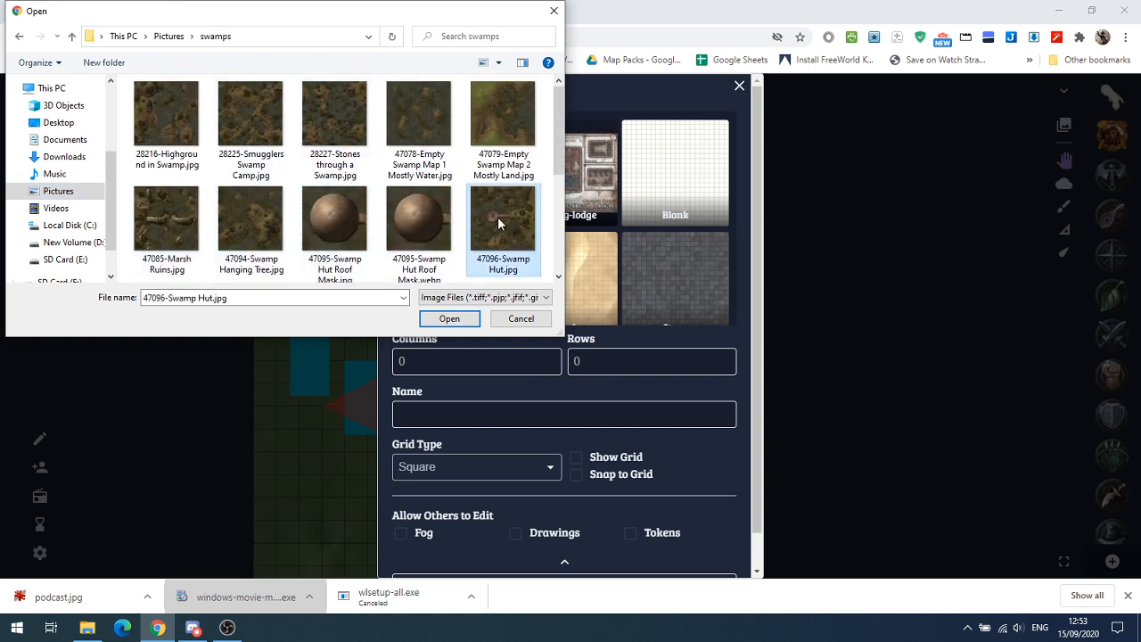
click(449, 317)
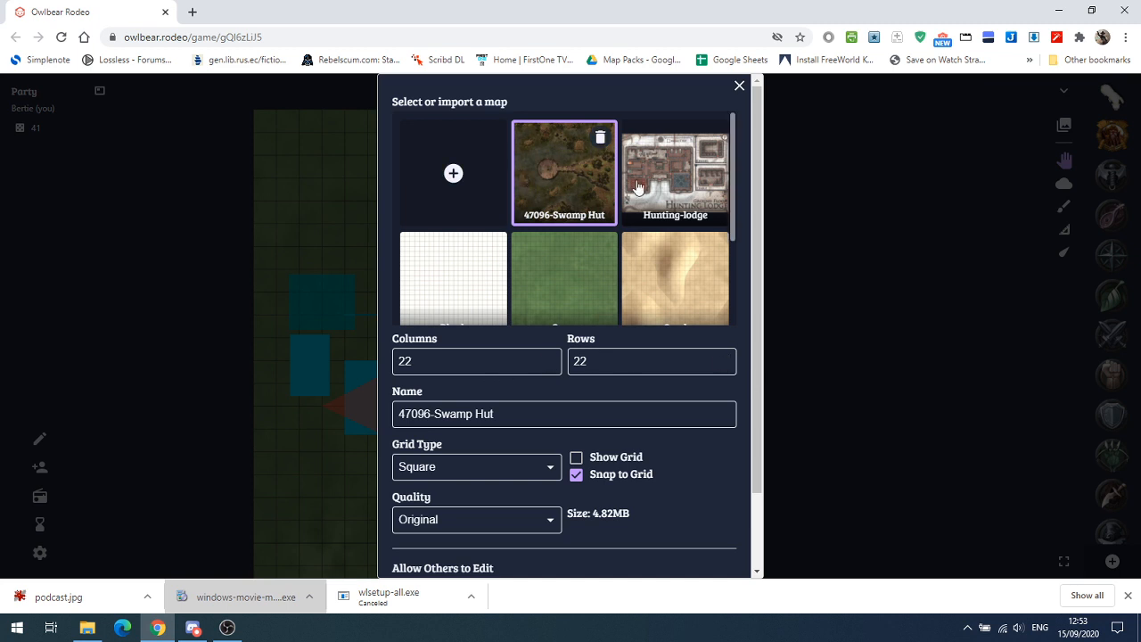
- Set a 30 by 30 square grid, shown but not snapped to, and load the swamp map
click(478, 360)
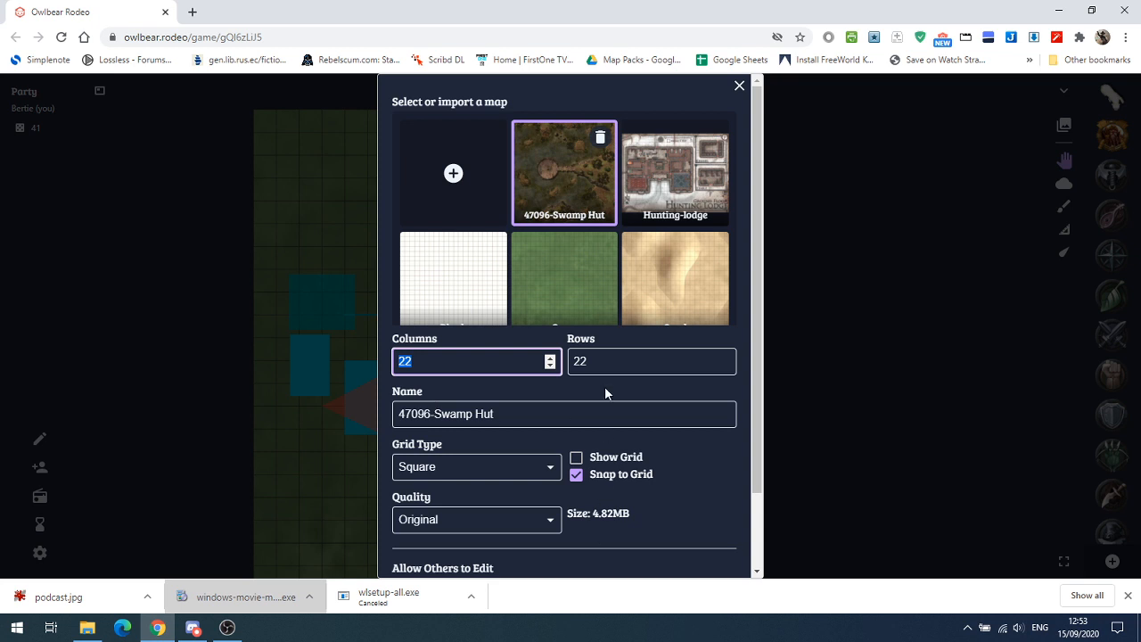
text(30)
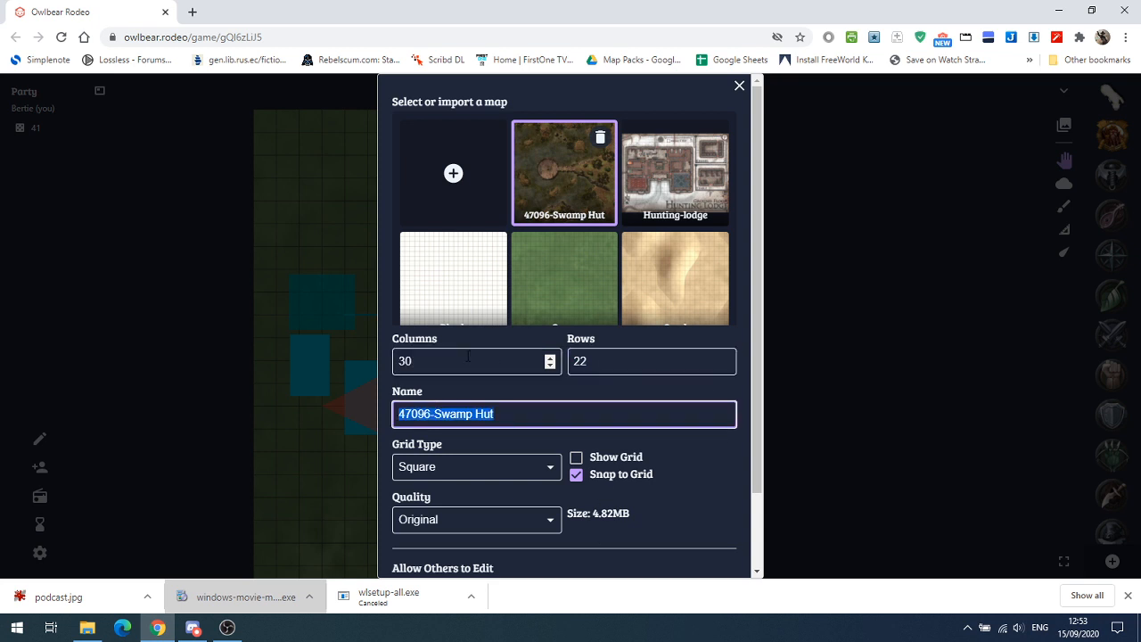
click(645, 360)
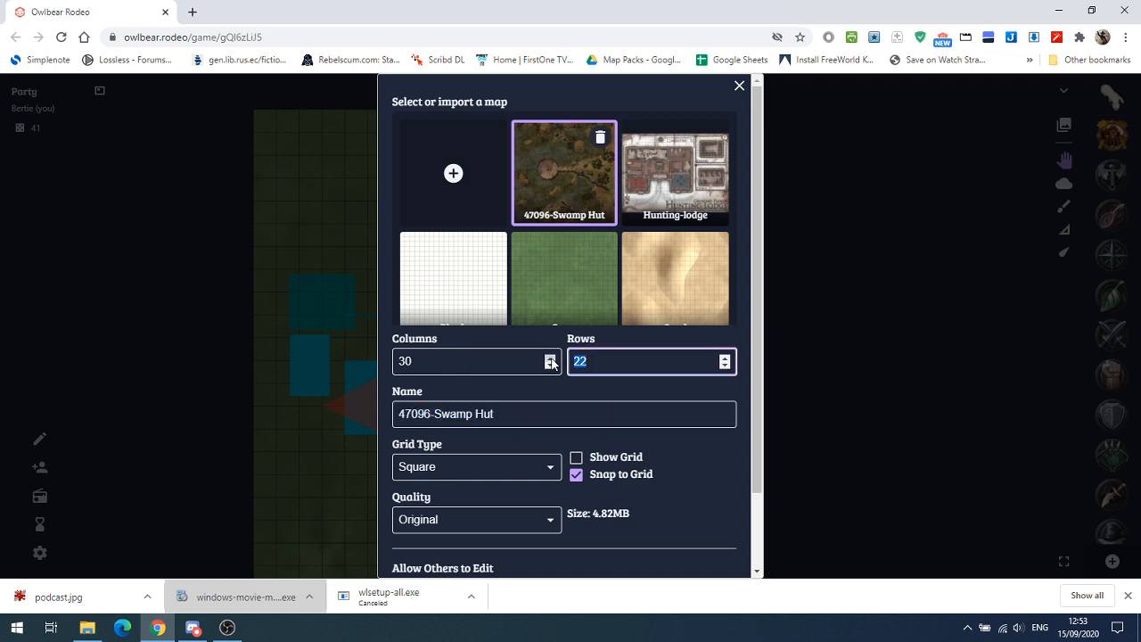
click(477, 466)
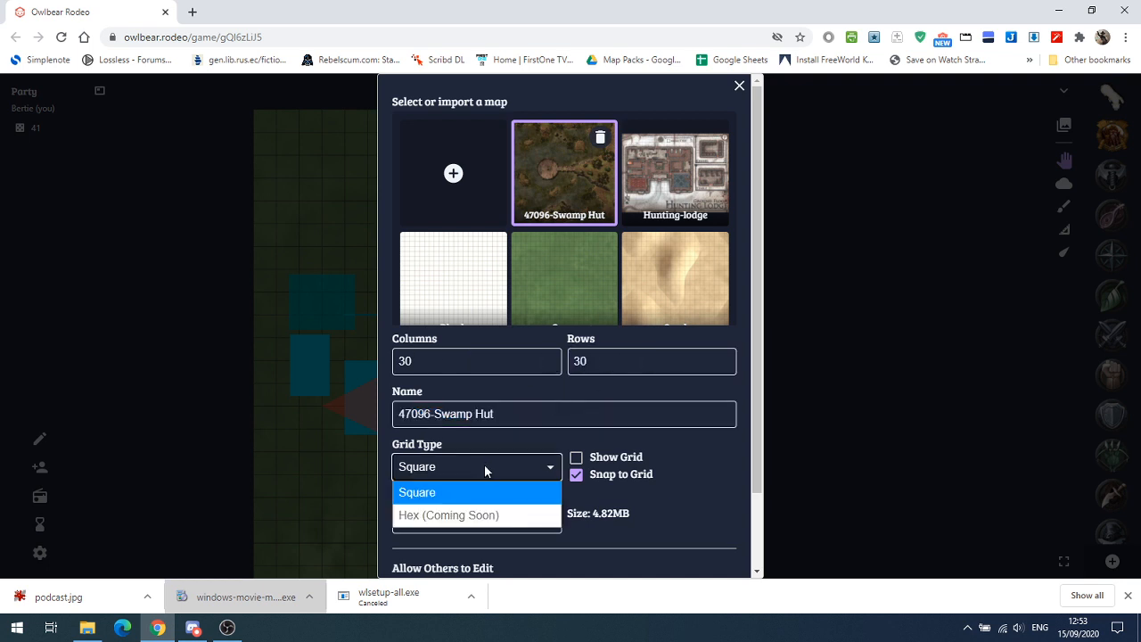
click(417, 492)
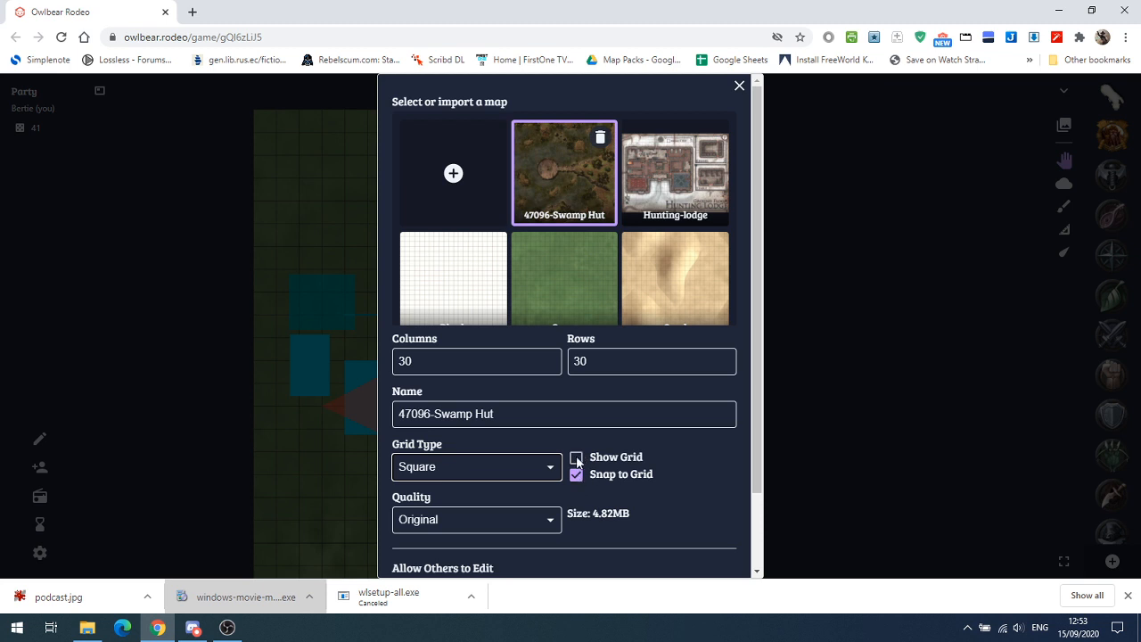
click(576, 456)
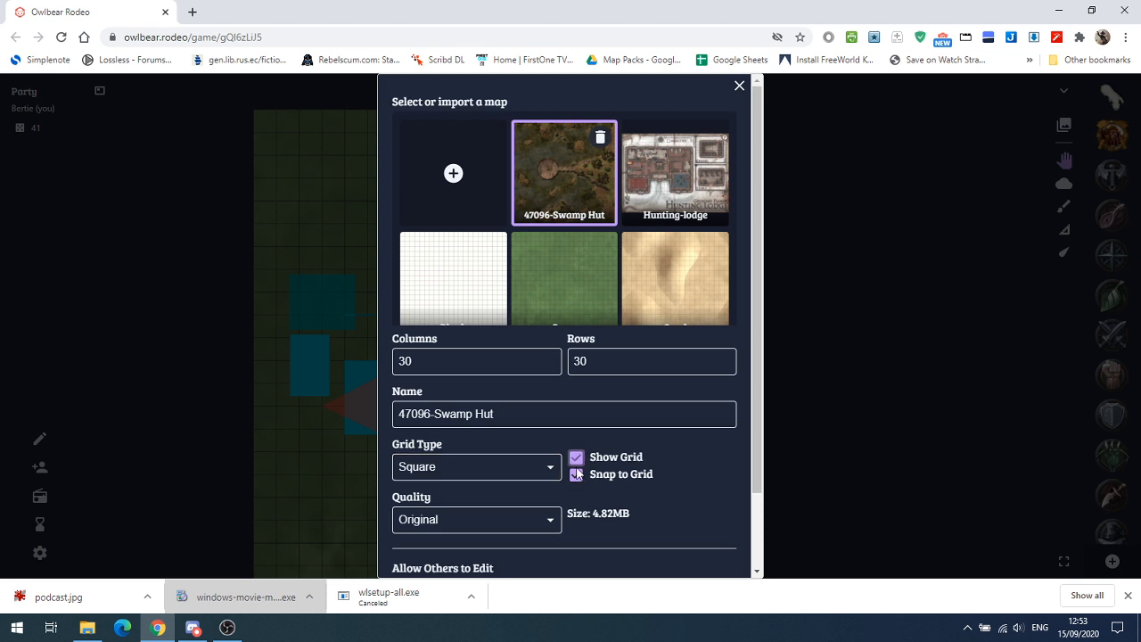
click(575, 474)
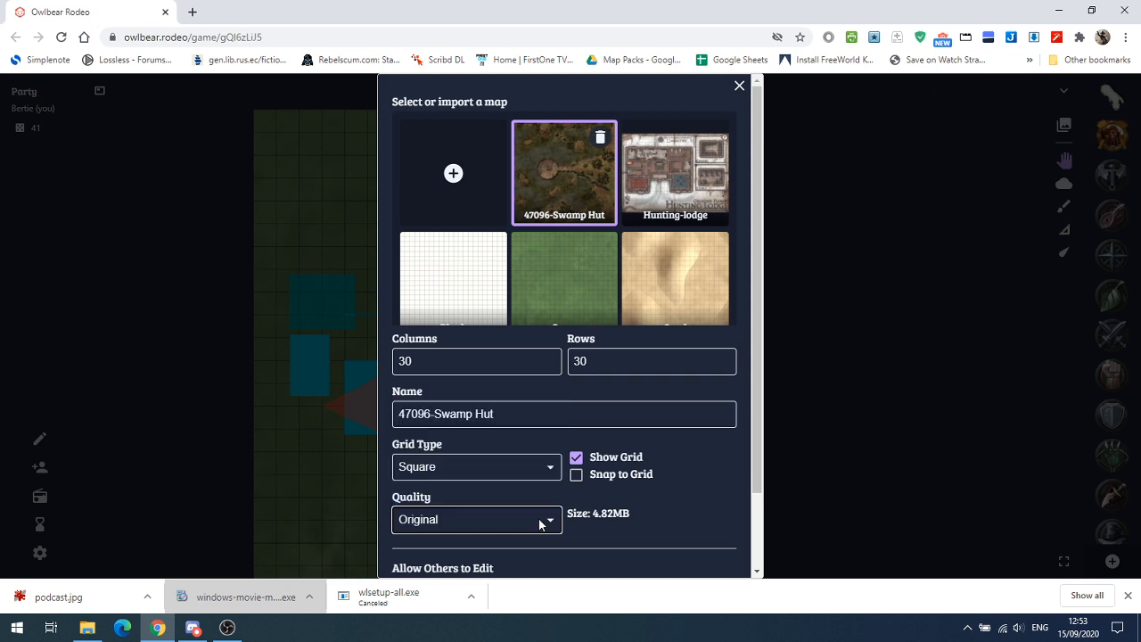
scroll(down, 3)
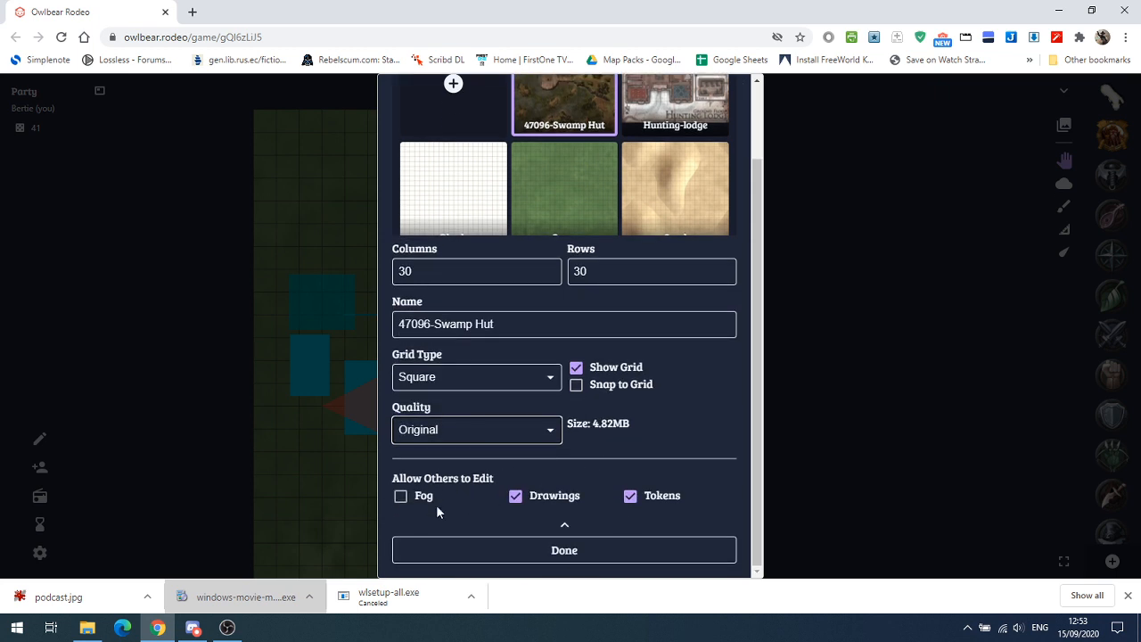
mouse_move(663, 497)
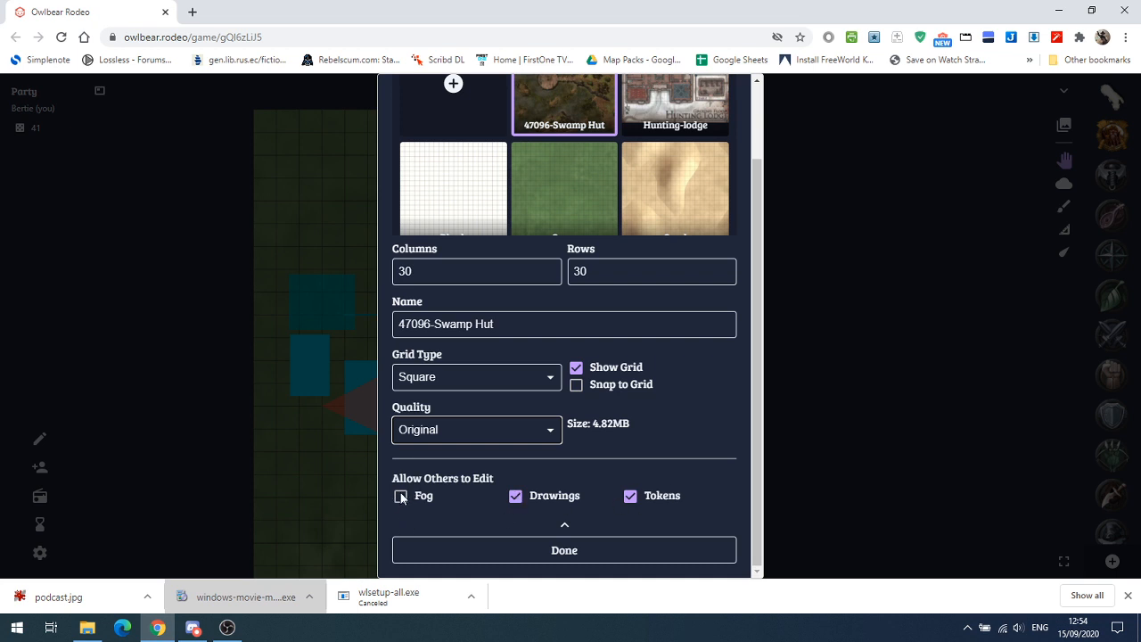
click(564, 549)
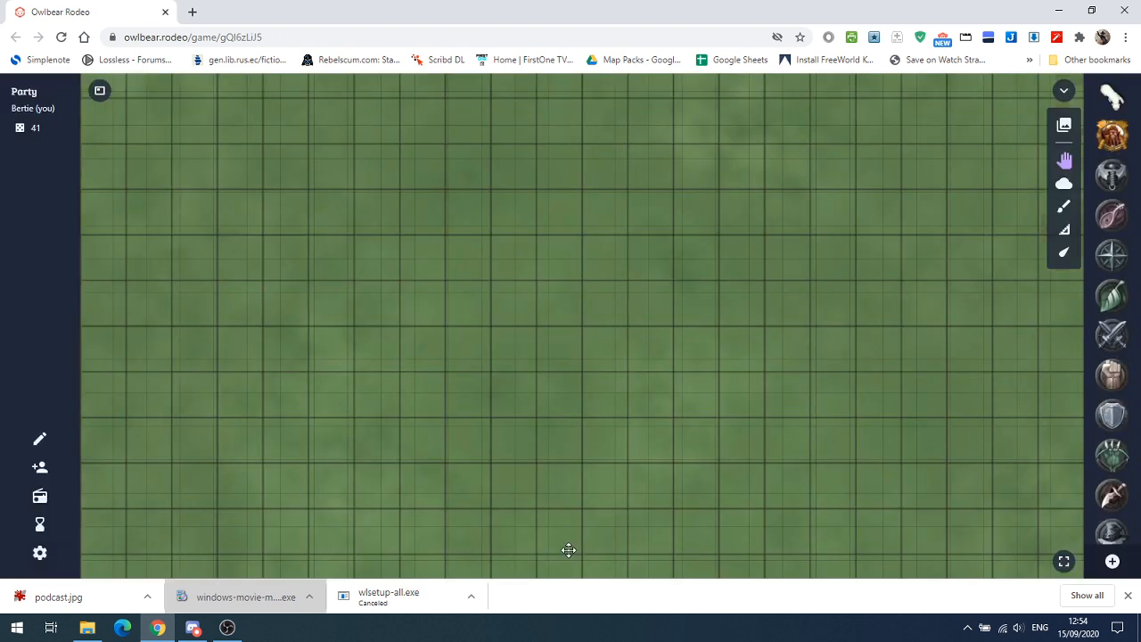
- Place a round token on the swamp map and settle it in the clearing below the boardwalk
right_click(568, 548)
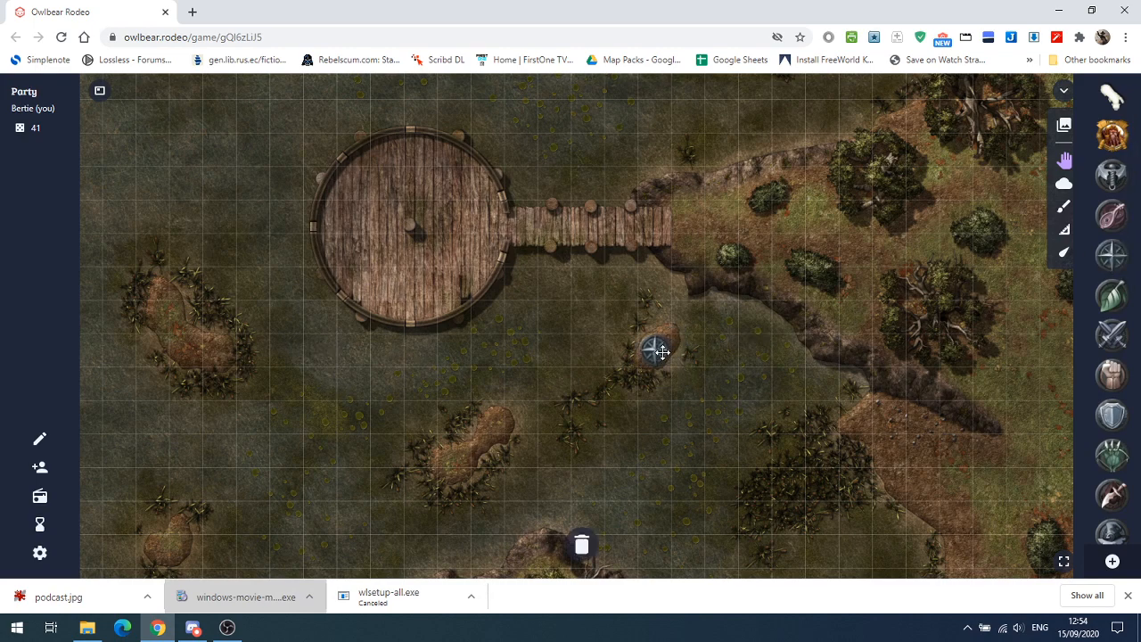
drag(660, 348, 520, 350)
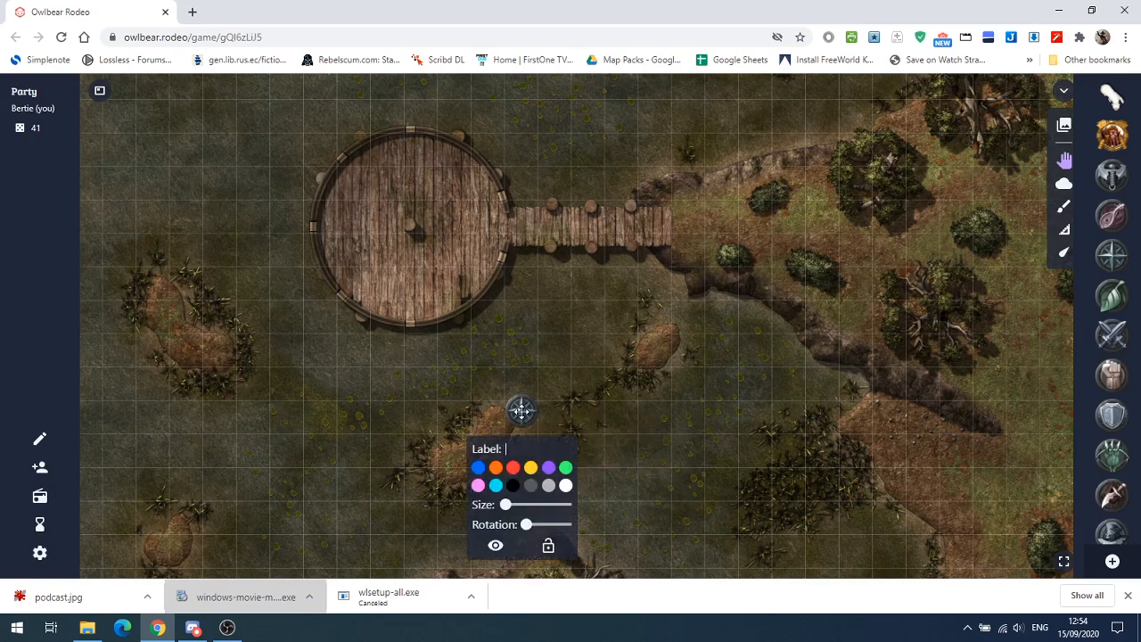
drag(521, 410, 722, 228)
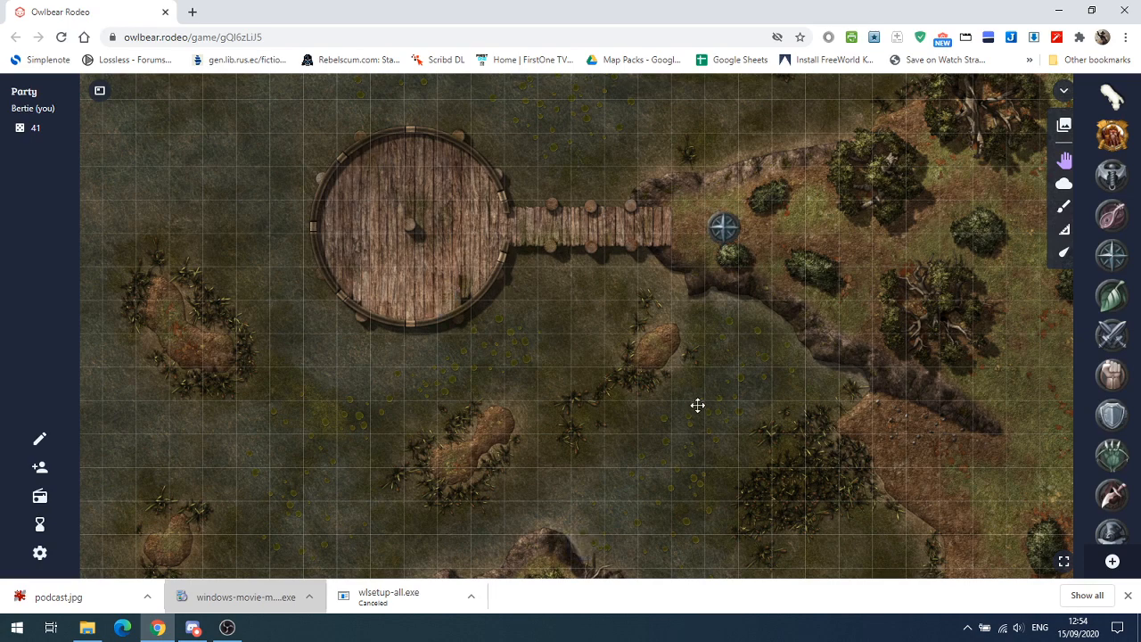
drag(724, 230, 577, 331)
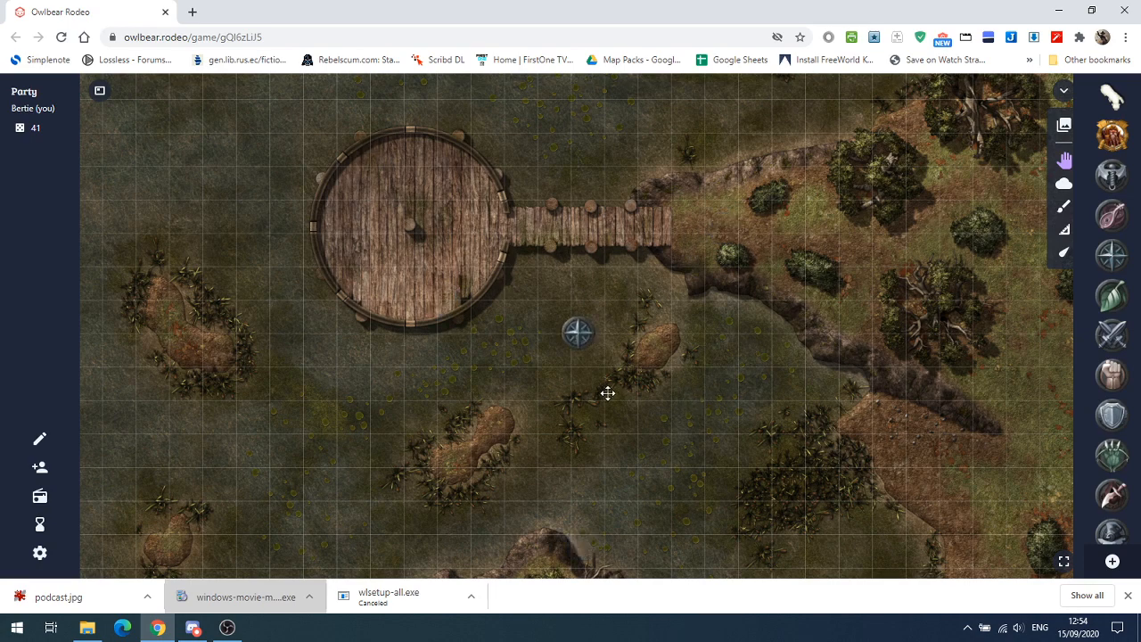
mouse_move(613, 390)
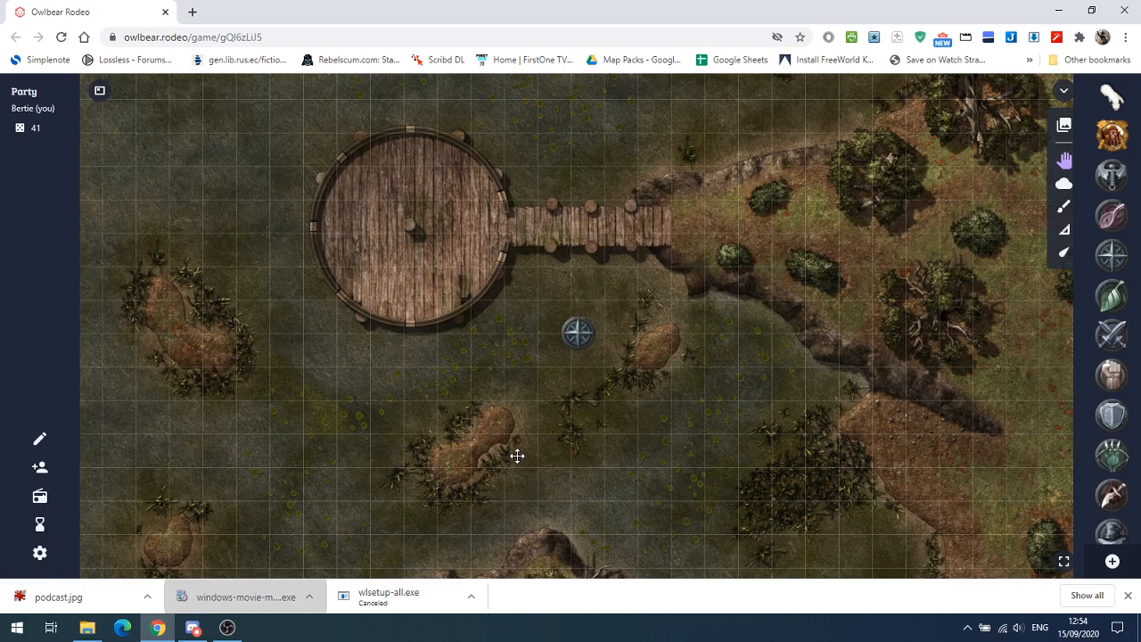
mouse_move(1039, 463)
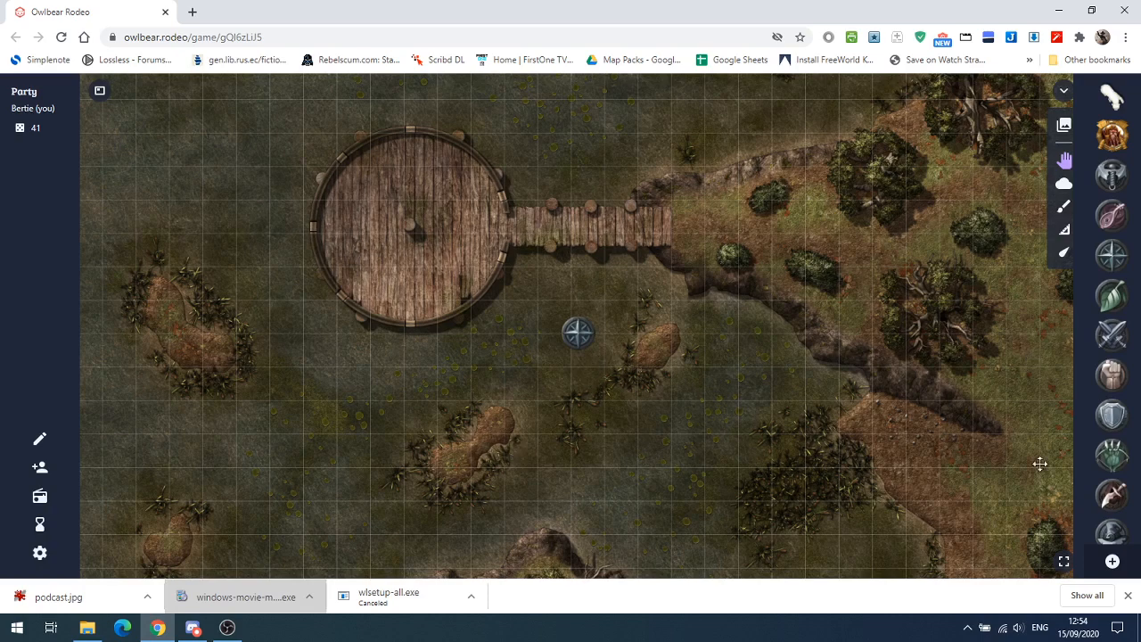
click(1113, 560)
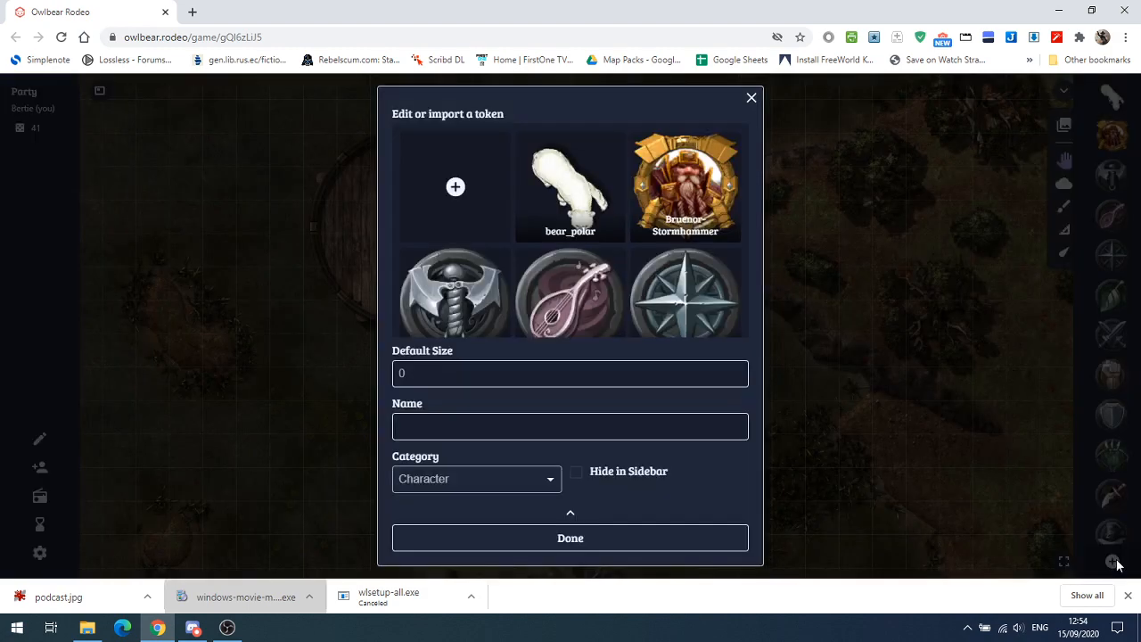
- Confirm the compass token and drag it slightly down and left on the map
click(752, 97)
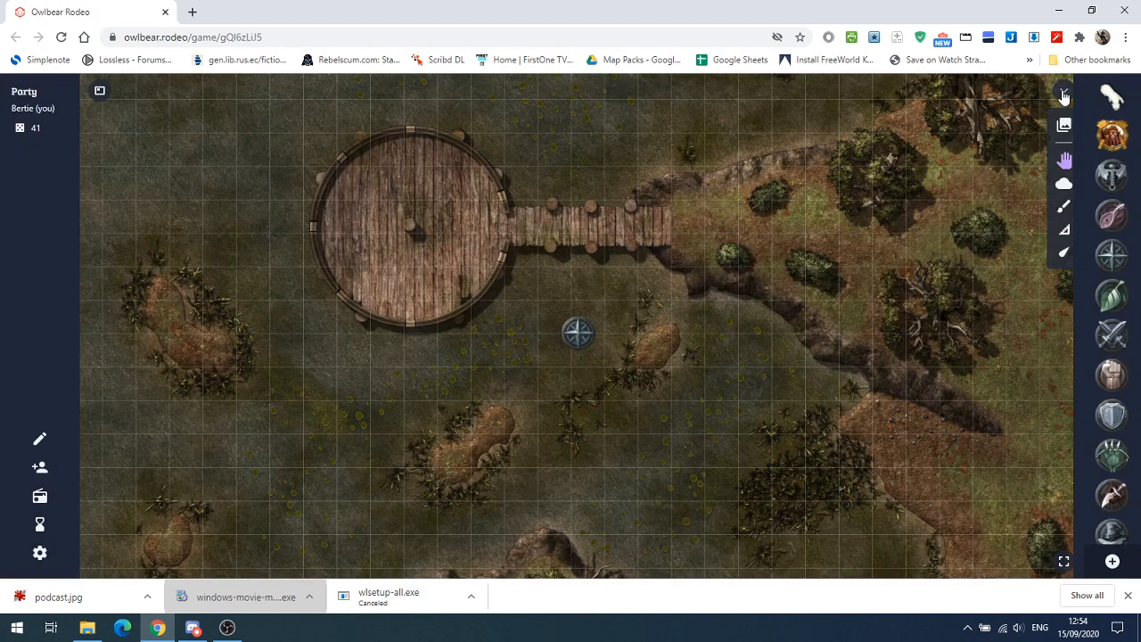
click(577, 333)
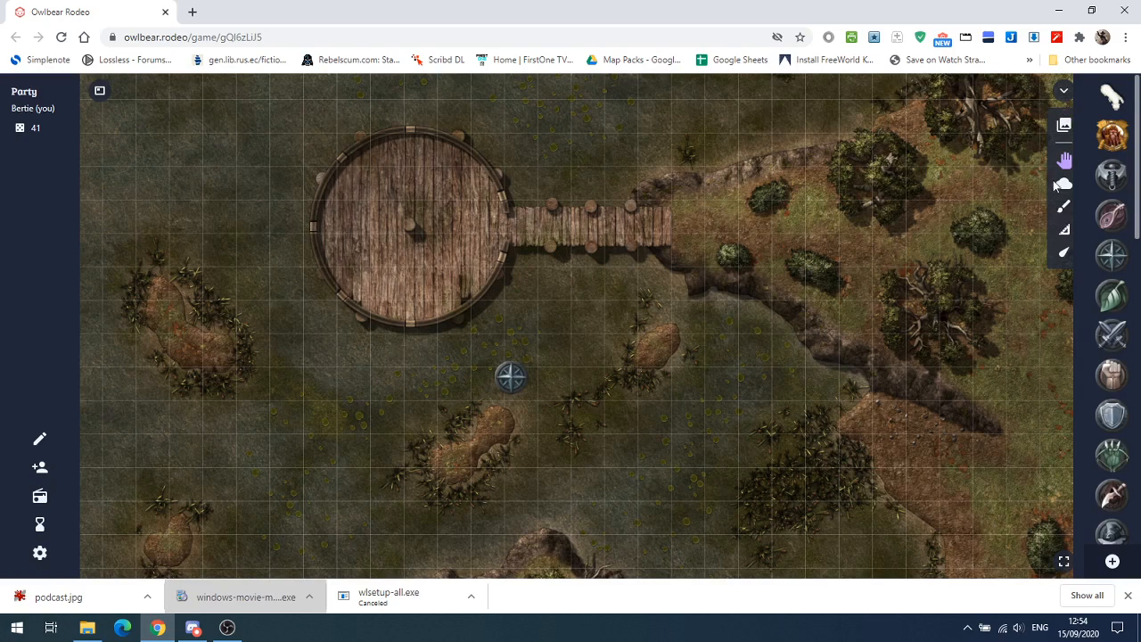
drag(509, 374, 581, 544)
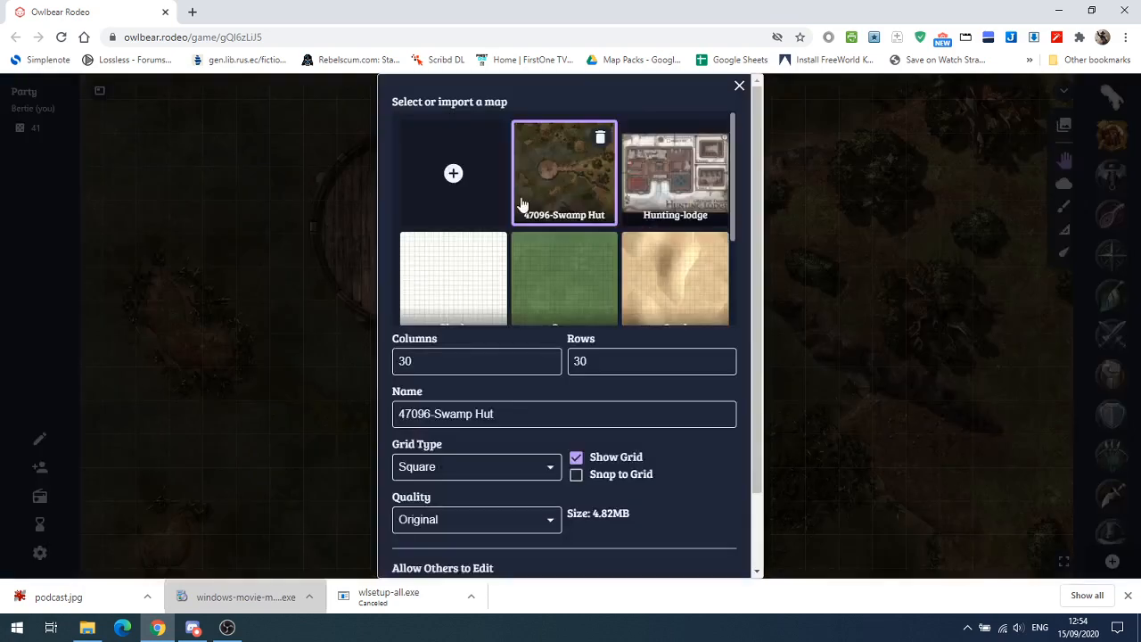
- Load the Hunting Lodge ground-floor map with the fog tools active
click(674, 171)
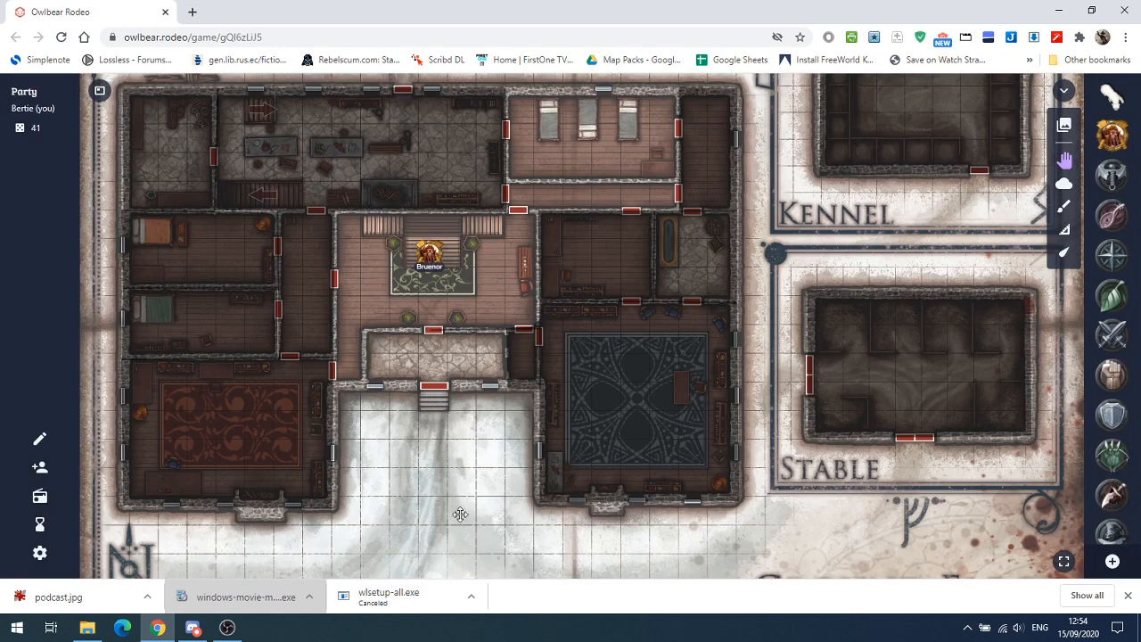
right_click(462, 456)
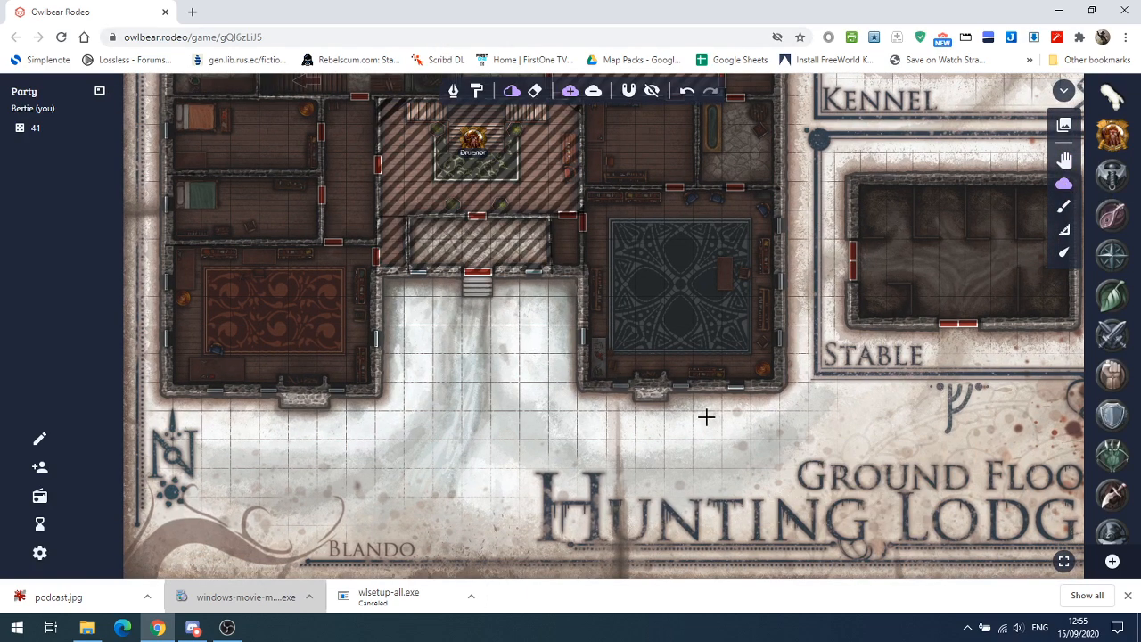
- Begin placing the first points of a polygon fog shape in the snowy courtyard
right_click(488, 373)
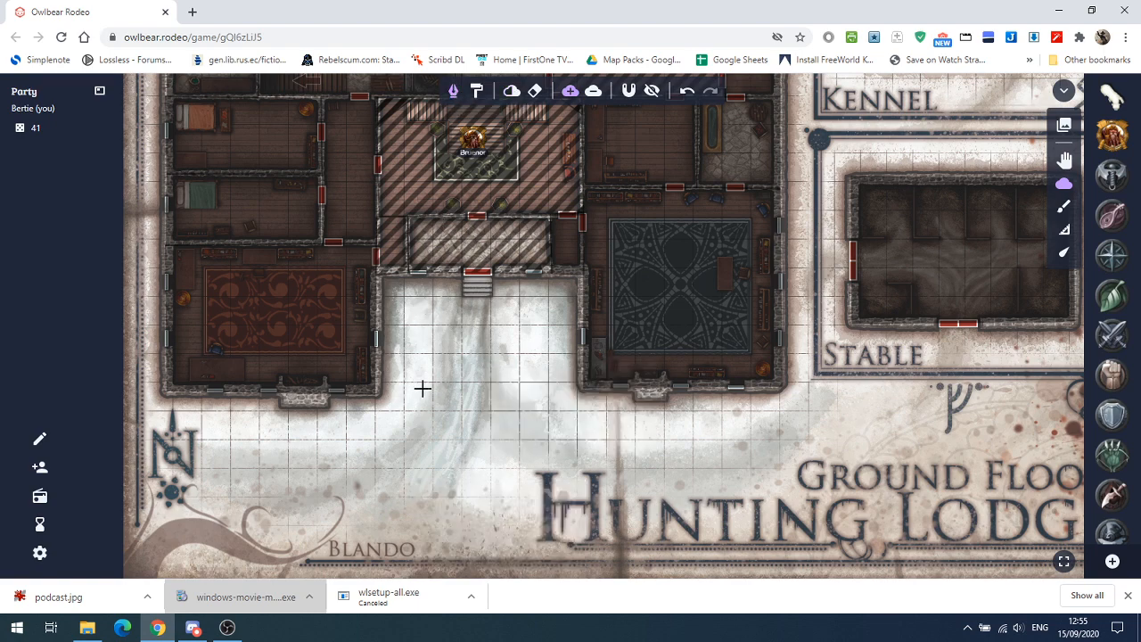
mouse_move(506, 385)
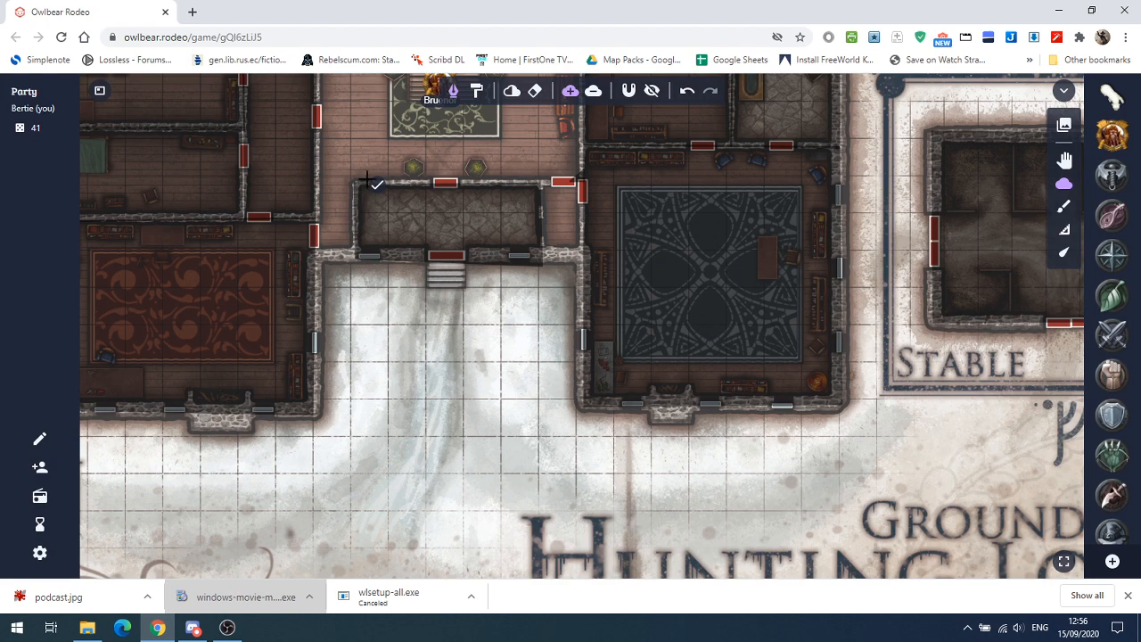
mouse_move(542, 182)
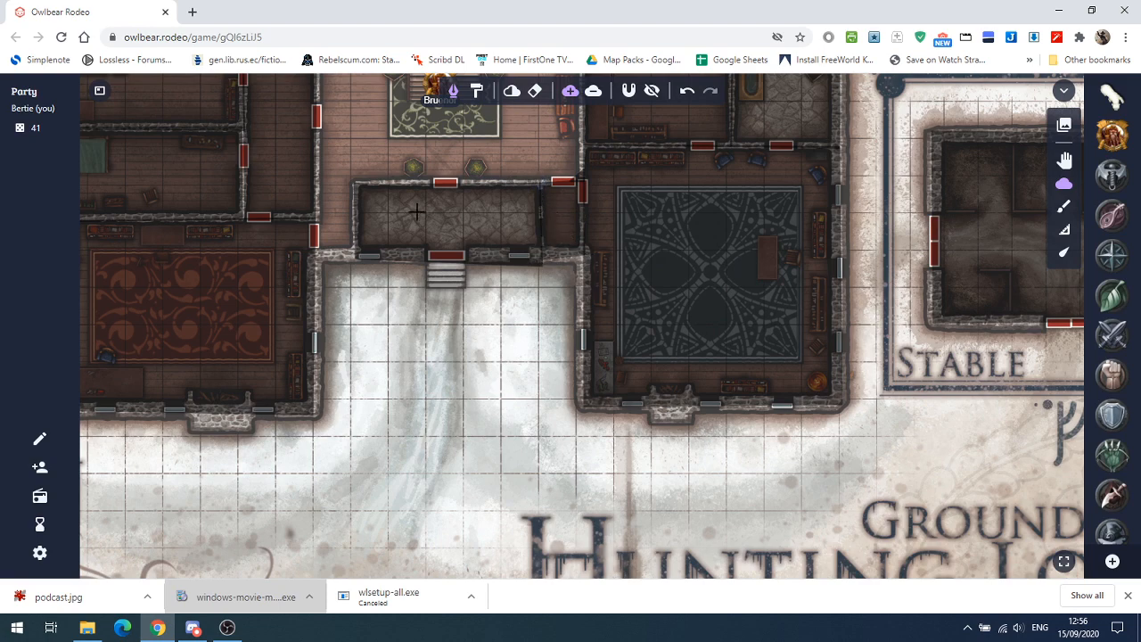
mouse_move(471, 376)
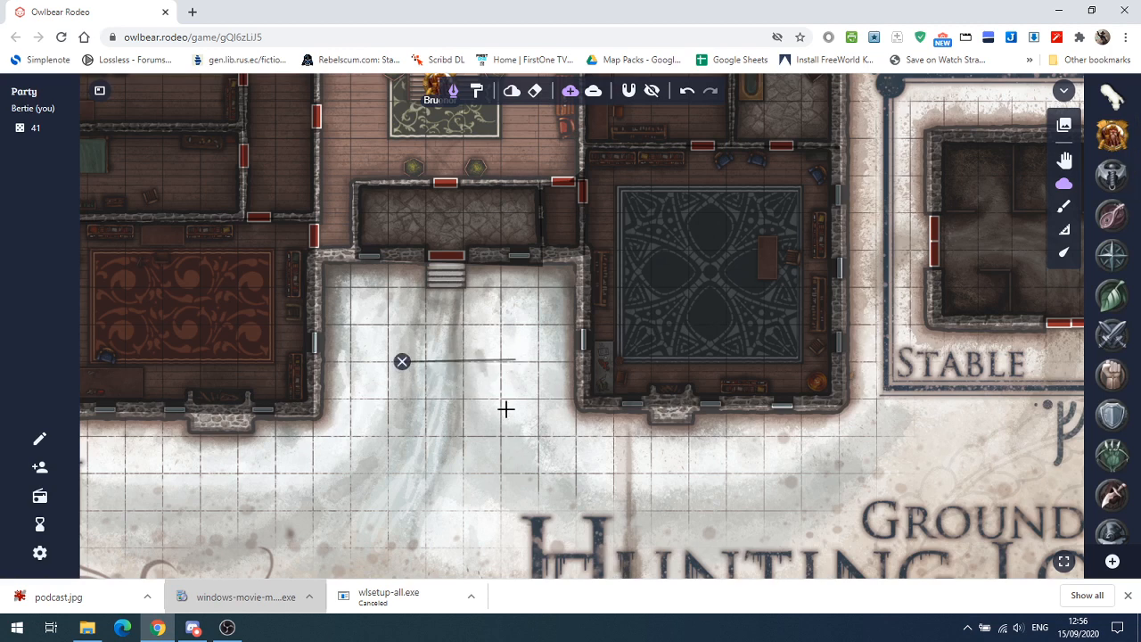
drag(401, 360, 401, 465)
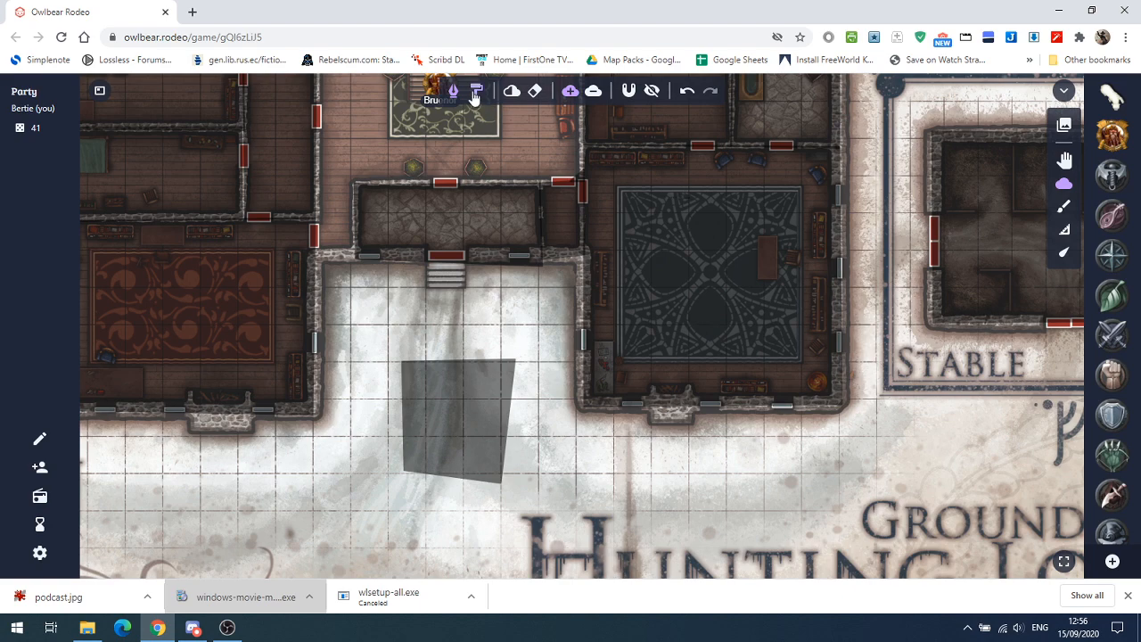
click(475, 89)
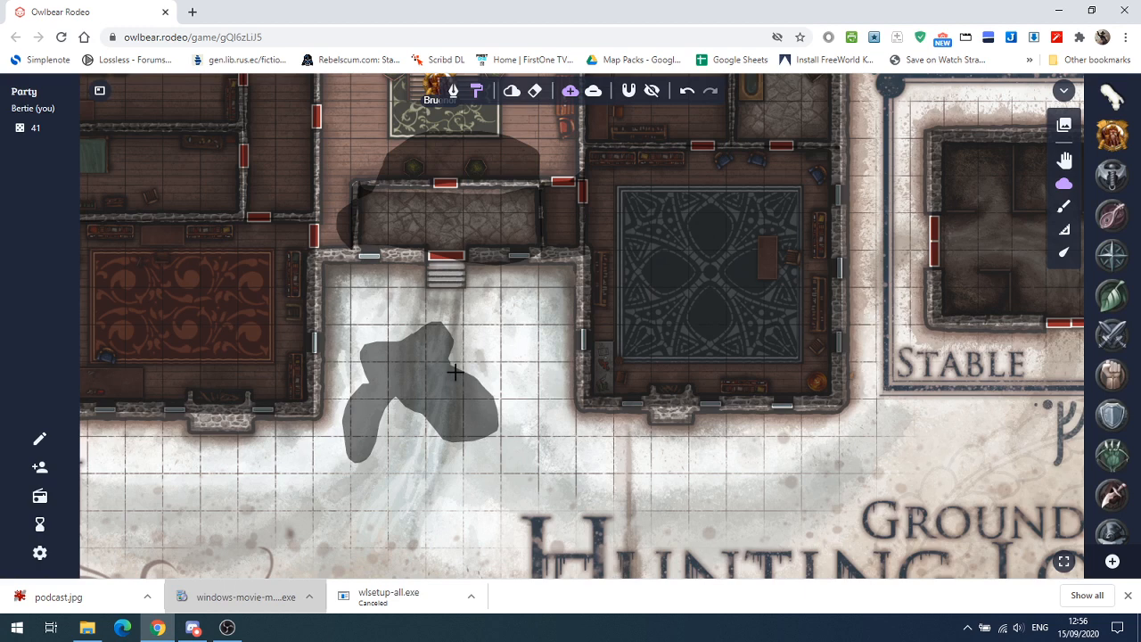
mouse_move(570, 308)
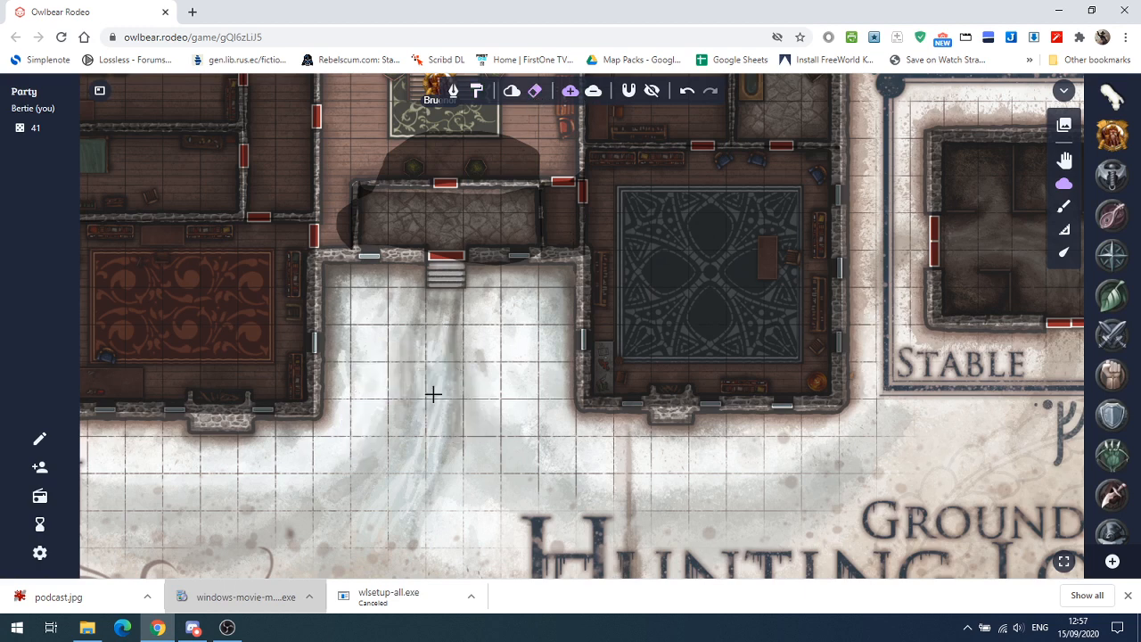
mouse_move(510, 89)
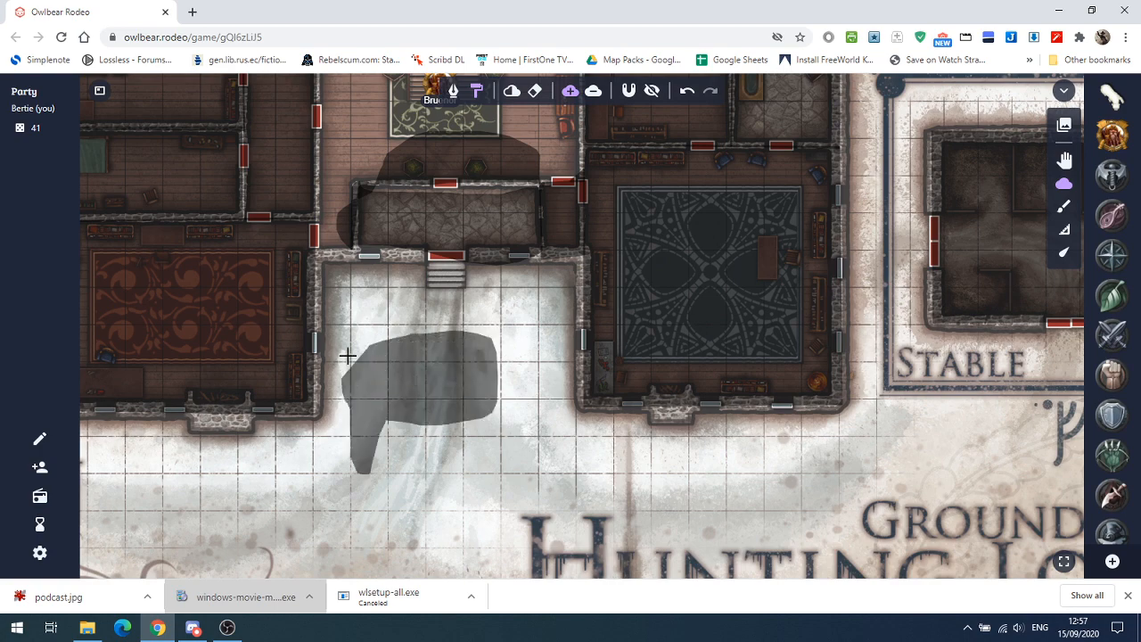
- Paint a freehand fog shape over the left side of the courtyard below the stairs
drag(348, 357, 489, 324)
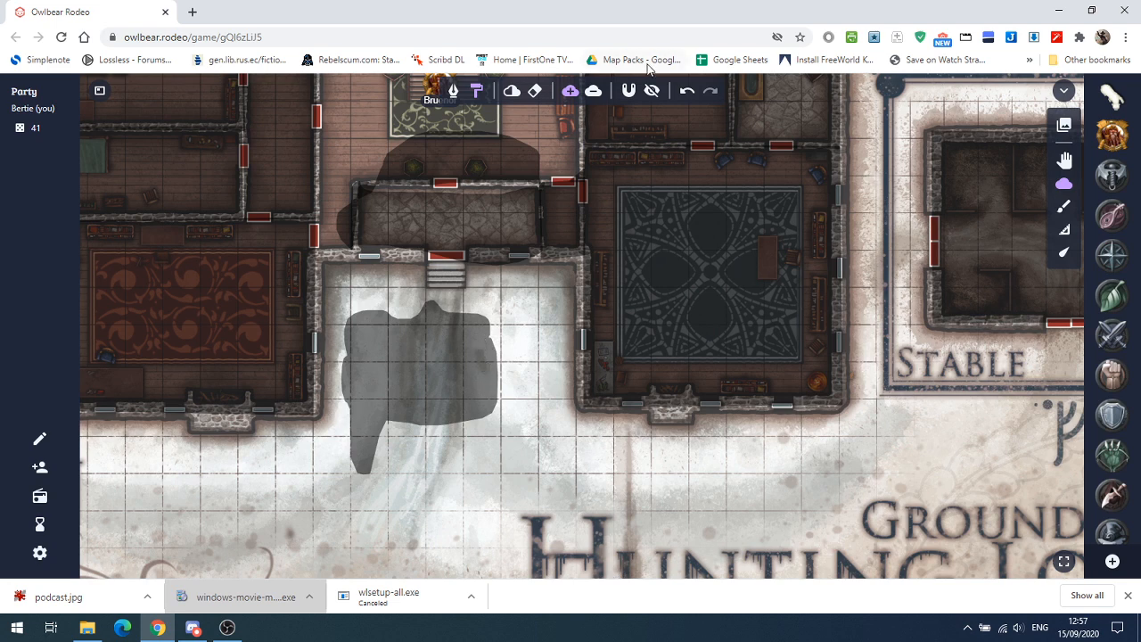
mouse_move(627, 90)
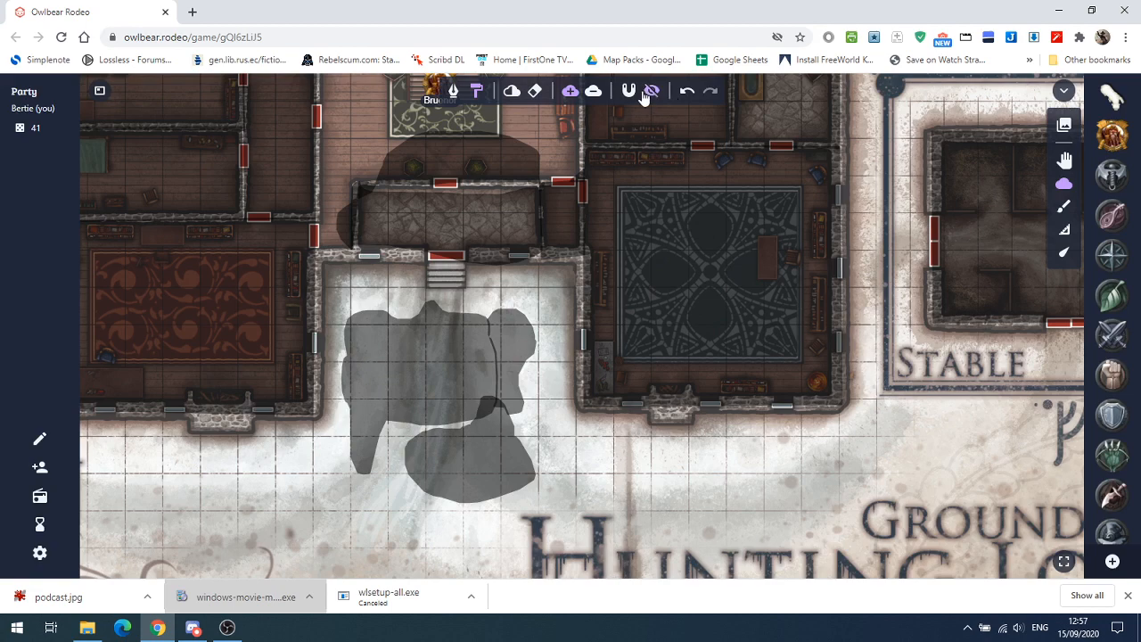
- Toggle Fog Preview on, off and on again to check how the courtyard fog appears to players
click(652, 89)
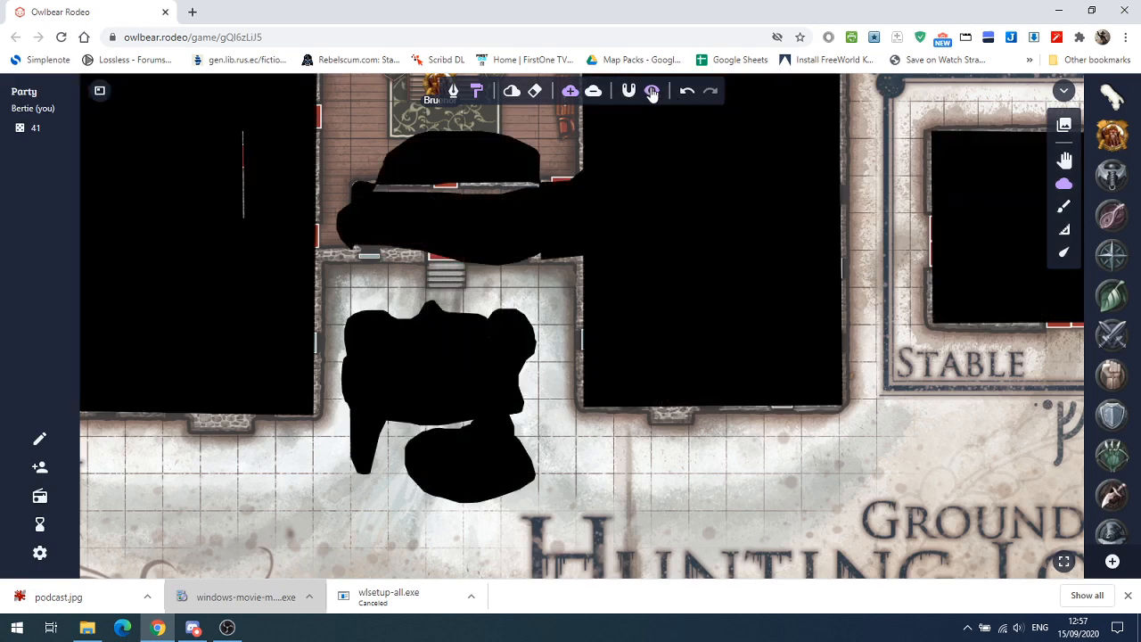
mouse_move(652, 89)
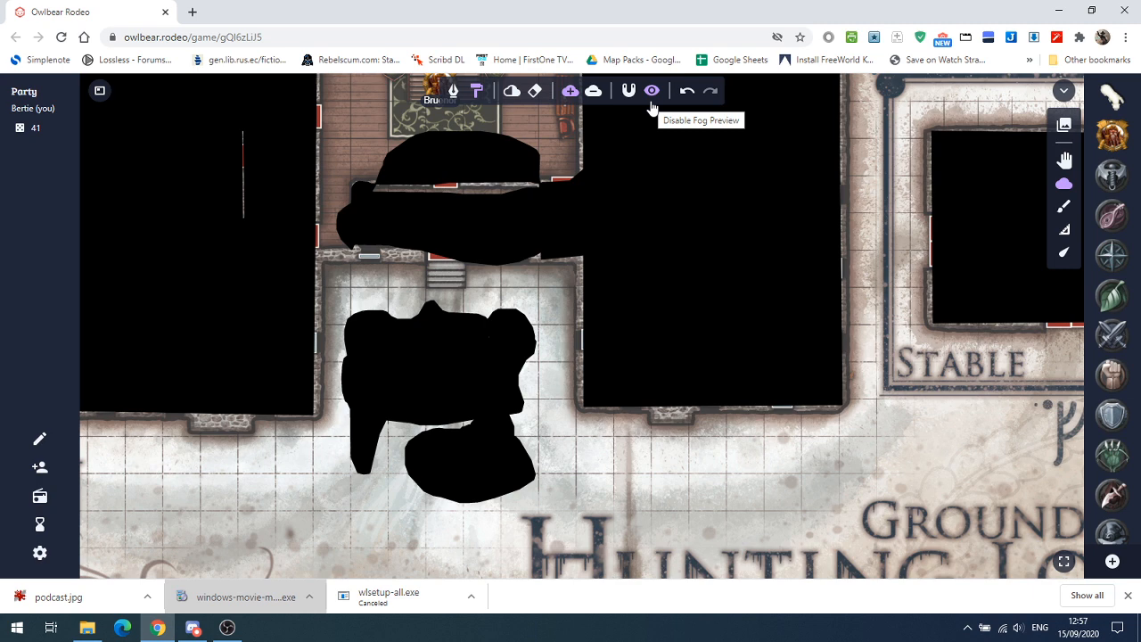
click(651, 89)
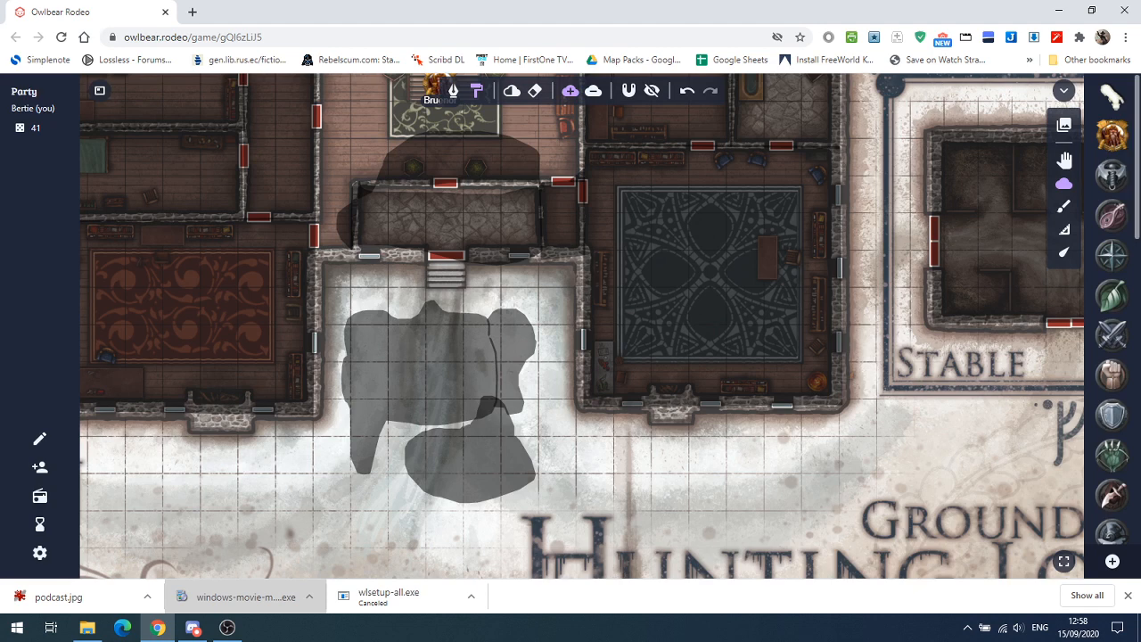
mouse_move(1126, 200)
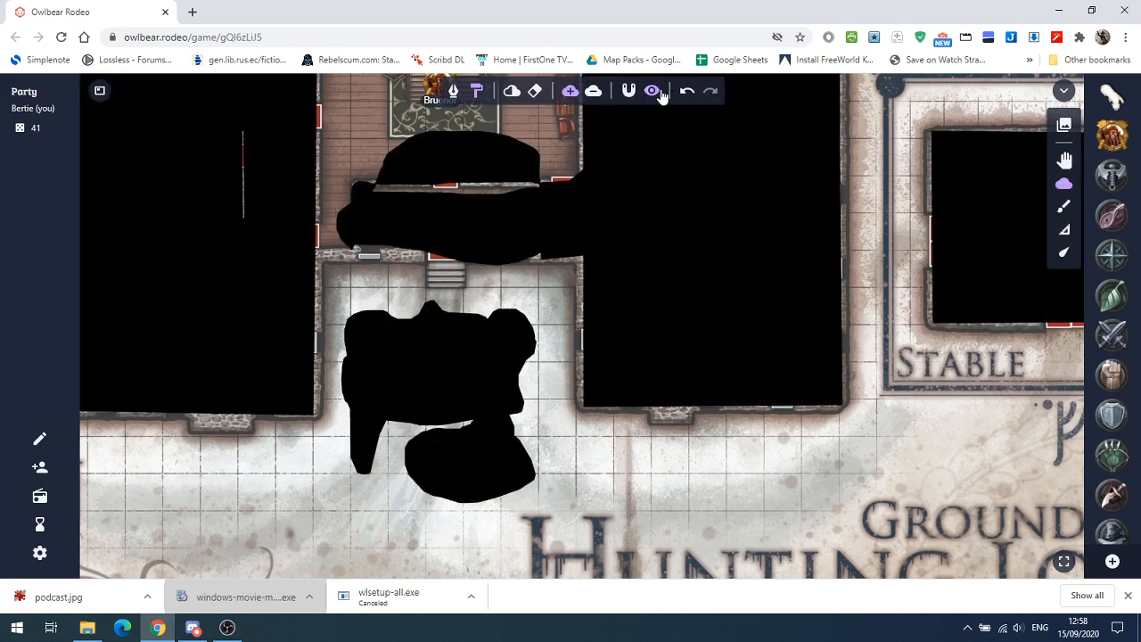
click(652, 89)
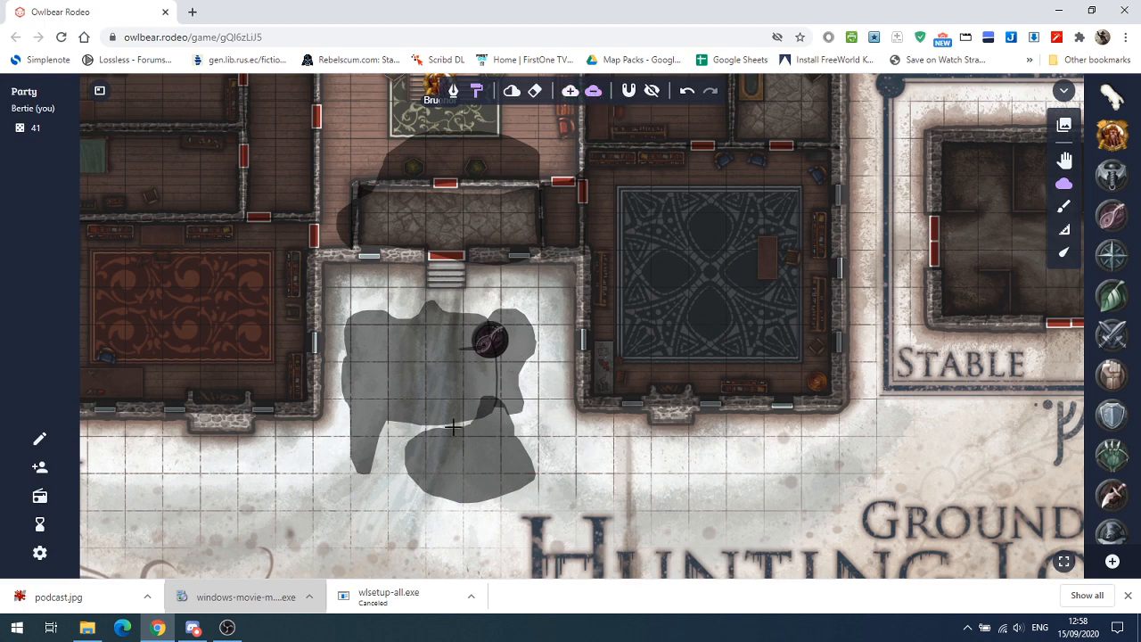
- Move the instrument token within the courtyard and pick the fog eraser
drag(455, 428, 506, 371)
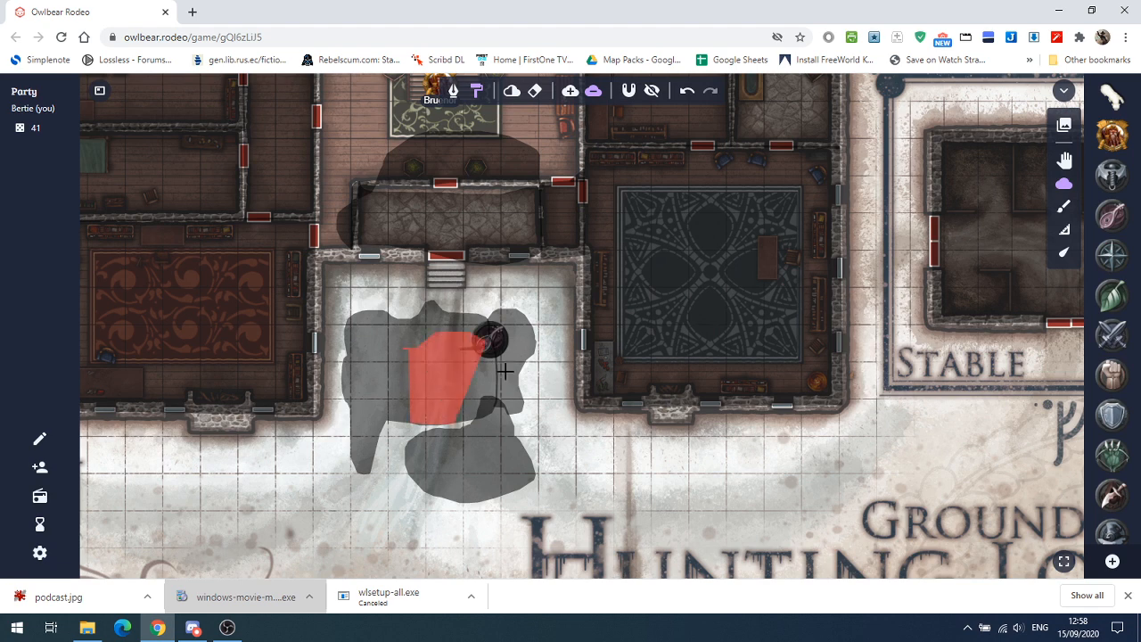
click(478, 89)
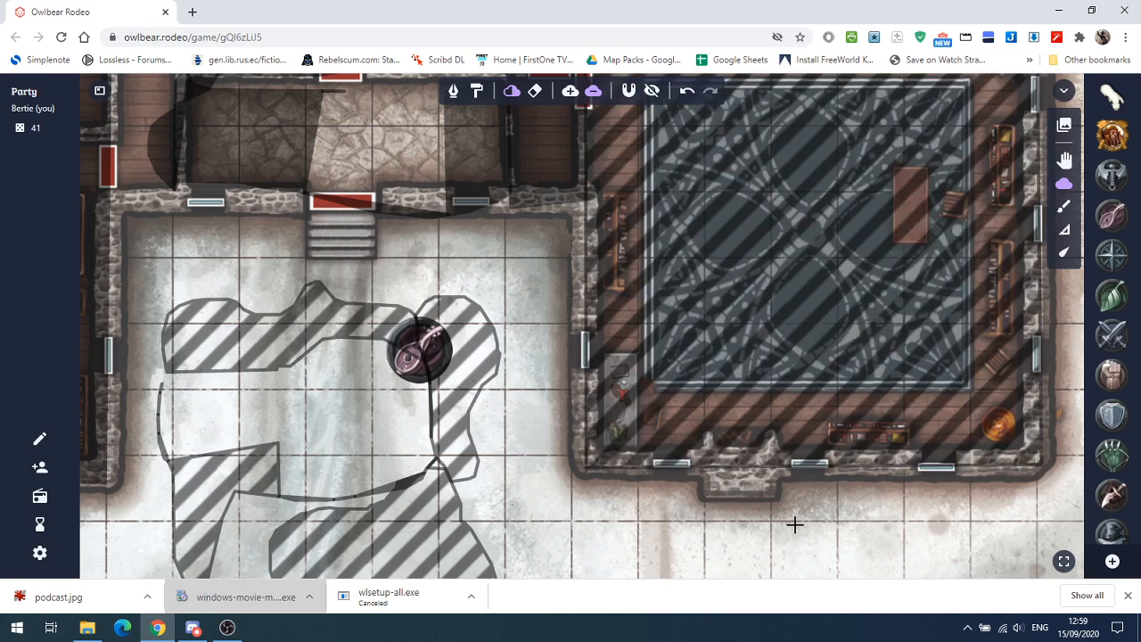
mouse_move(563, 242)
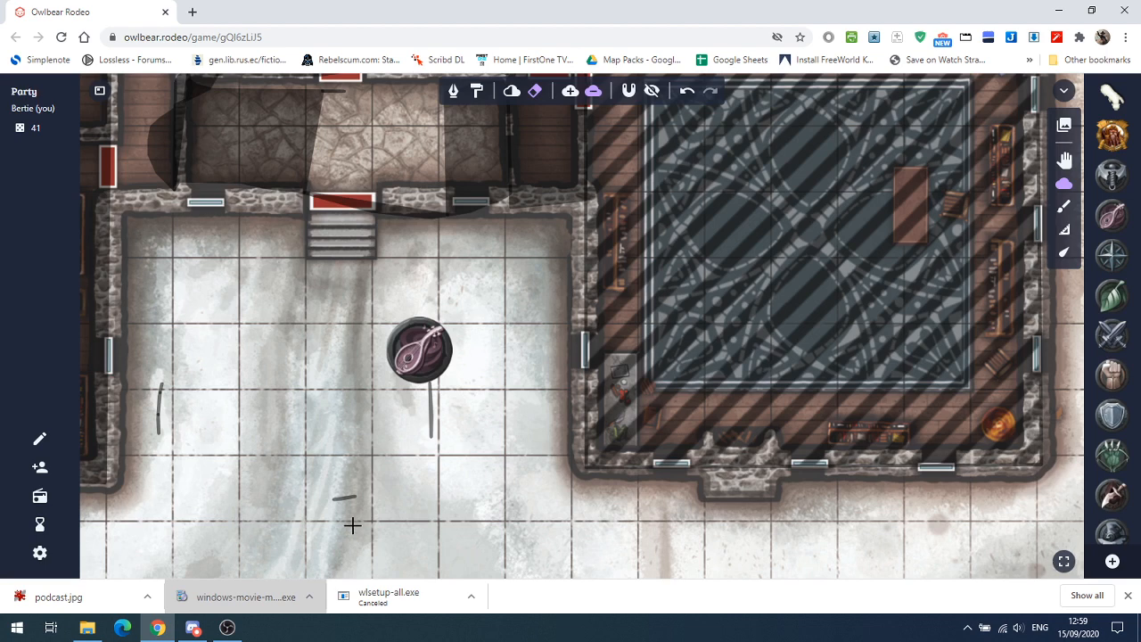
mouse_move(592, 93)
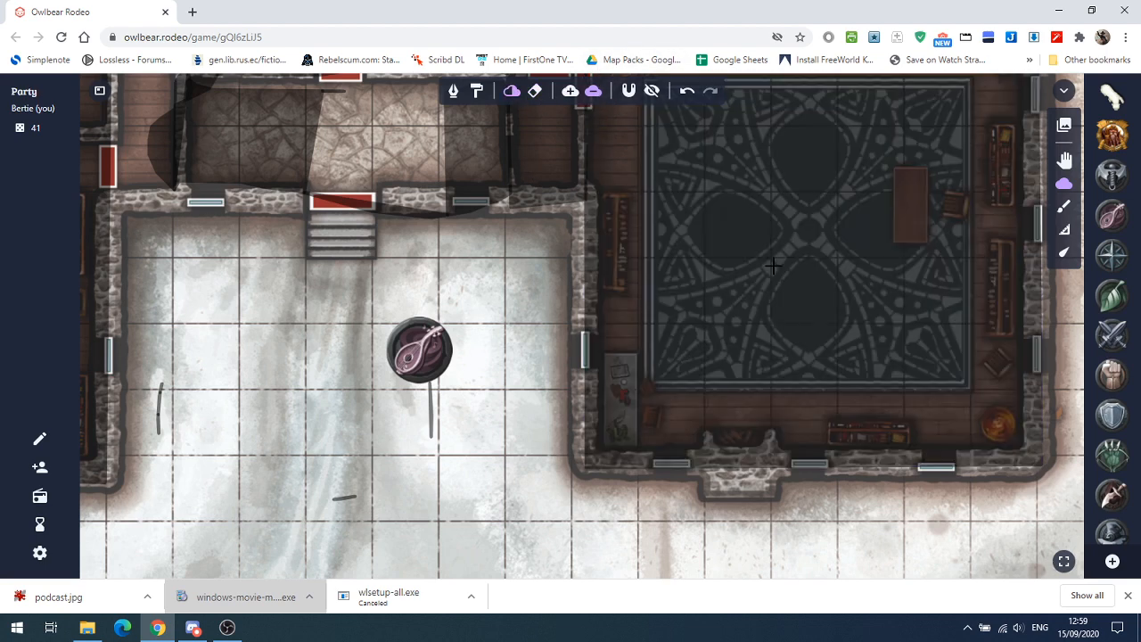
mouse_move(545, 367)
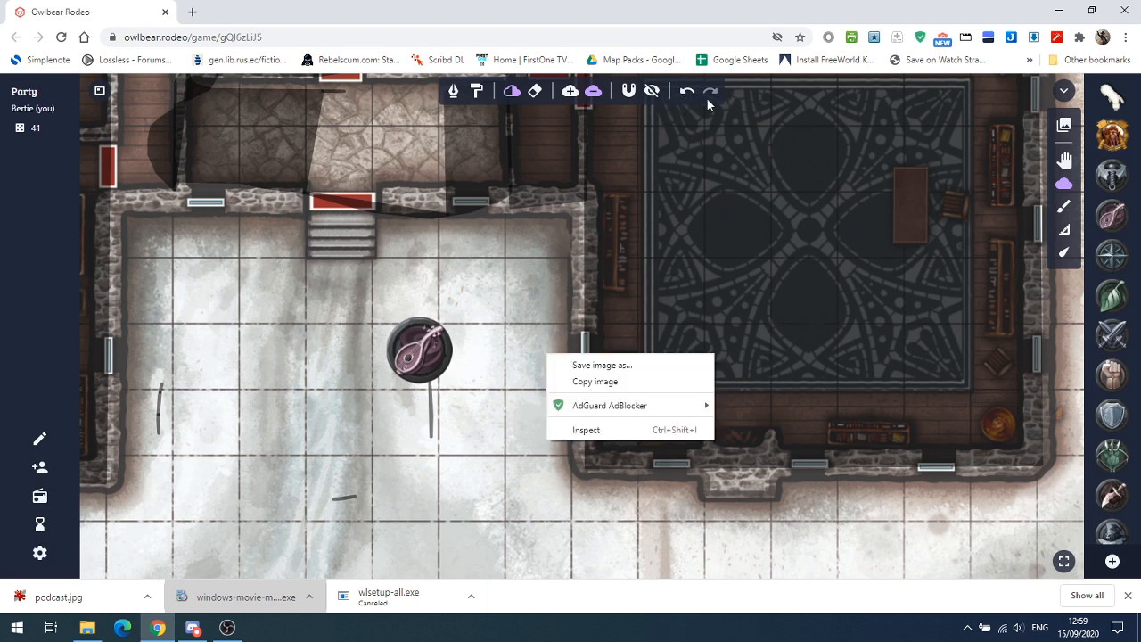
- Erase the fog shape above the stairs near Bruenor's room, leaving the courtyard and hall clear
click(816, 285)
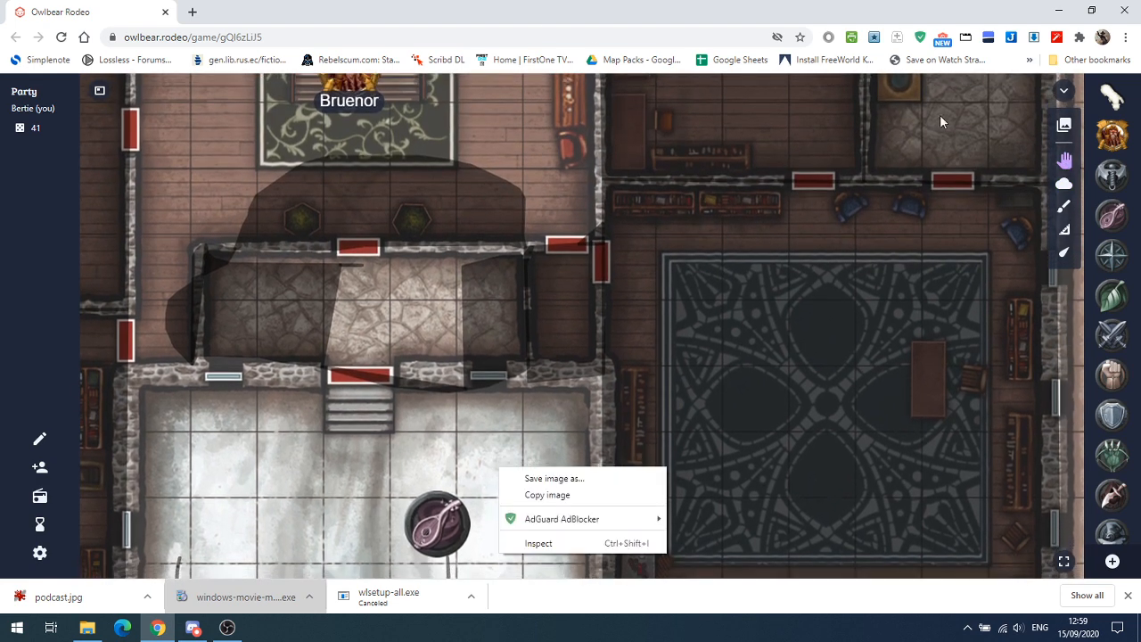
click(1063, 184)
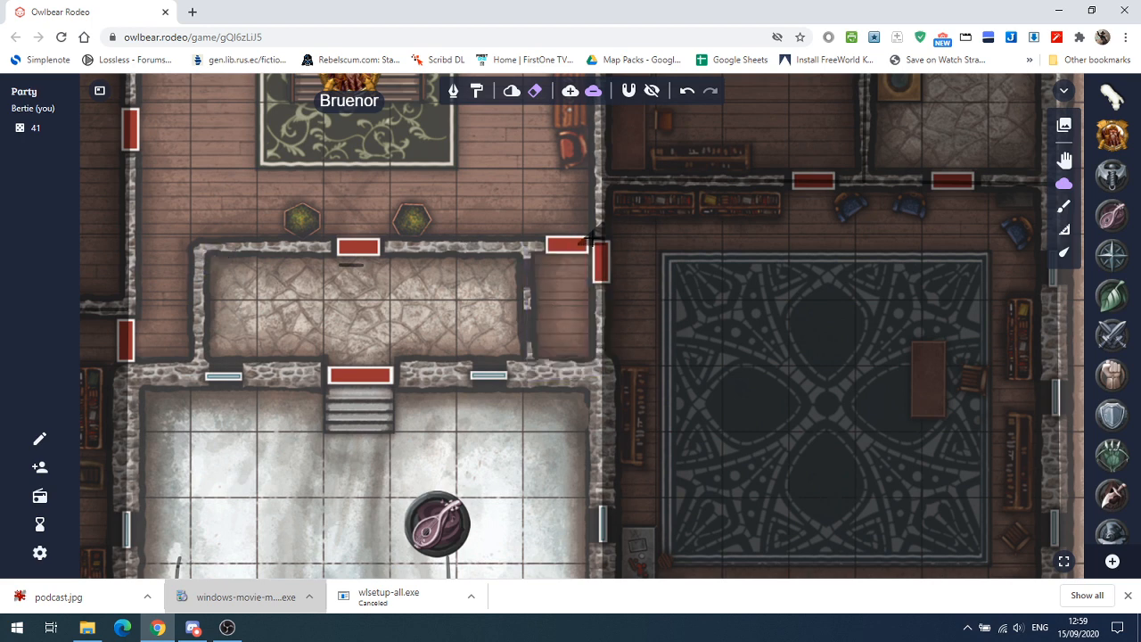
right_click(579, 208)
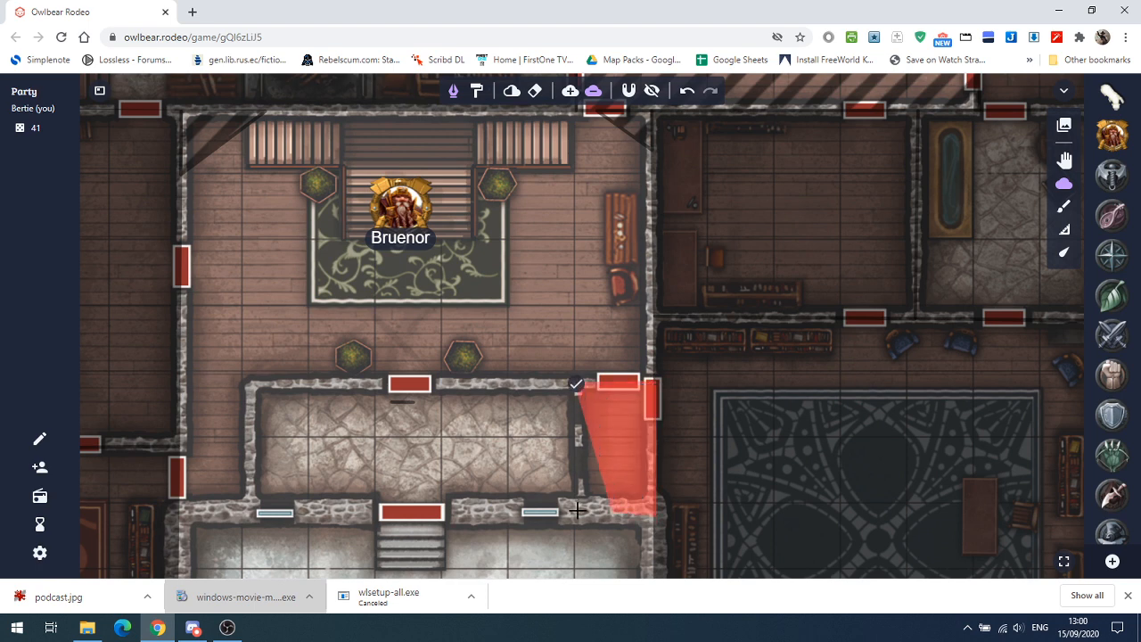
click(573, 385)
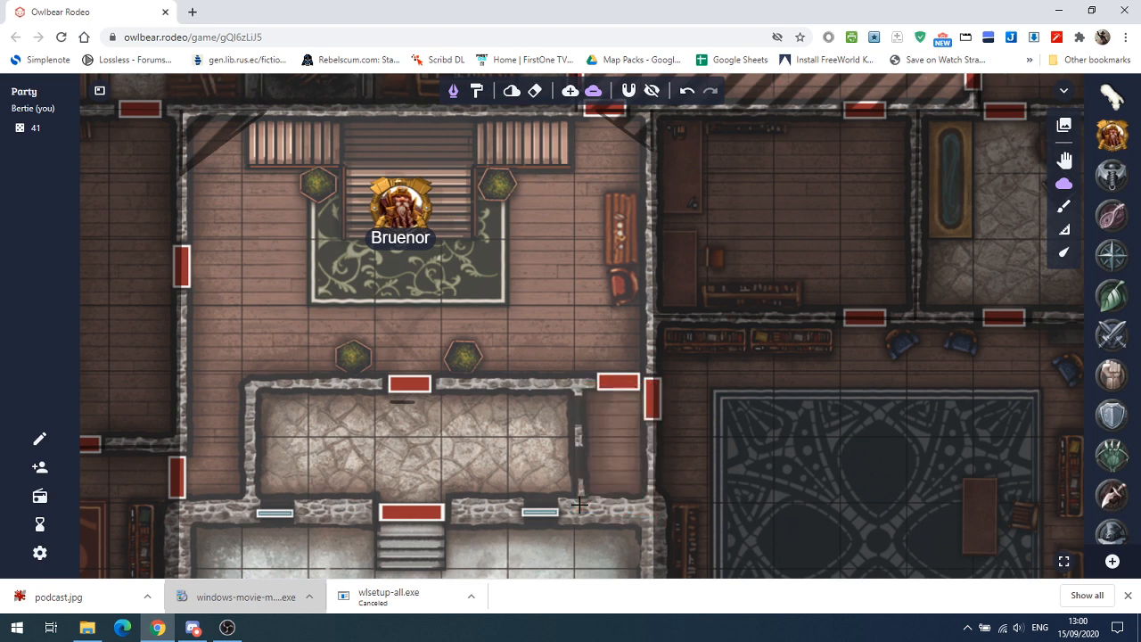
mouse_move(579, 383)
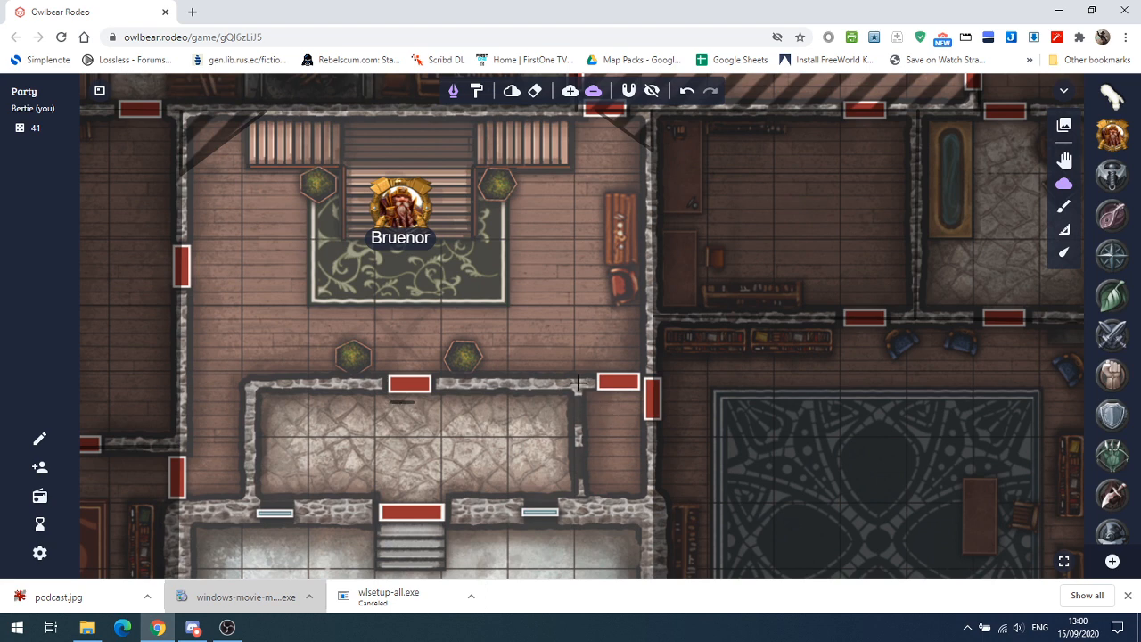
drag(253, 385, 579, 384)
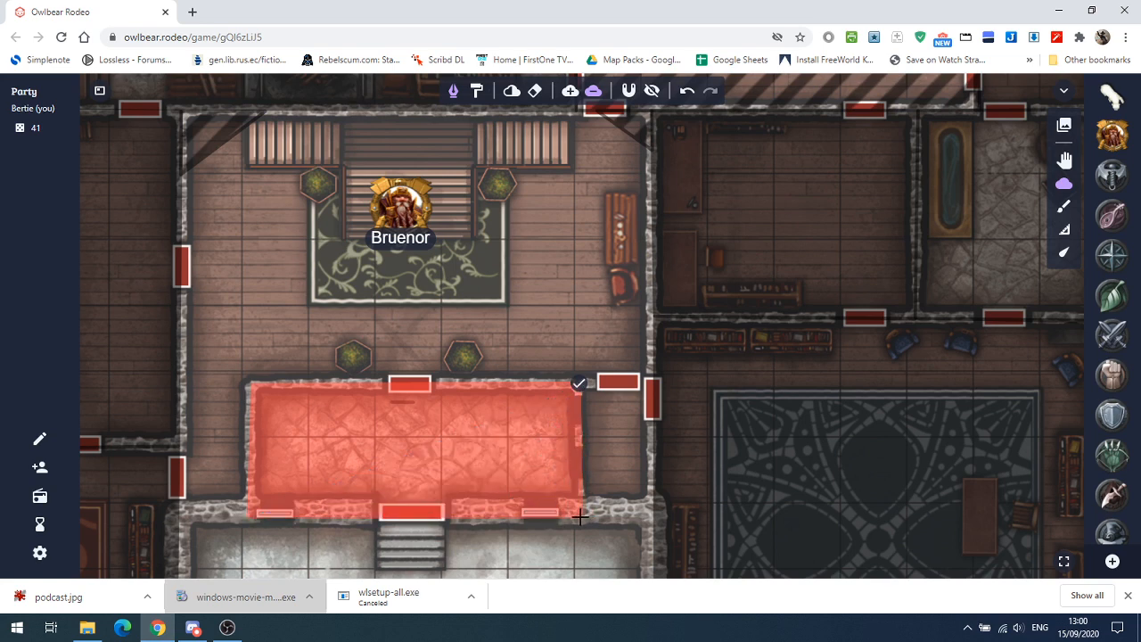
click(579, 383)
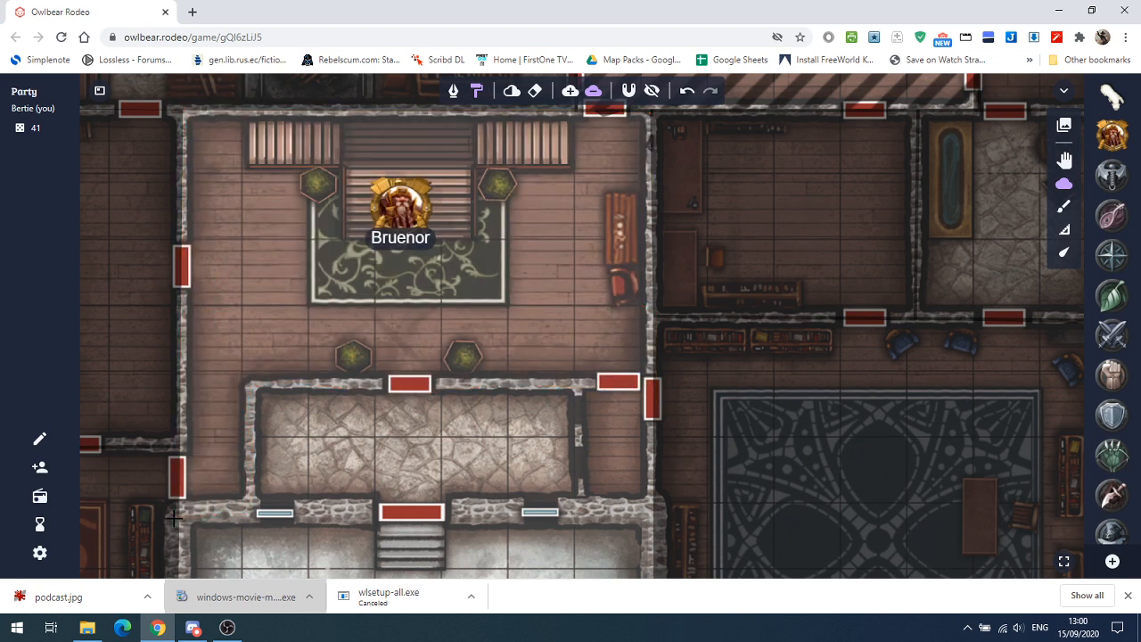
mouse_move(303, 479)
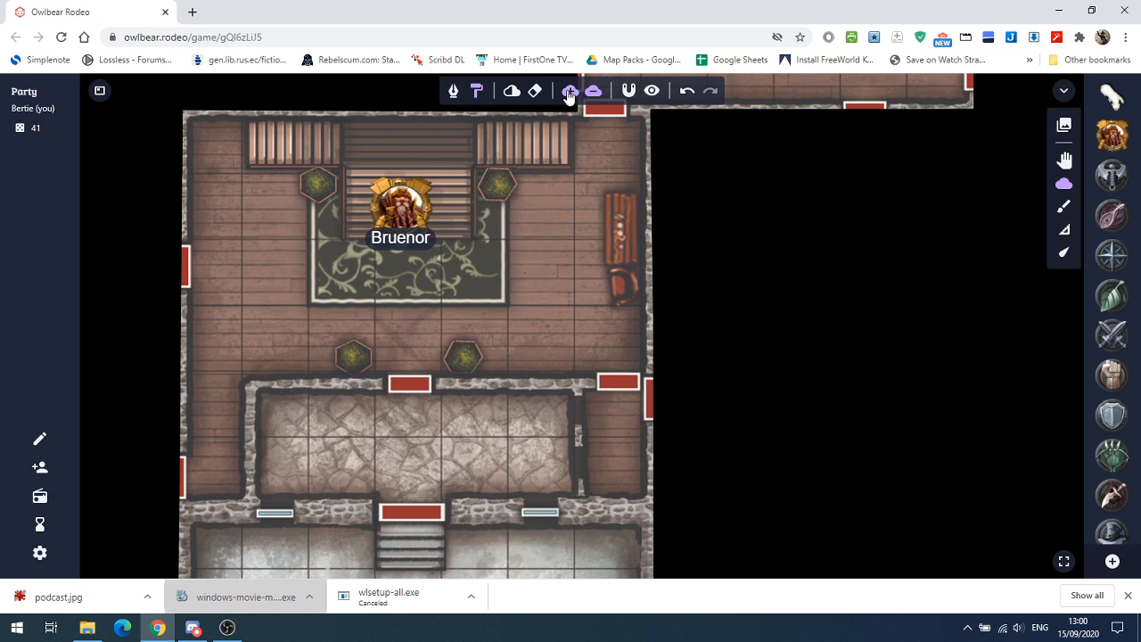
- Cover the lower stone room with a rectangular fog shape using add-fog mode
click(568, 89)
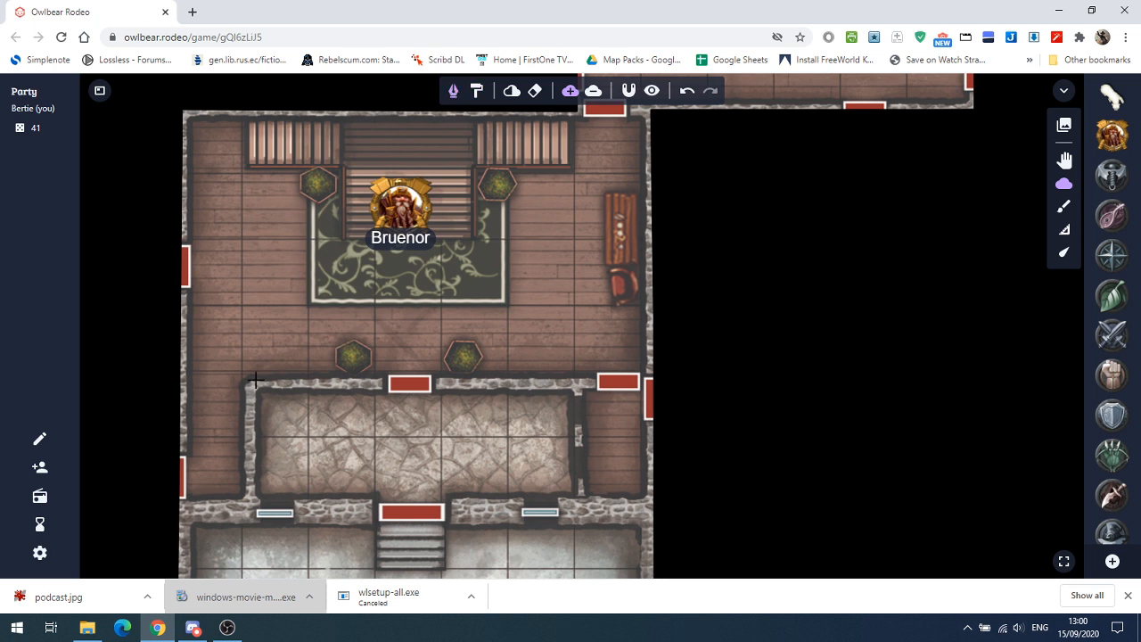
drag(256, 389, 574, 385)
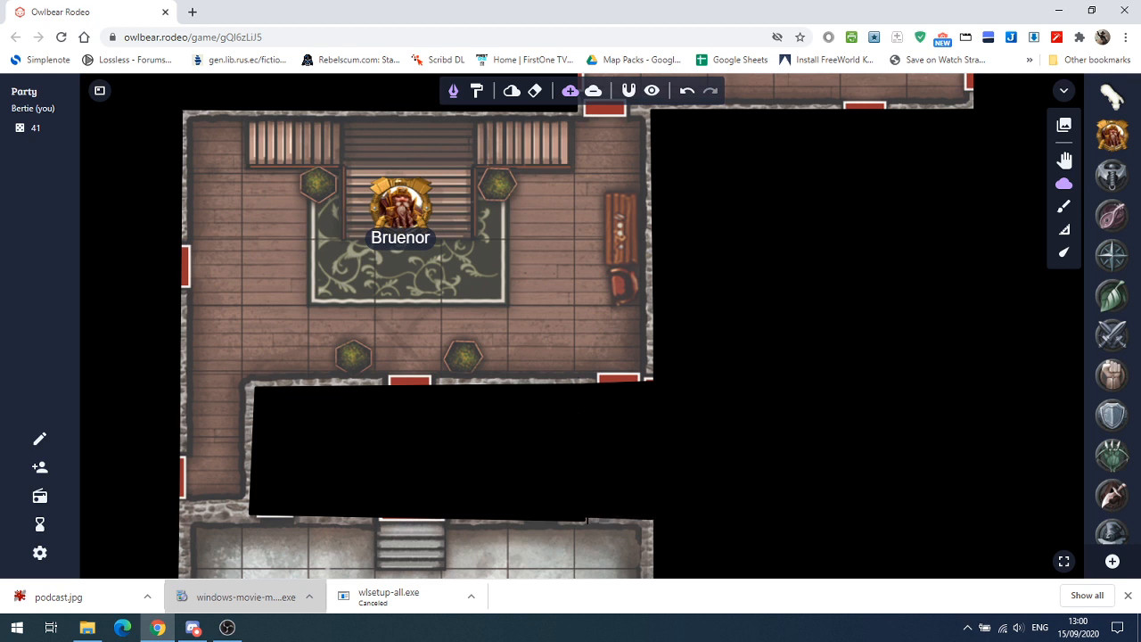
click(475, 89)
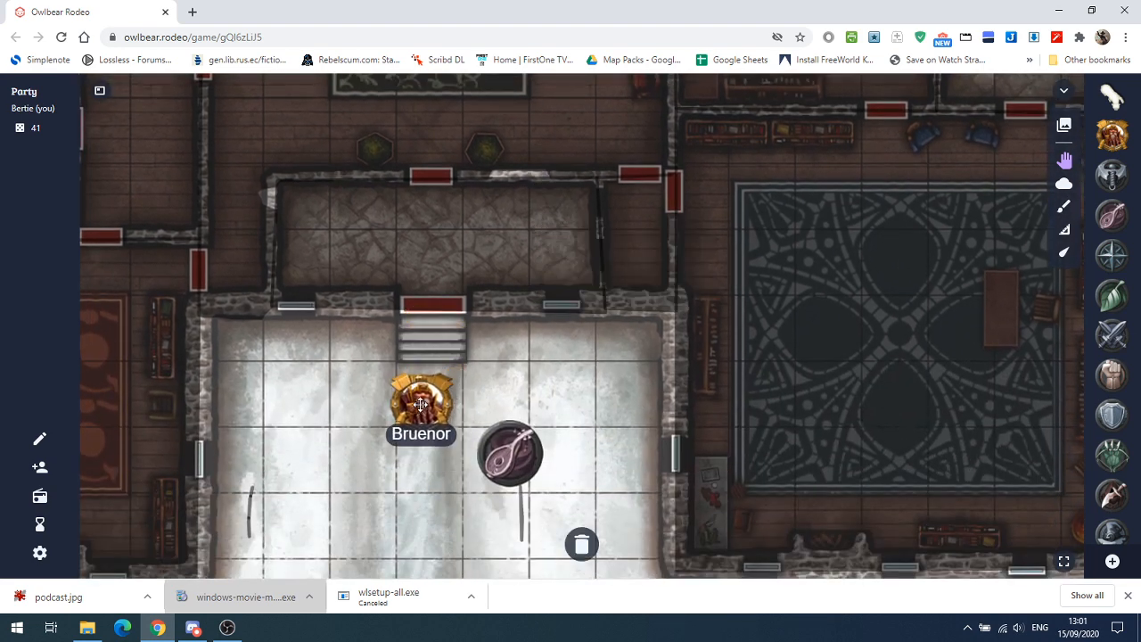
- Move Bruenor up the stairs into the stone room above the tiled hall and dismiss the context menu
drag(420, 406, 431, 369)
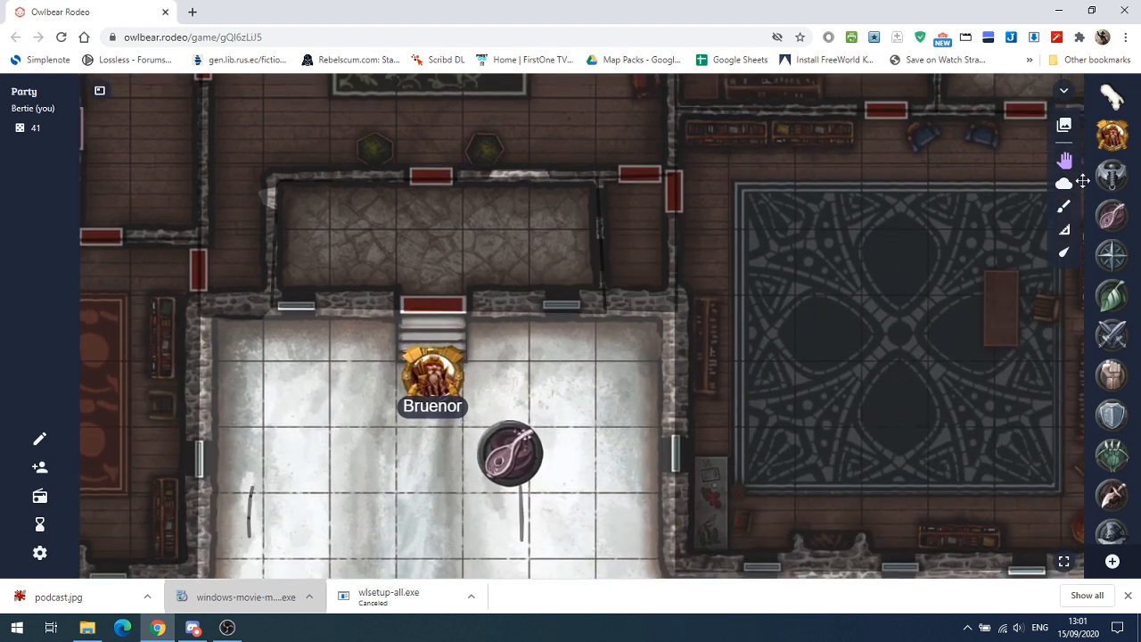
click(1062, 184)
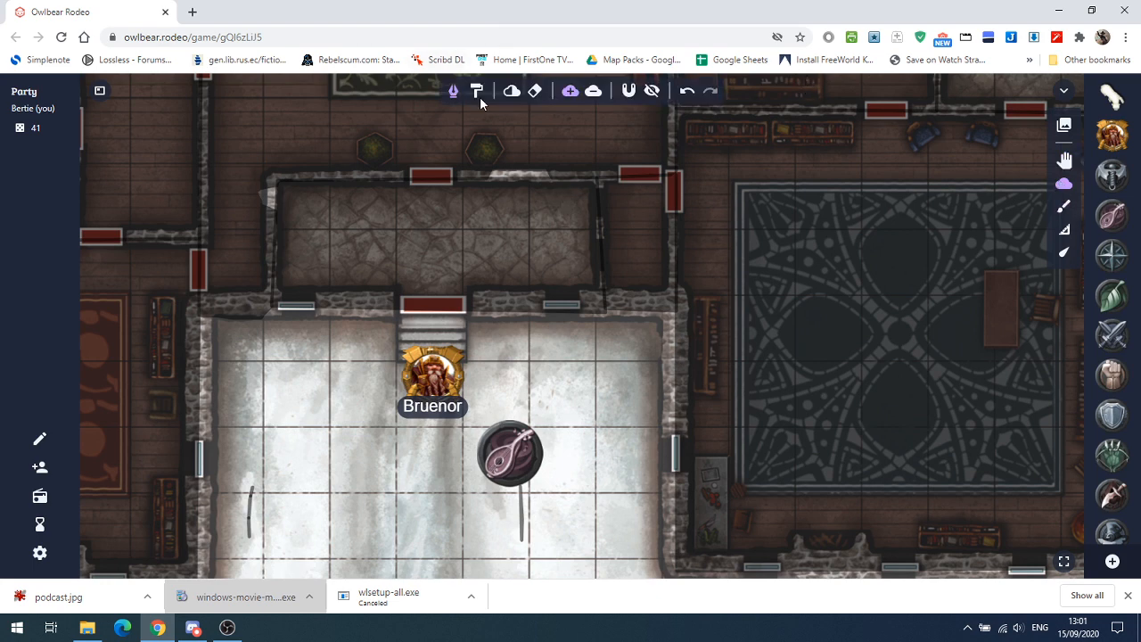
click(453, 91)
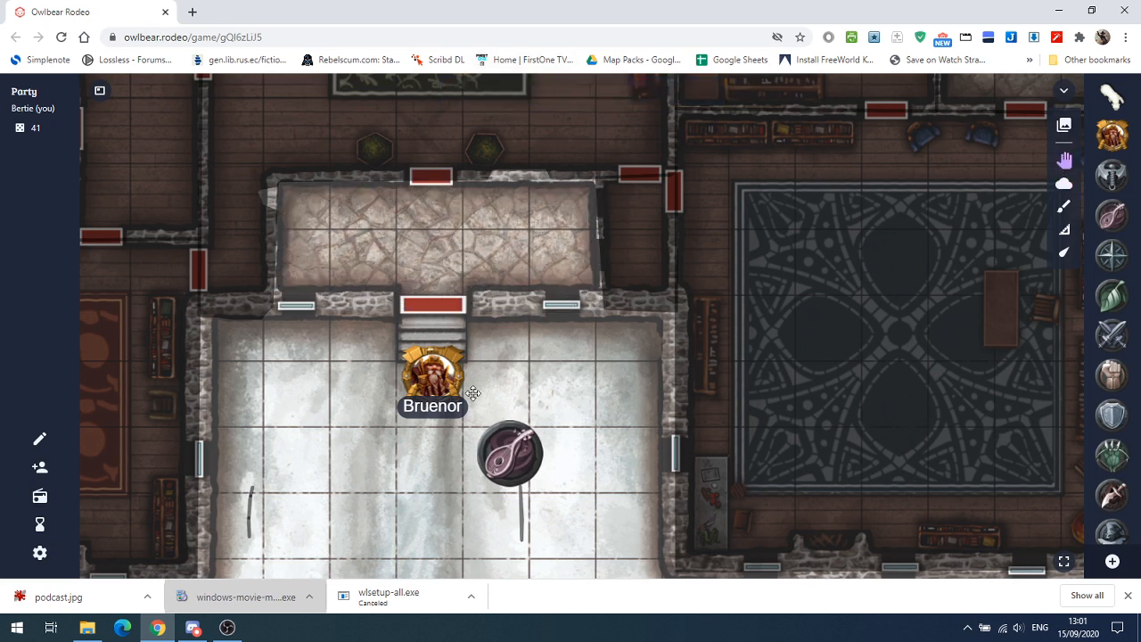
drag(431, 369, 436, 232)
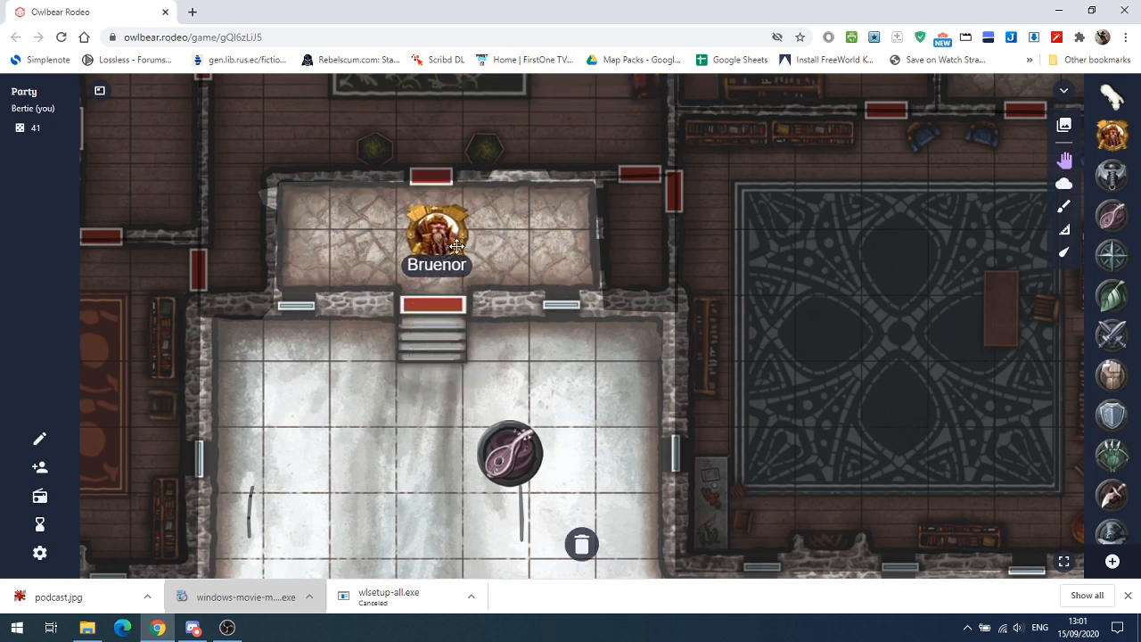
drag(437, 232, 431, 205)
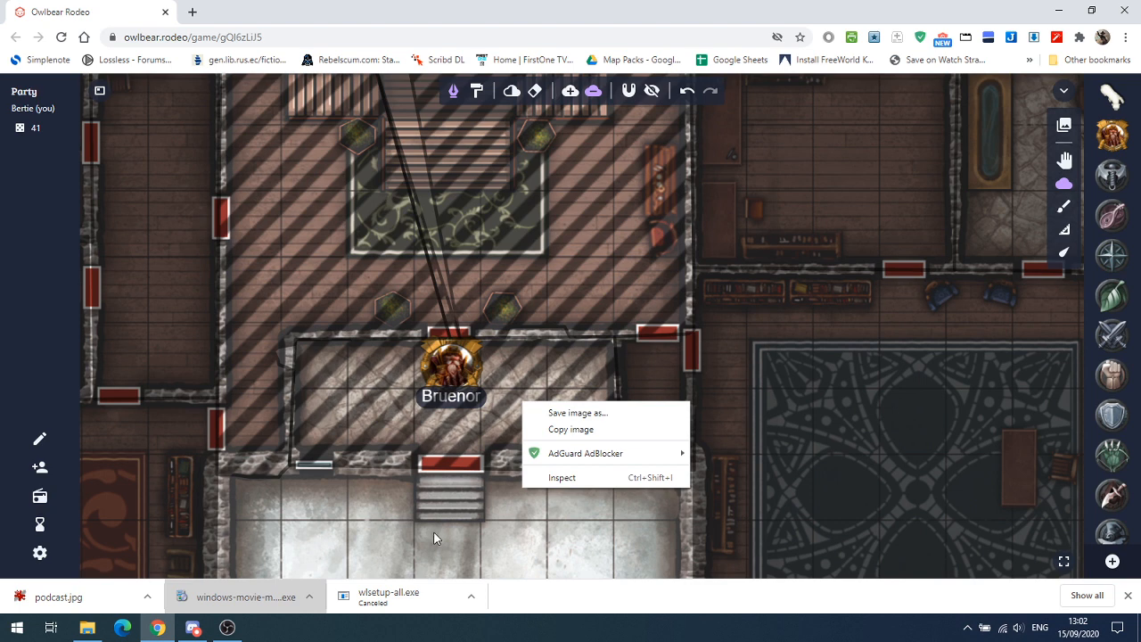
click(584, 540)
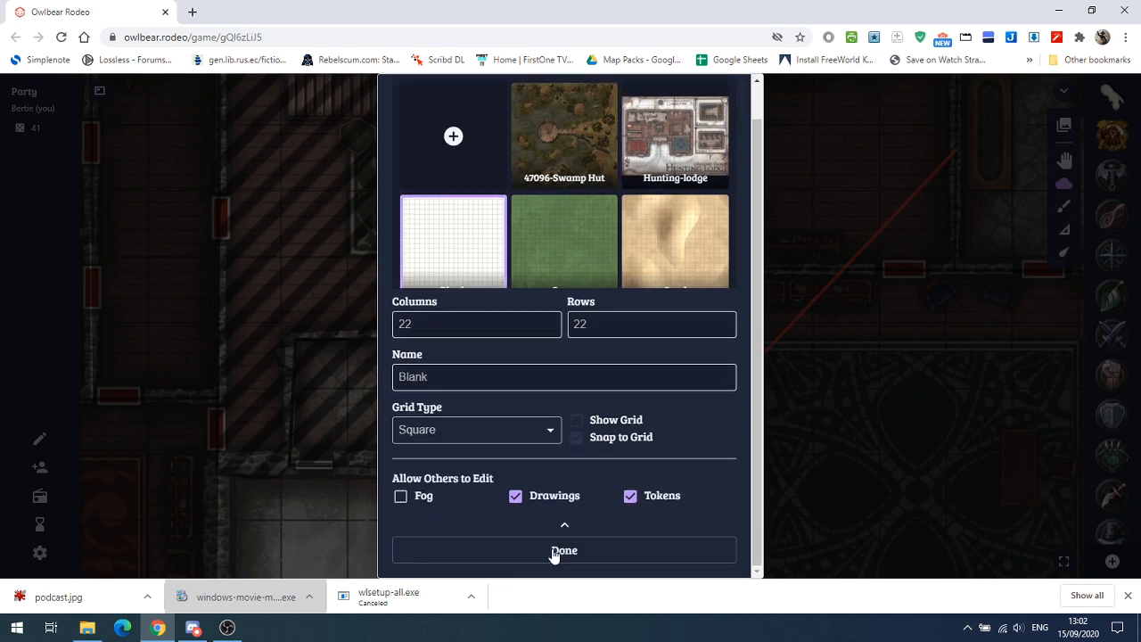
- Load the Blank grid map and draw a long red horizontal wall with red lines below it
click(563, 549)
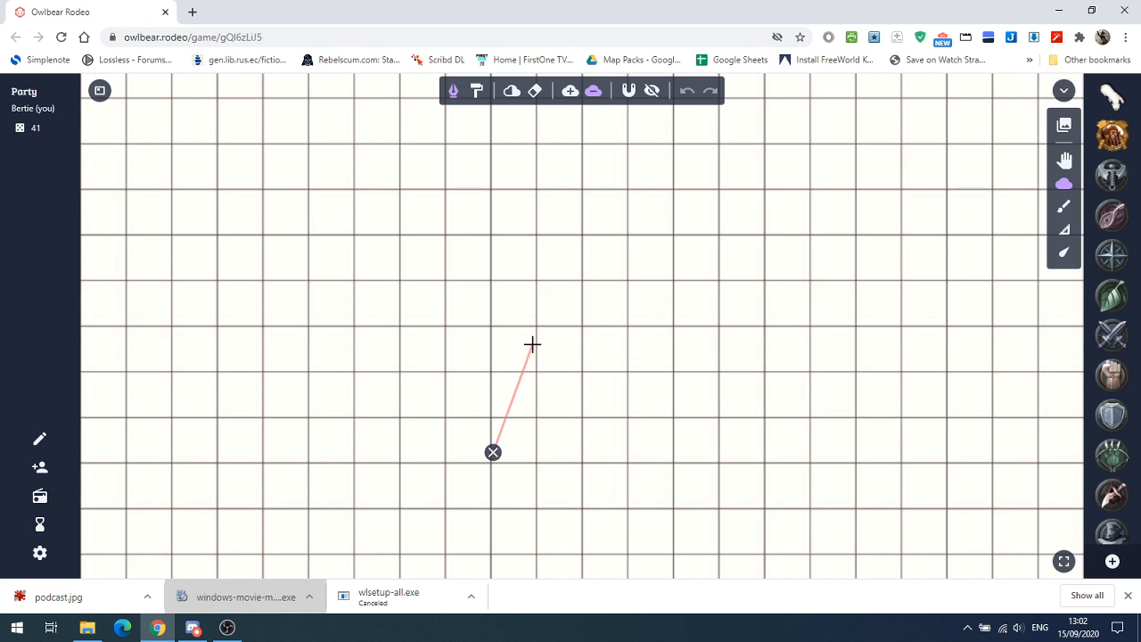
click(453, 90)
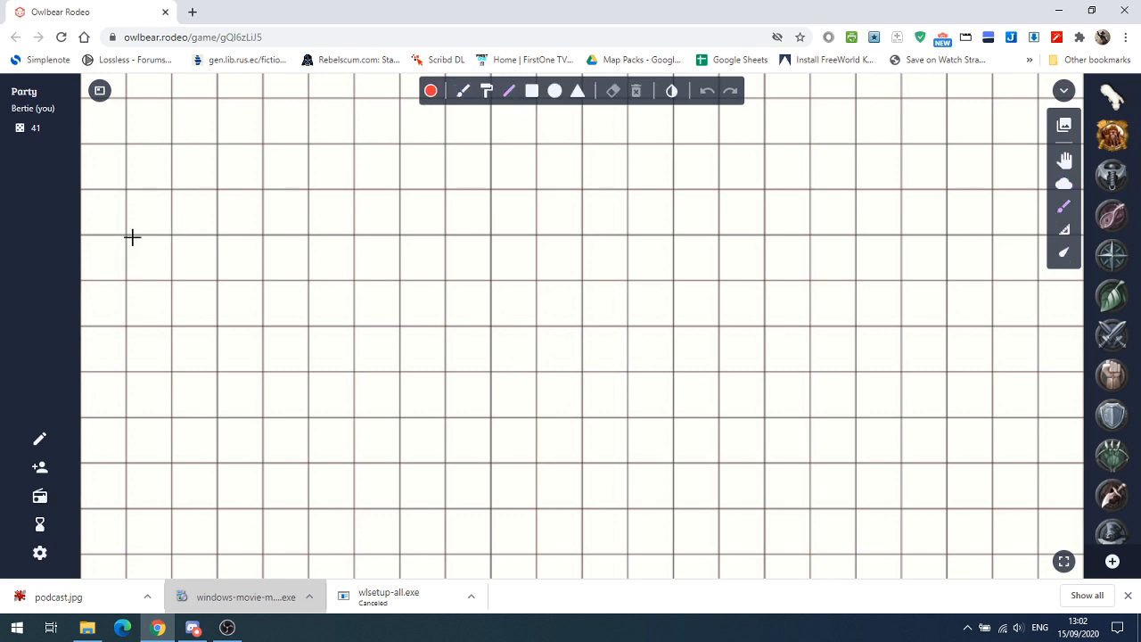
drag(129, 236, 762, 235)
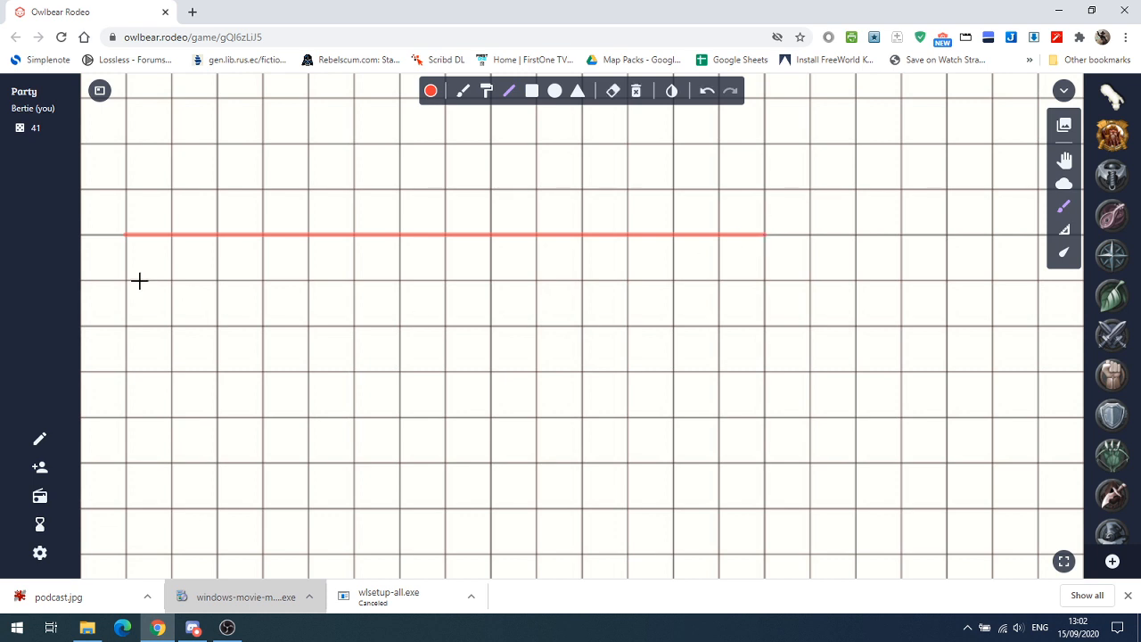
drag(126, 282, 313, 396)
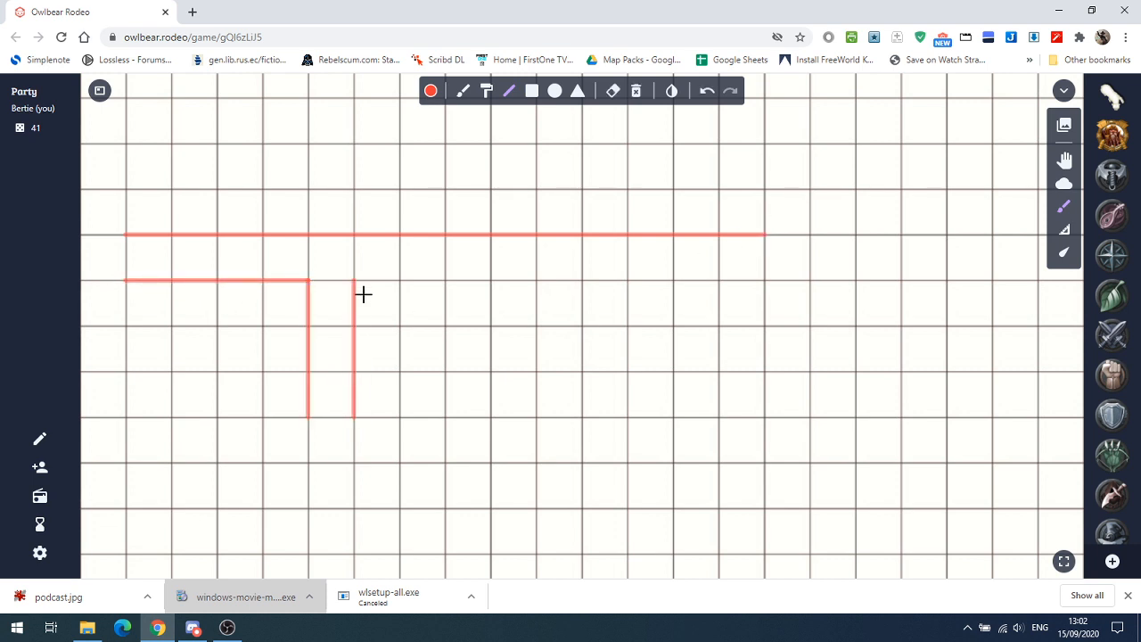
- Switch to black, sketch a diagonal stroke on the grid and reopen the map chooser
click(432, 90)
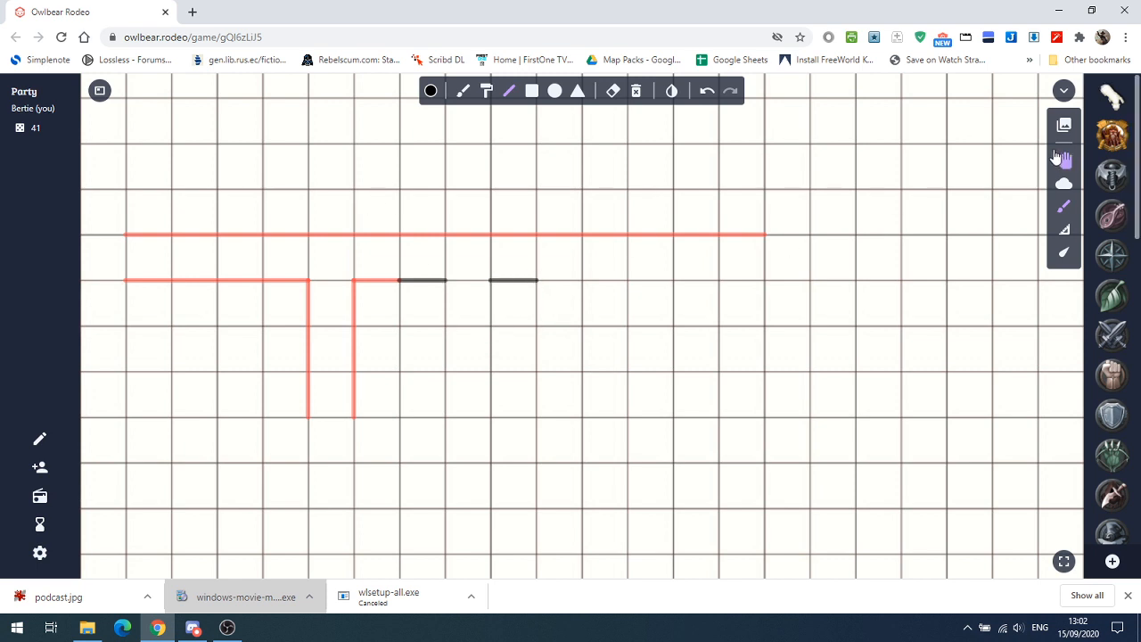
click(1062, 125)
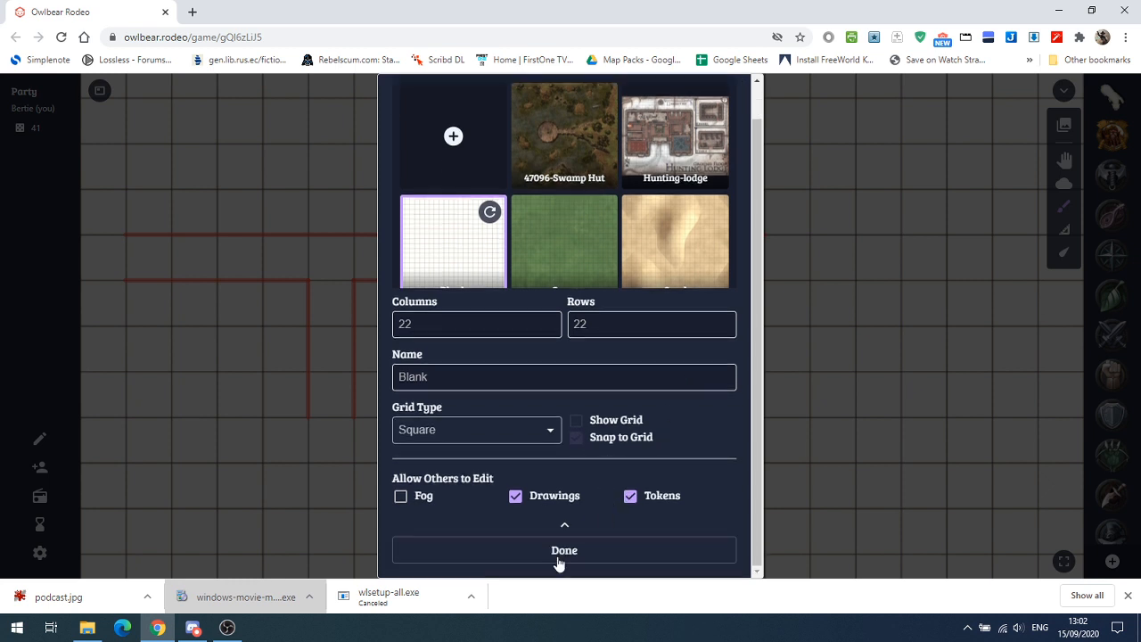
click(564, 549)
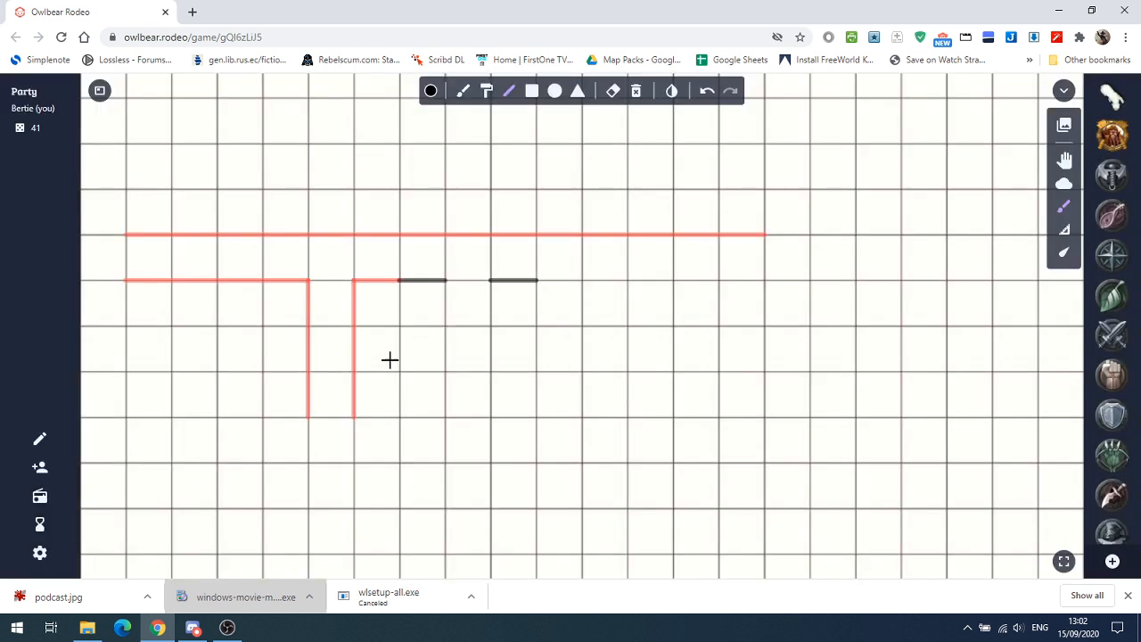
drag(490, 419, 534, 347)
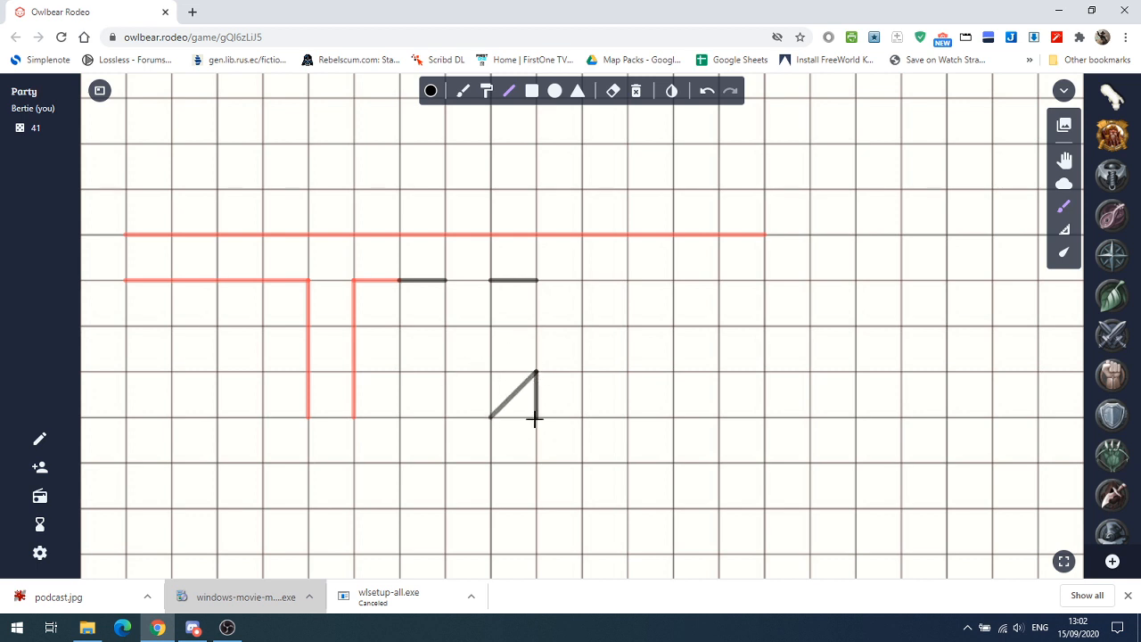
click(1062, 124)
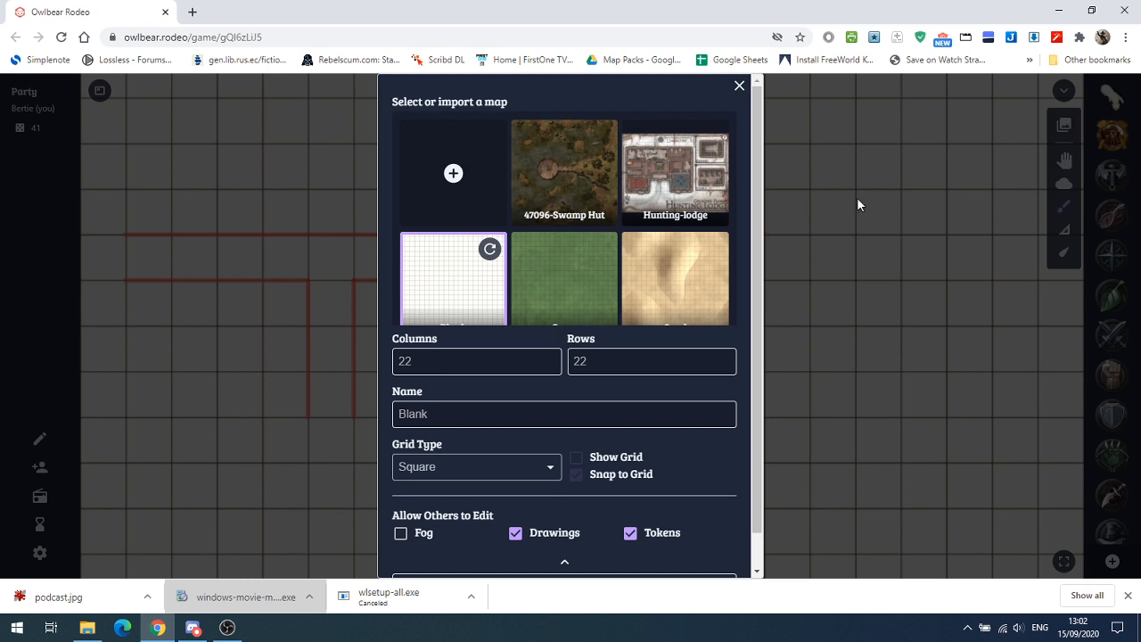
- Load the 47096-Swamp Hut map with its 30 by 30 grid shown
click(563, 171)
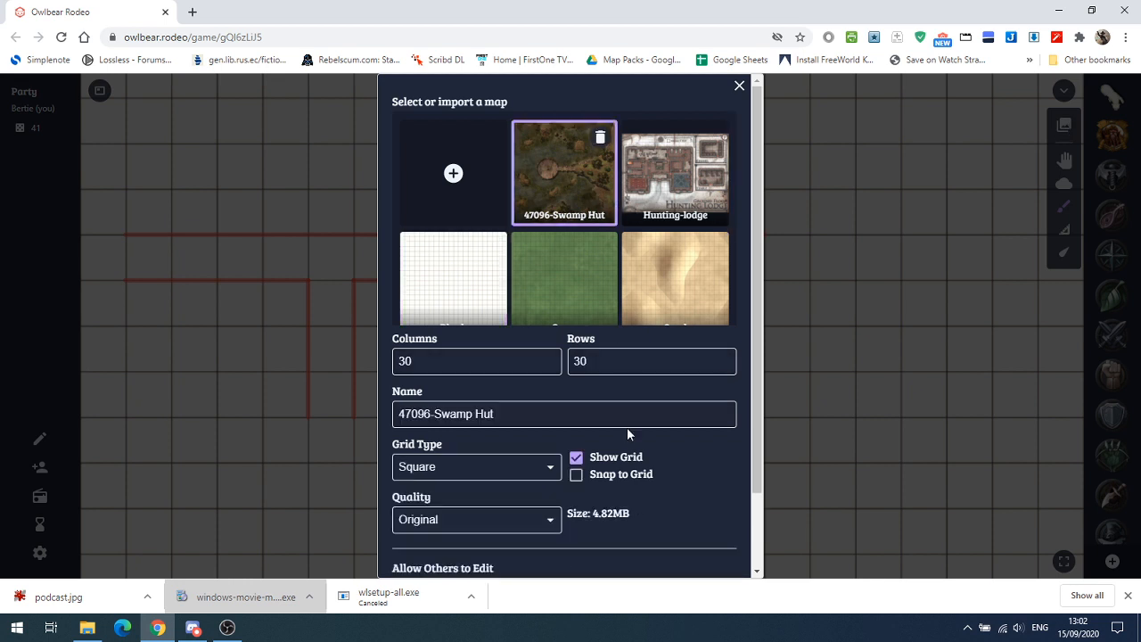
click(576, 474)
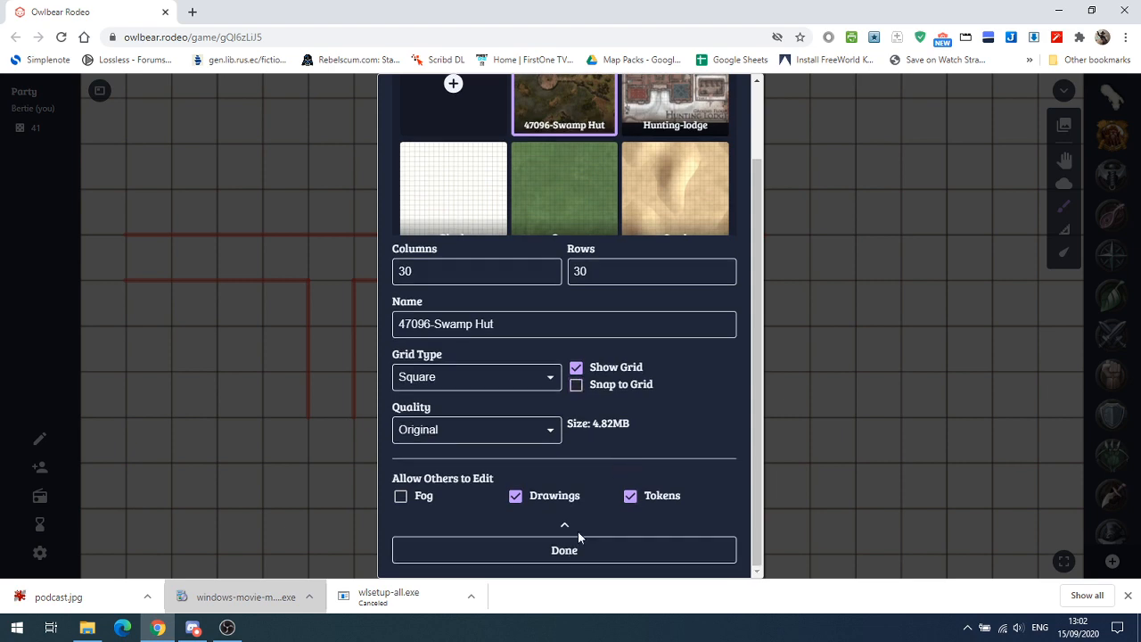
click(563, 549)
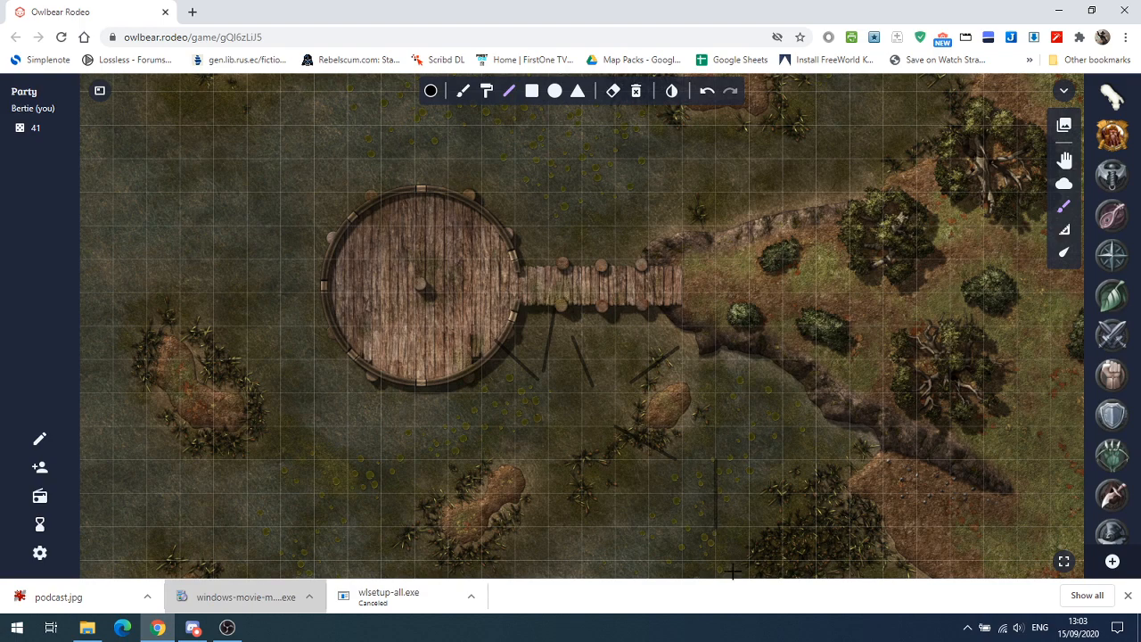
mouse_move(462, 352)
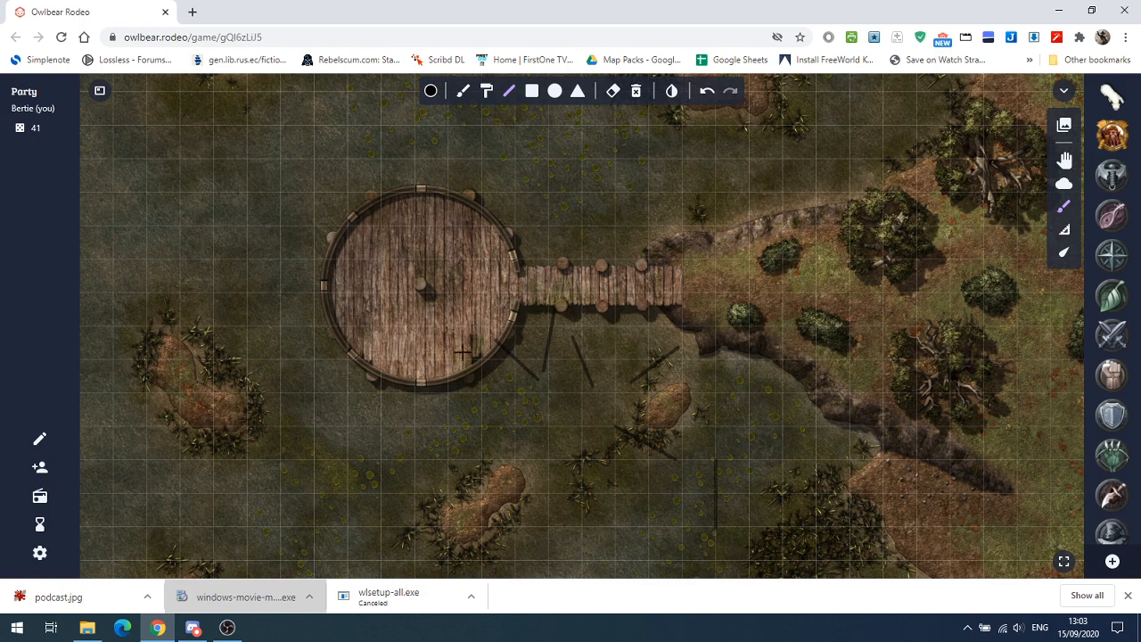
mouse_move(278, 80)
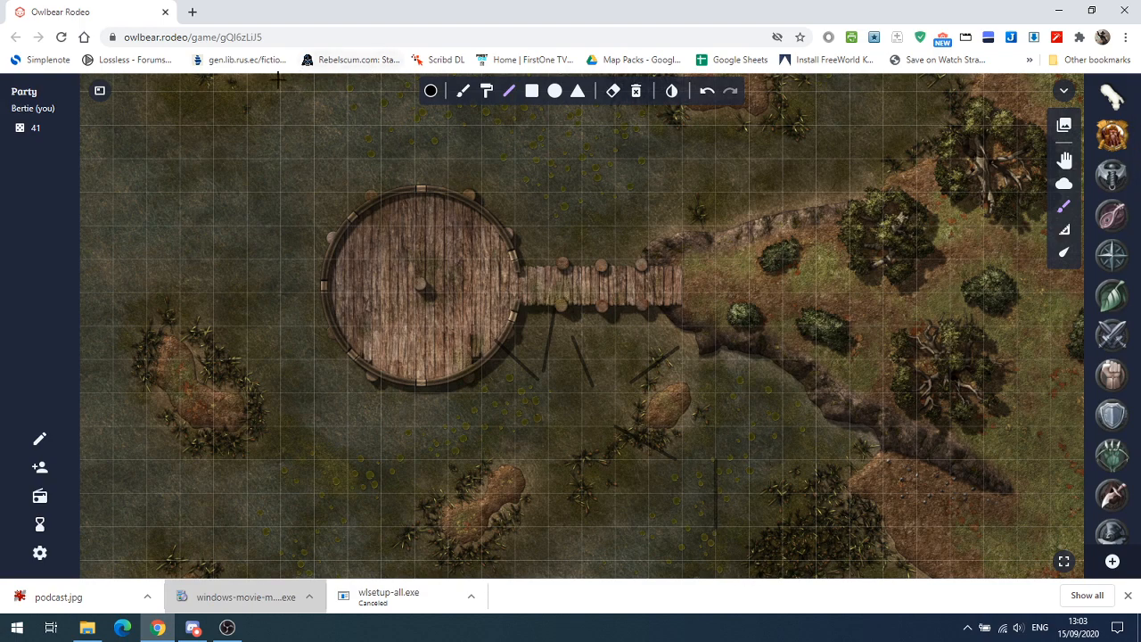
mouse_move(446, 282)
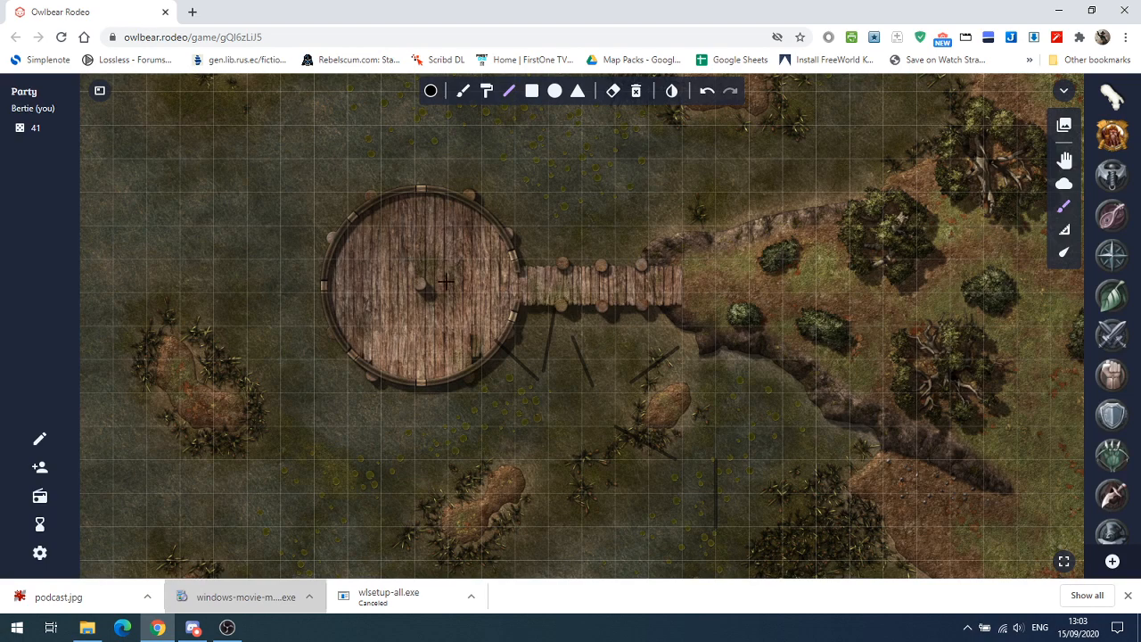